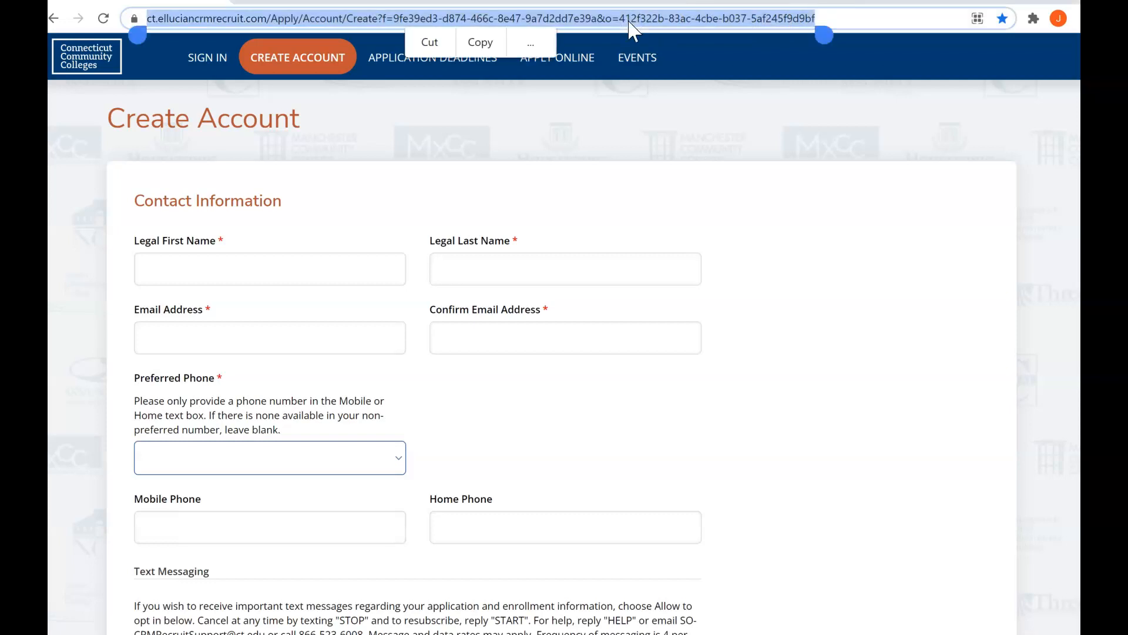
Step: Enter the legal name Smashing Pumpkins, accepting the suggested last name
left_click(618, 152)
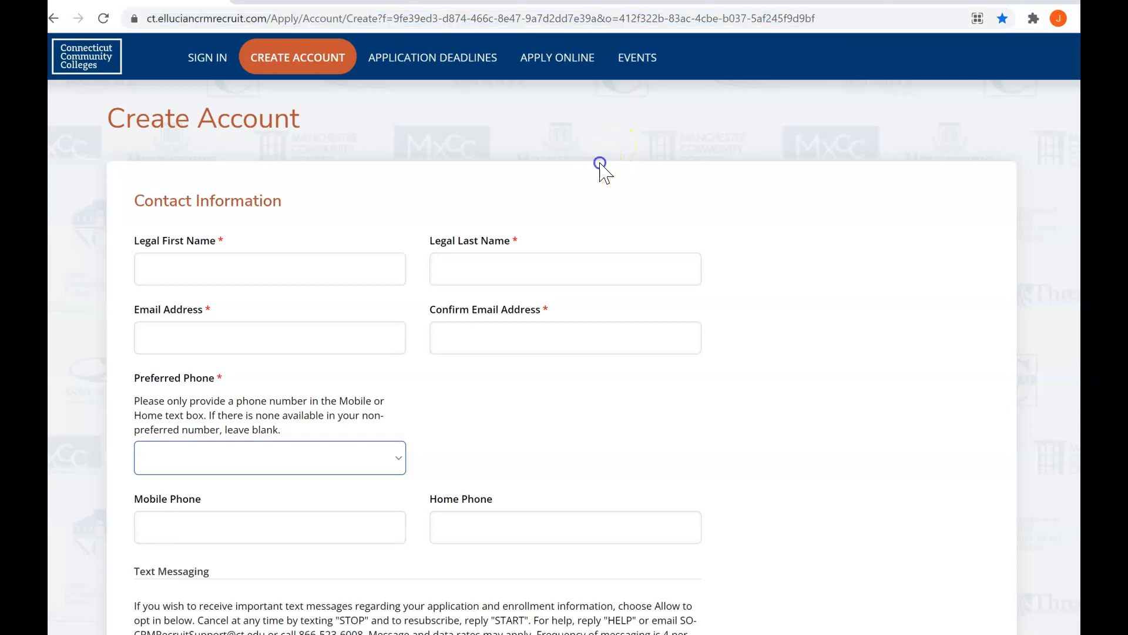
mouse_move(302, 125)
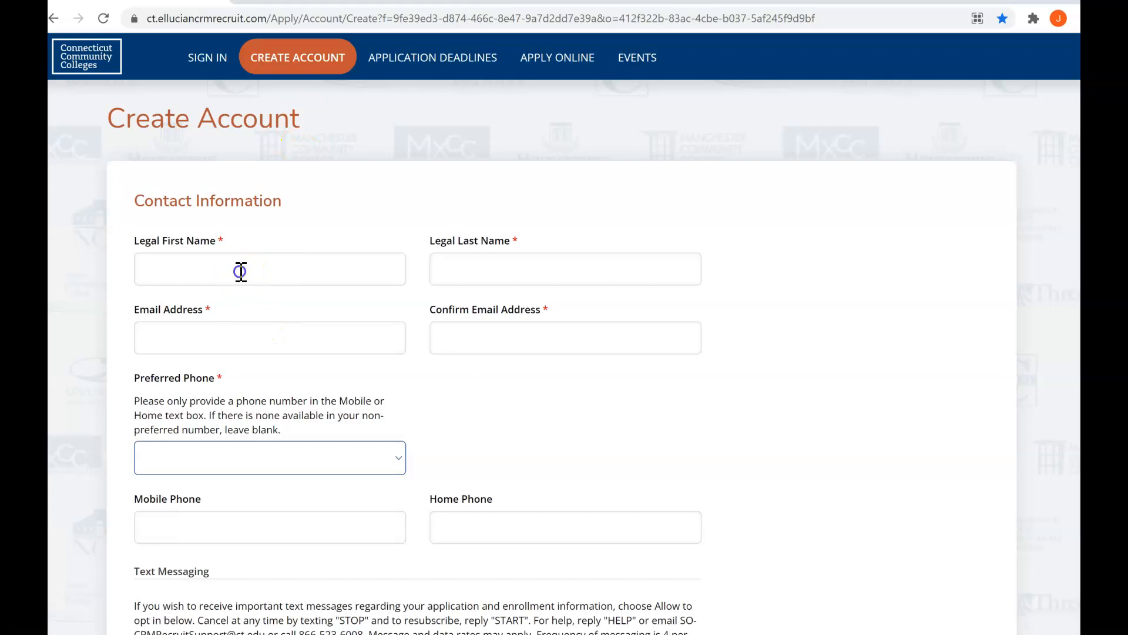
type("Sa")
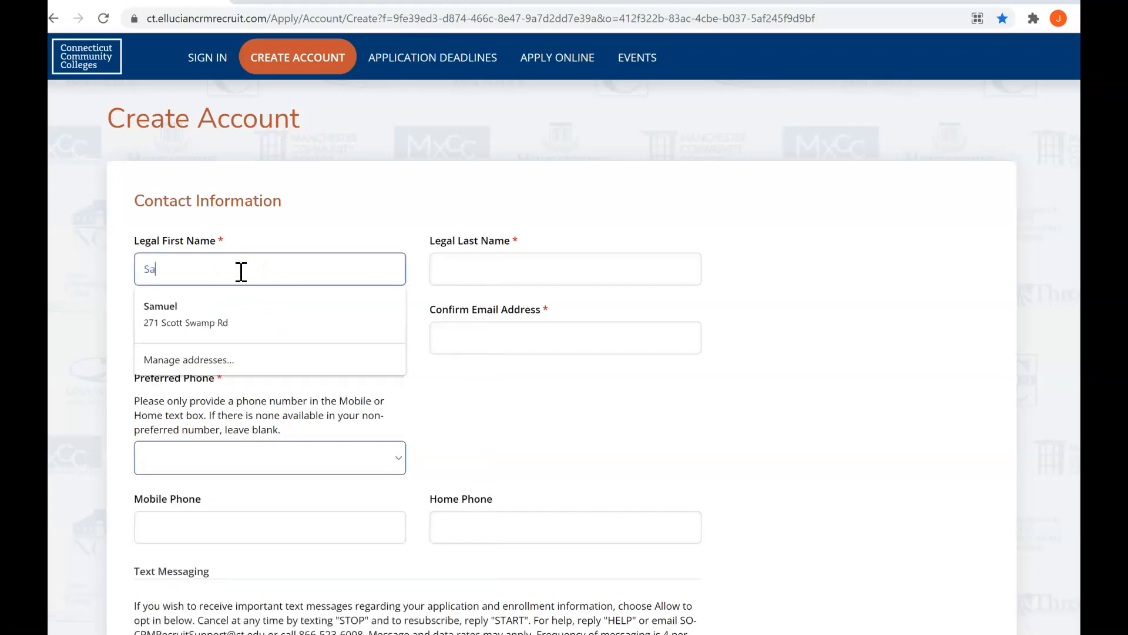
type("Smashing")
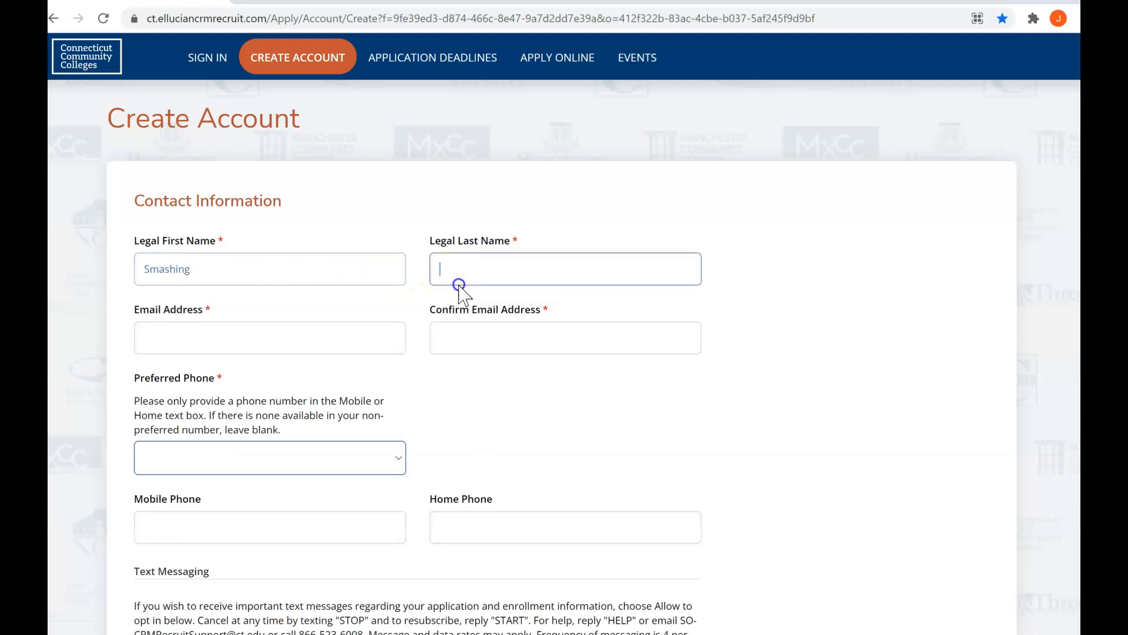
type("Pum")
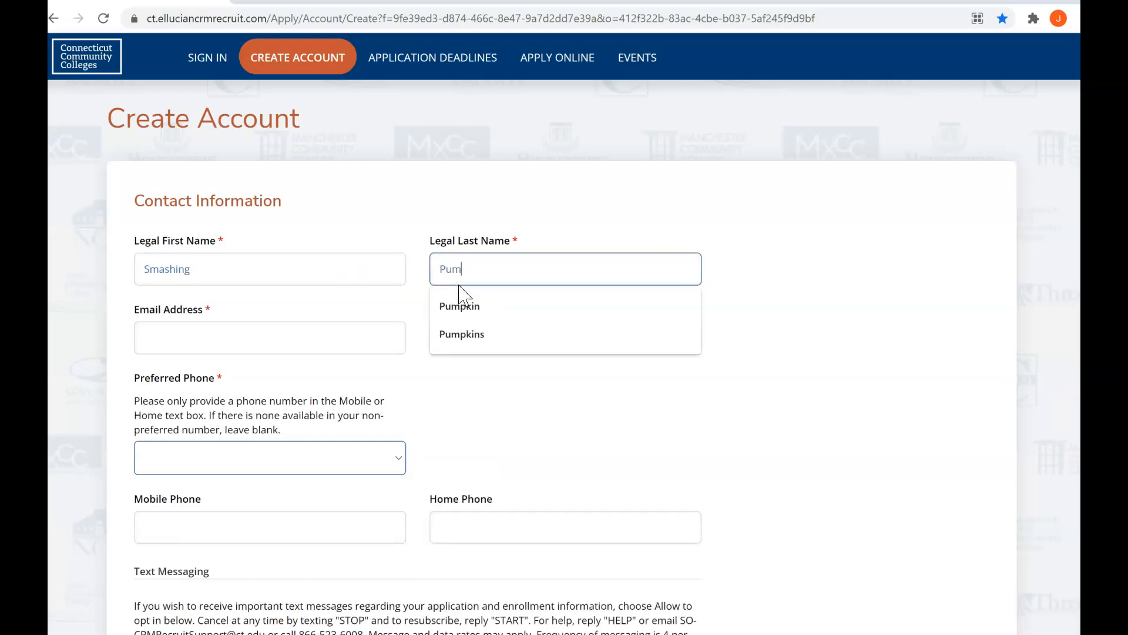
left_click(460, 334)
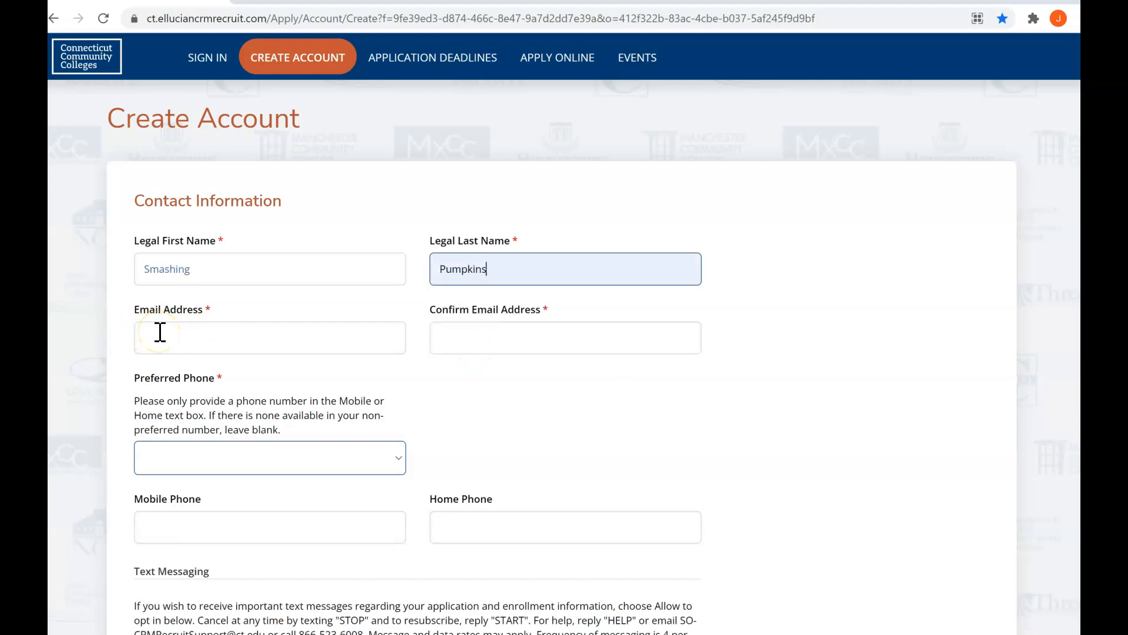
type("s")
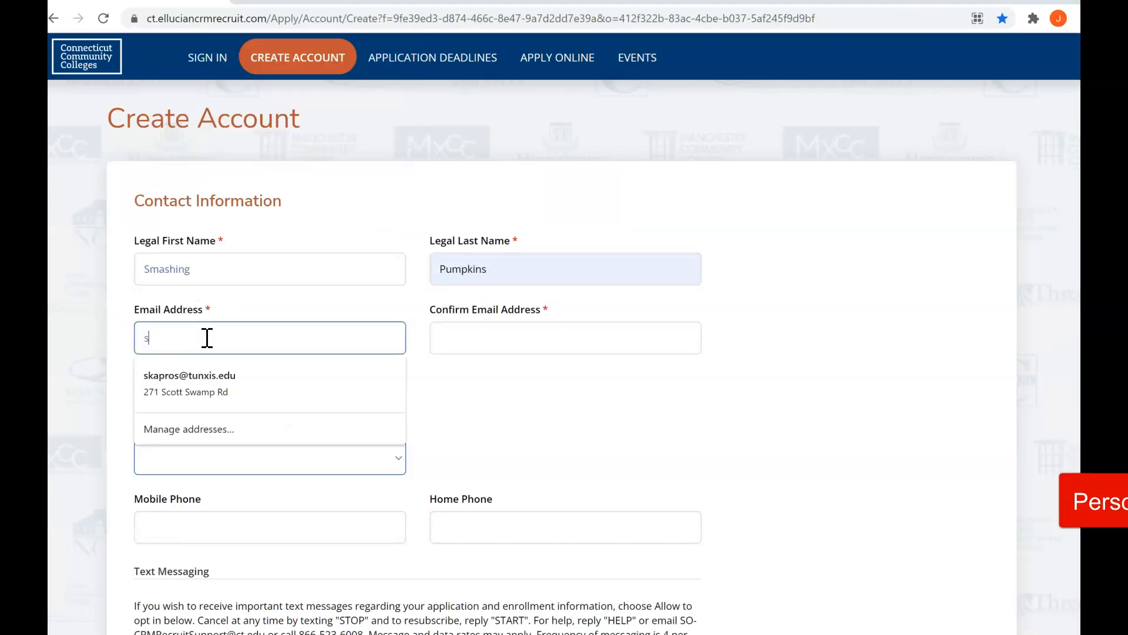
type("mashingp")
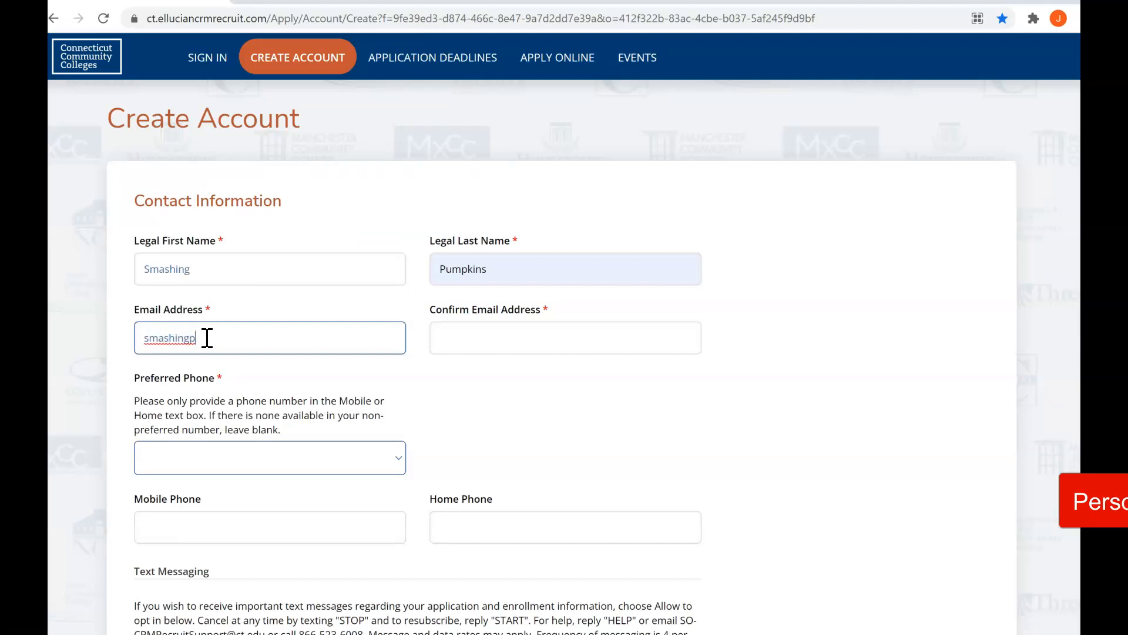
type("umpk")
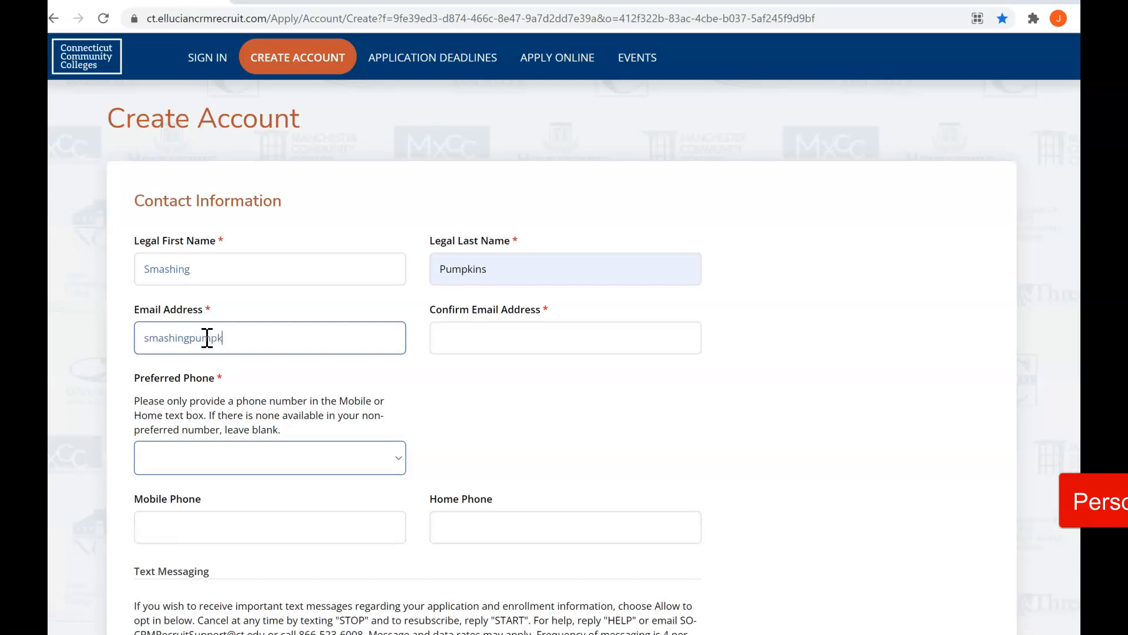
type("ins@test")
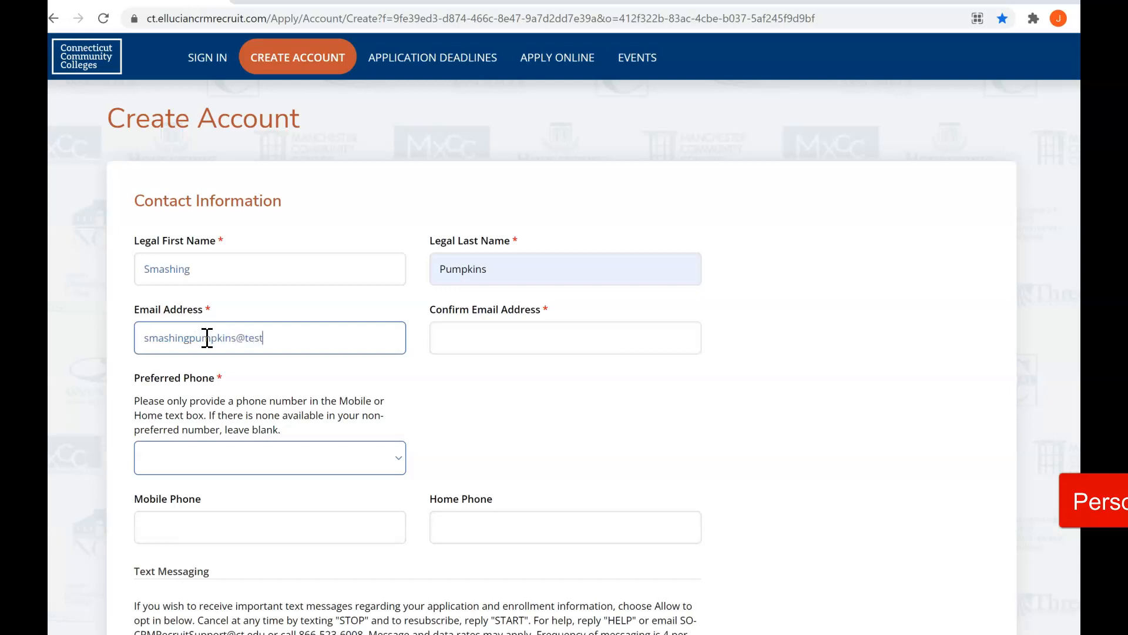
type(".ed")
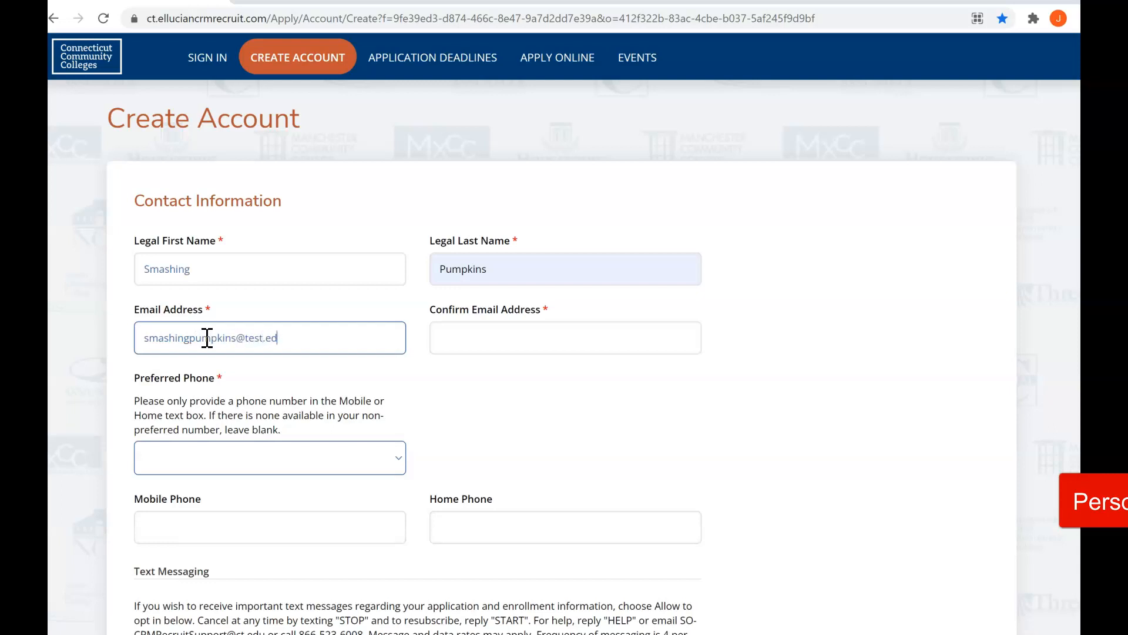
key("Backspace")
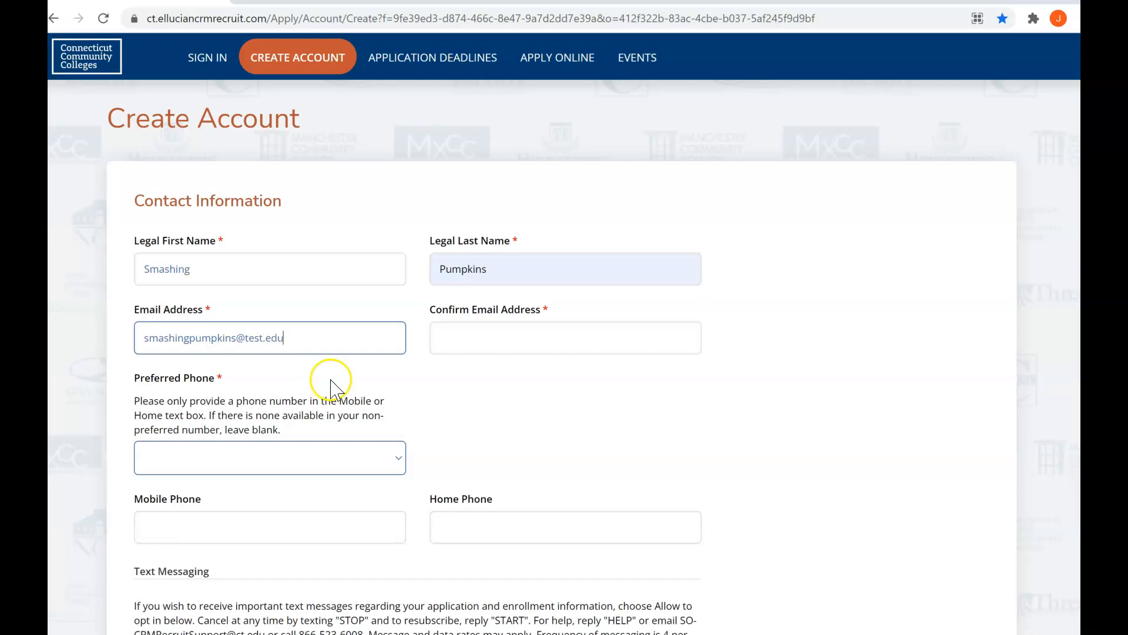
double_click(213, 337)
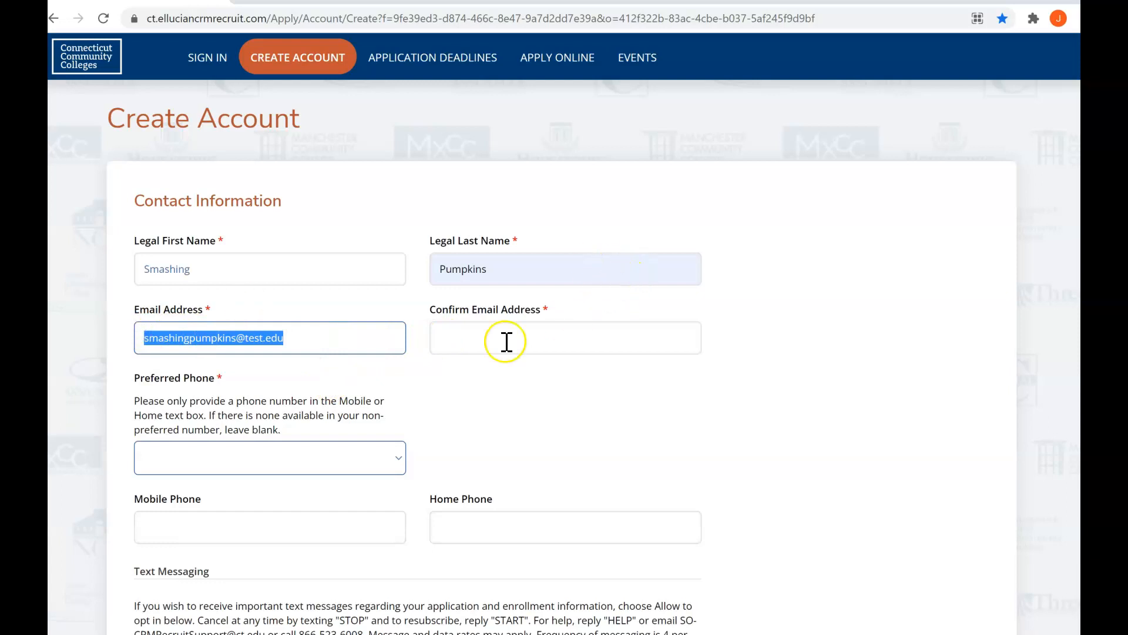
type("smashingpumpkins@test.edu")
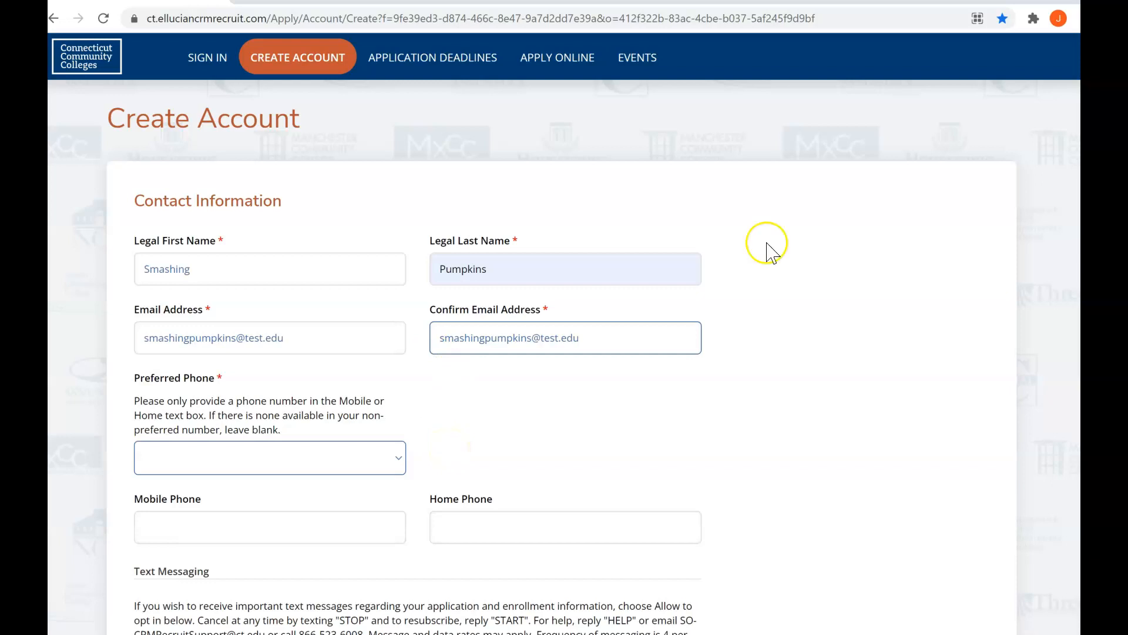
mouse_move(910, 431)
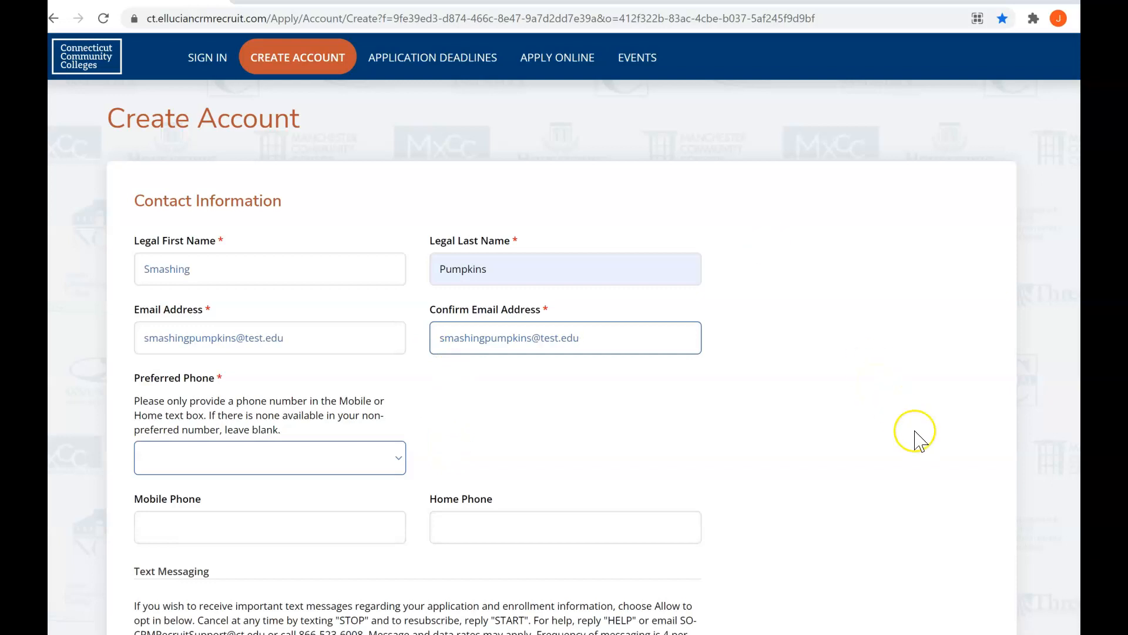
mouse_move(399, 457)
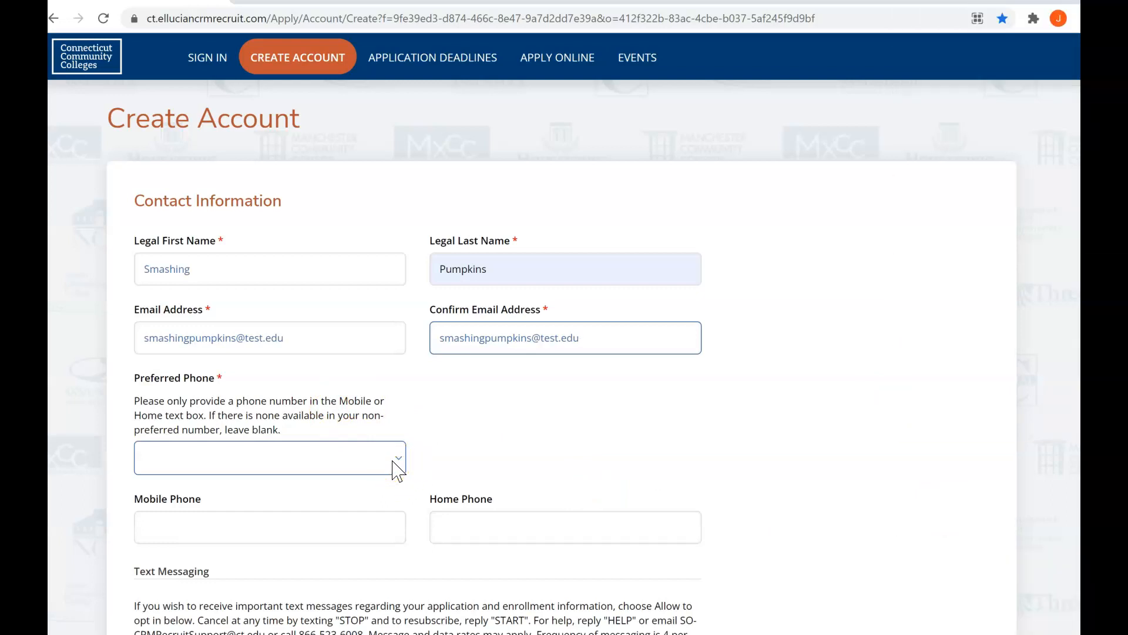
left_click(271, 457)
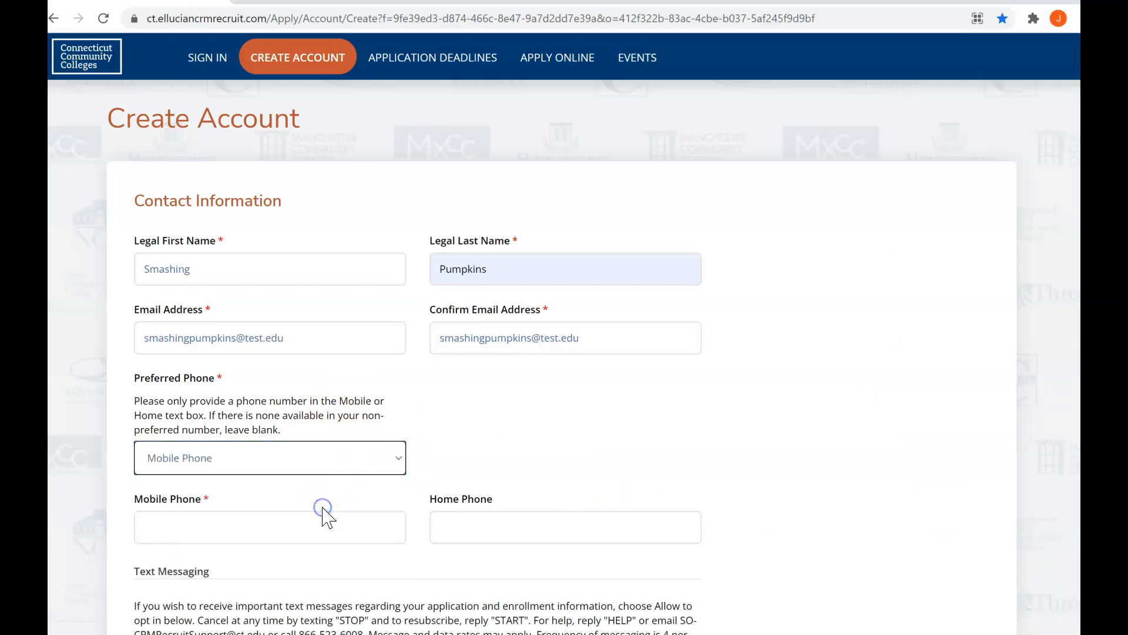
left_click(271, 527)
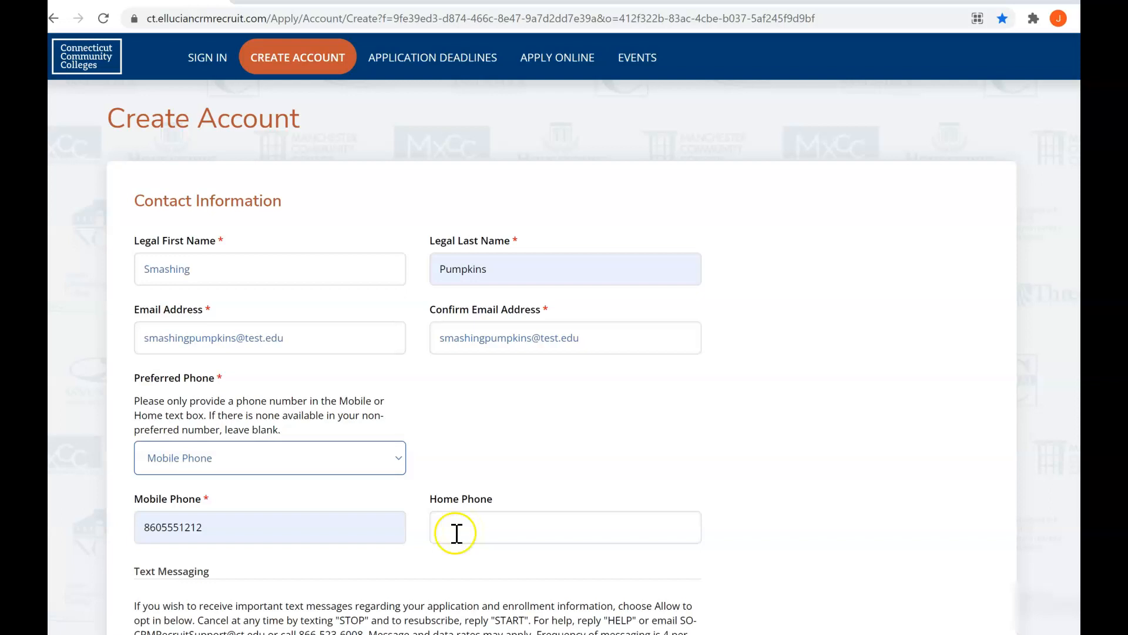
left_click(464, 527)
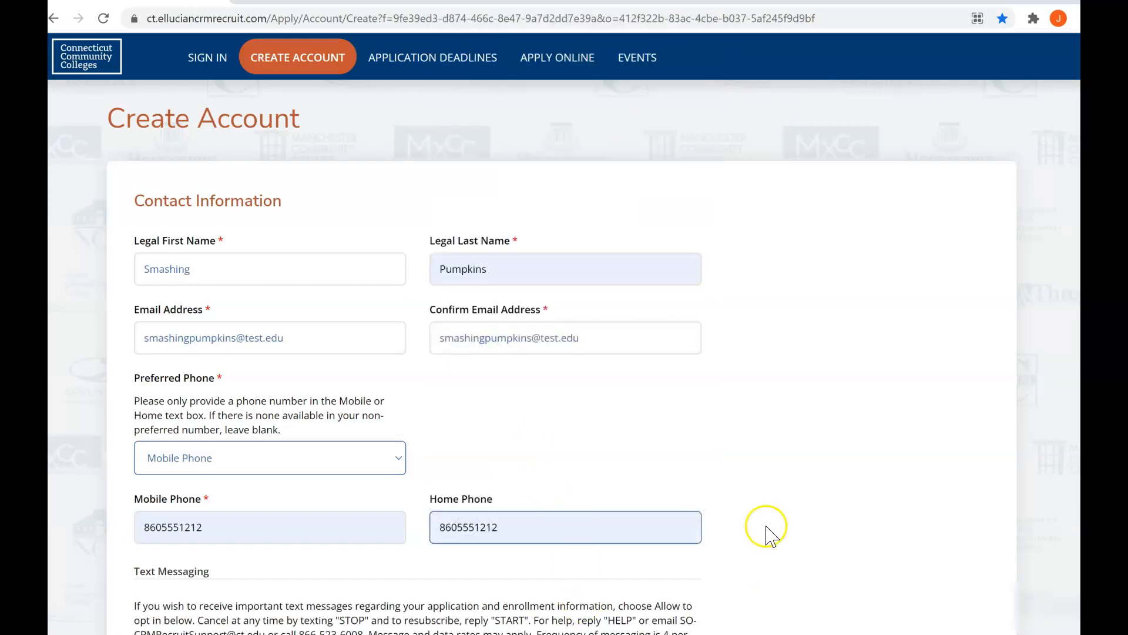
mouse_move(798, 503)
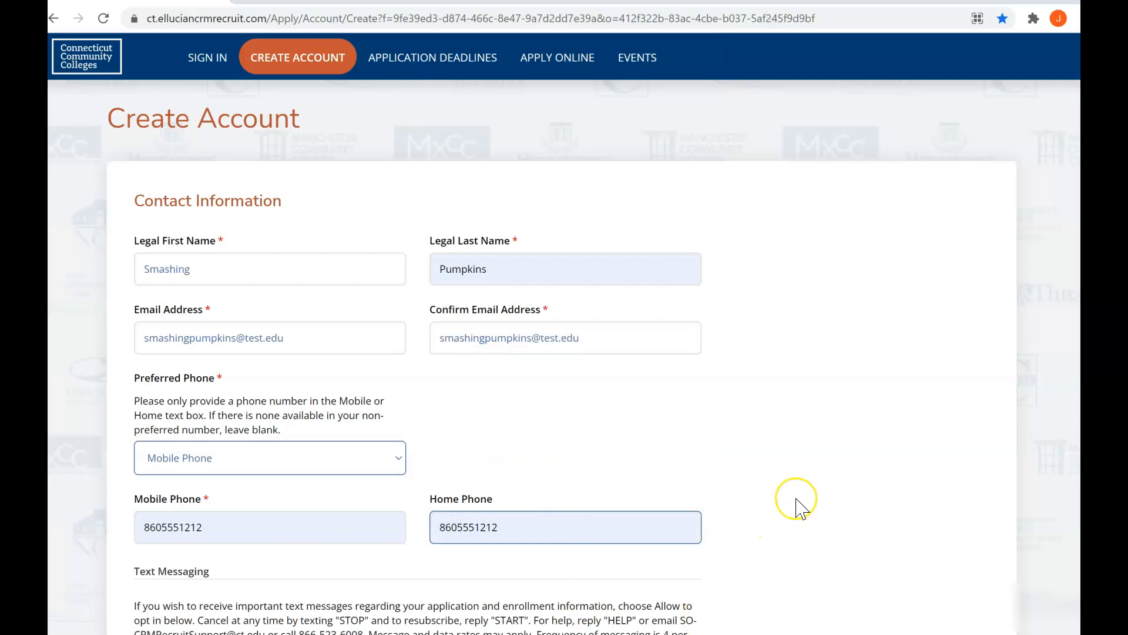
scroll("down", 3)
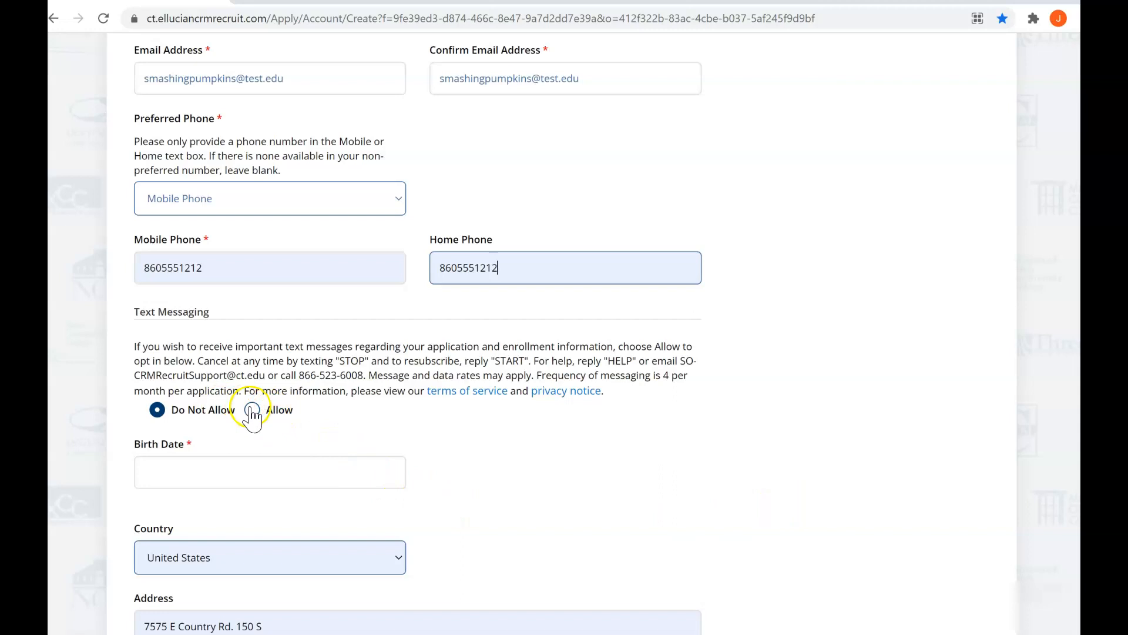
Step: Allow text messages and move to the Birth Date field
left_click(252, 409)
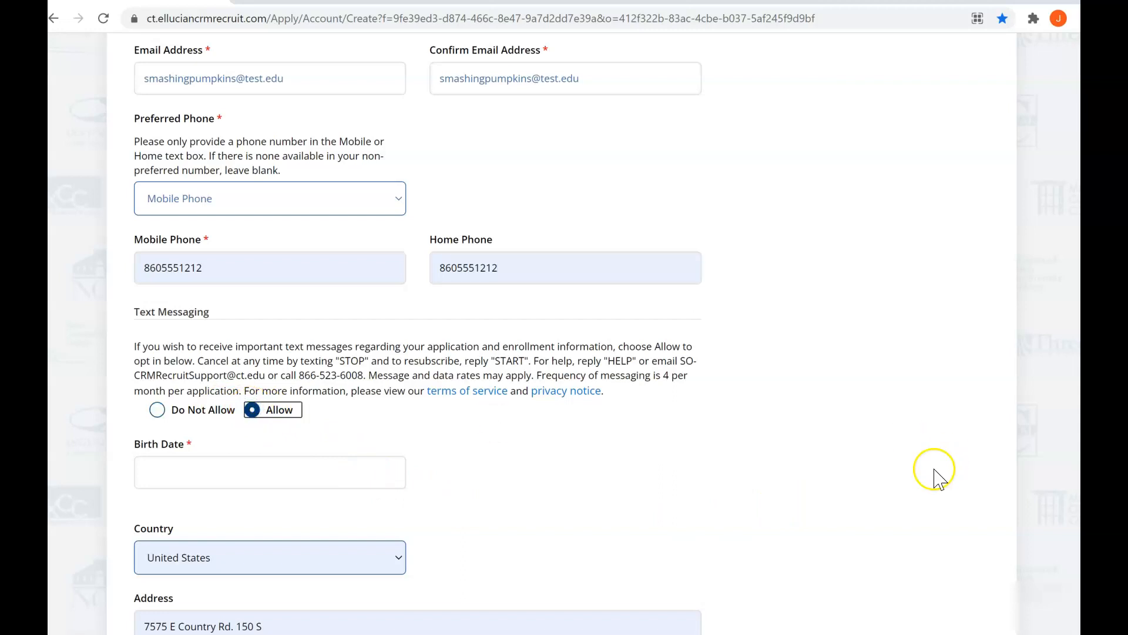
mouse_move(407, 482)
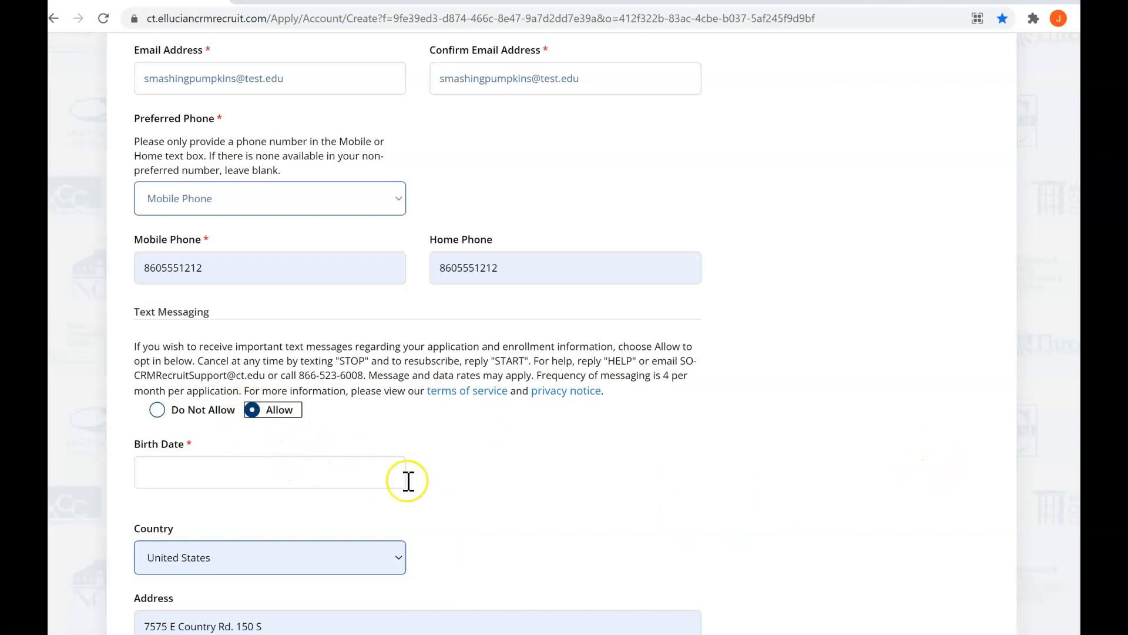
mouse_move(435, 530)
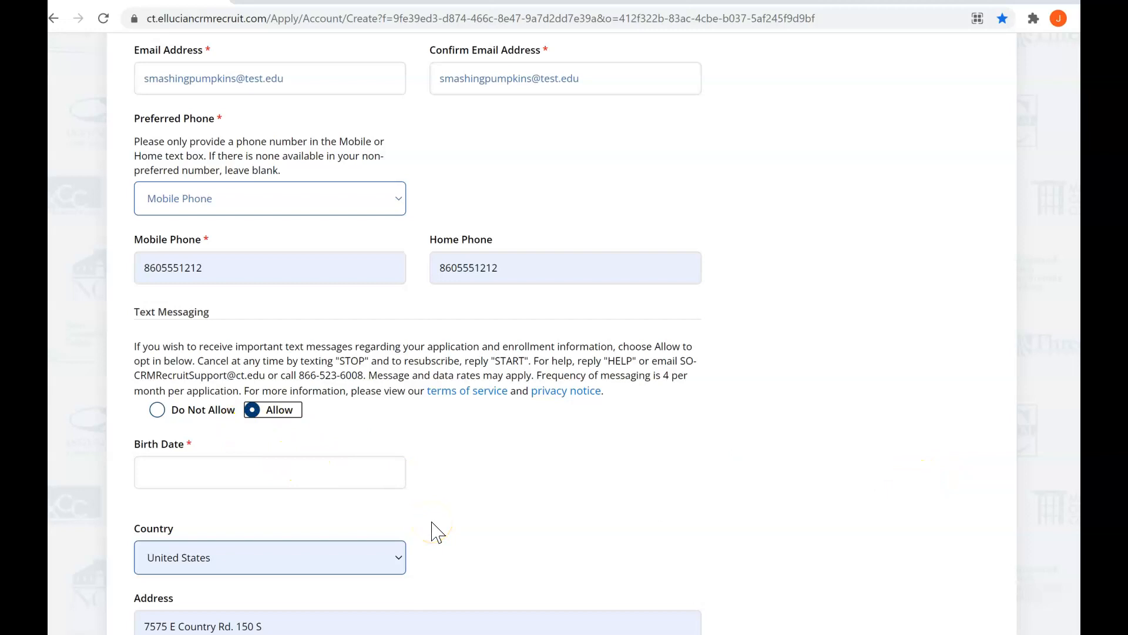
left_click(282, 472)
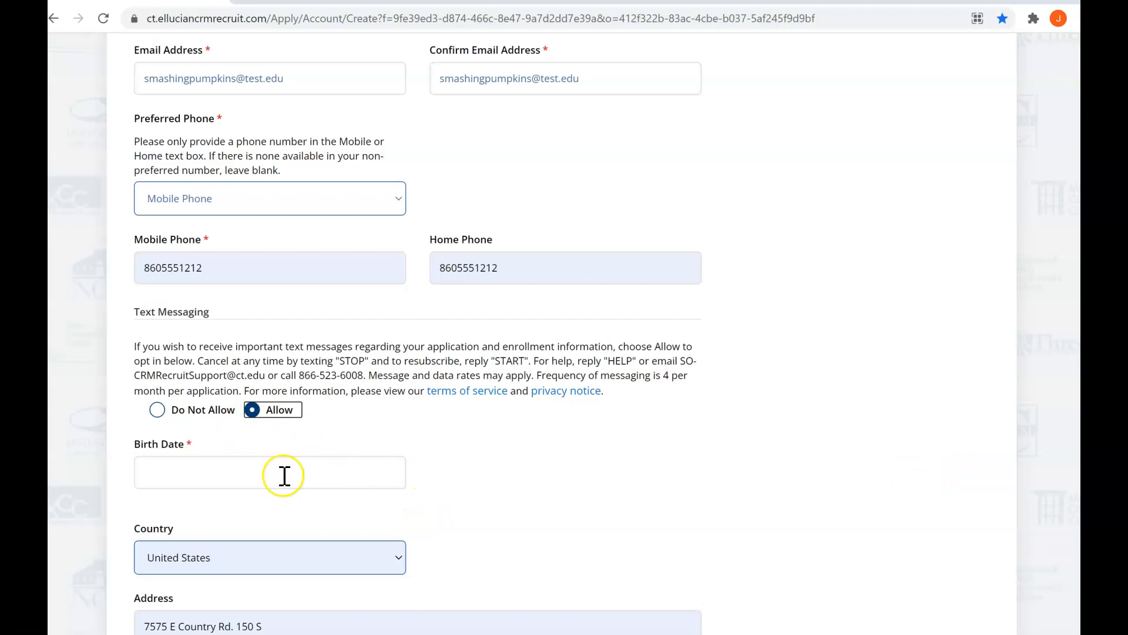
mouse_move(840, 130)
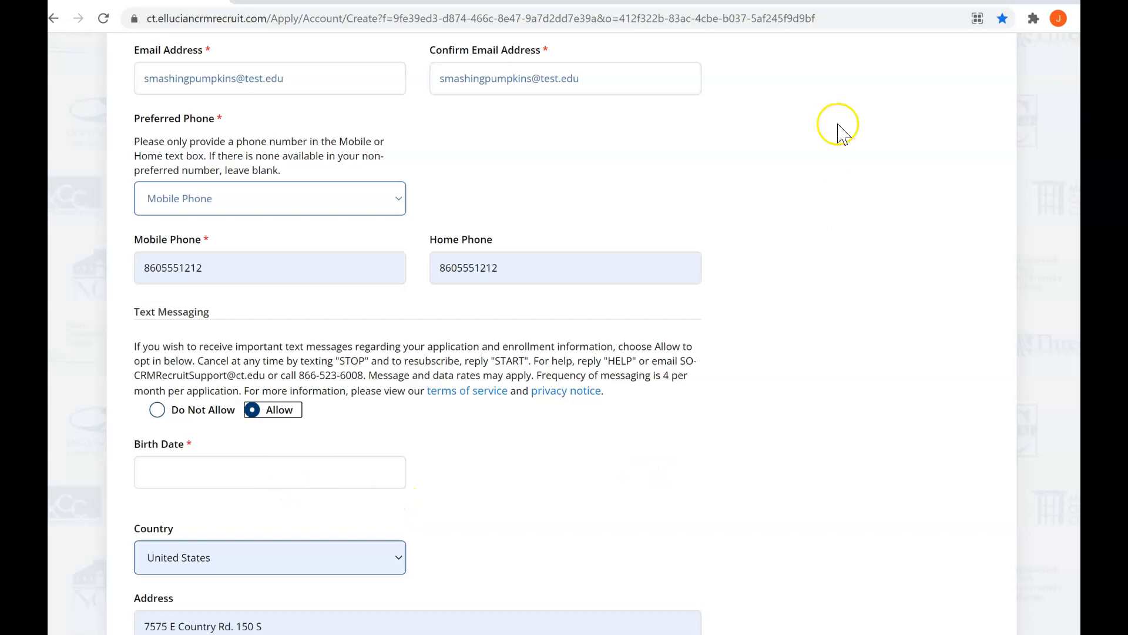
mouse_move(416, 120)
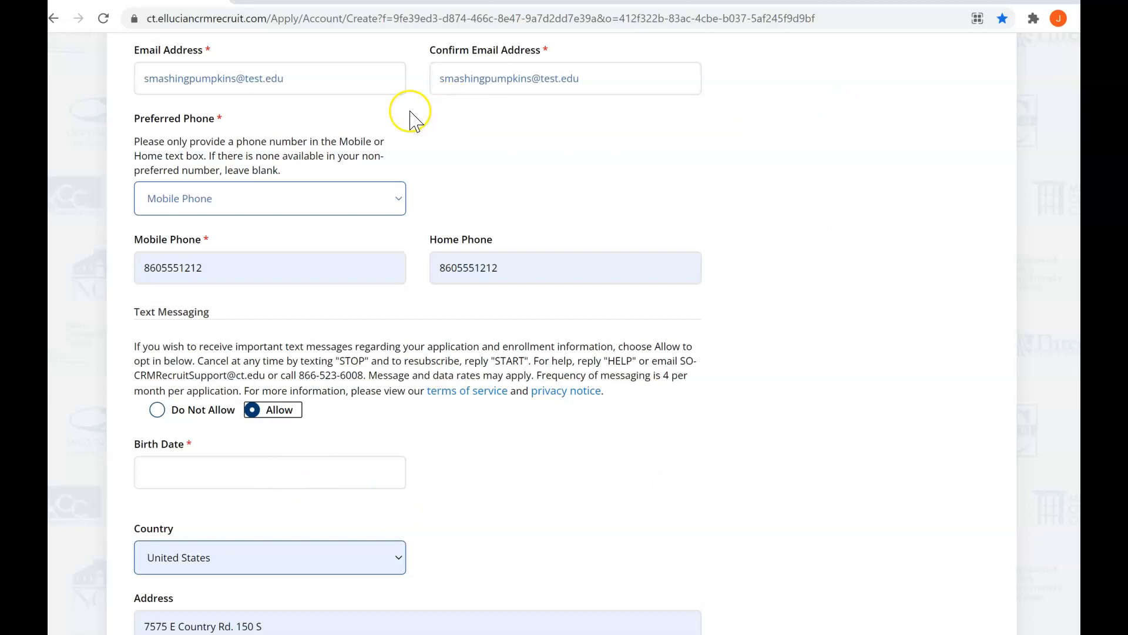
left_click(296, 77)
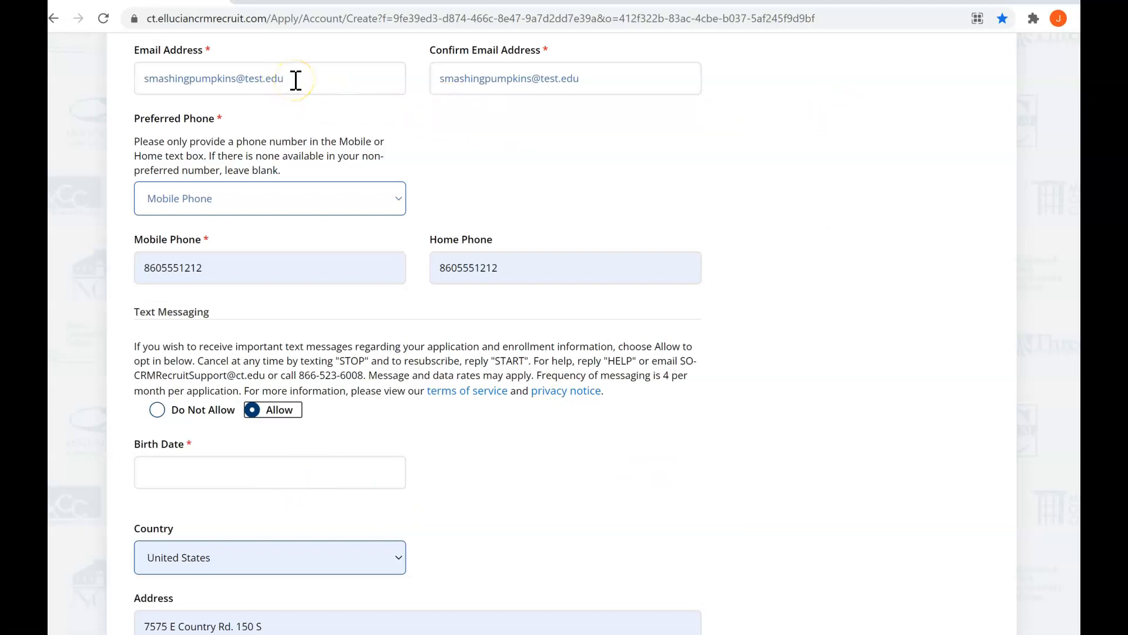
mouse_move(399, 89)
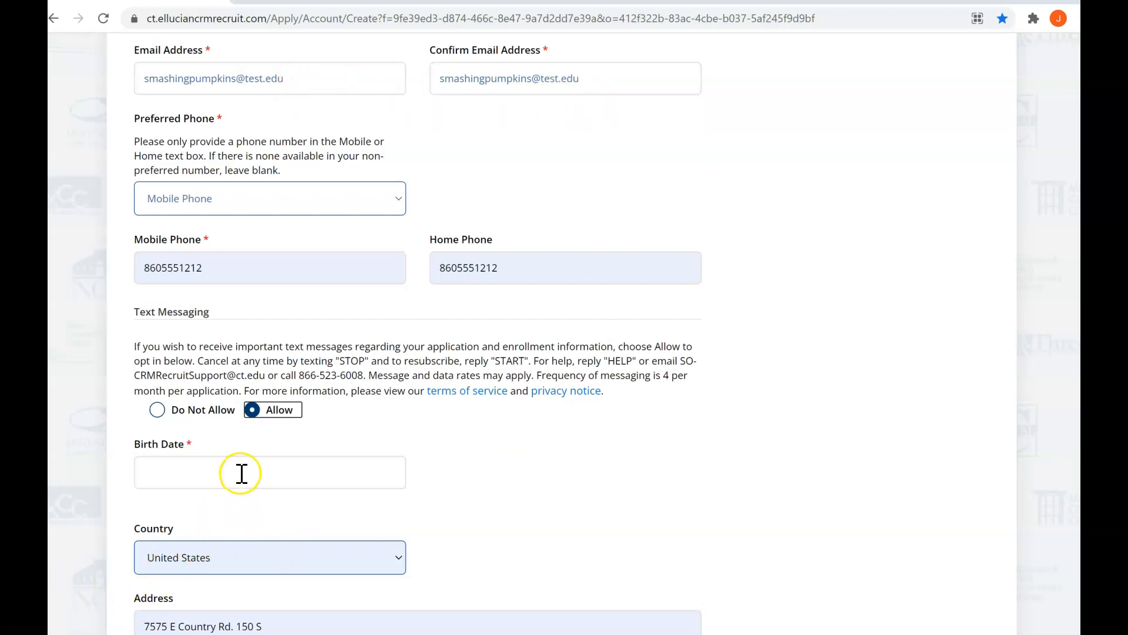
Step: Set the birth date to 10/2/2004 using the calendar's October 2004 view
left_click(240, 472)
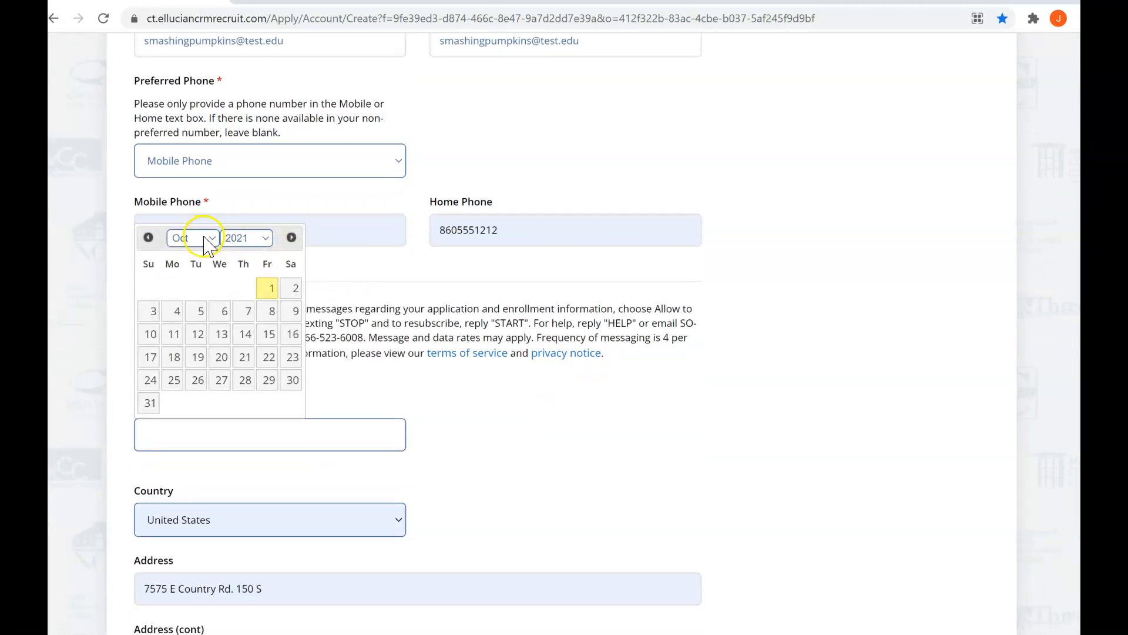
mouse_move(268, 242)
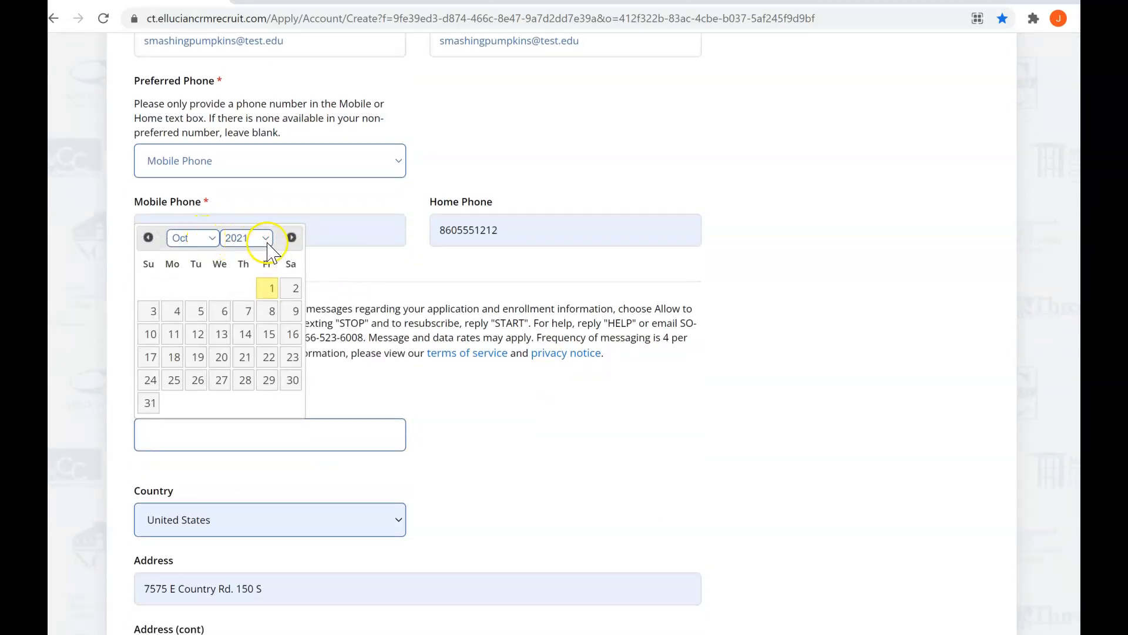
left_click(245, 238)
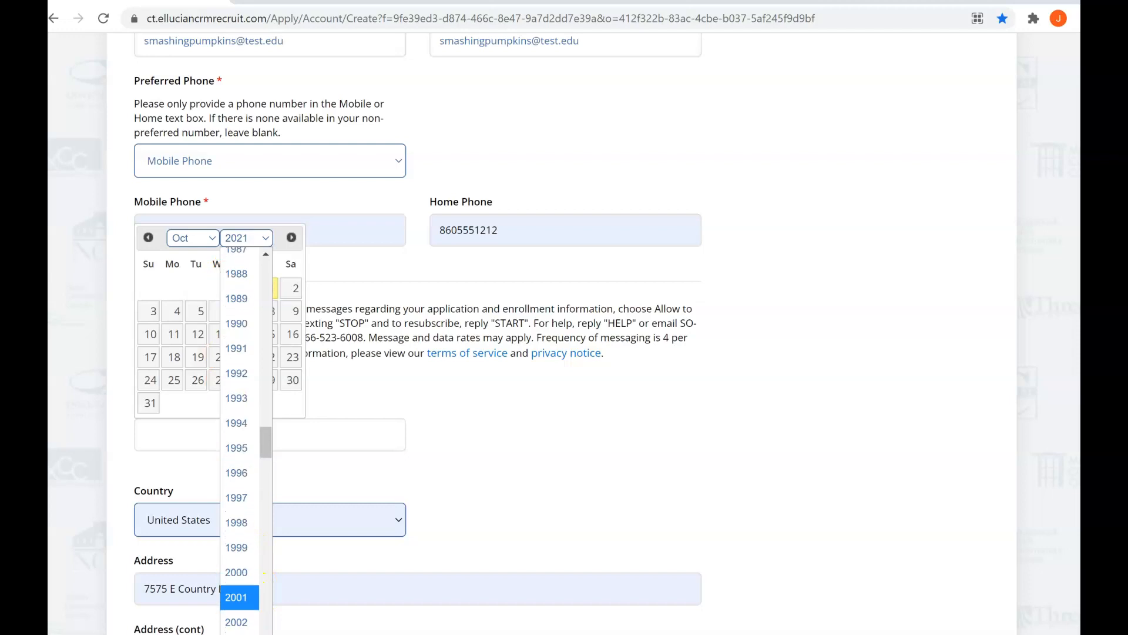
scroll("down", 3)
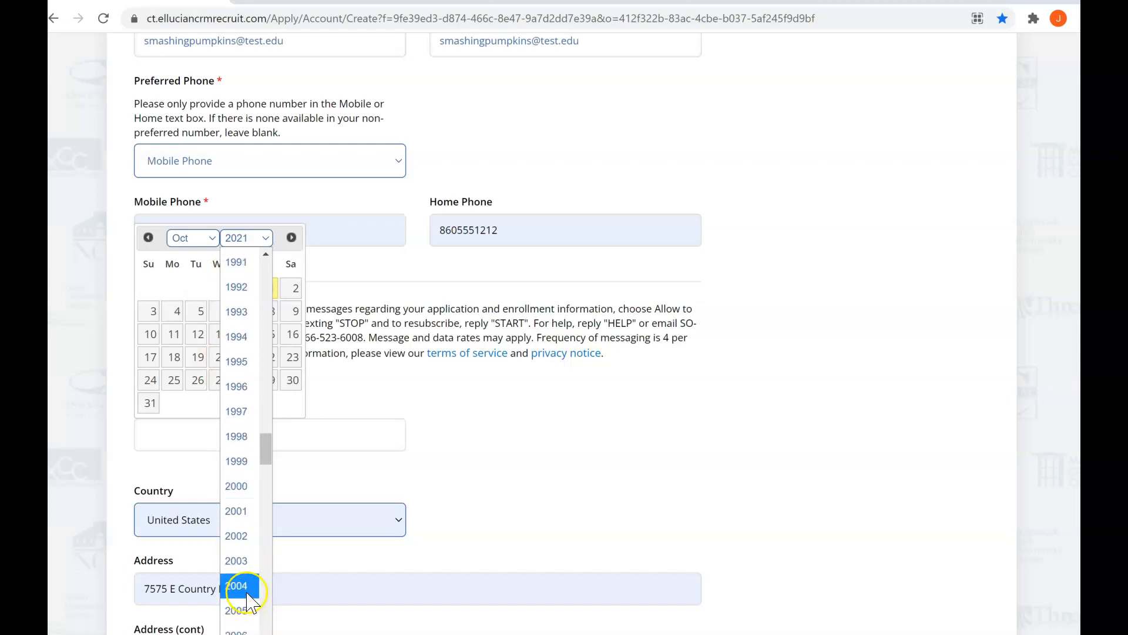
left_click(235, 585)
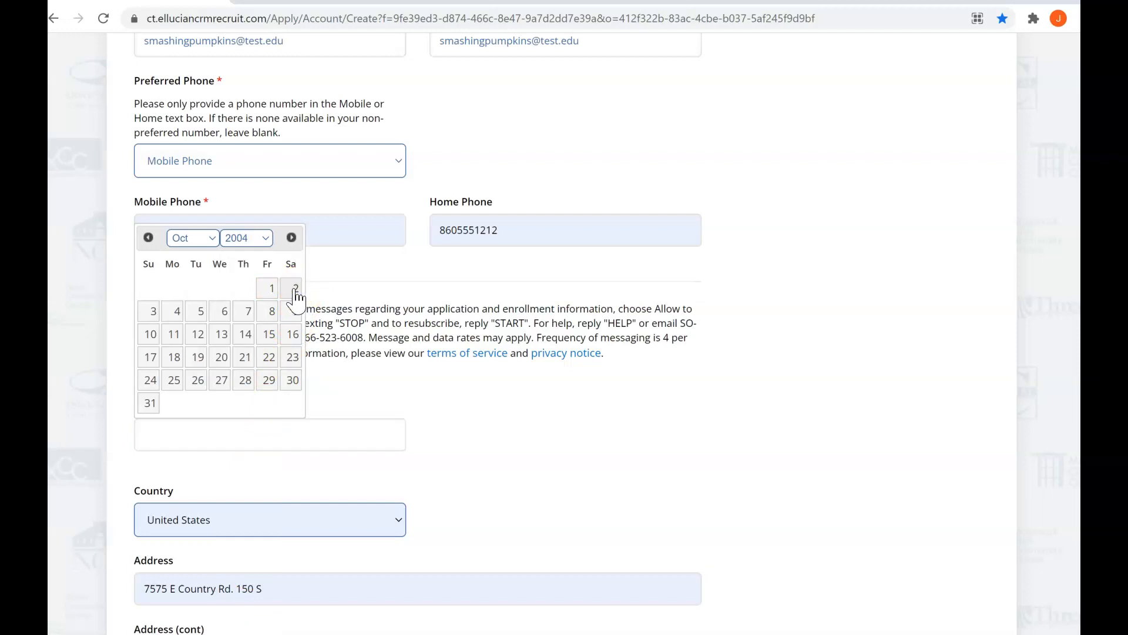
left_click(290, 288)
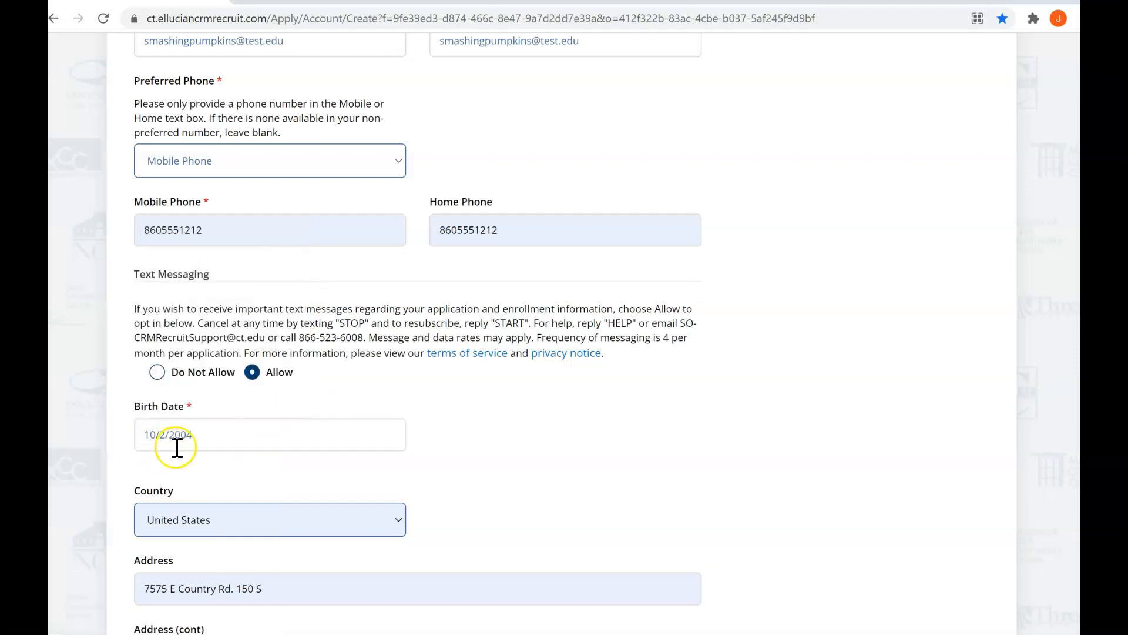
mouse_move(402, 543)
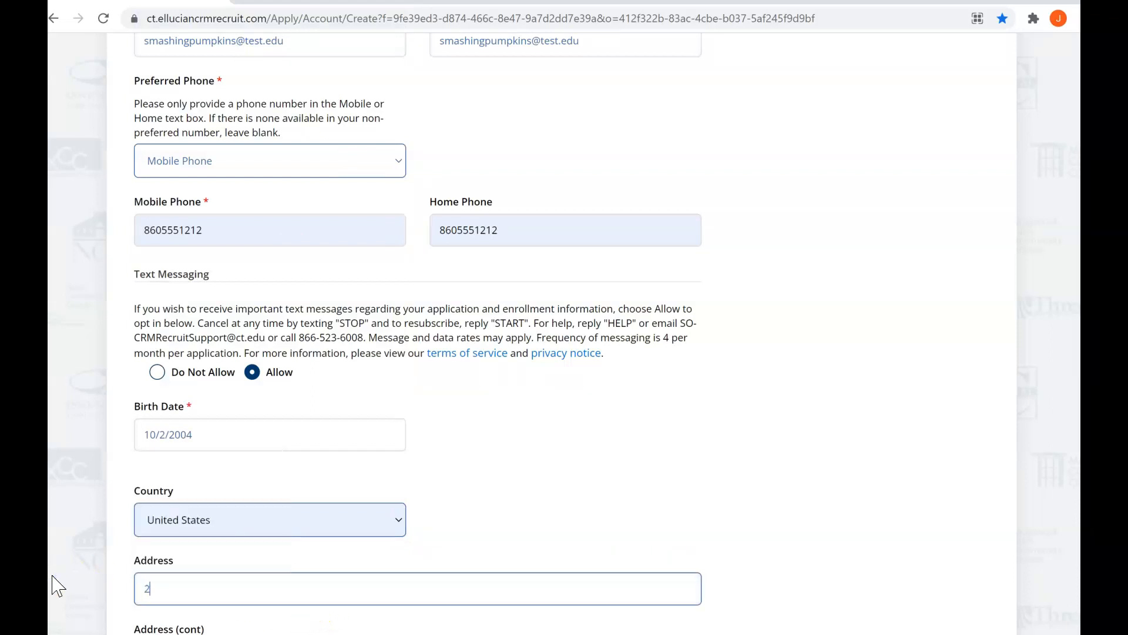
Step: Enter the address 271 Scott Swamp Rd, Farmington, Connecticut 06032
type("271")
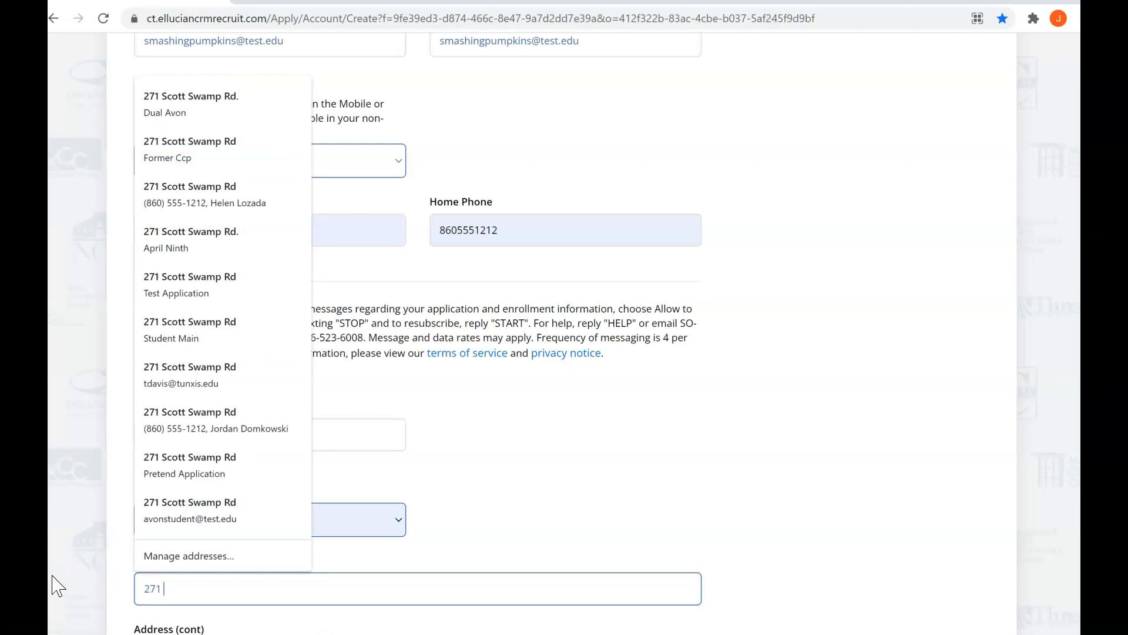
type("Scott Swamp Rd")
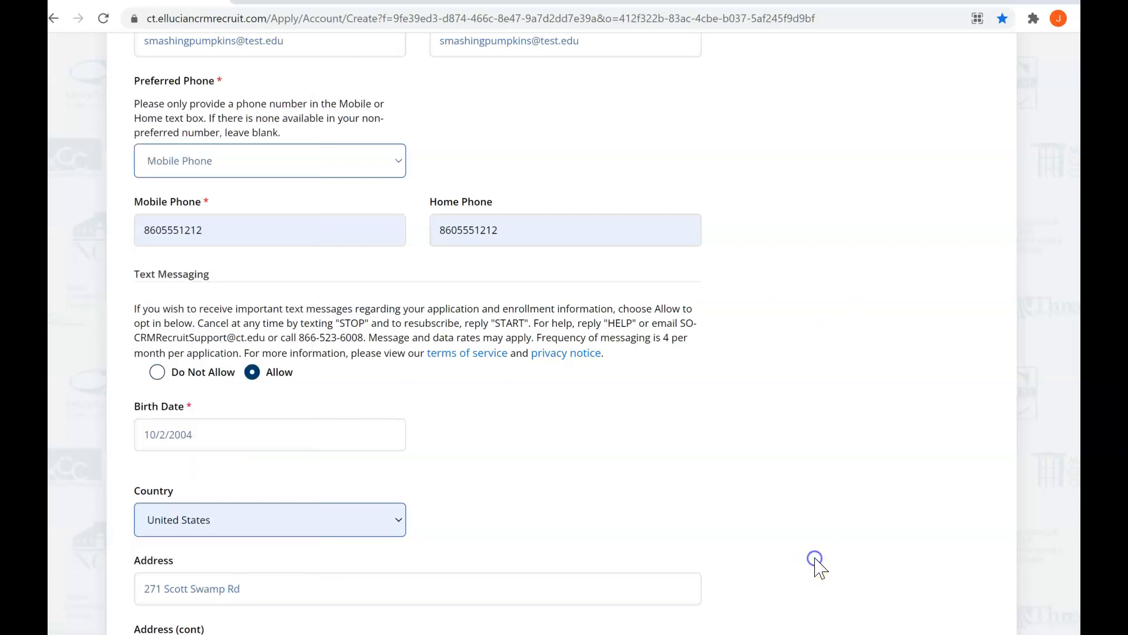
scroll("down", 3)
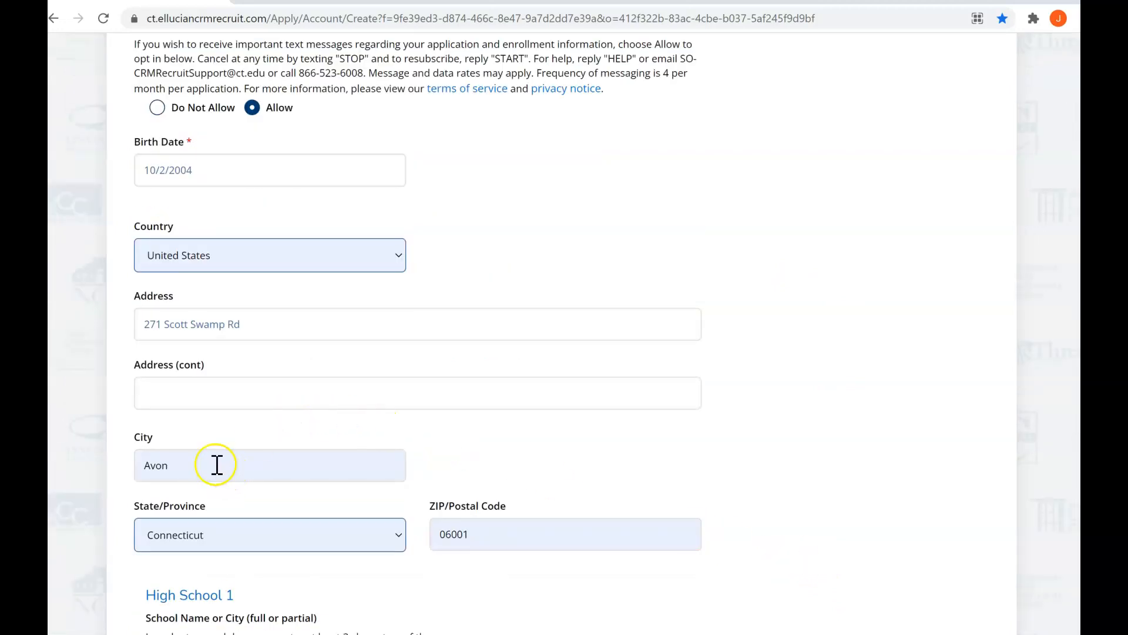
type("Farmingt")
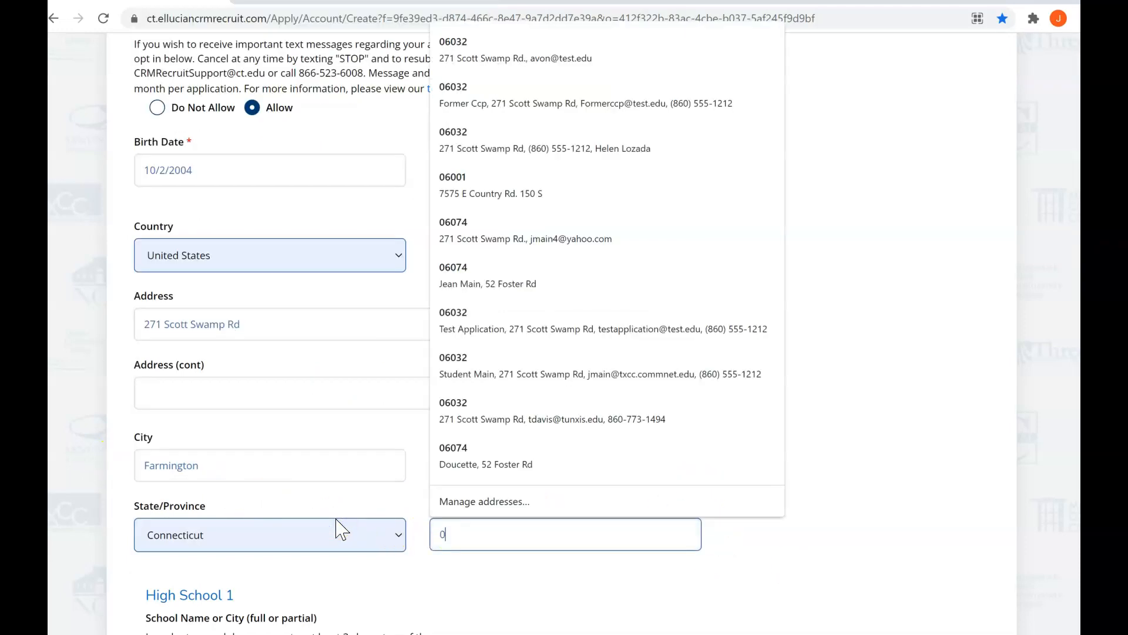
type("6032")
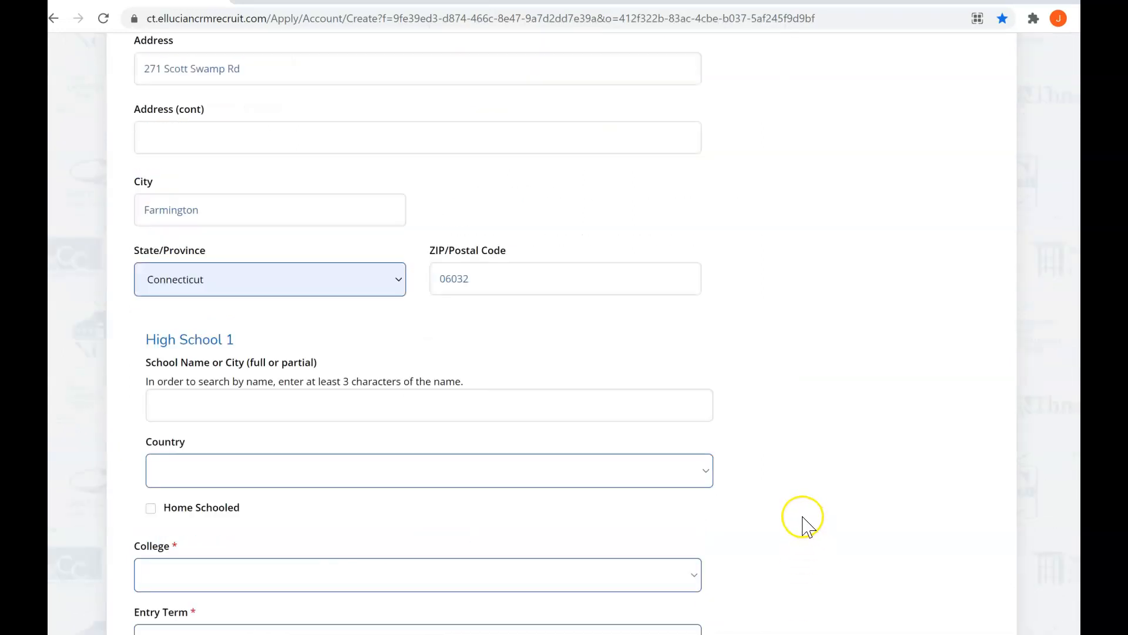
Step: Search 'avon' and choose Avon HS - 070008, answering Yes to anticipating graduation
scroll("down", 3)
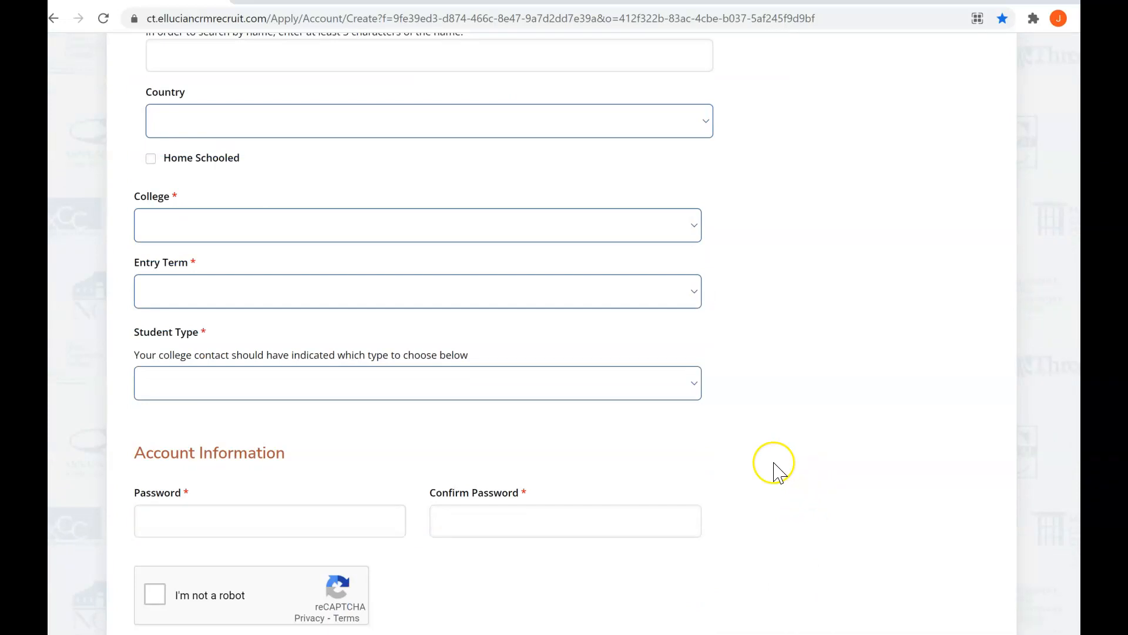
mouse_move(814, 377)
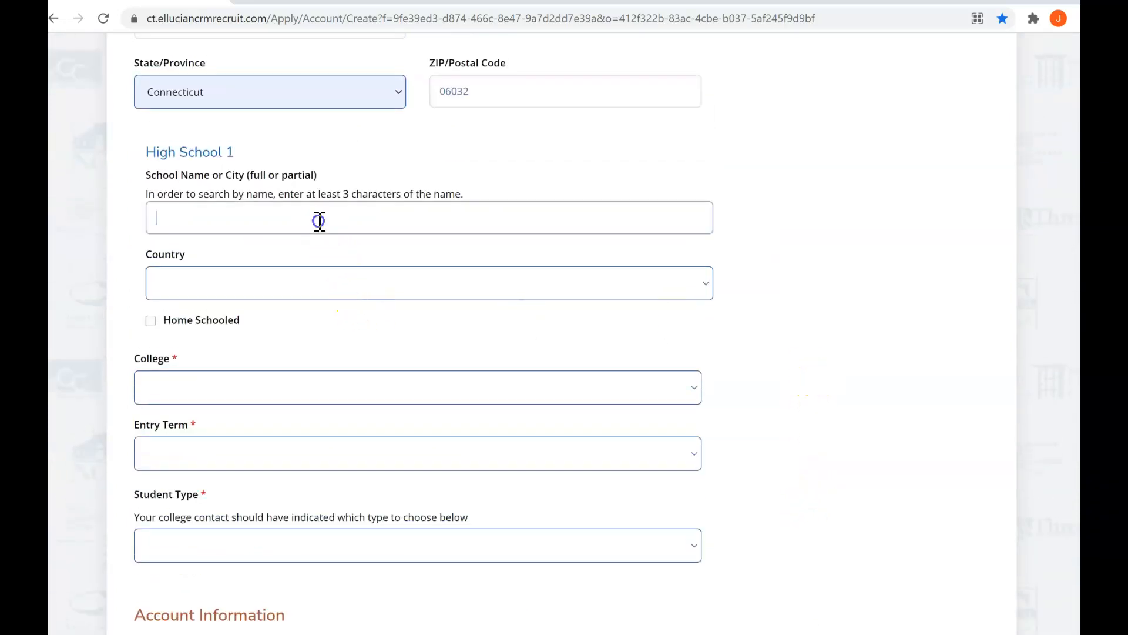
type("avon")
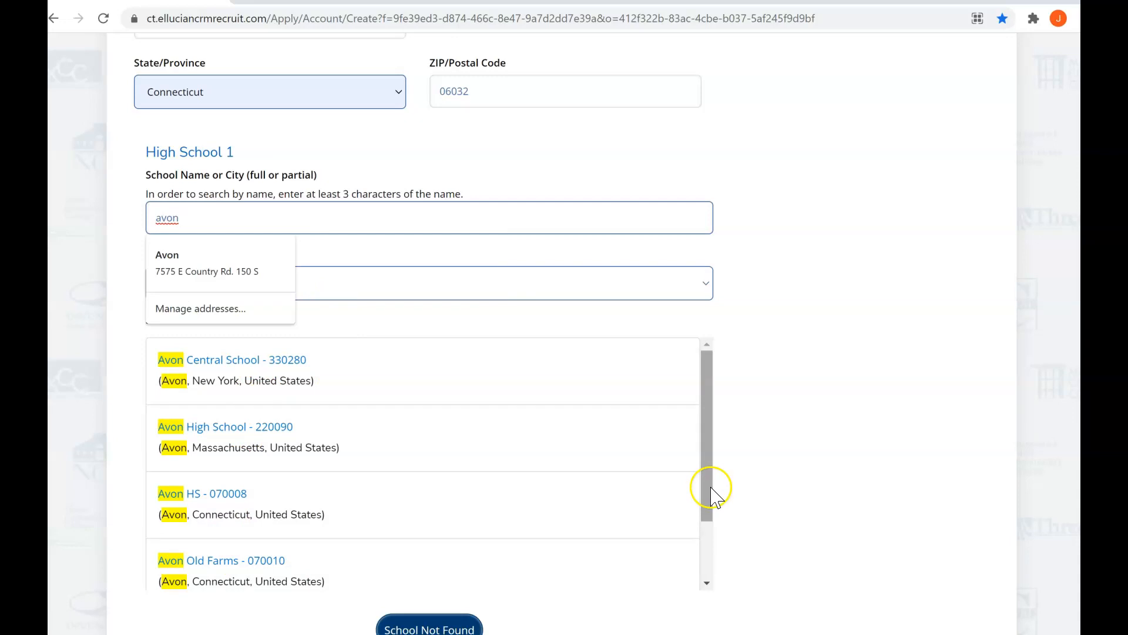
scroll("down", 3)
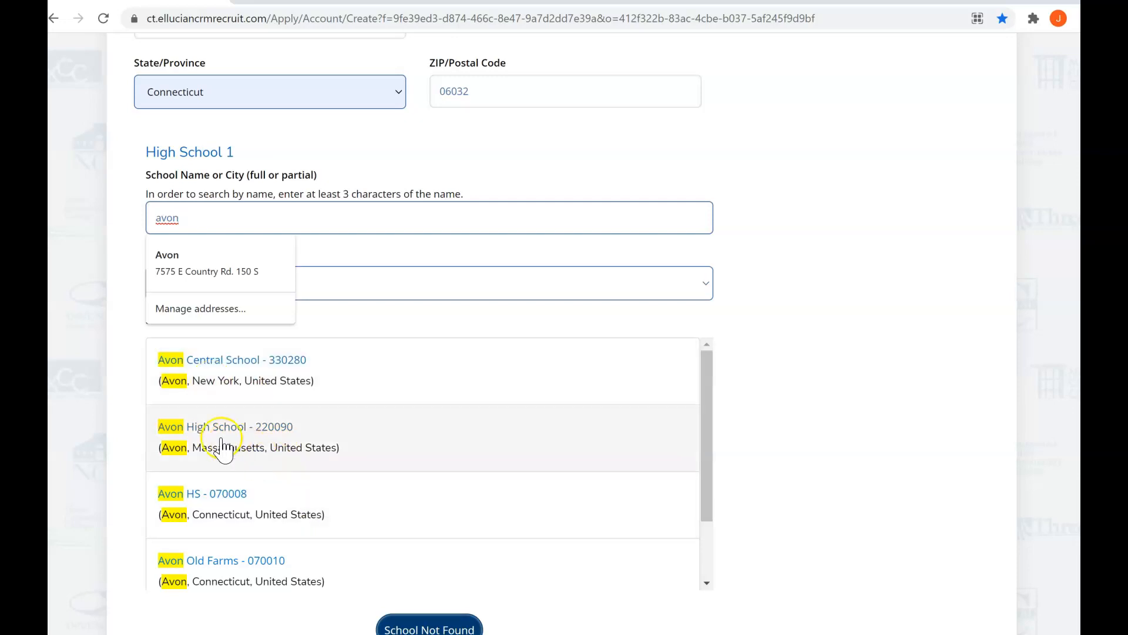
mouse_move(235, 529)
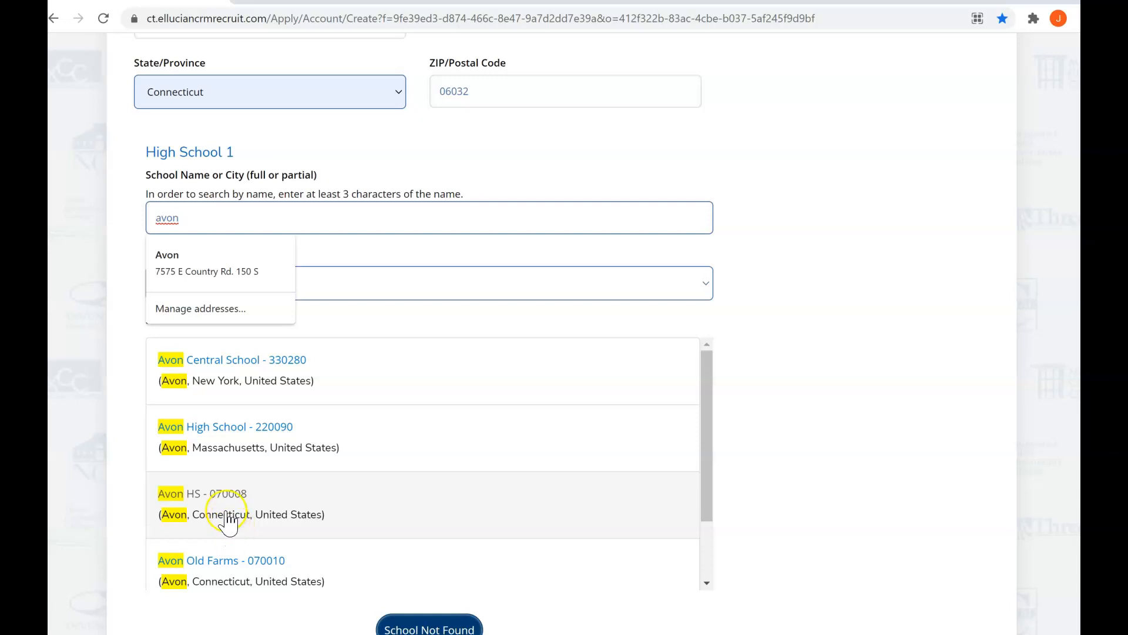
left_click(202, 493)
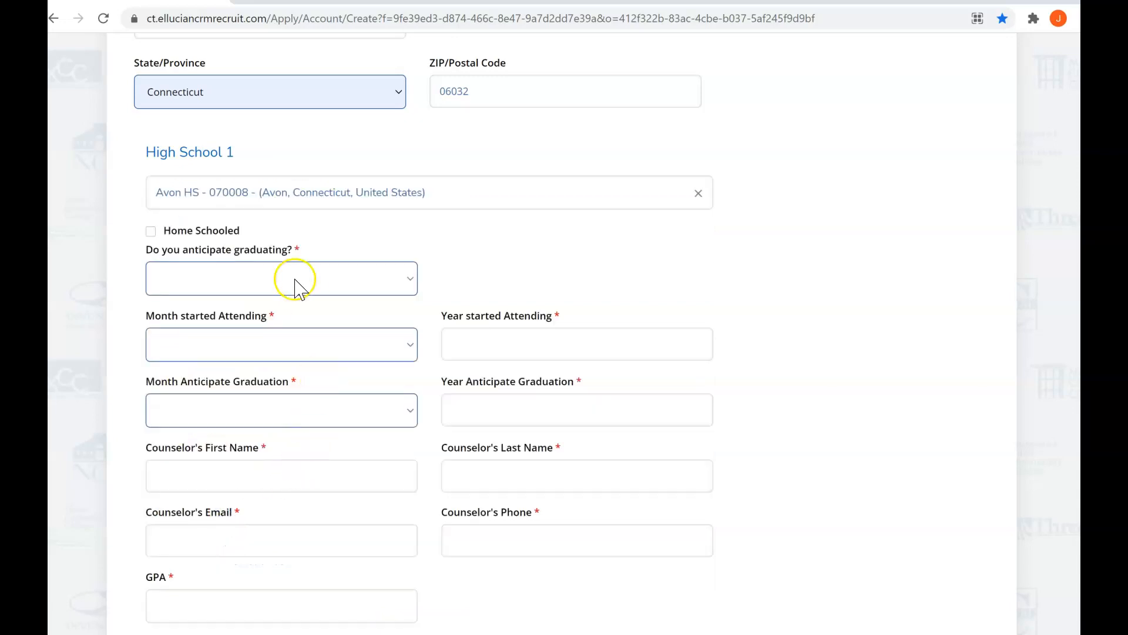
left_click(282, 278)
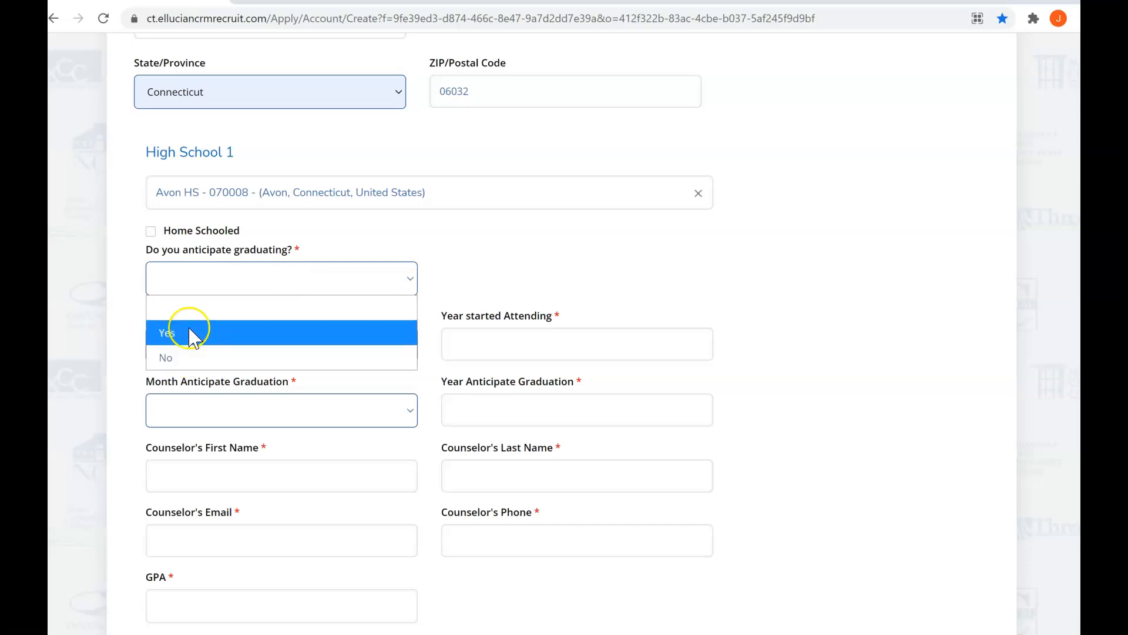
left_click(167, 331)
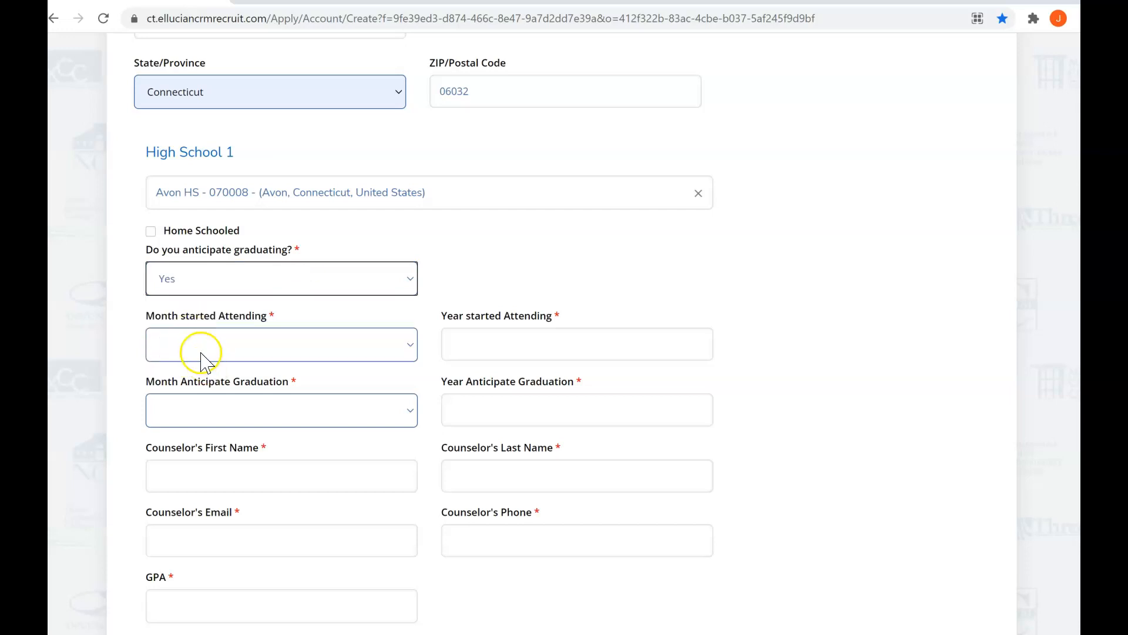
Step: Set attendance start to August 2020 and anticipated graduation to June 2023
left_click(283, 344)
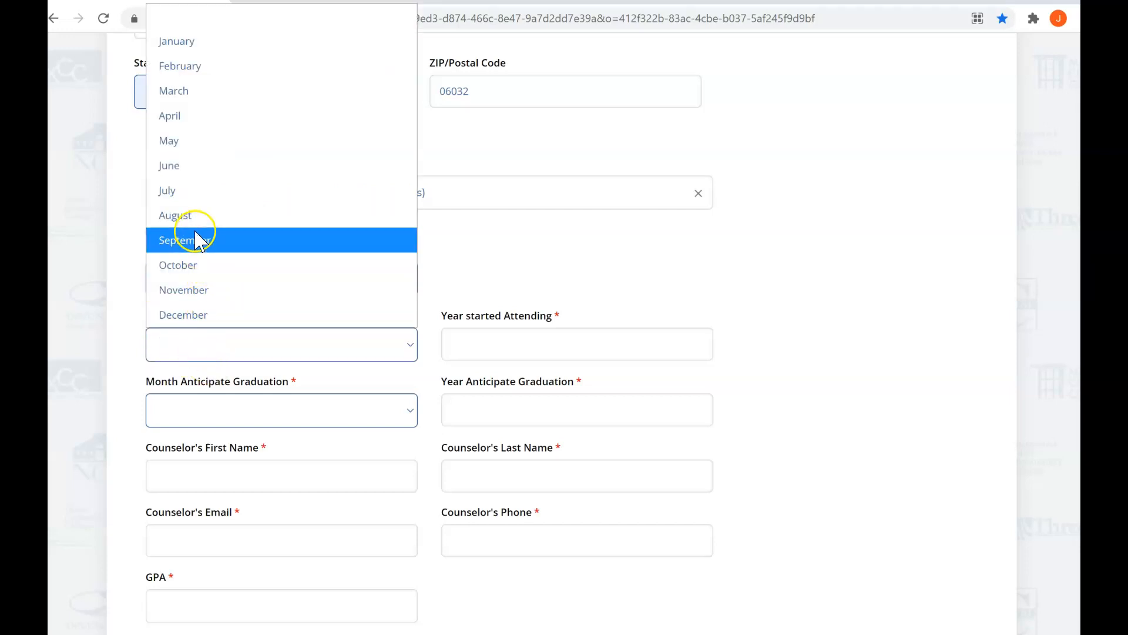
left_click(175, 215)
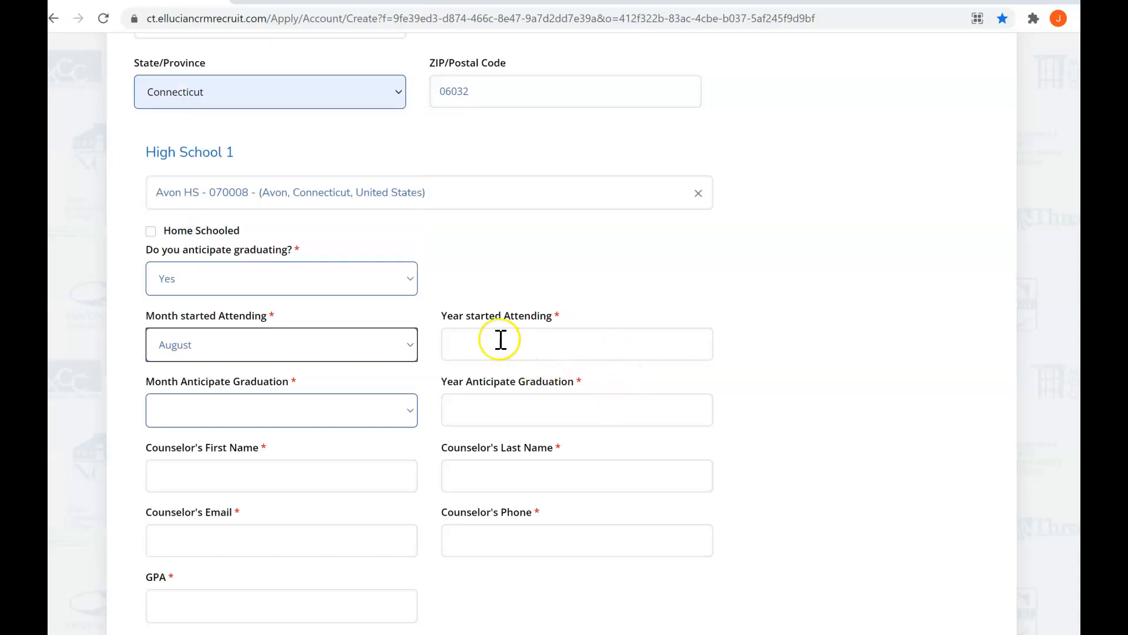
left_click(577, 344)
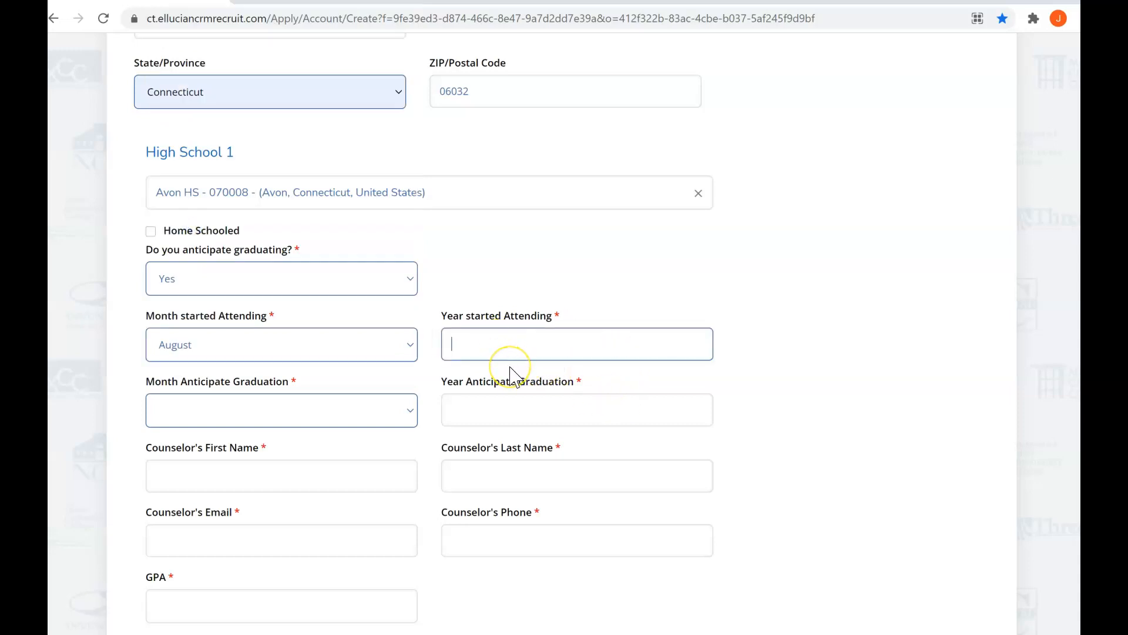
type("2")
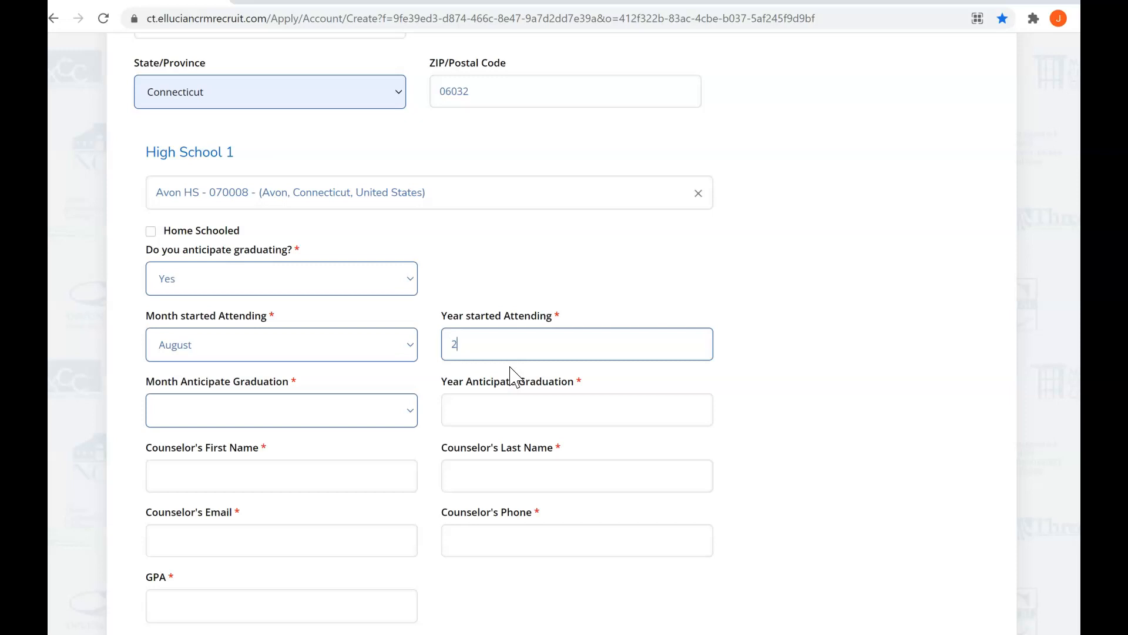
type("020")
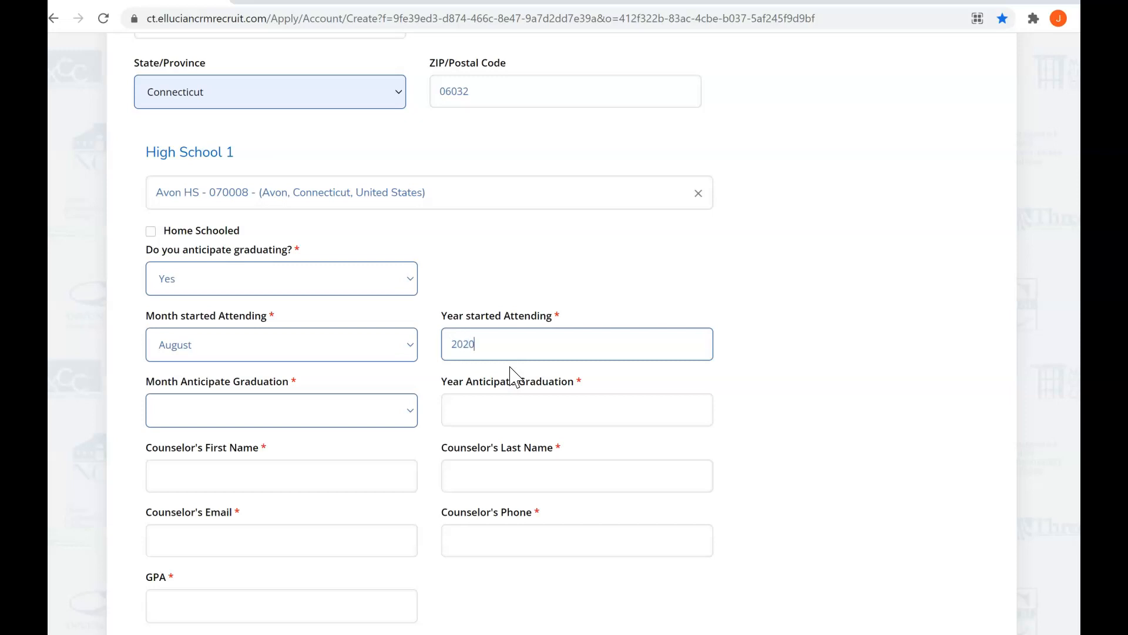
left_click(375, 411)
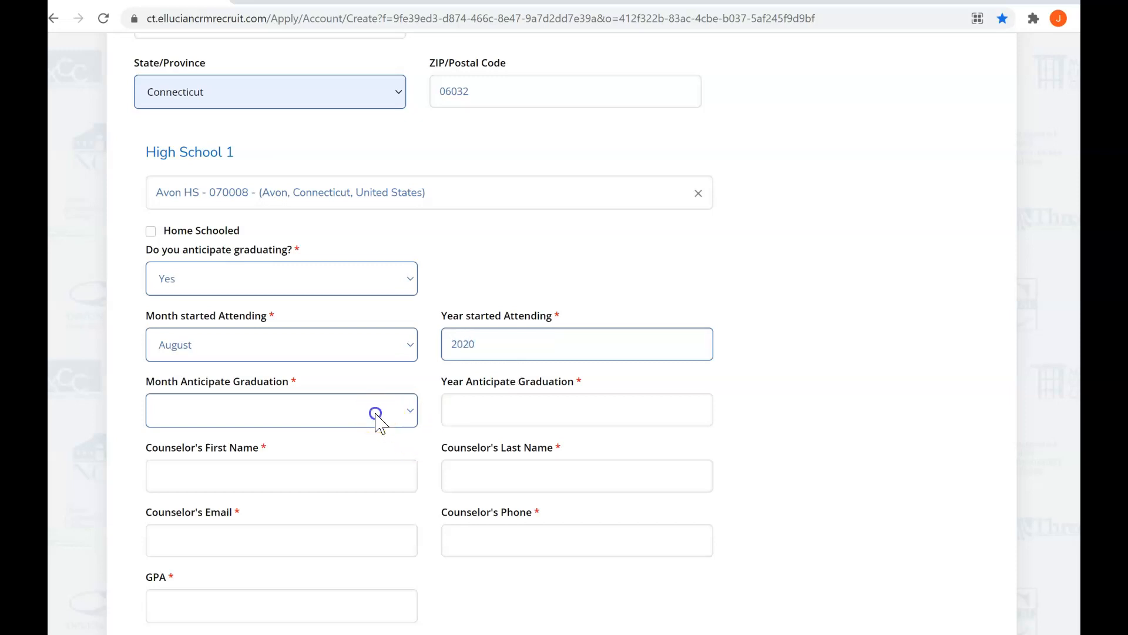
left_click(282, 410)
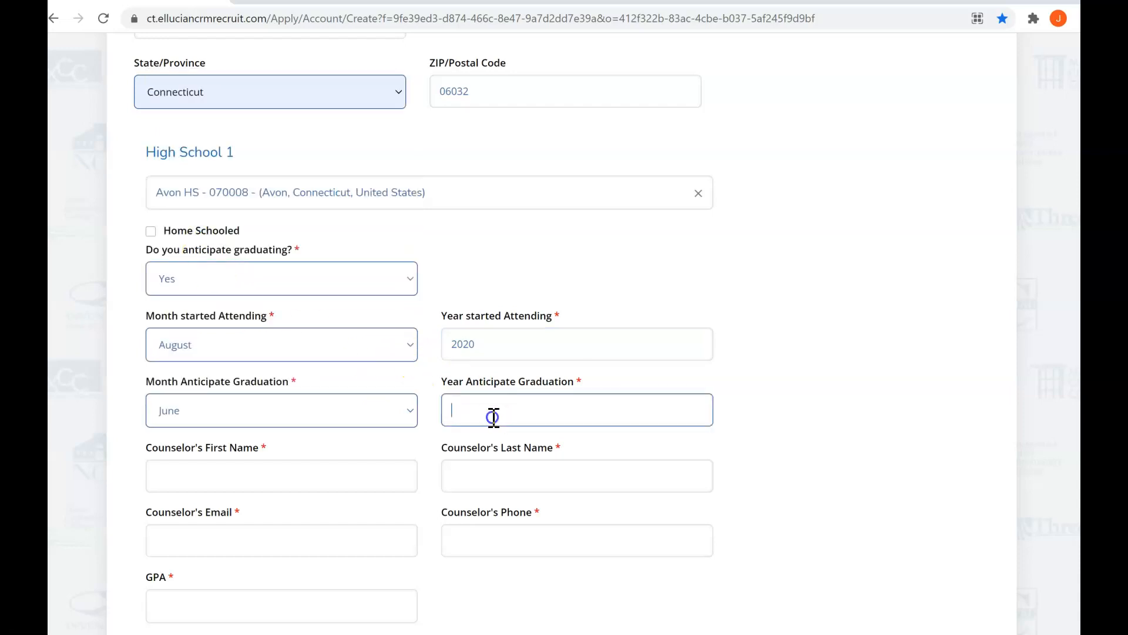
type("2023")
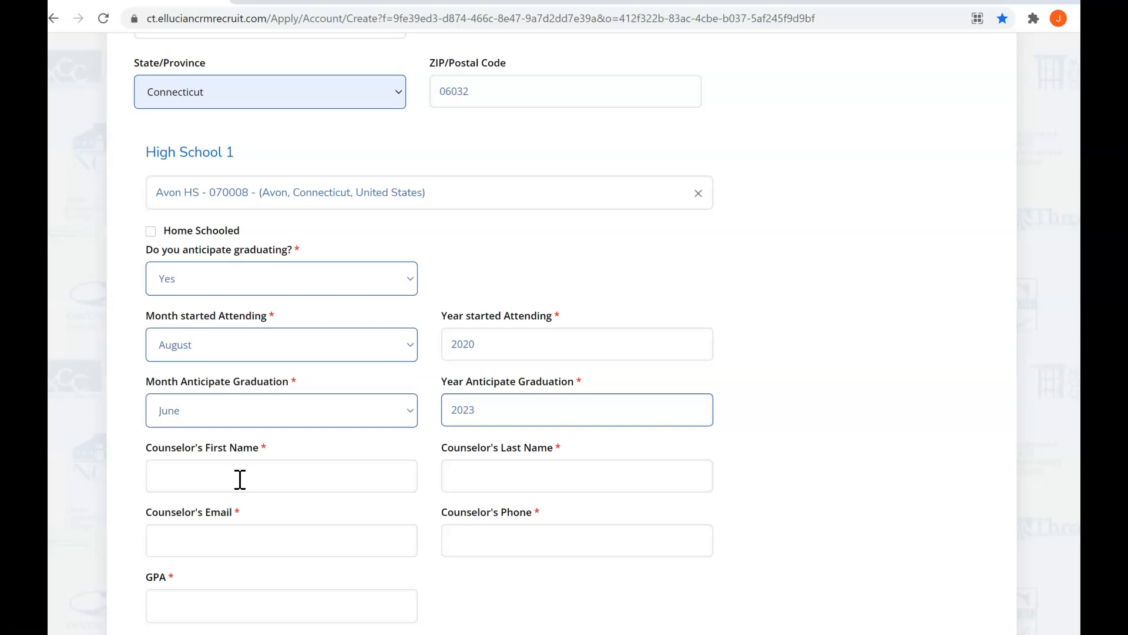
Step: Enter the counselor's first and last name (Instructor) and correct the graduation year to 2023
left_click(577, 409)
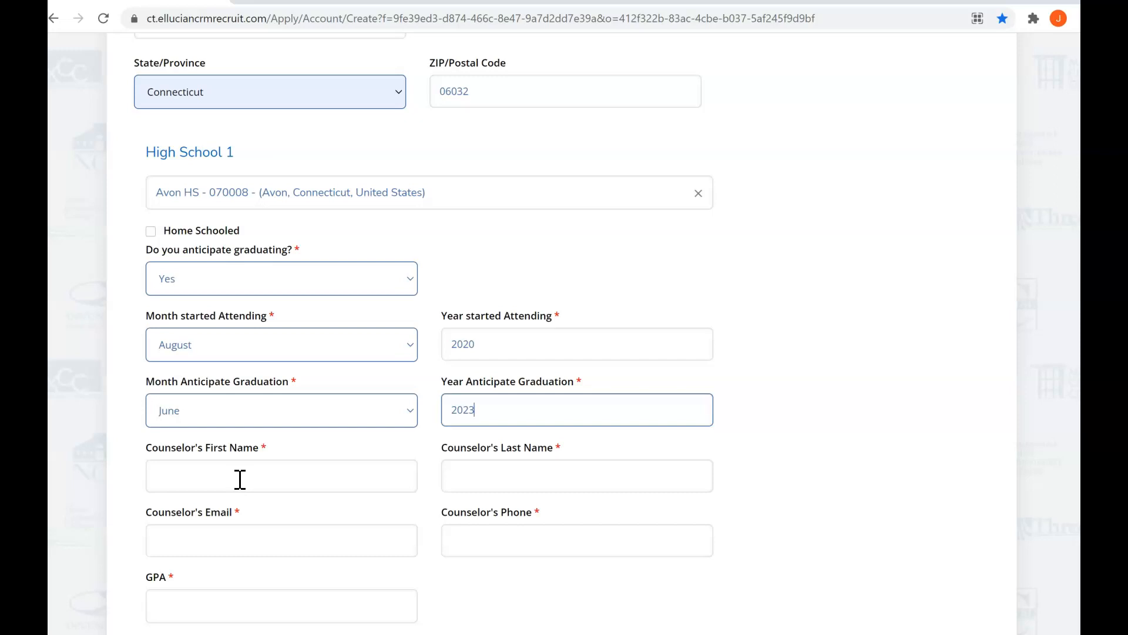
type("M")
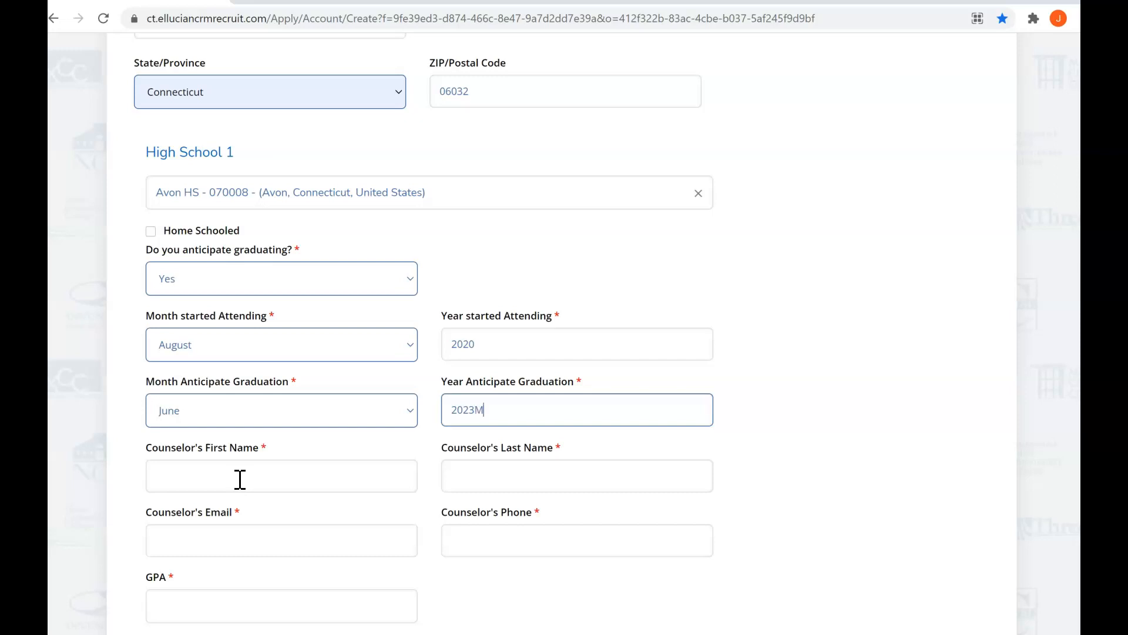
type("t")
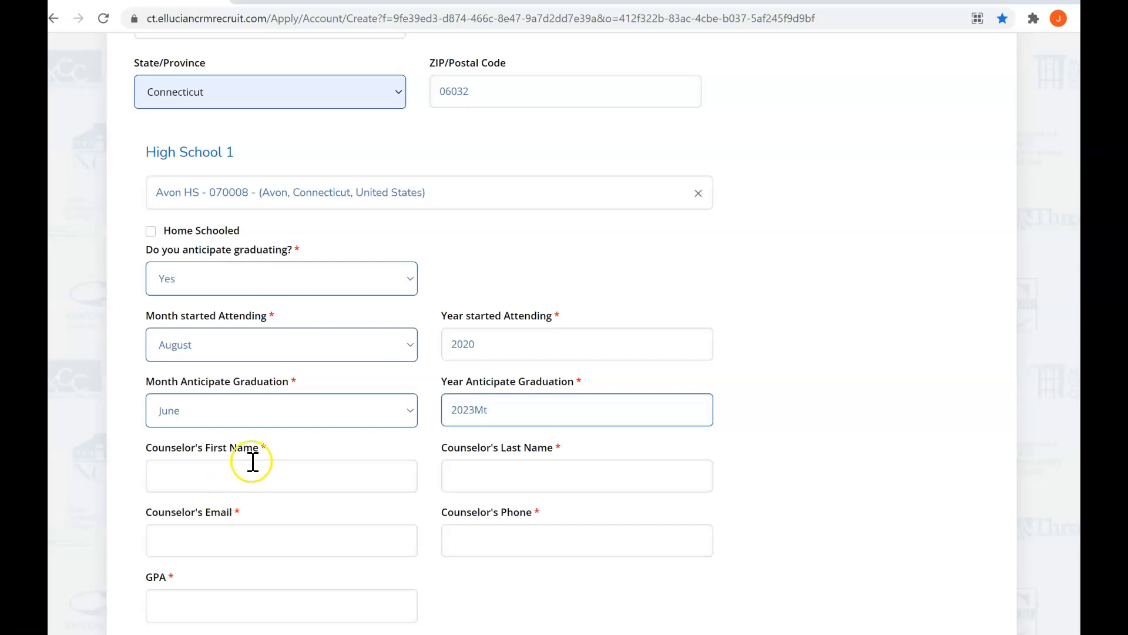
left_click(282, 475)
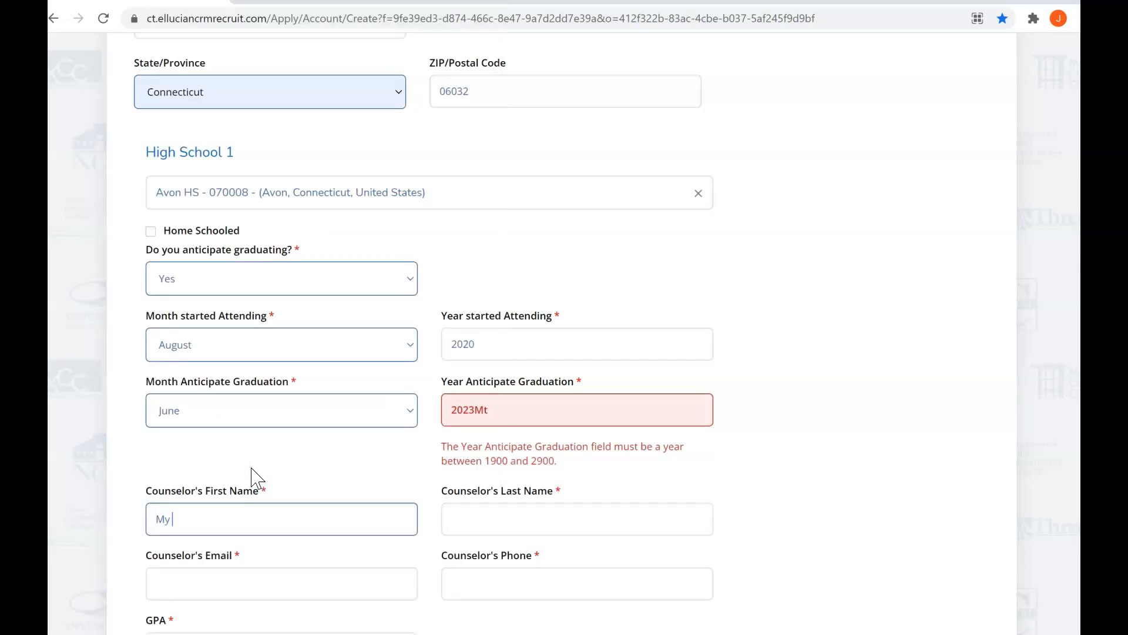
left_click(577, 520)
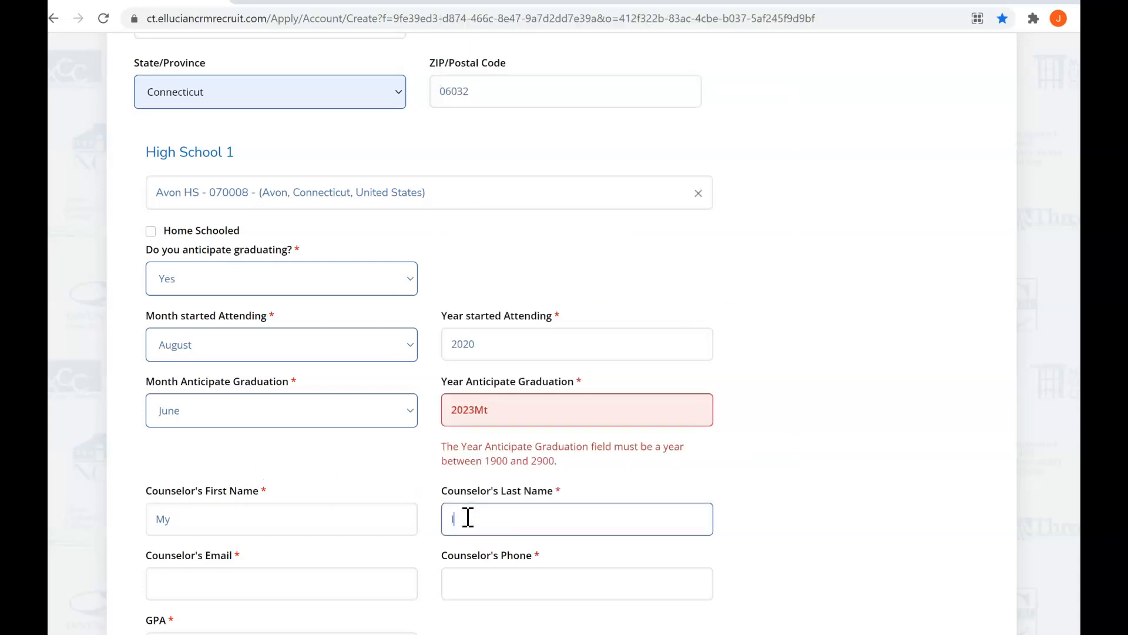
type("Instructor")
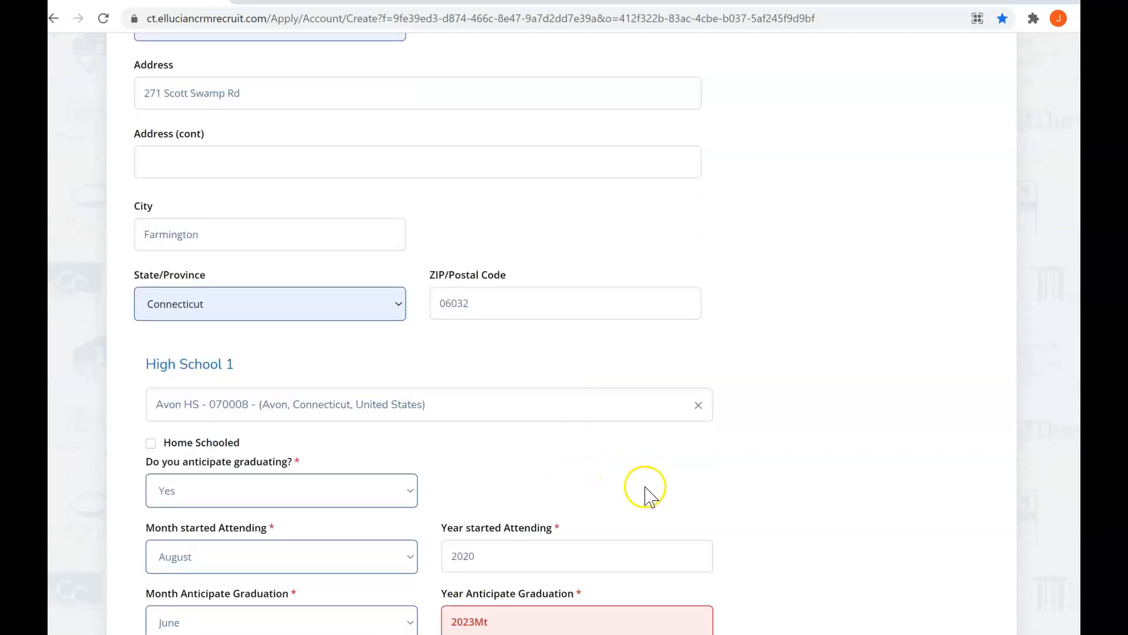
scroll("down", 3)
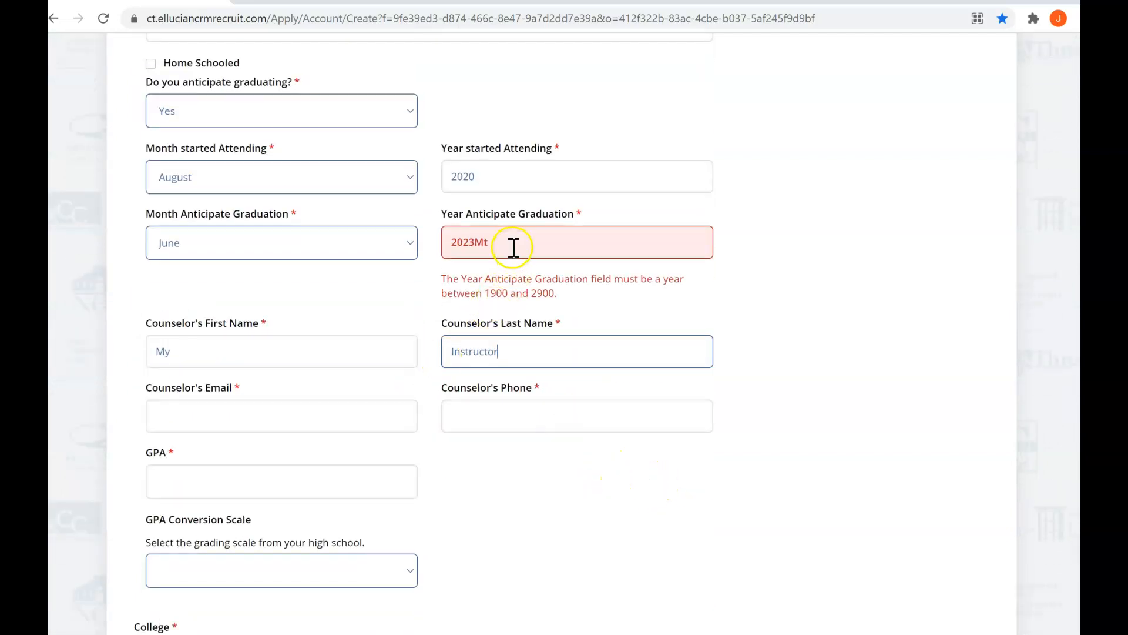
left_click(501, 242)
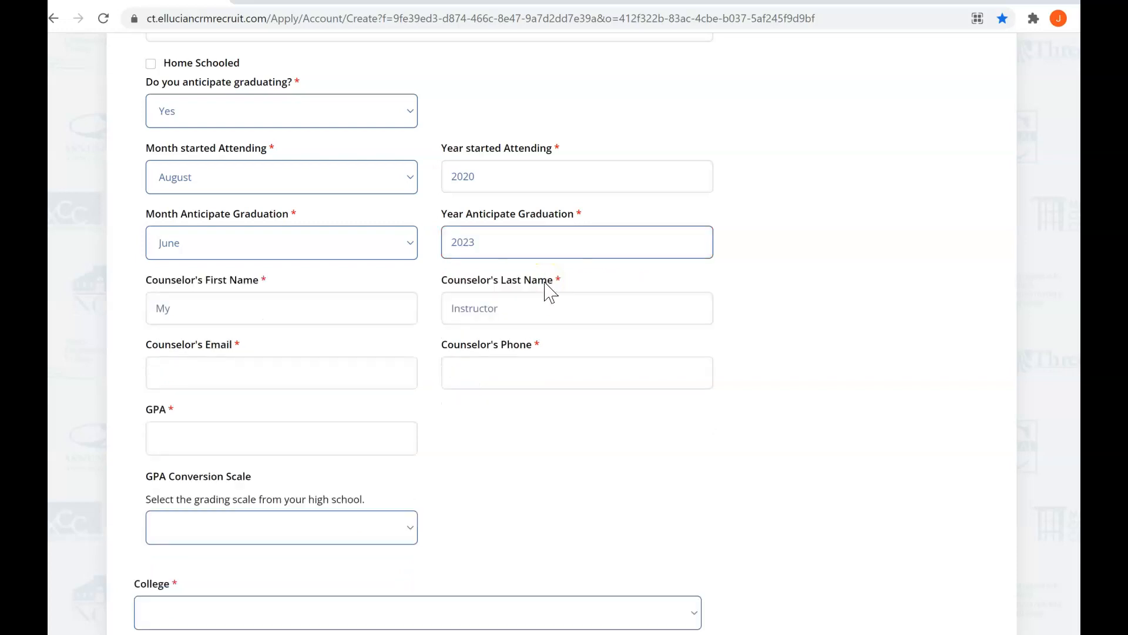
Step: Fill in the counselor's email and phone, then enter a GPA of 3.3
left_click(282, 373)
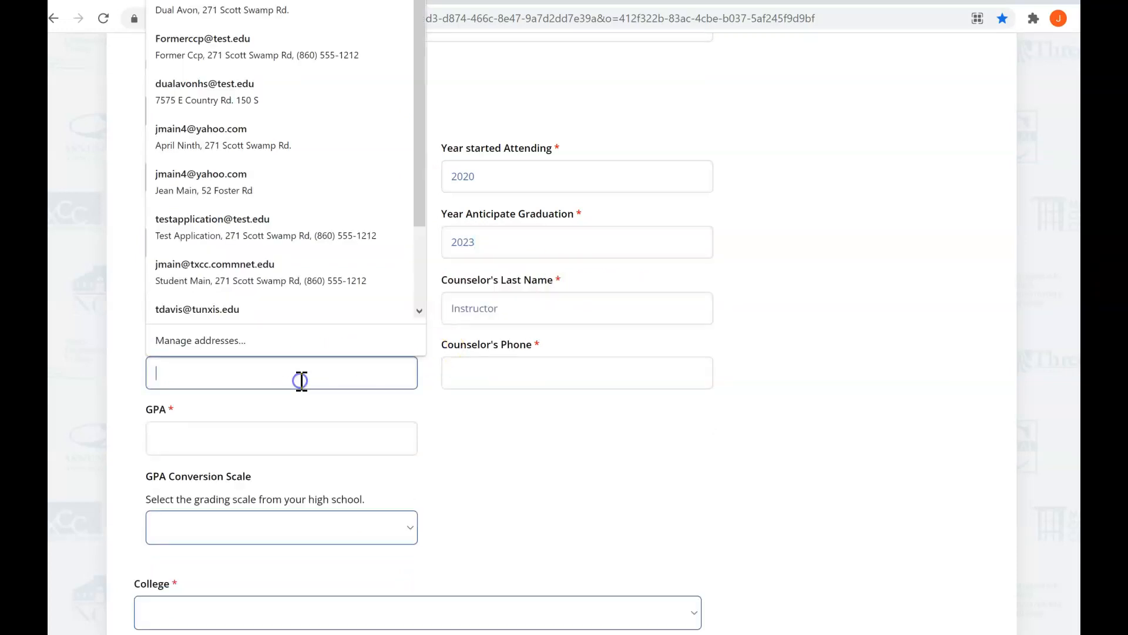
type("m")
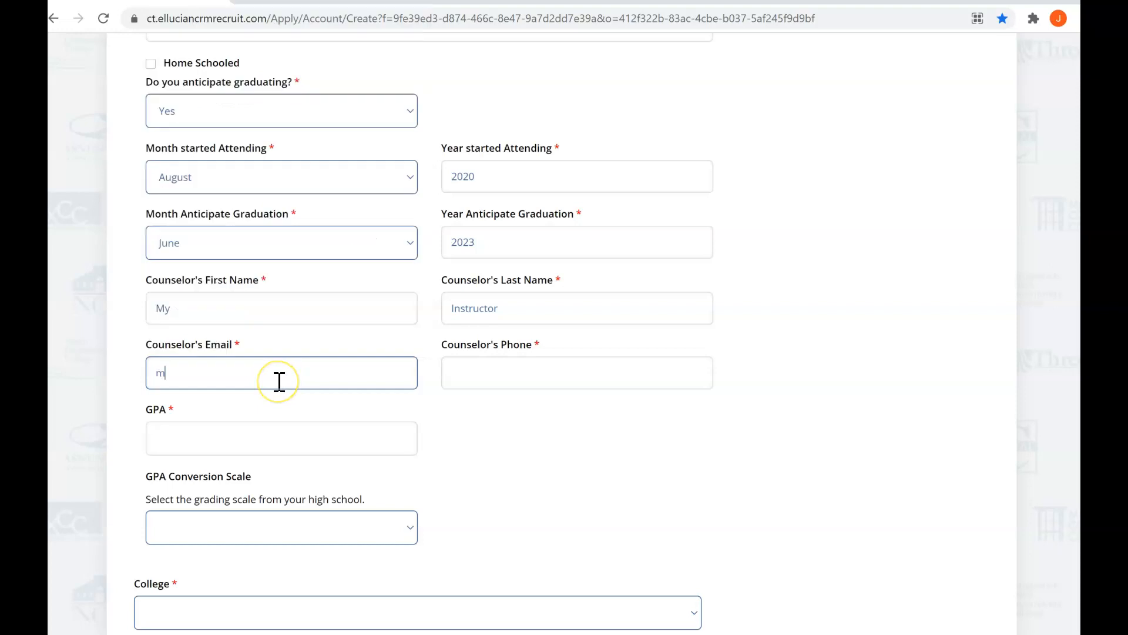
type("yinstructor@te")
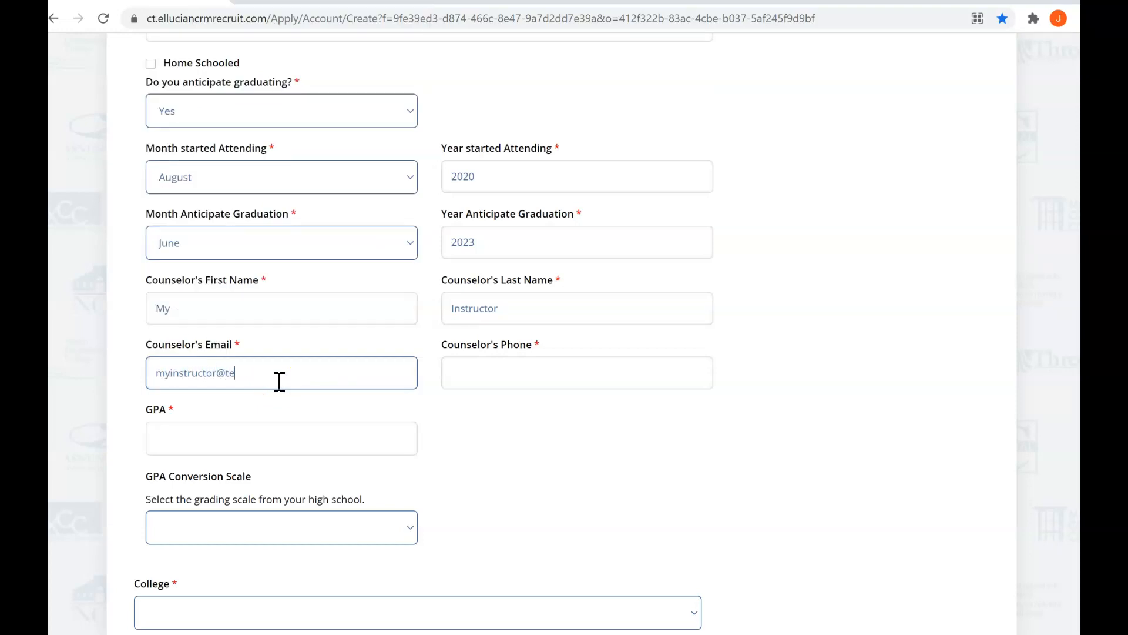
type("st.edu")
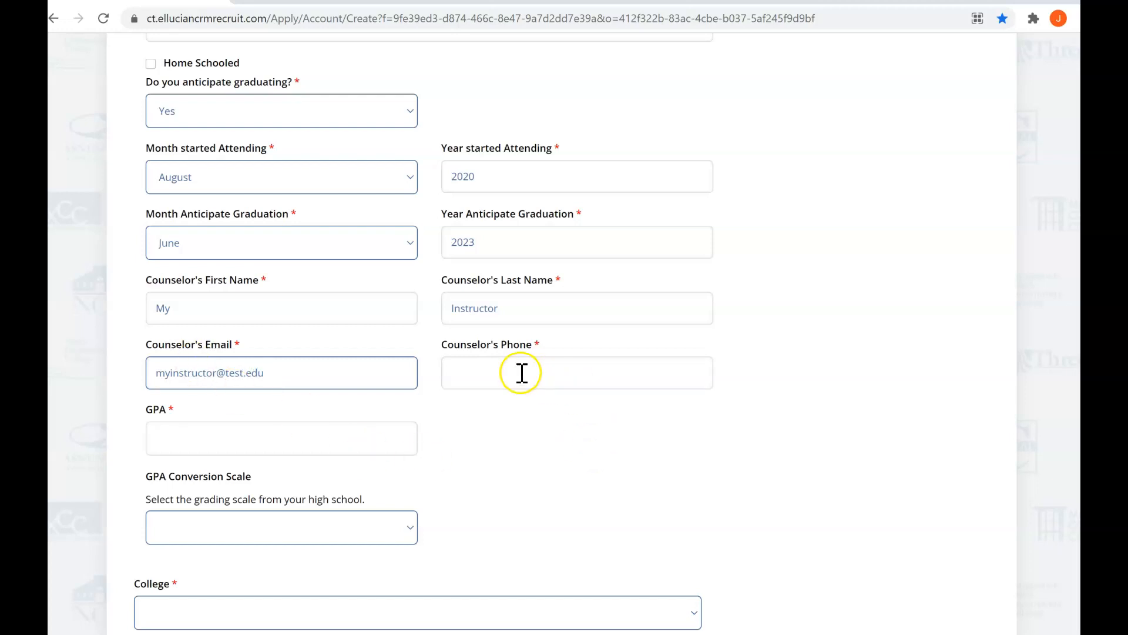
left_click(520, 372)
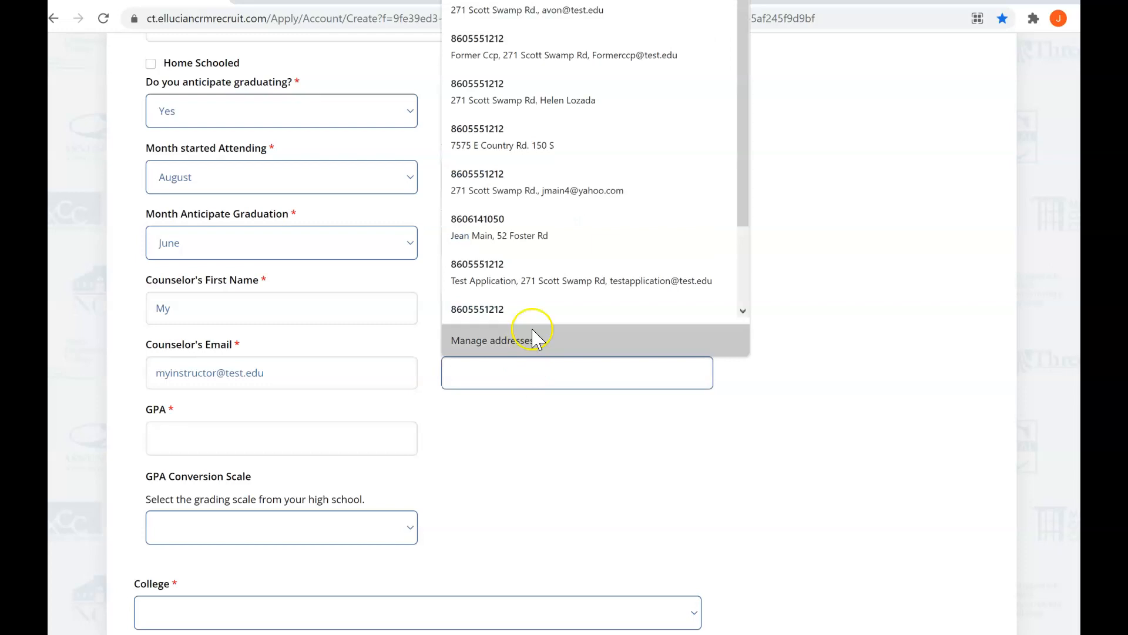
left_click(282, 438)
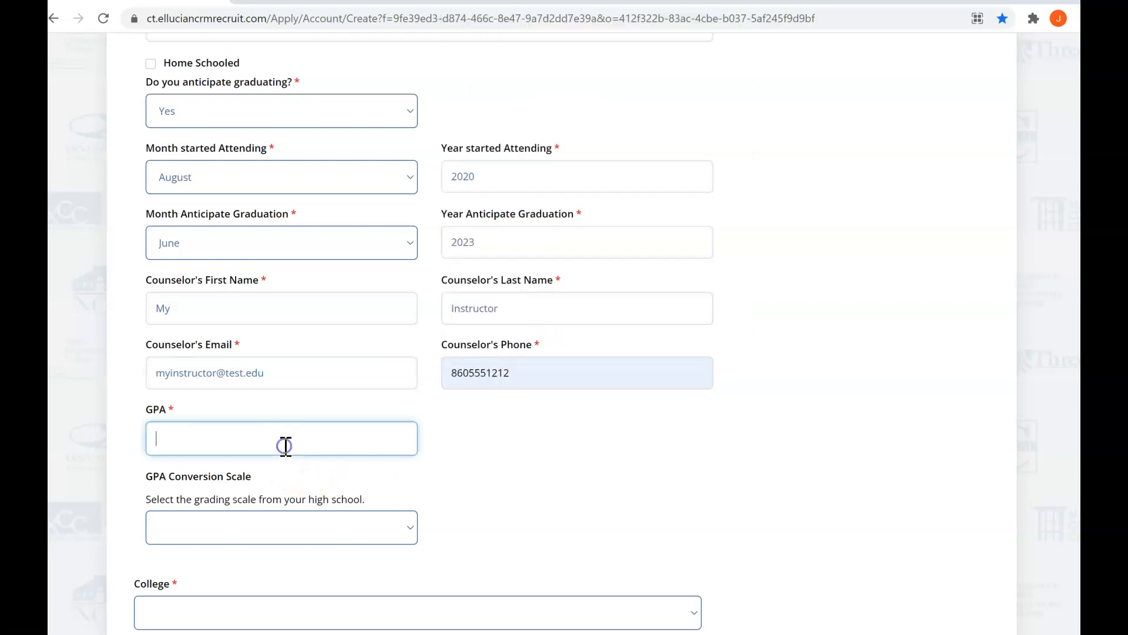
type("3")
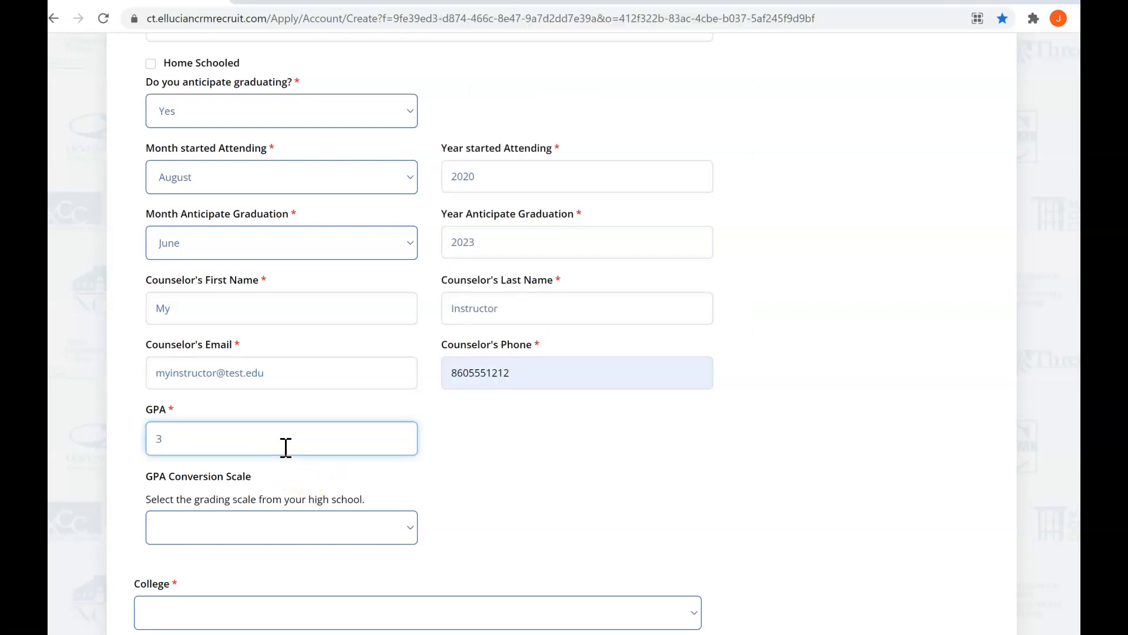
type(".3")
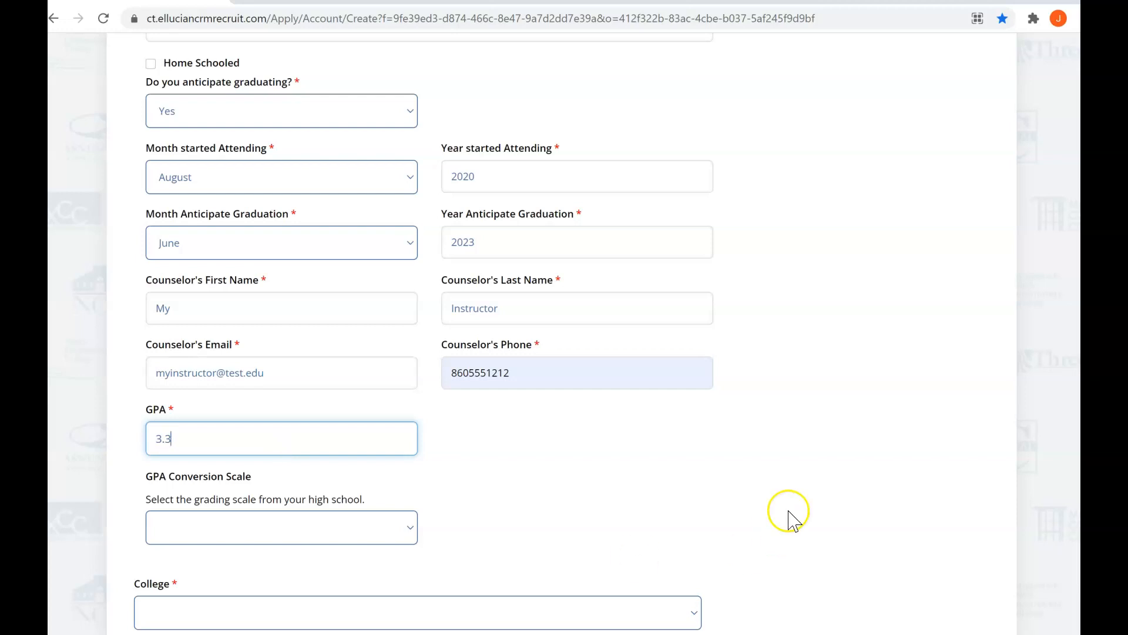
Step: Select the 4.0 grading scale, Tunxis CC as college and Fall 2021 - TXCC as entry term
scroll("down", 3)
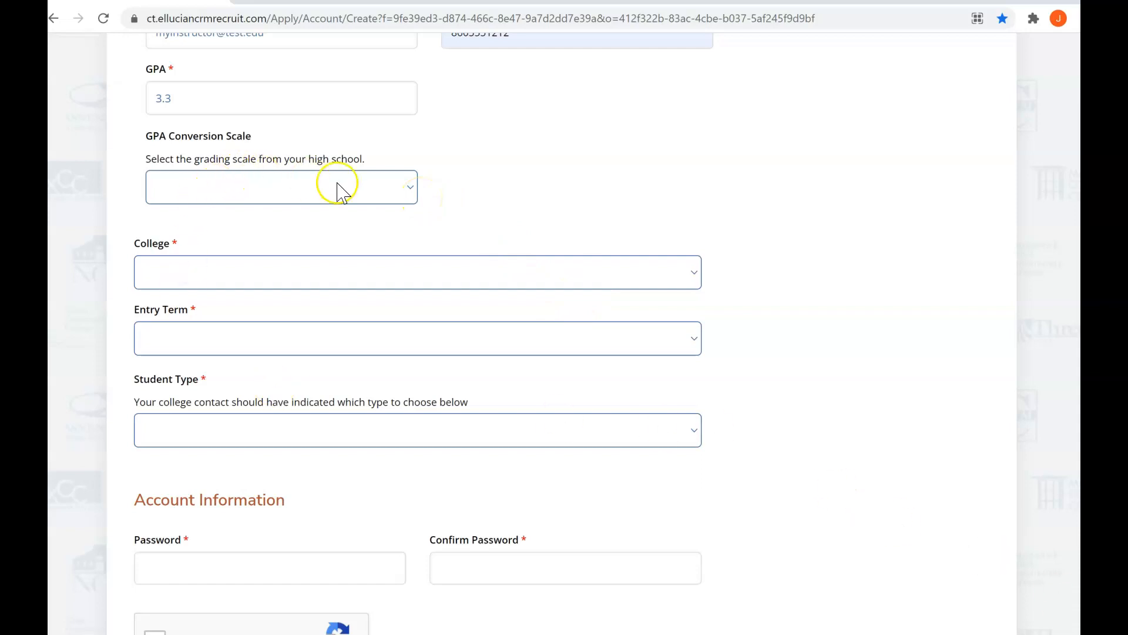
left_click(282, 187)
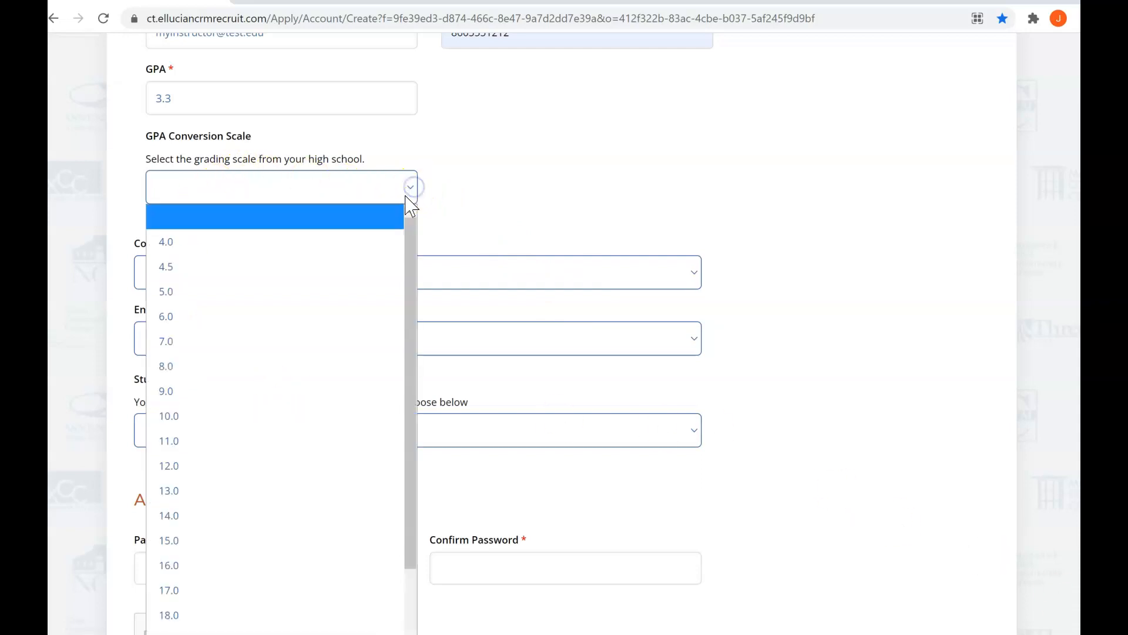
mouse_move(245, 268)
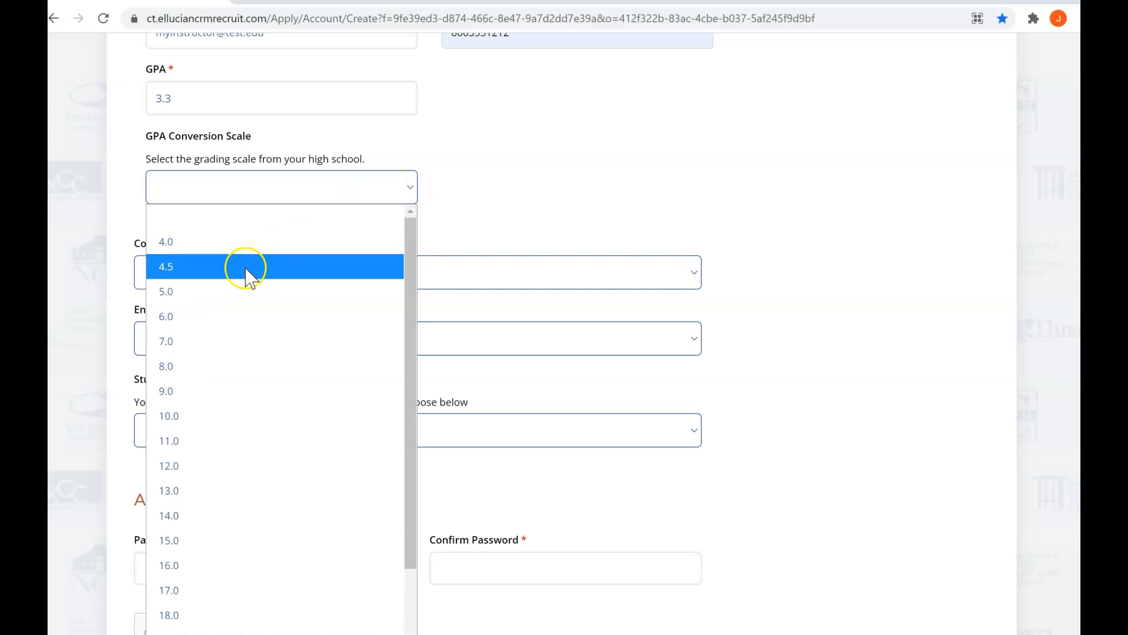
left_click(167, 243)
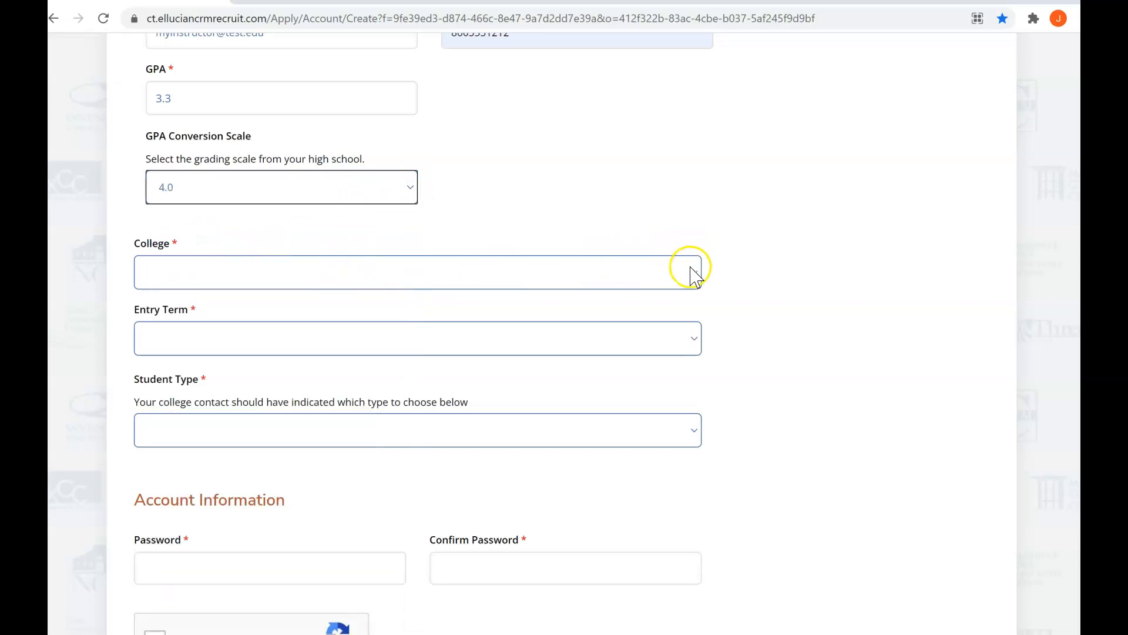
left_click(411, 254)
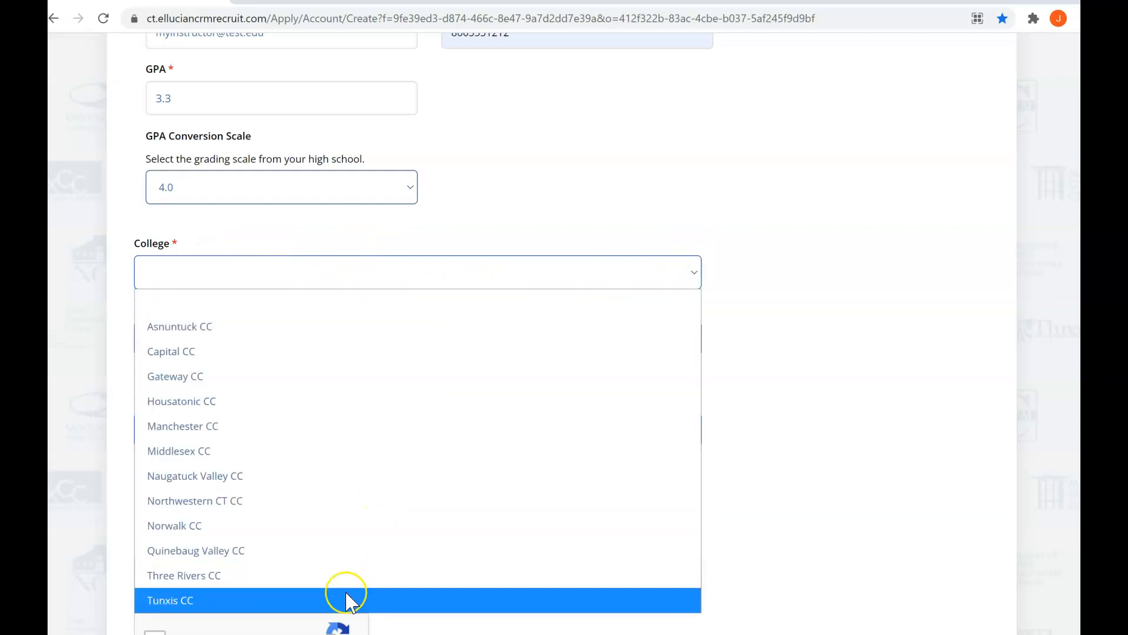
left_click(169, 600)
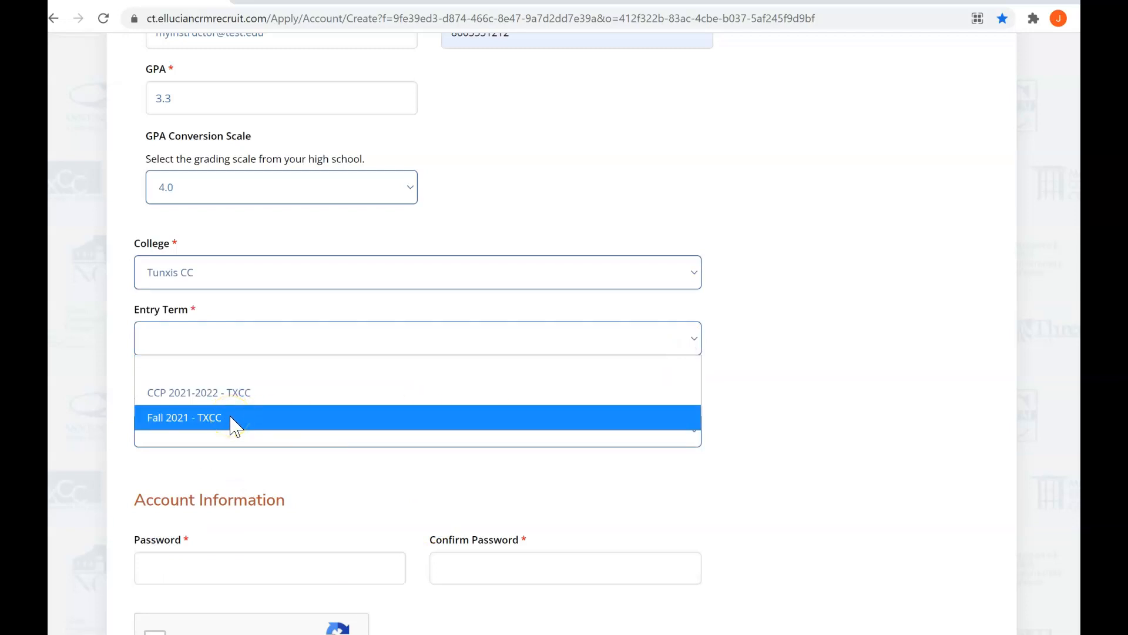
left_click(184, 417)
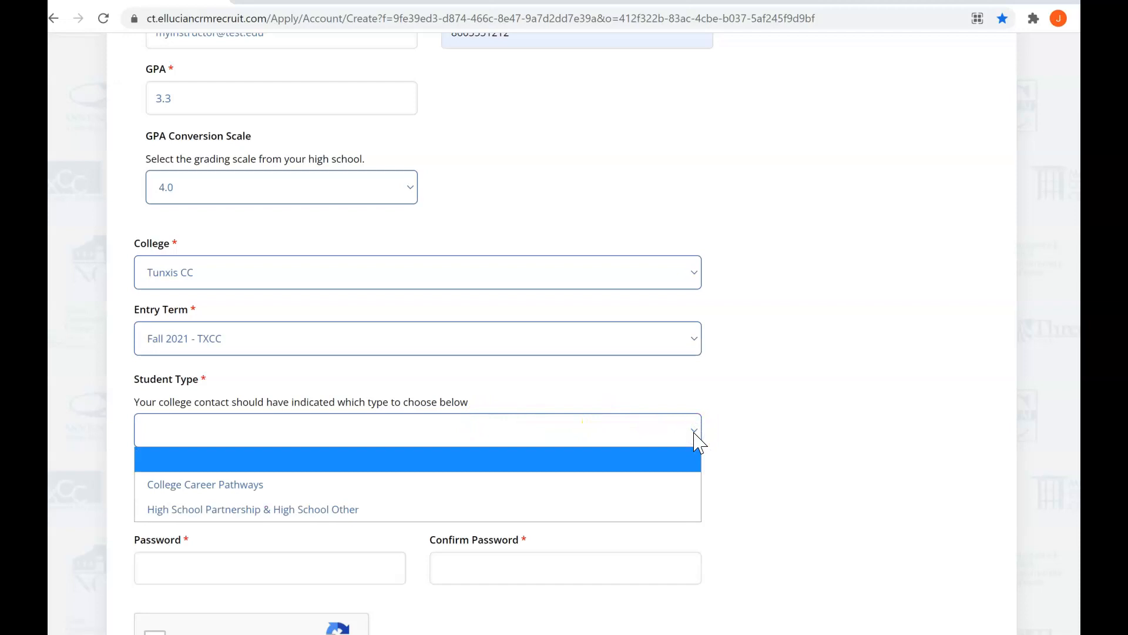
mouse_move(557, 519)
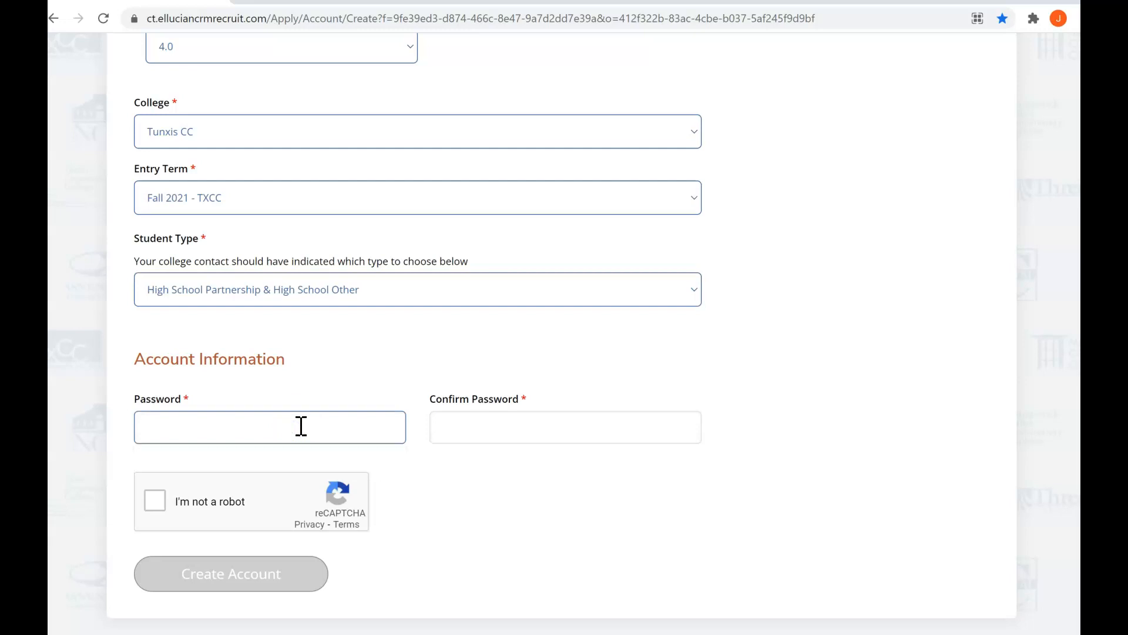
Step: Enter the password, confirm I'm not a robot and create the account
type("•••••")
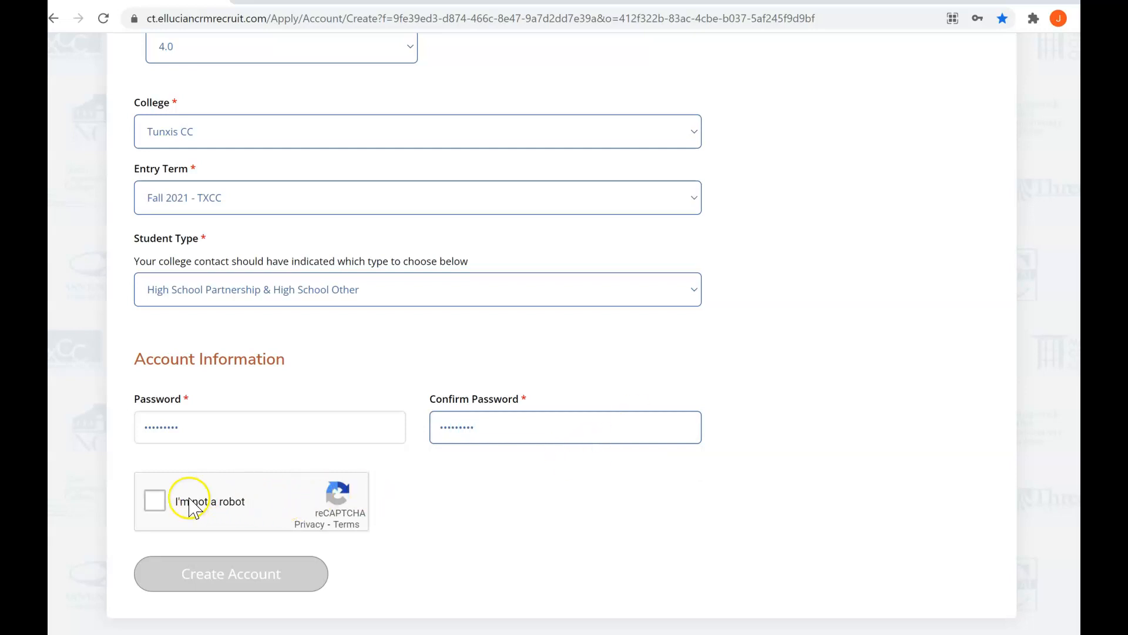
left_click(155, 501)
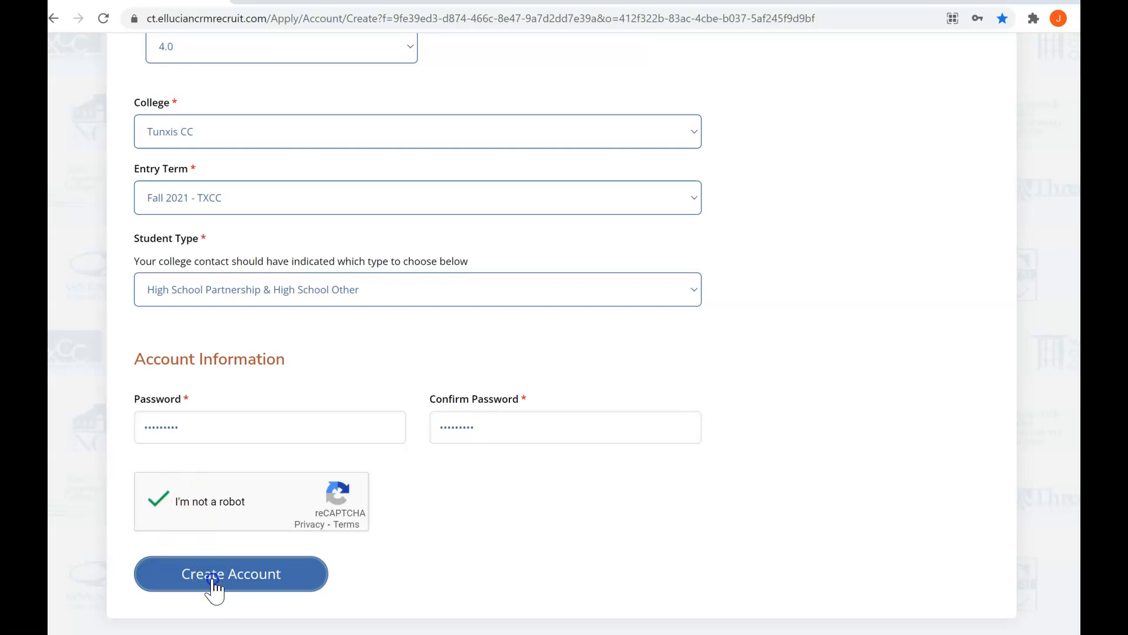
left_click(231, 574)
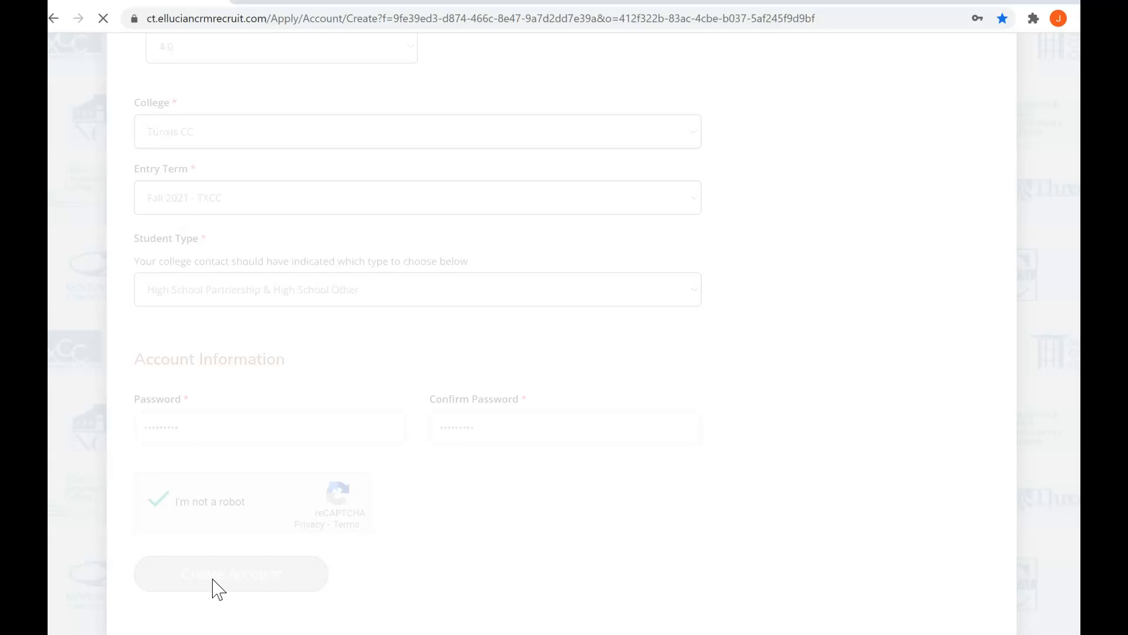
left_click(230, 573)
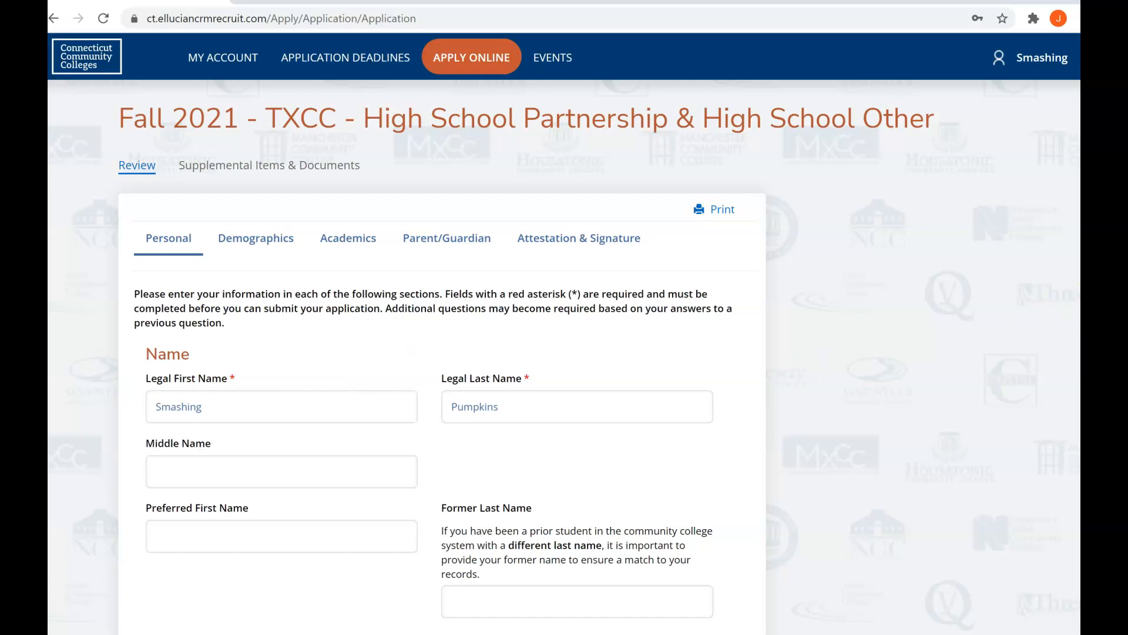
Step: Set the gender to Female on the personal page
left_click(1041, 59)
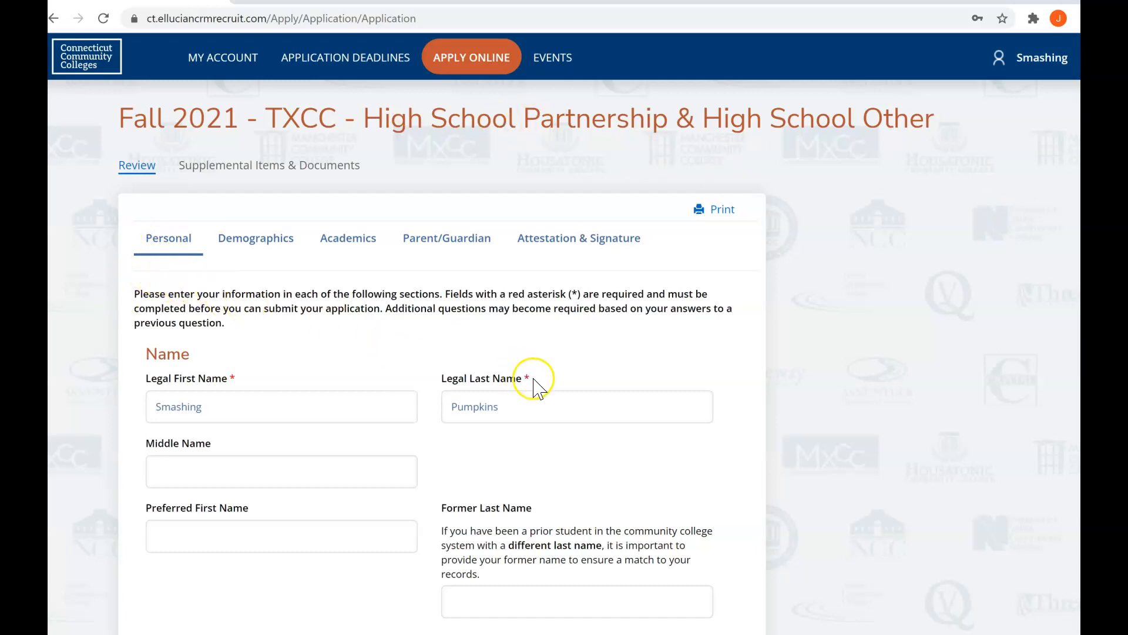
scroll("down", 3)
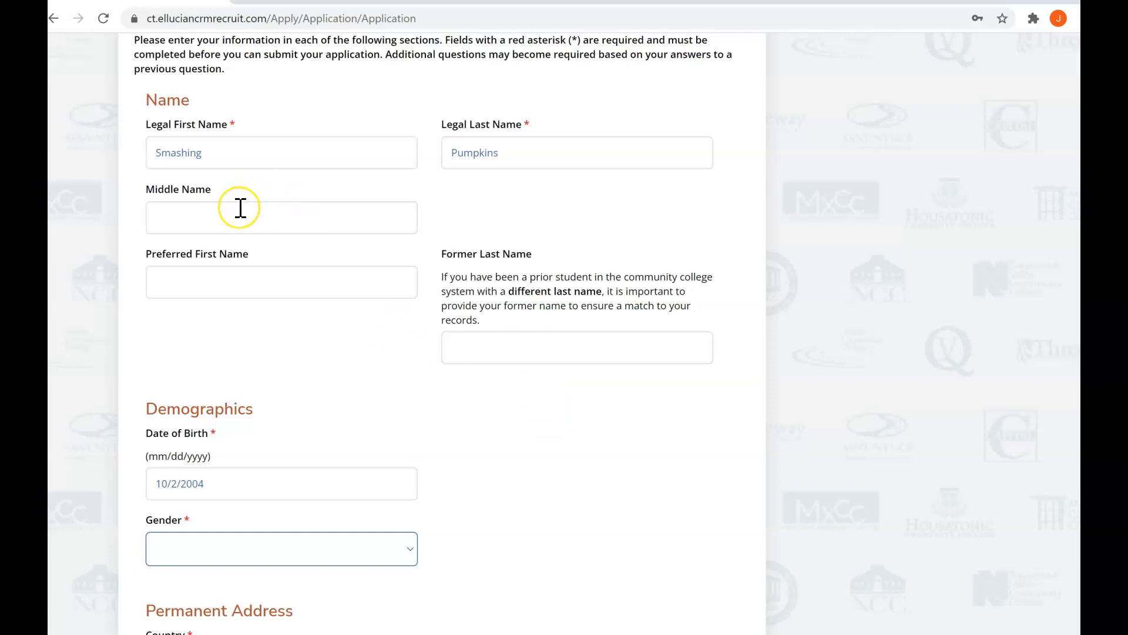
mouse_move(252, 273)
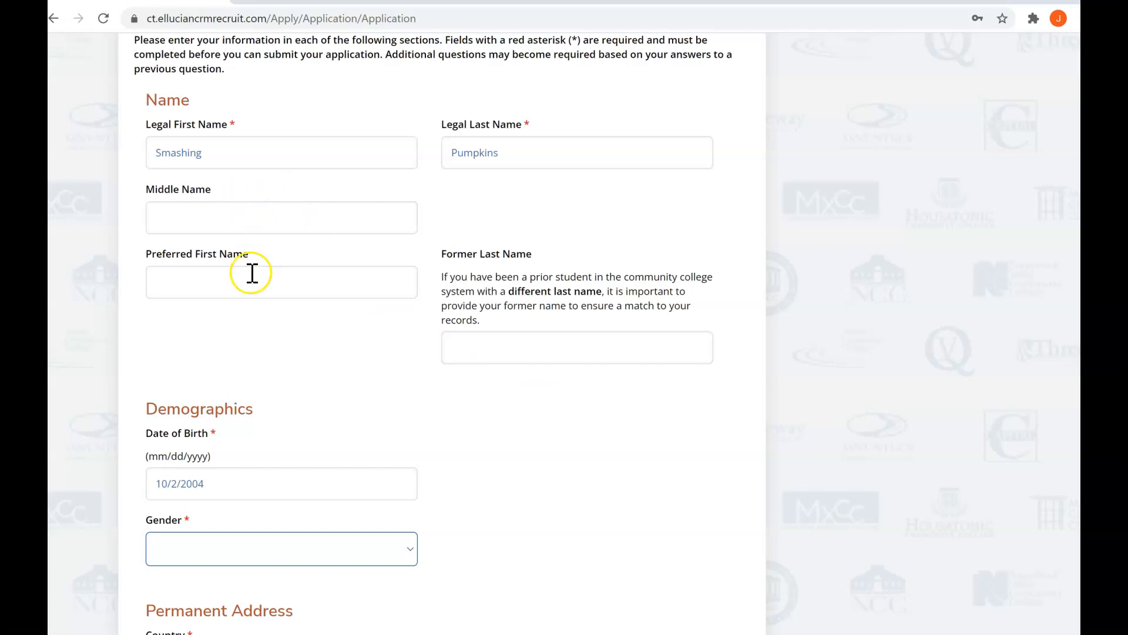
mouse_move(402, 337)
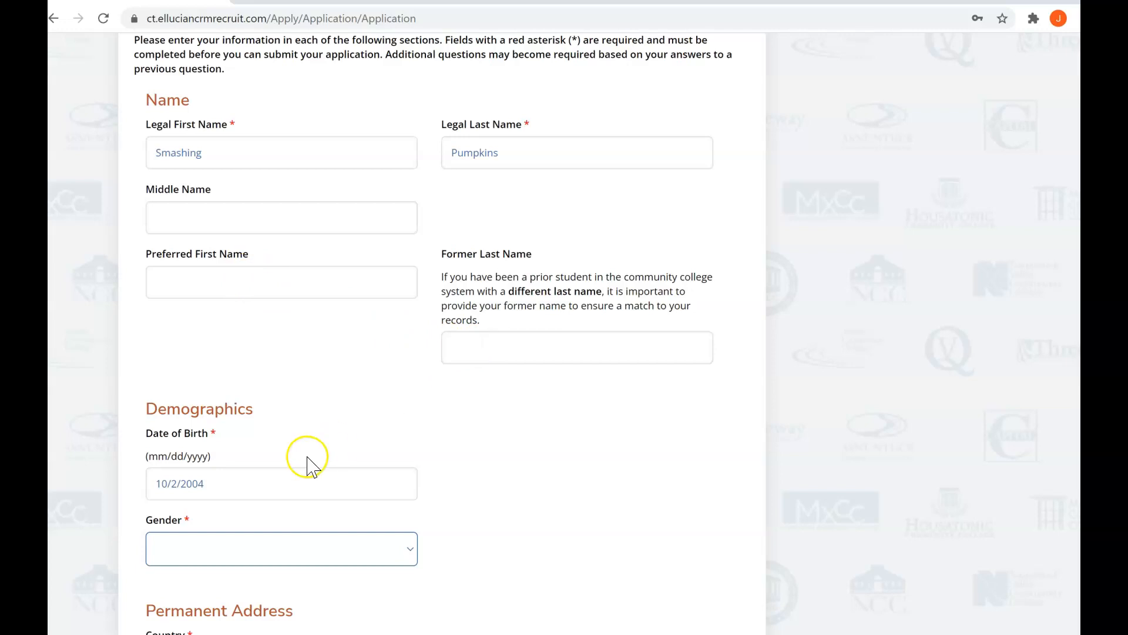
scroll("down", 3)
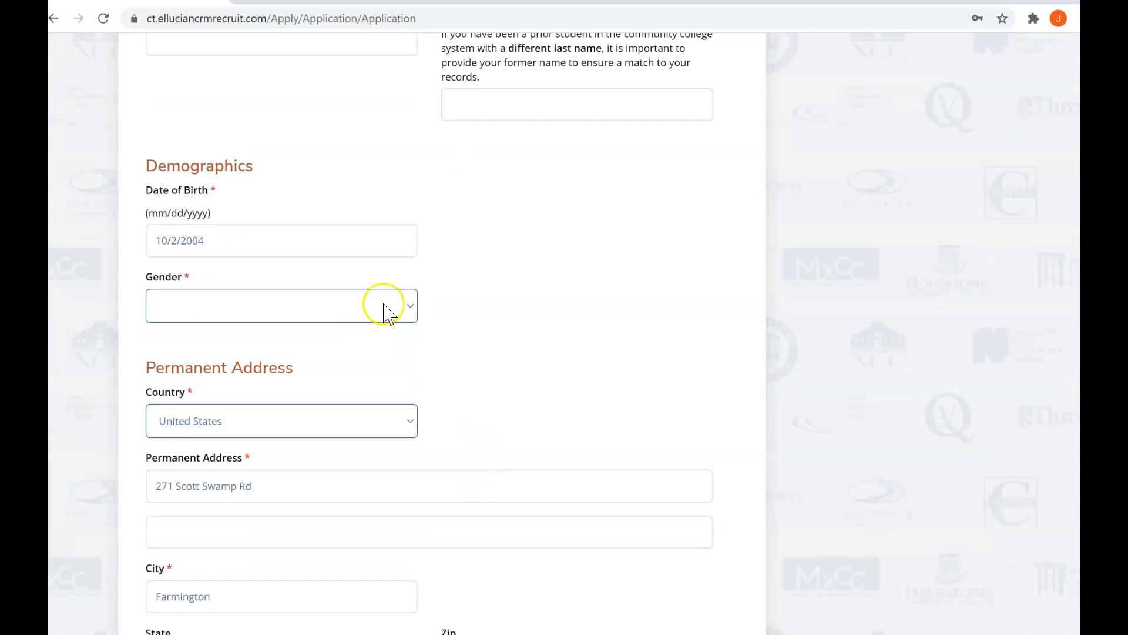
left_click(282, 305)
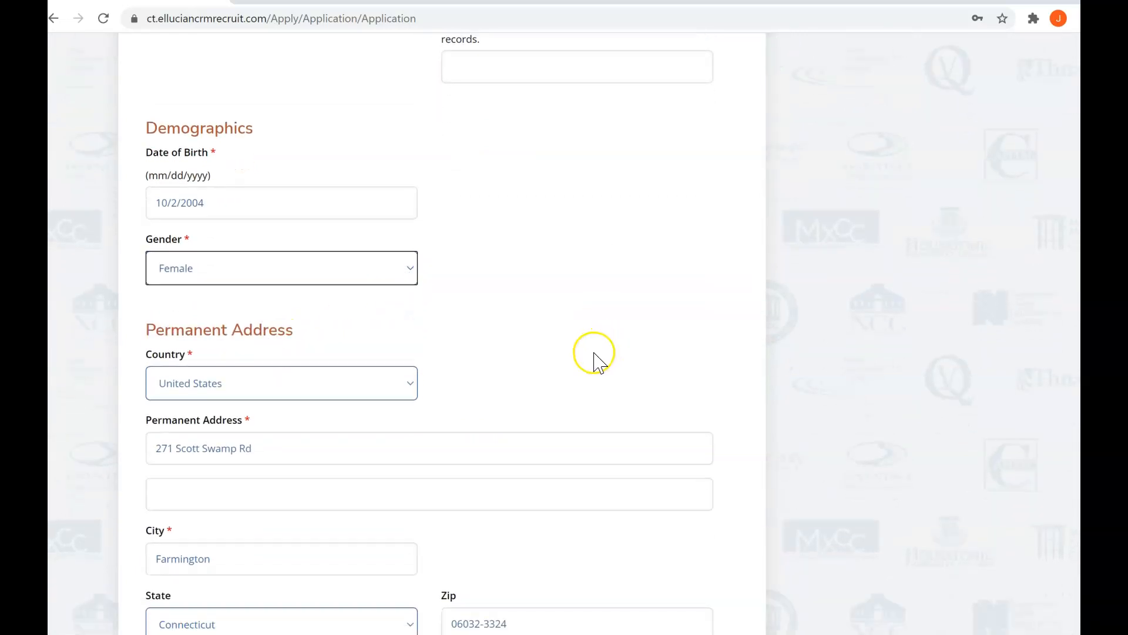
scroll("down", 3)
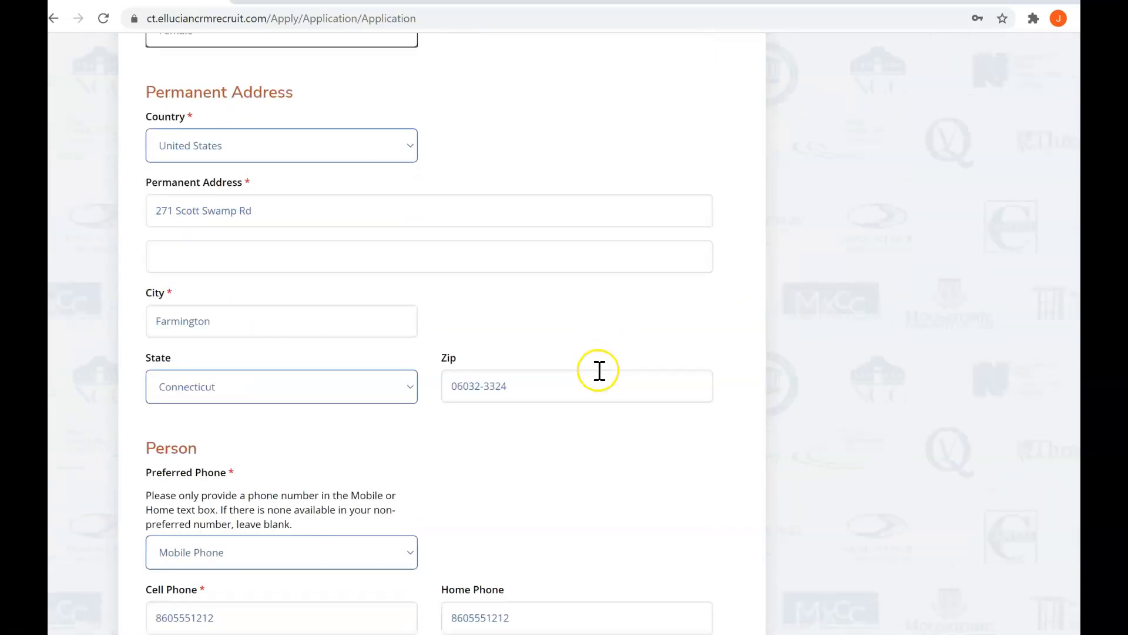
scroll("down", 3)
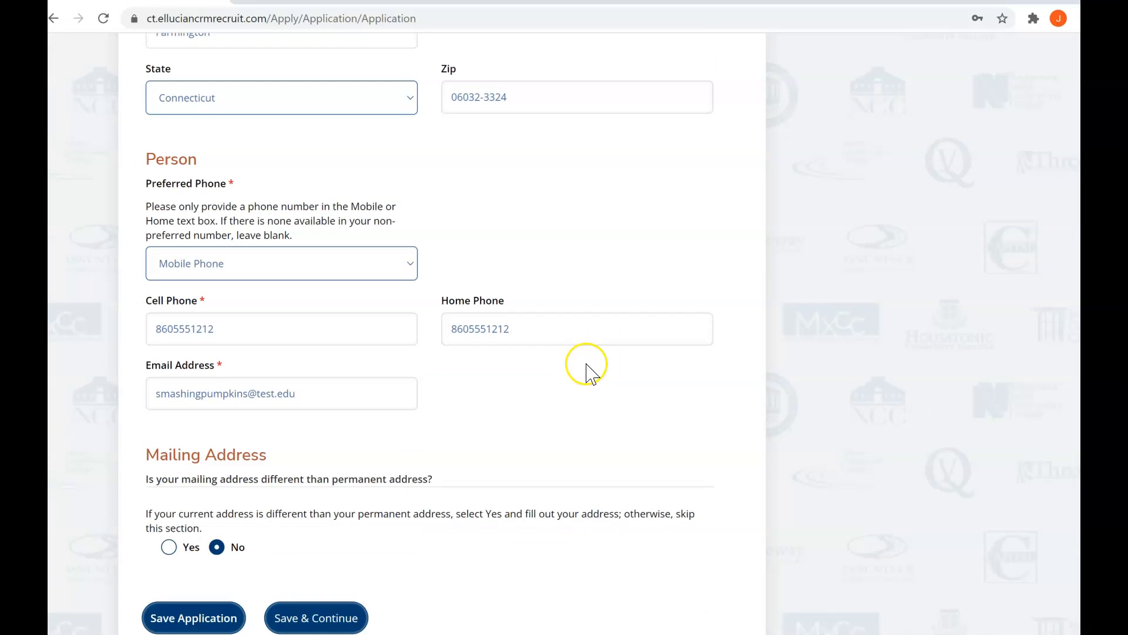
scroll("down", 3)
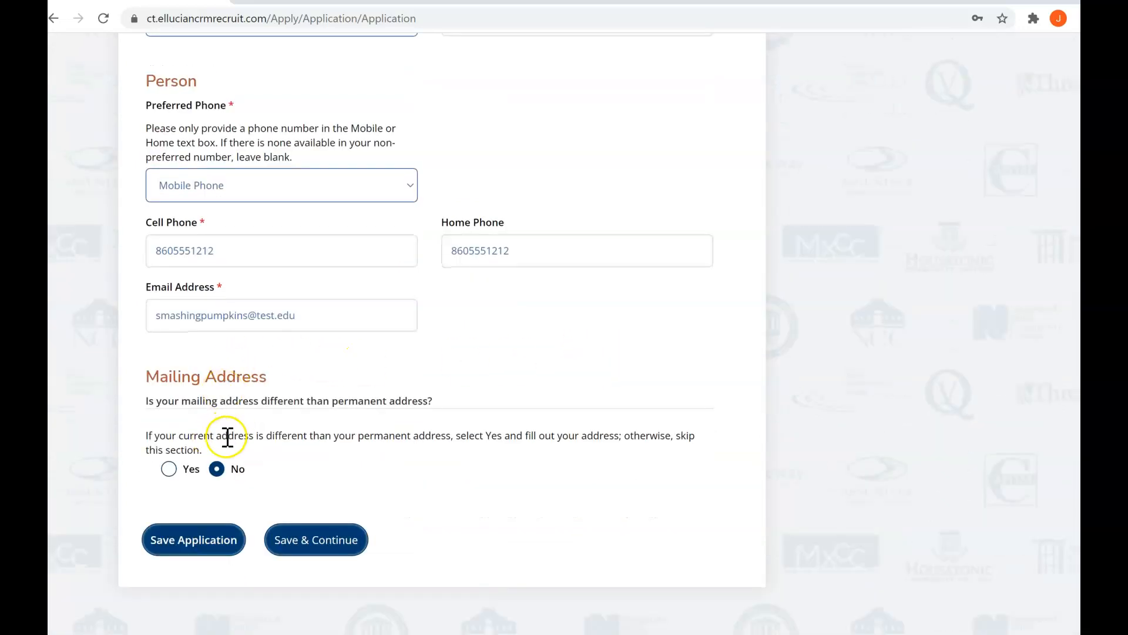
mouse_move(291, 432)
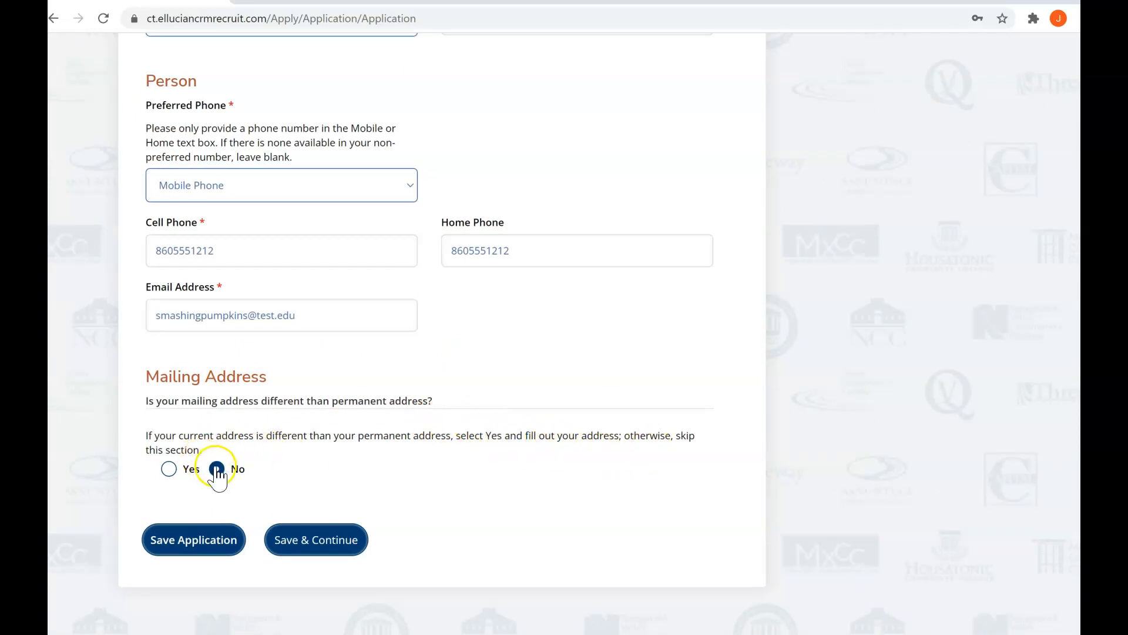
Step: Keep the mailing address same as permanent, then Save & Continue to demographics
left_click(216, 469)
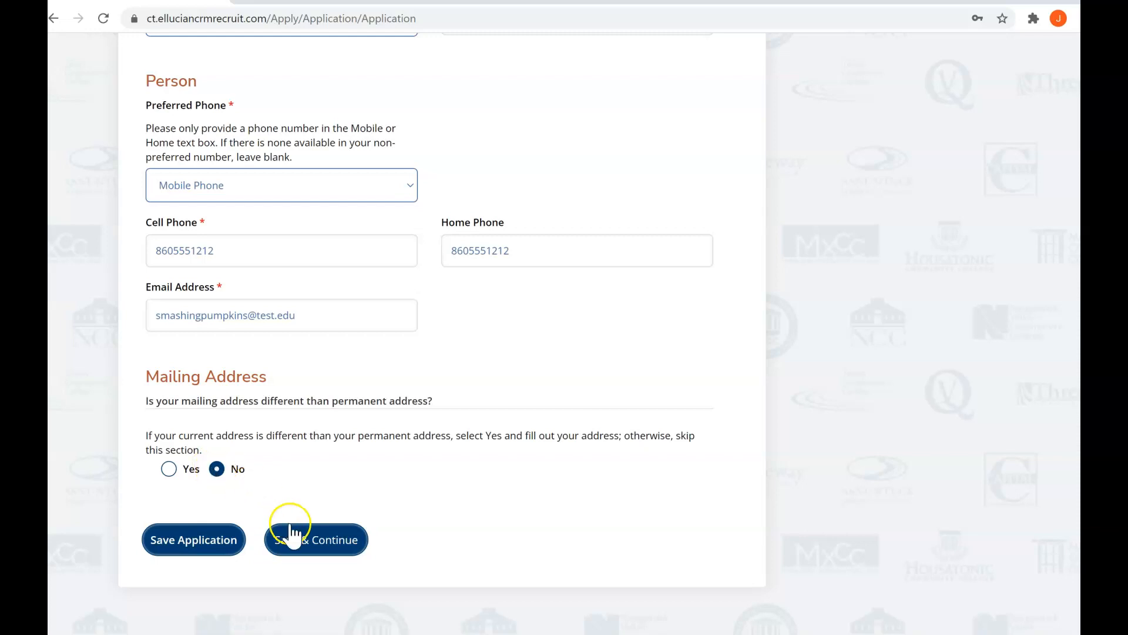
left_click(316, 540)
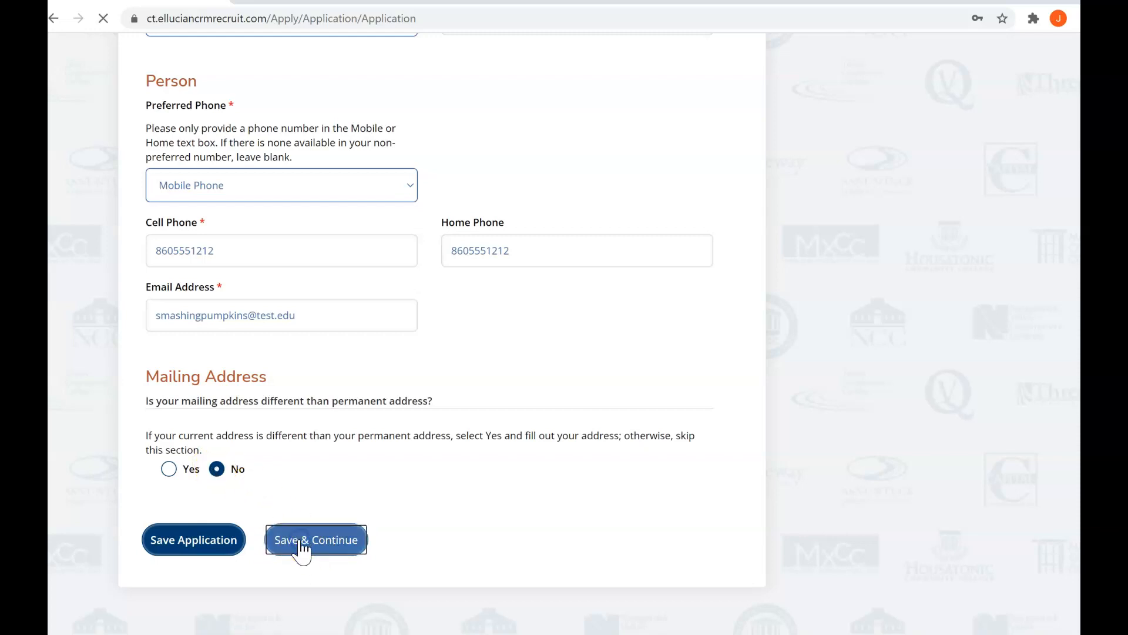
left_click(317, 540)
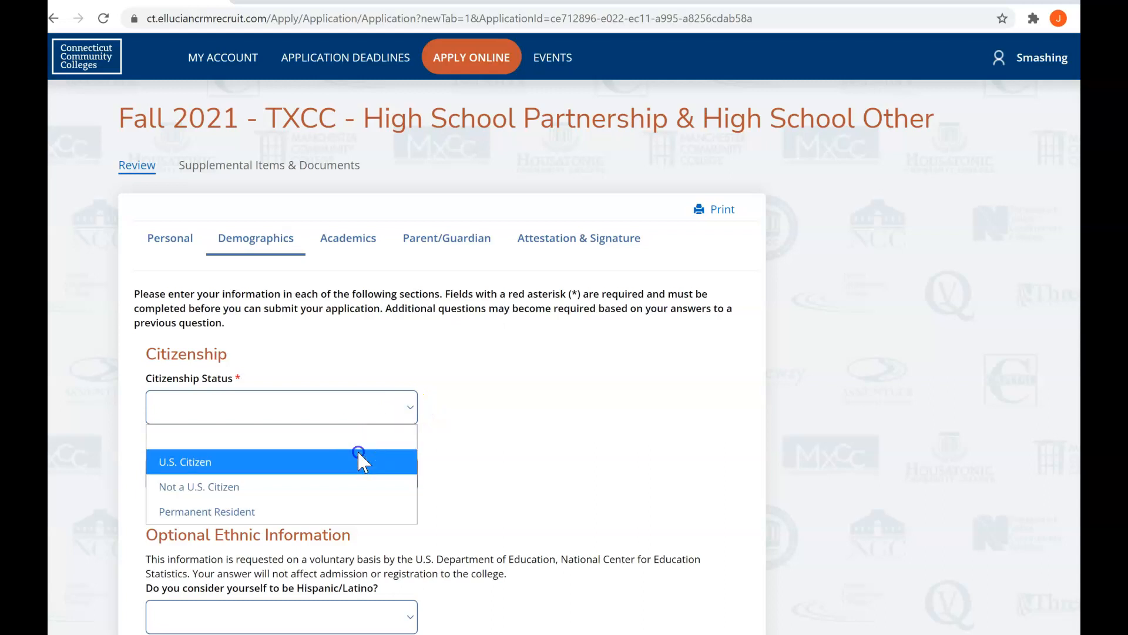
Step: Choose U.S. Citizen without SSN and set the first language to English
left_click(184, 461)
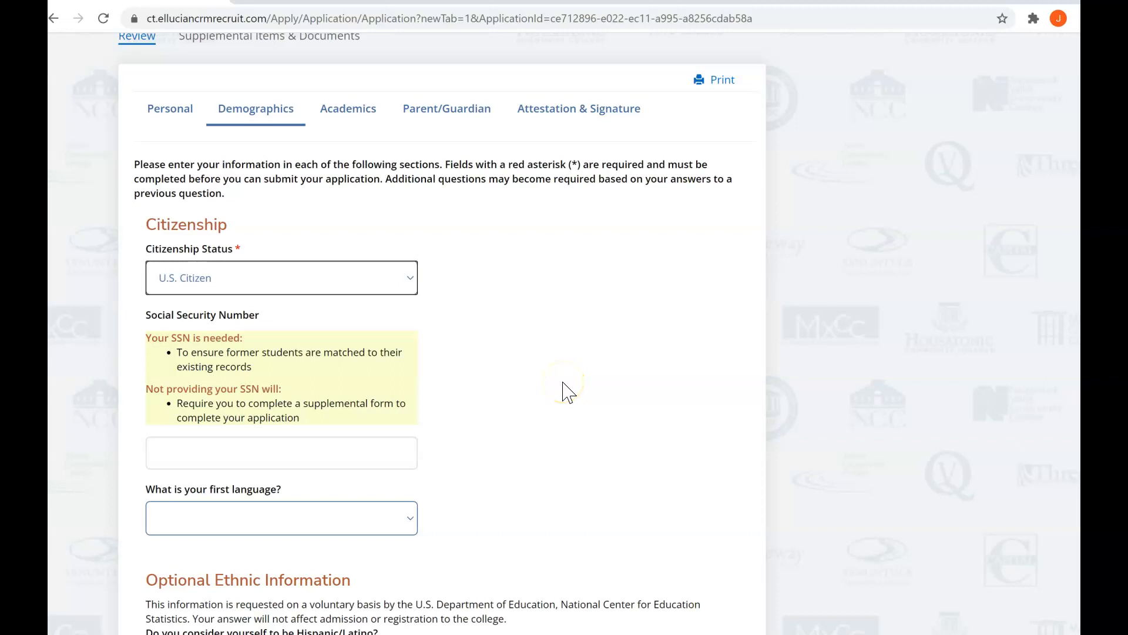
scroll("down", 3)
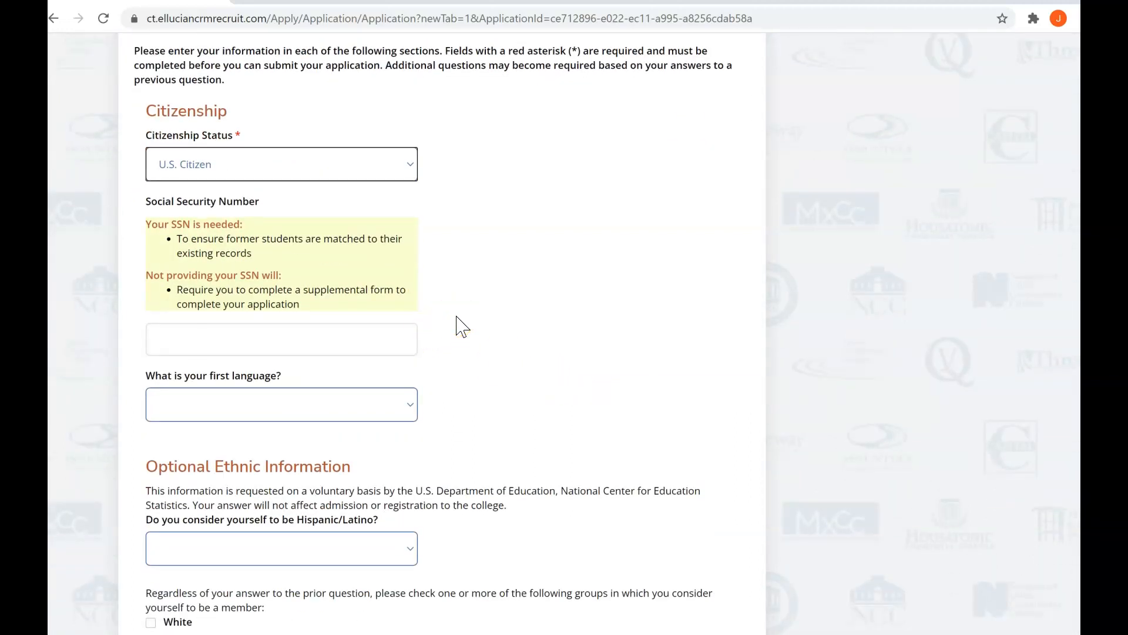
mouse_move(369, 285)
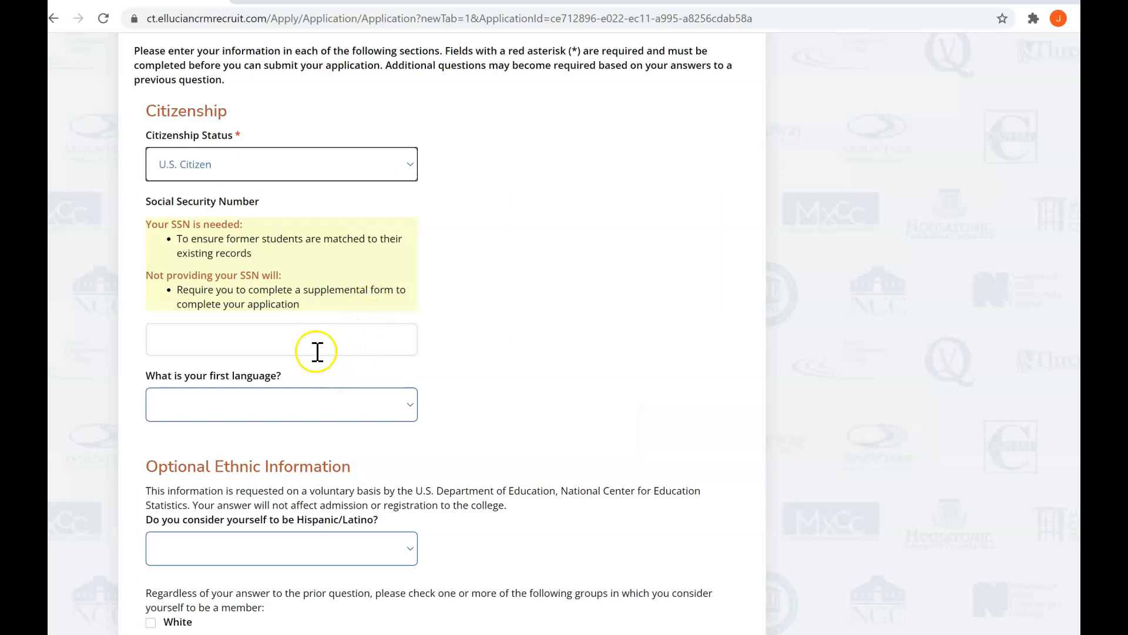
scroll("down", 3)
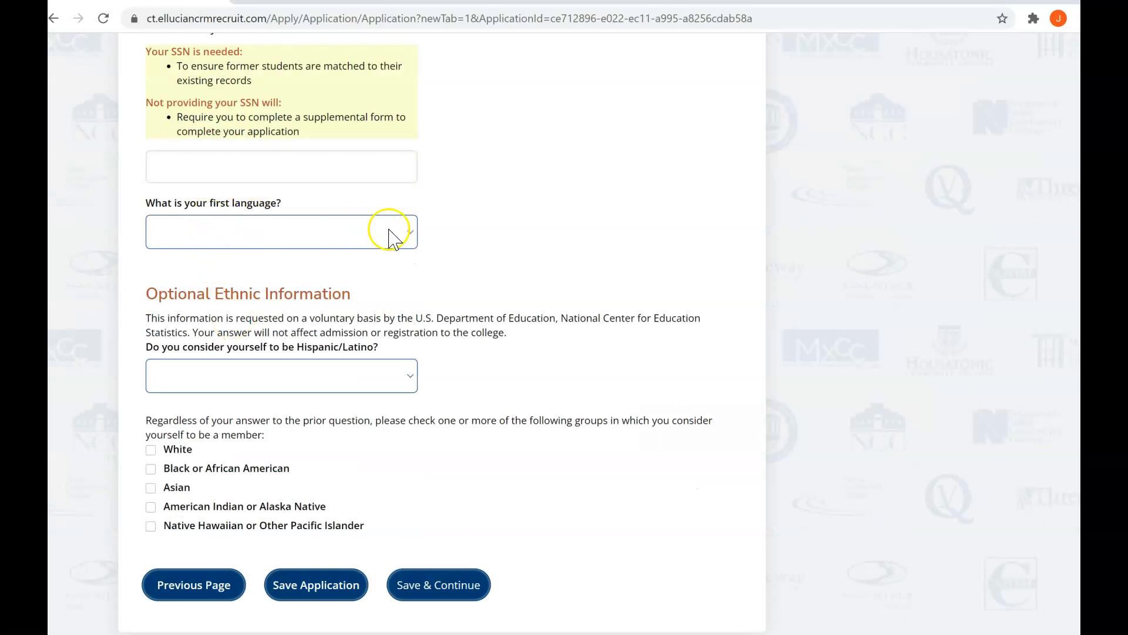
left_click(280, 232)
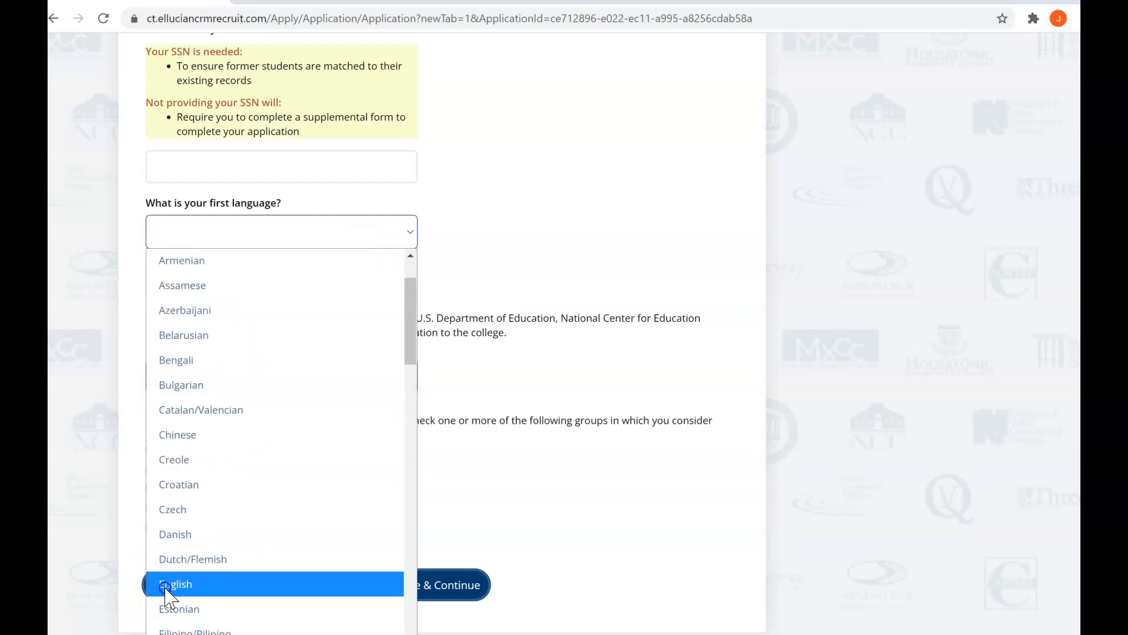
left_click(177, 583)
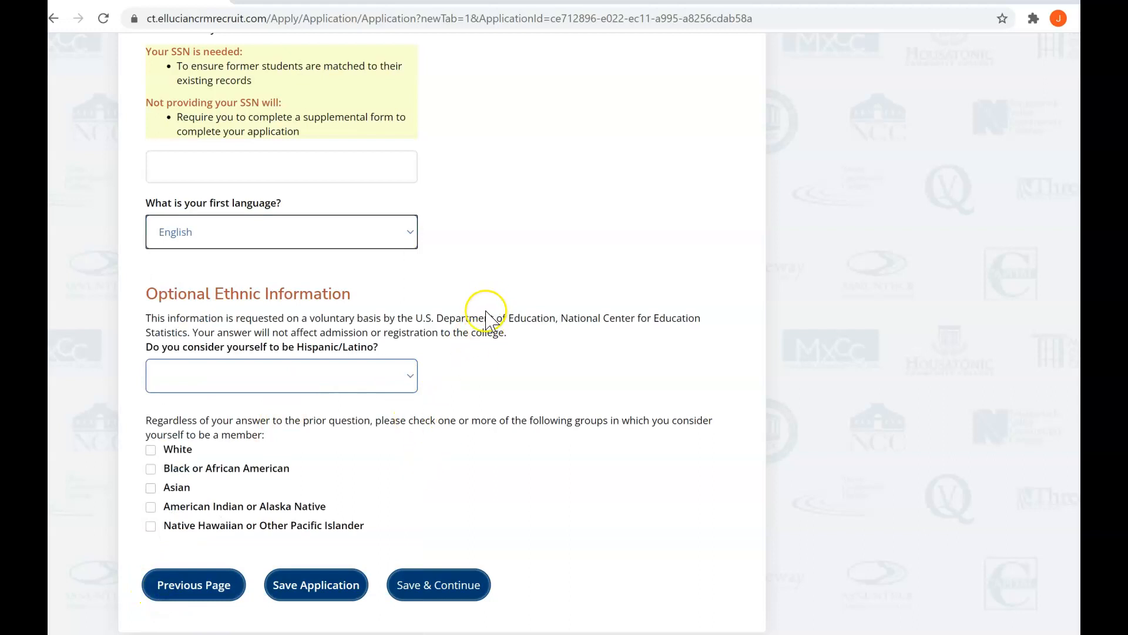
Step: Mark Hispanic/Latino and Black or African American, then Save & Continue to academics
scroll("down", 3)
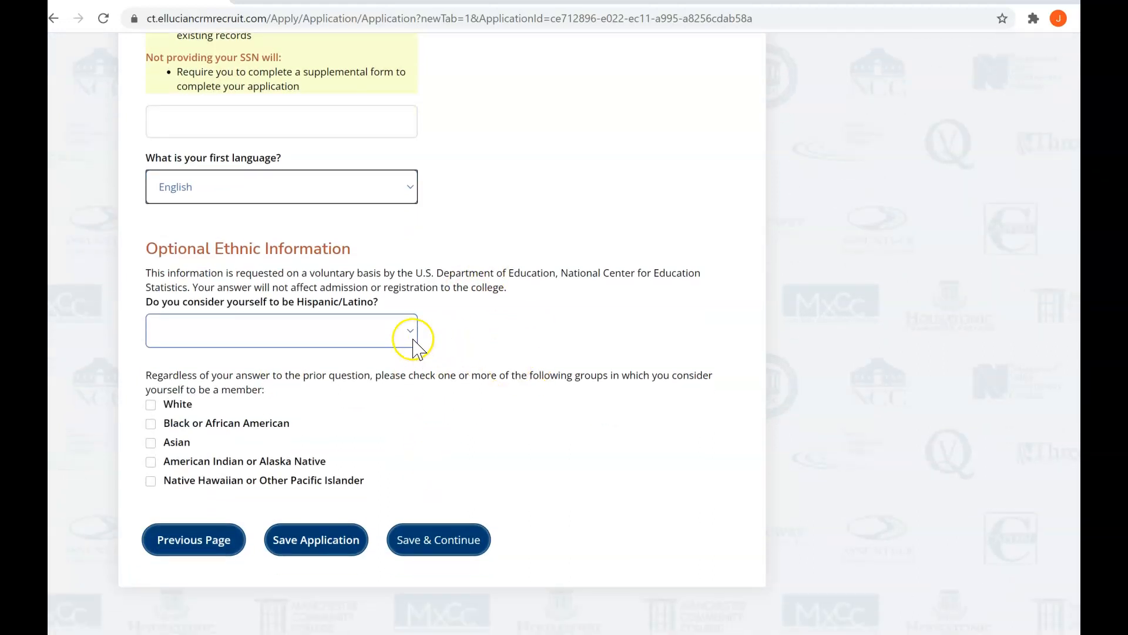
left_click(282, 330)
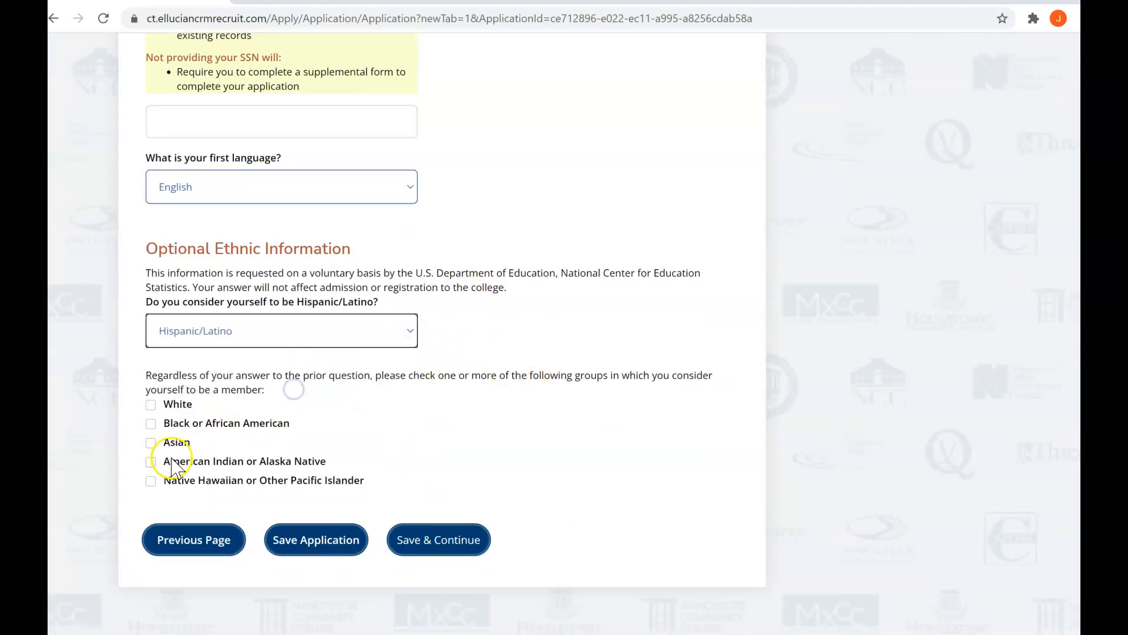
left_click(151, 424)
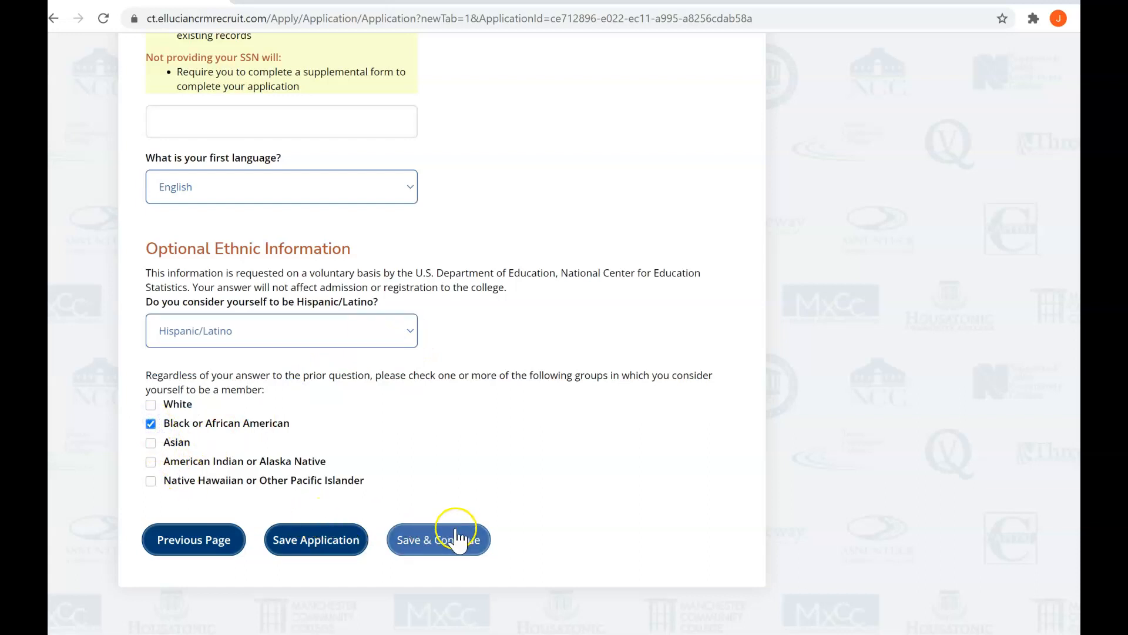
left_click(438, 540)
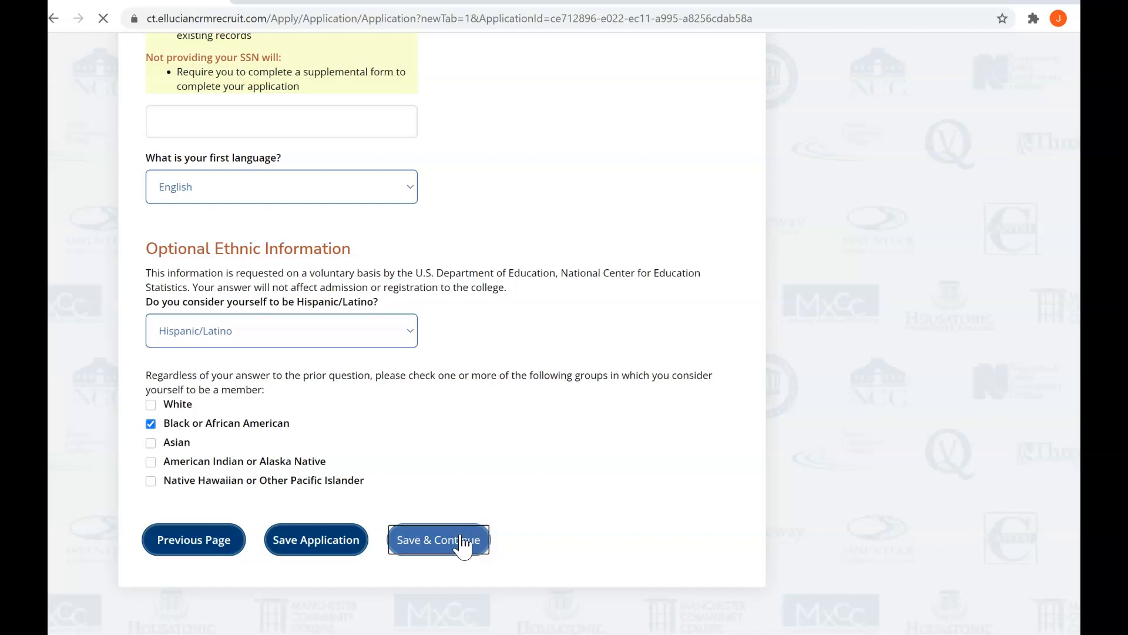
left_click(439, 539)
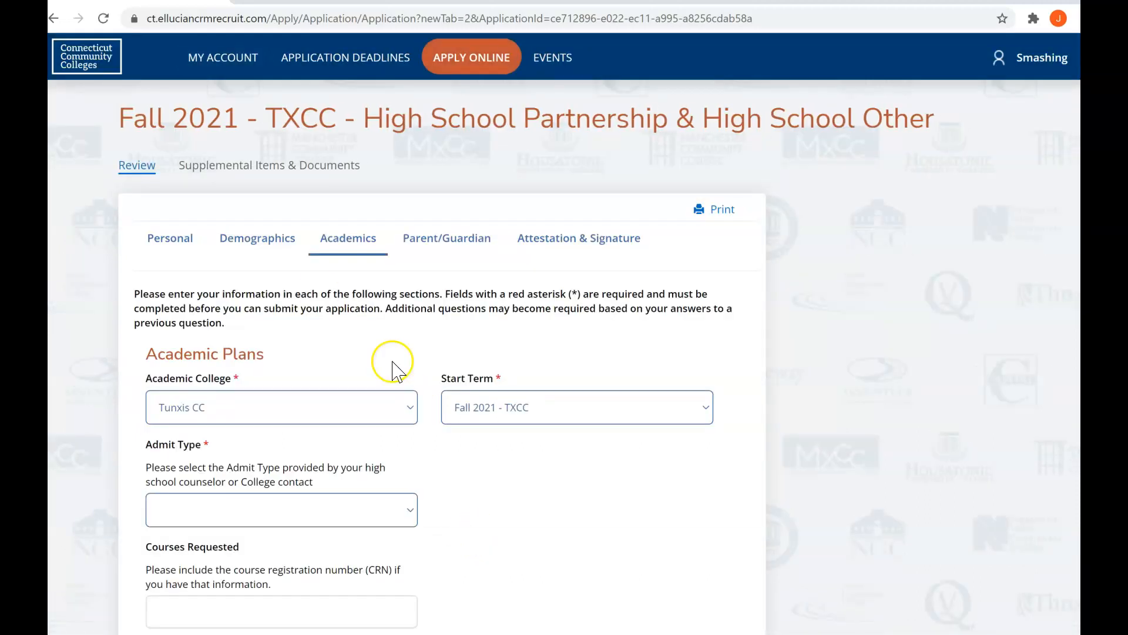
mouse_move(536, 499)
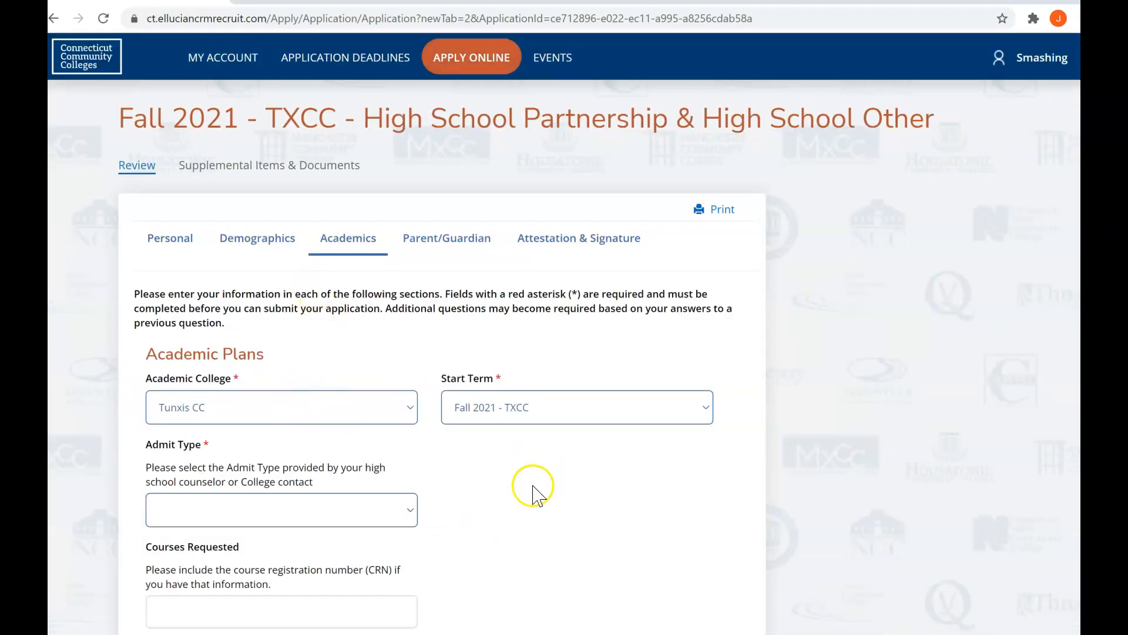
Step: Set the admit type to HS Other and the dual enrollment program to HS/TXCC Dual Credit
scroll("down", 3)
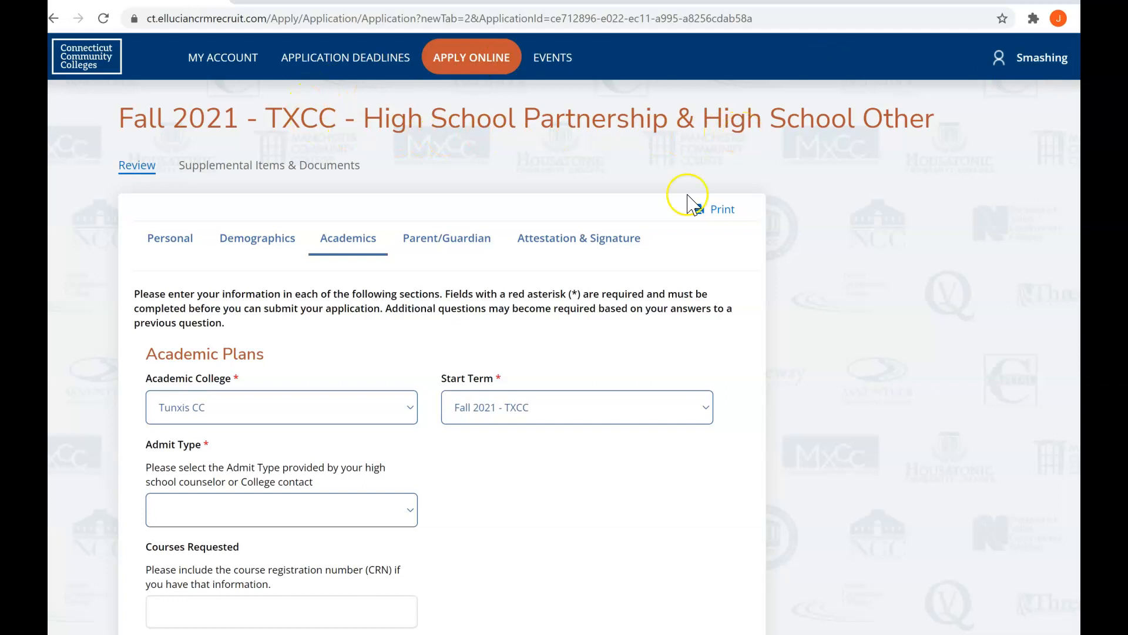
scroll("down", 3)
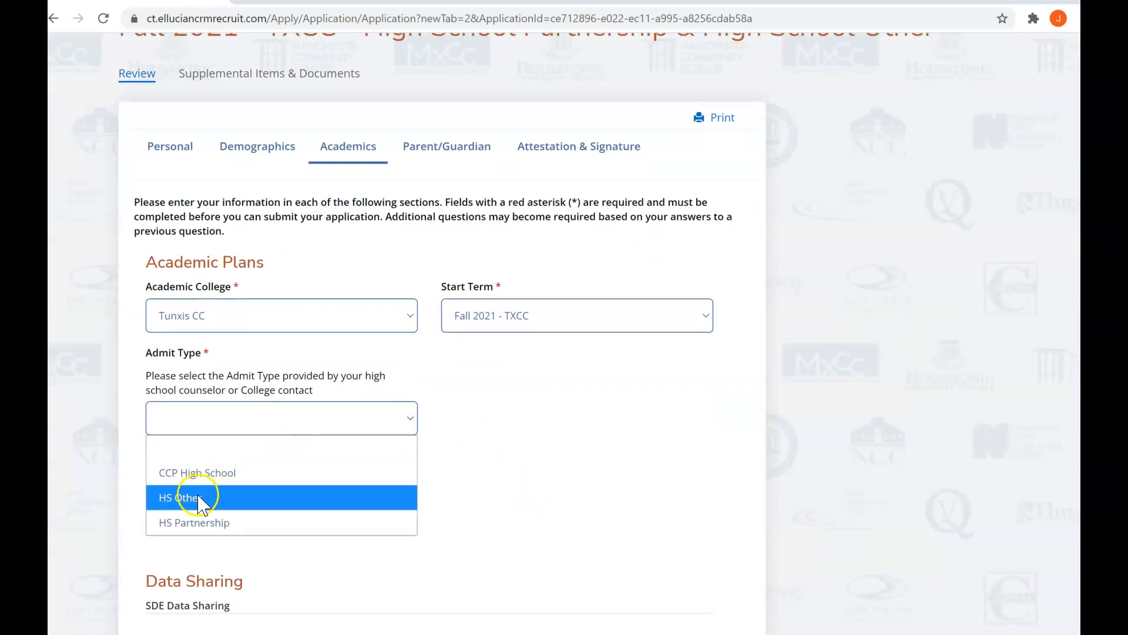
left_click(177, 497)
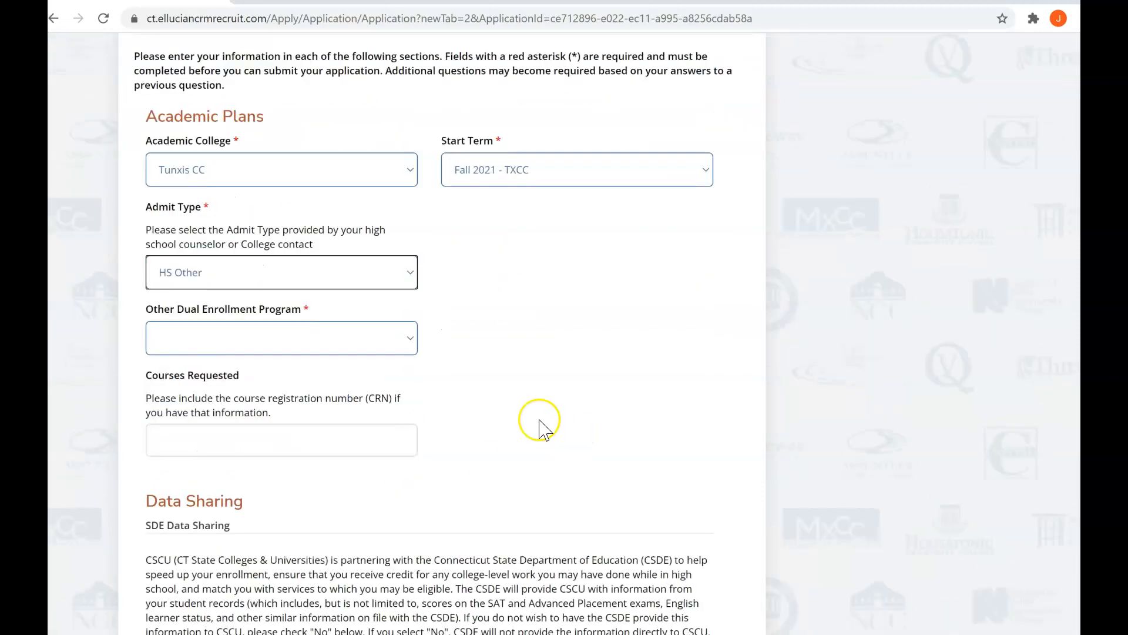
mouse_move(397, 343)
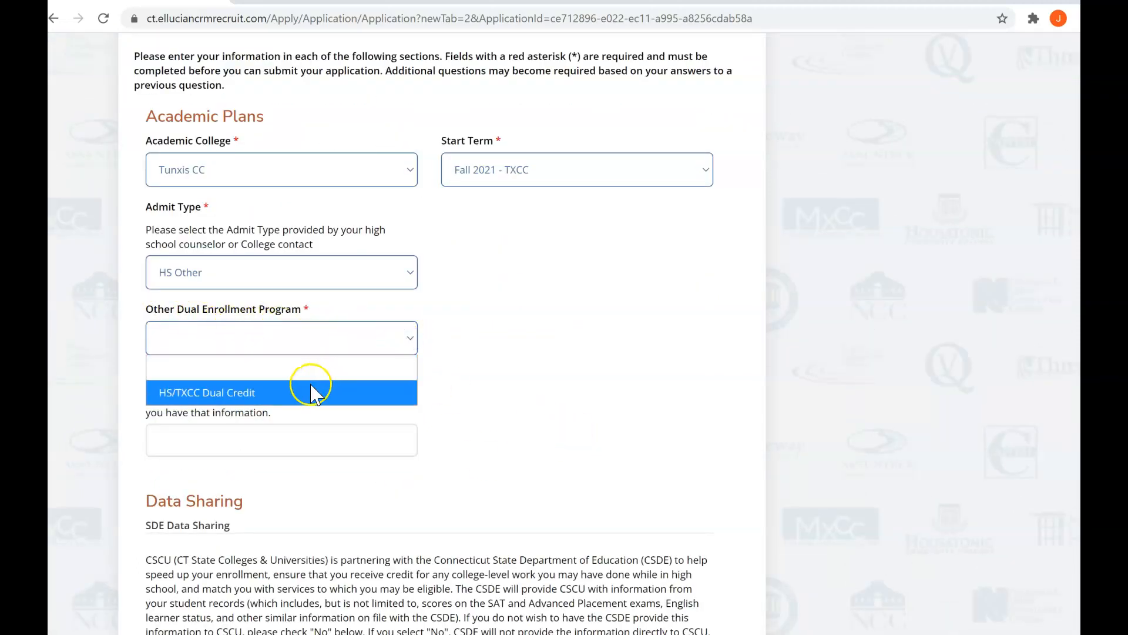
mouse_move(307, 401)
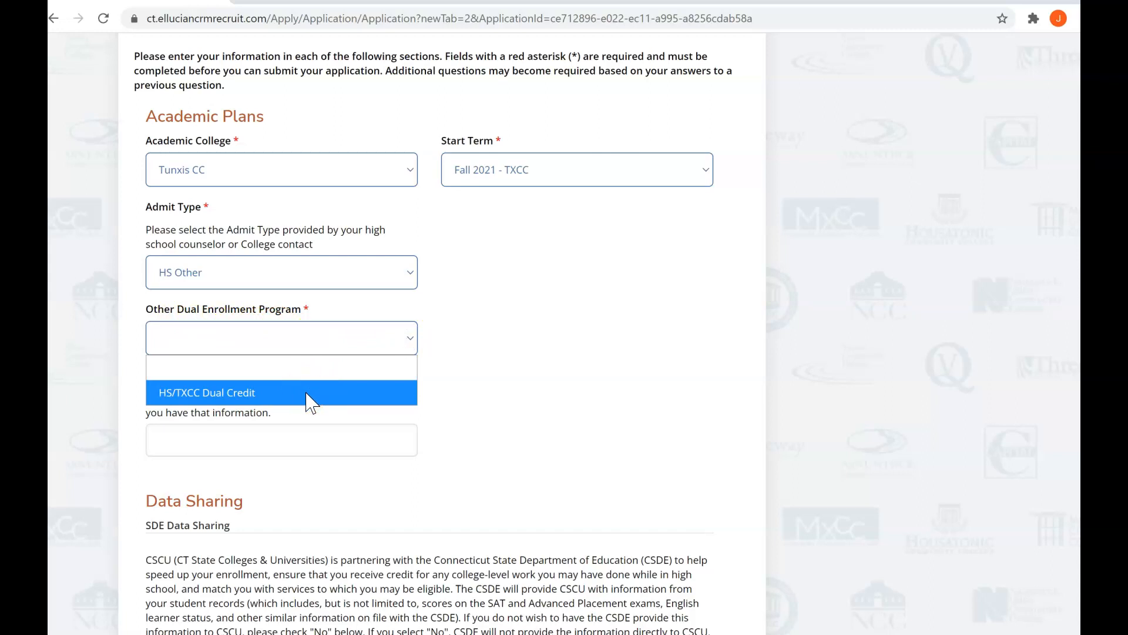
left_click(207, 392)
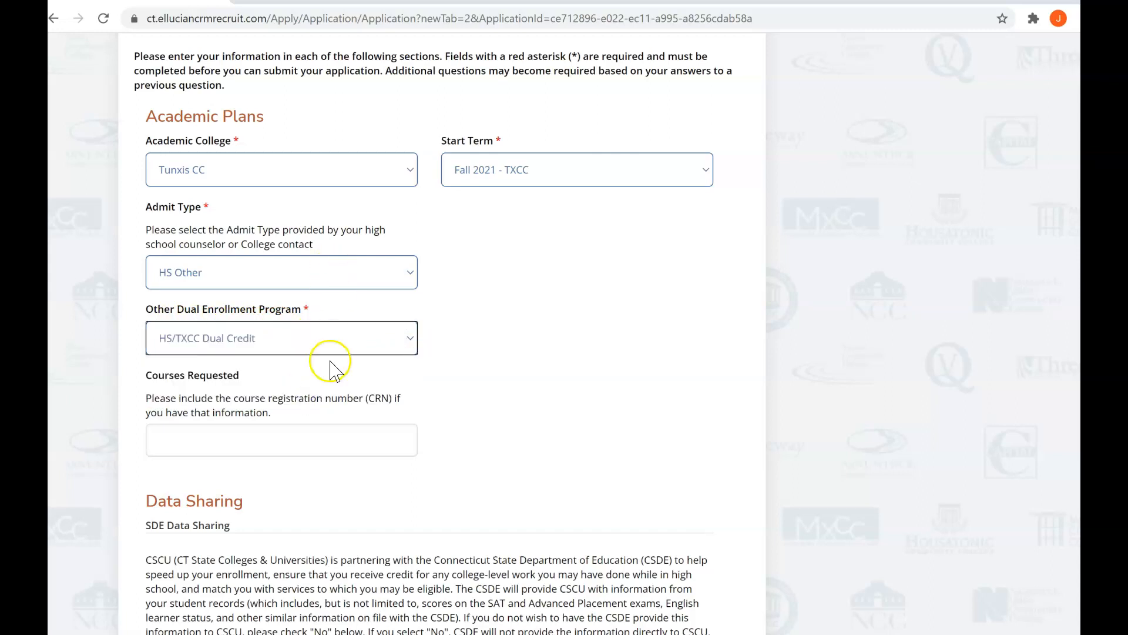
mouse_move(530, 406)
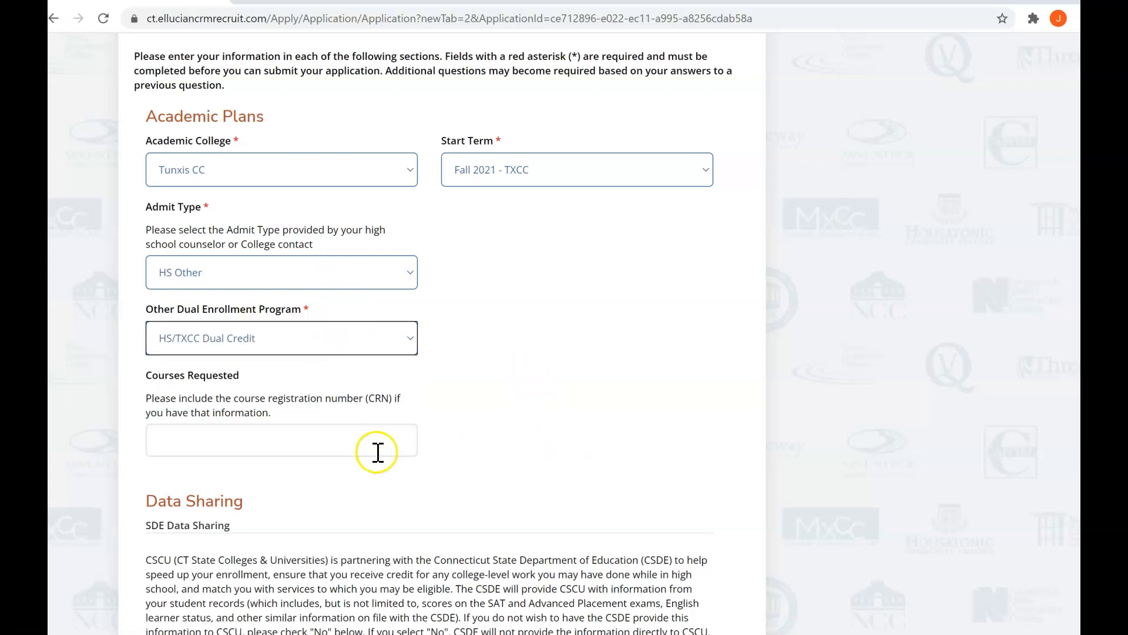
mouse_move(172, 388)
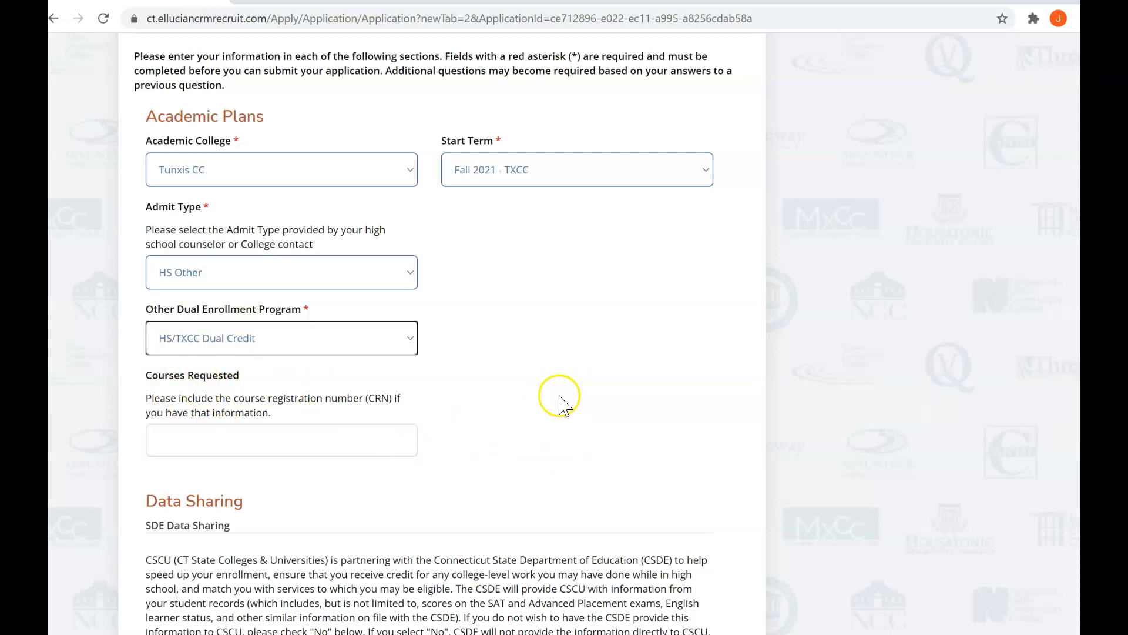
scroll("down", 3)
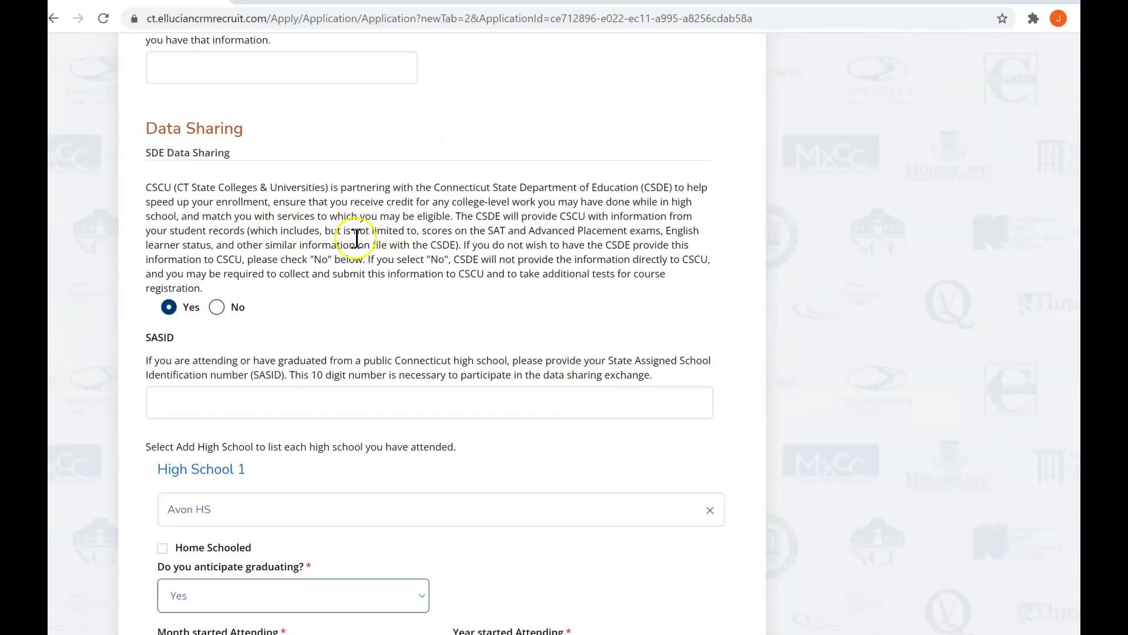
mouse_move(225, 231)
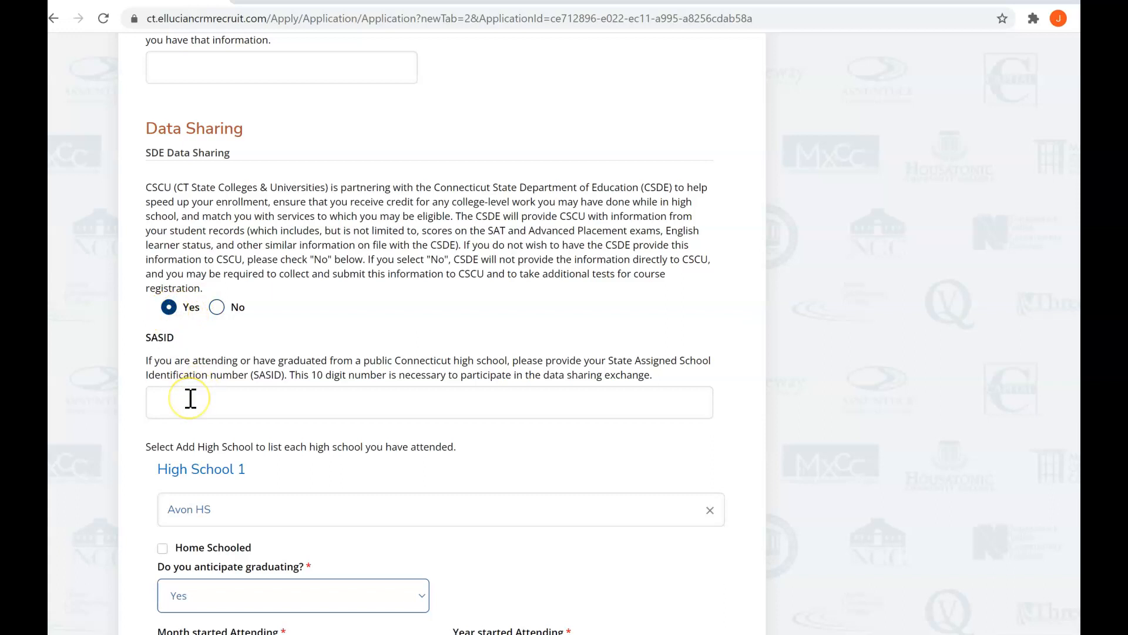
mouse_move(197, 397)
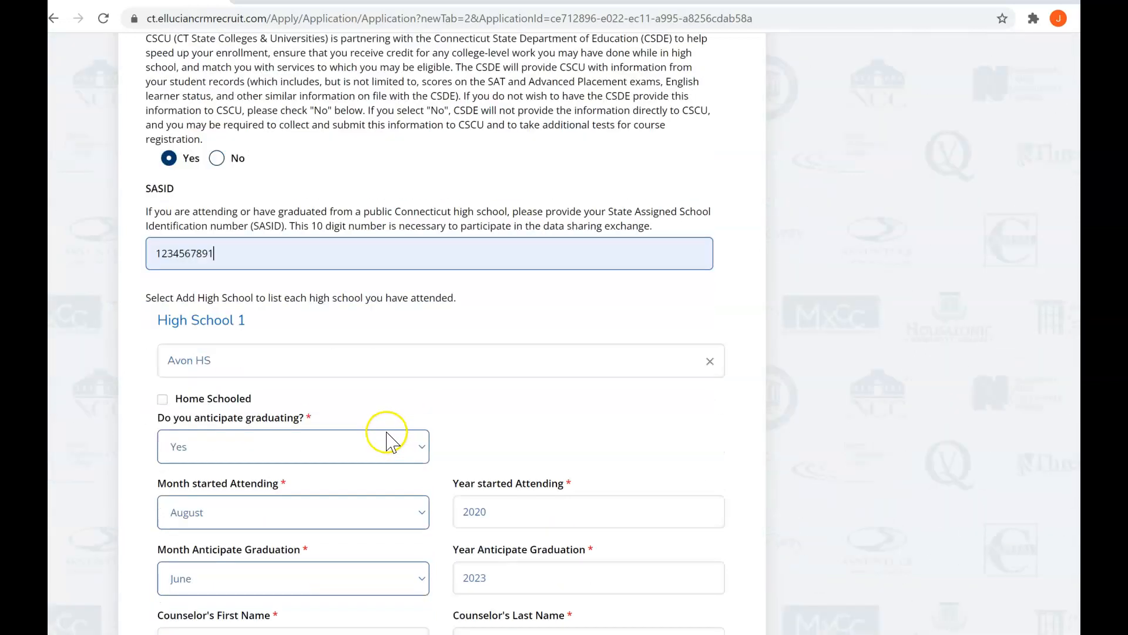
Step: Review the remaining high school fields and save the academics section, continuing to parent/guardian
scroll("down", 3)
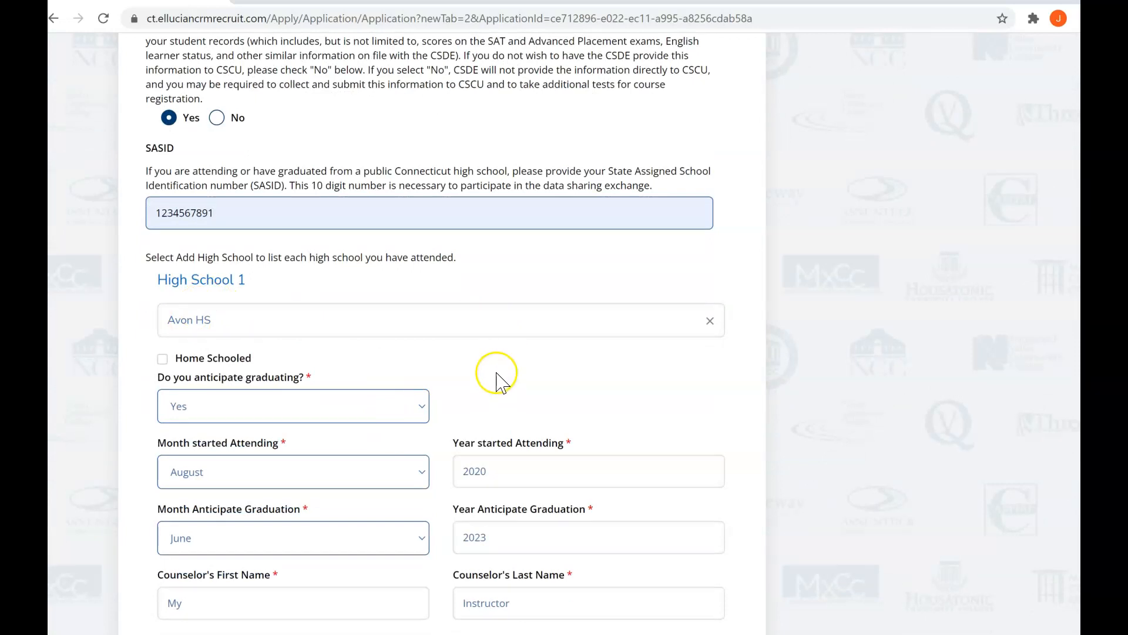
scroll("down", 3)
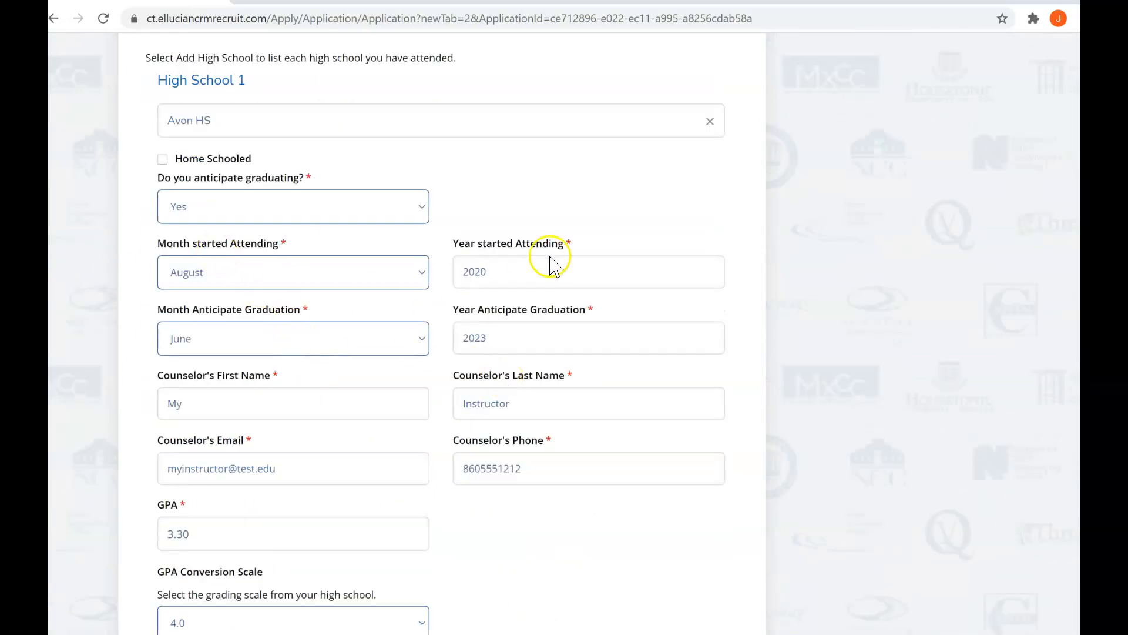
scroll("down", 3)
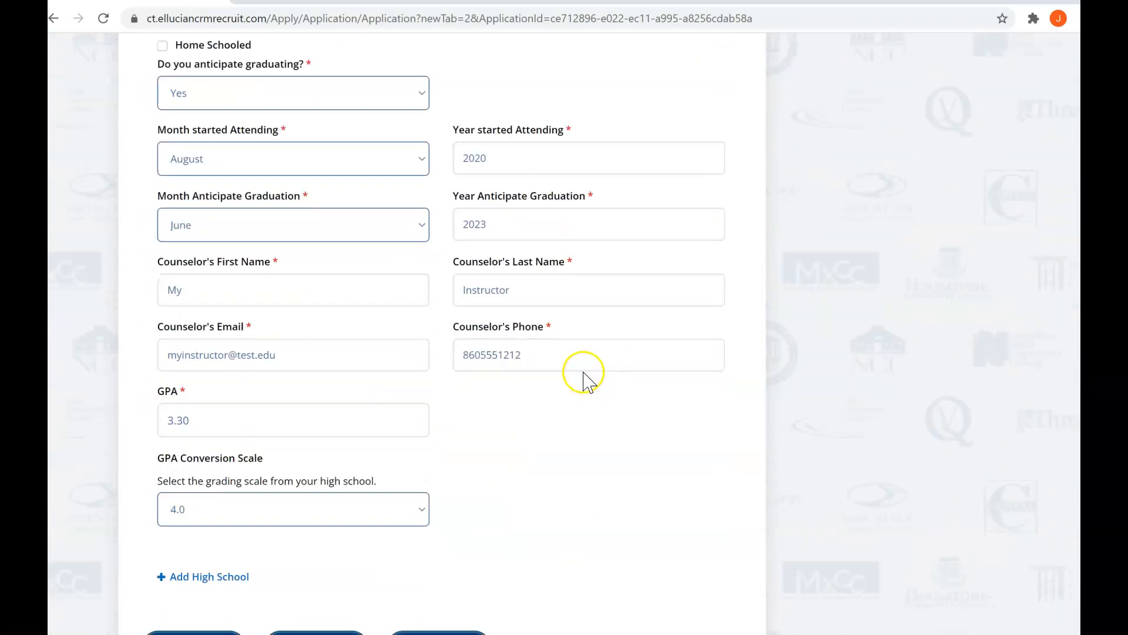
scroll("down", 3)
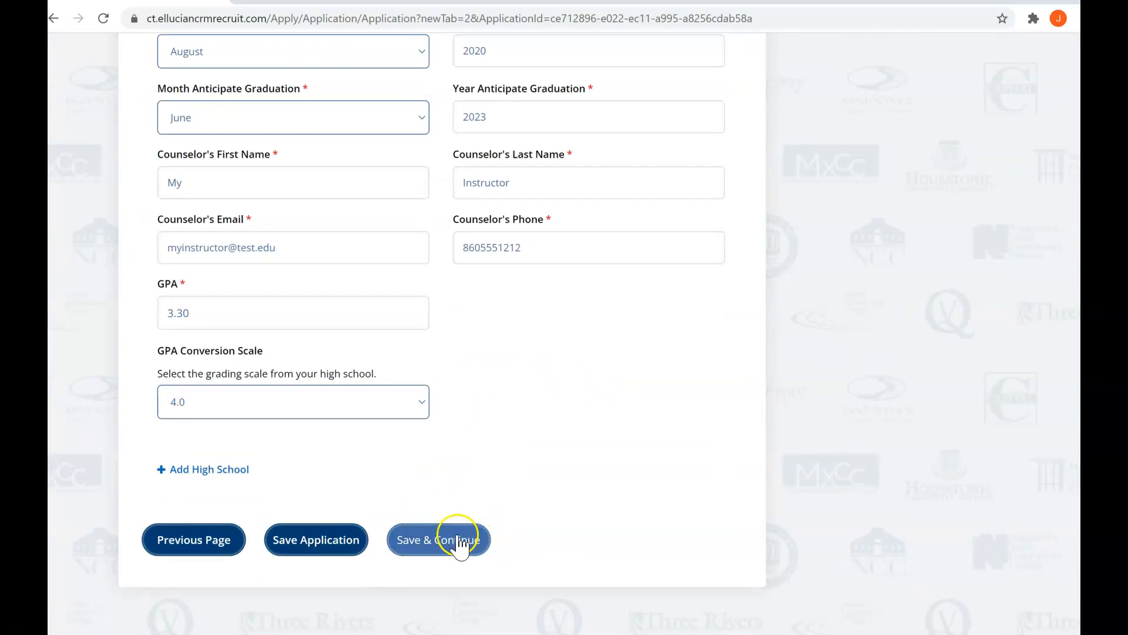
left_click(446, 540)
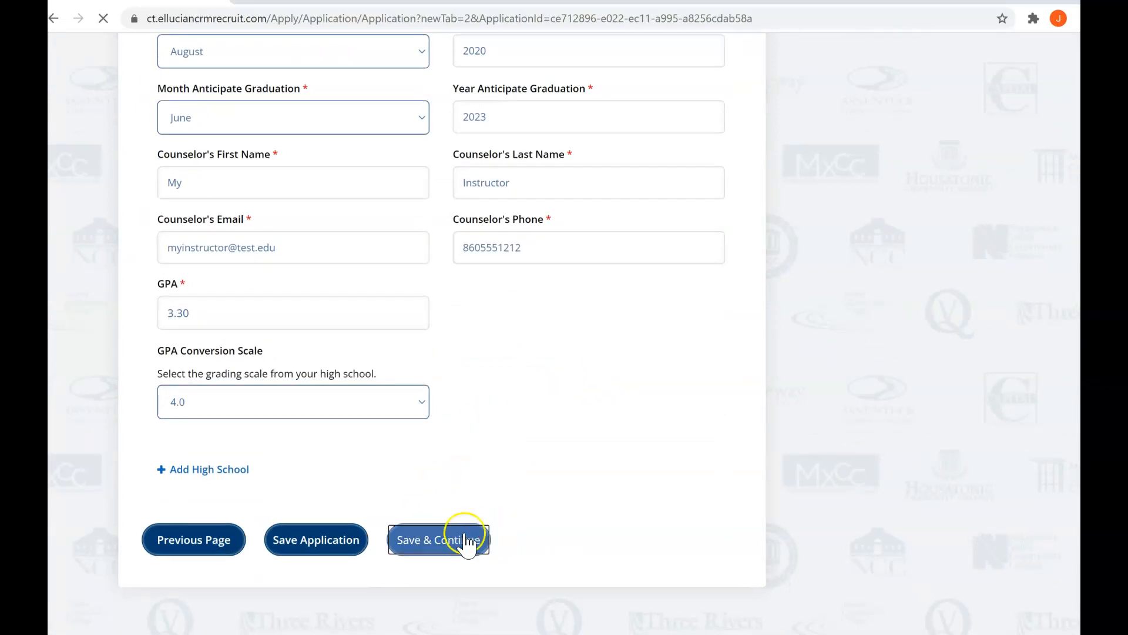
left_click(438, 540)
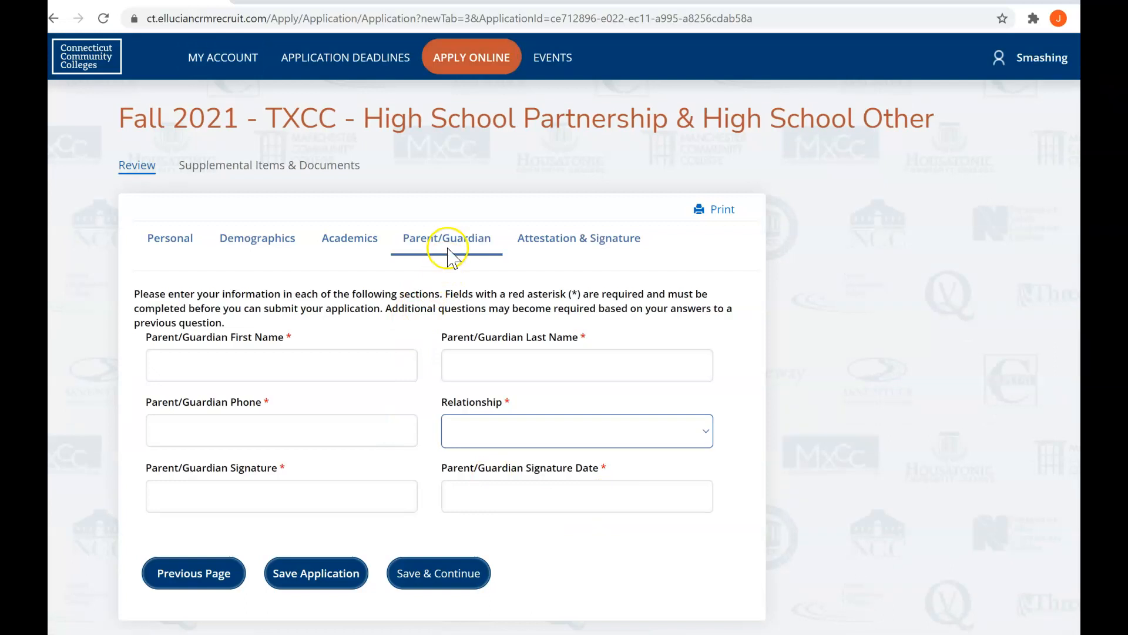
mouse_move(706, 289)
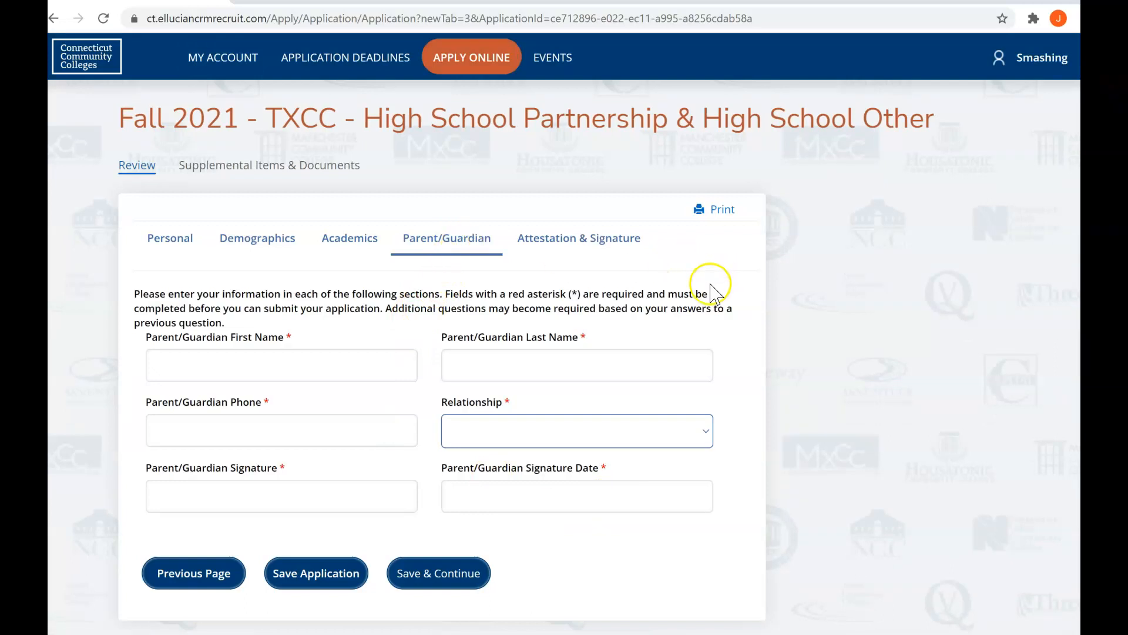
Step: Enter guardian name M Gaurdian, a saved phone number and the Guardian relationship
scroll("down", 3)
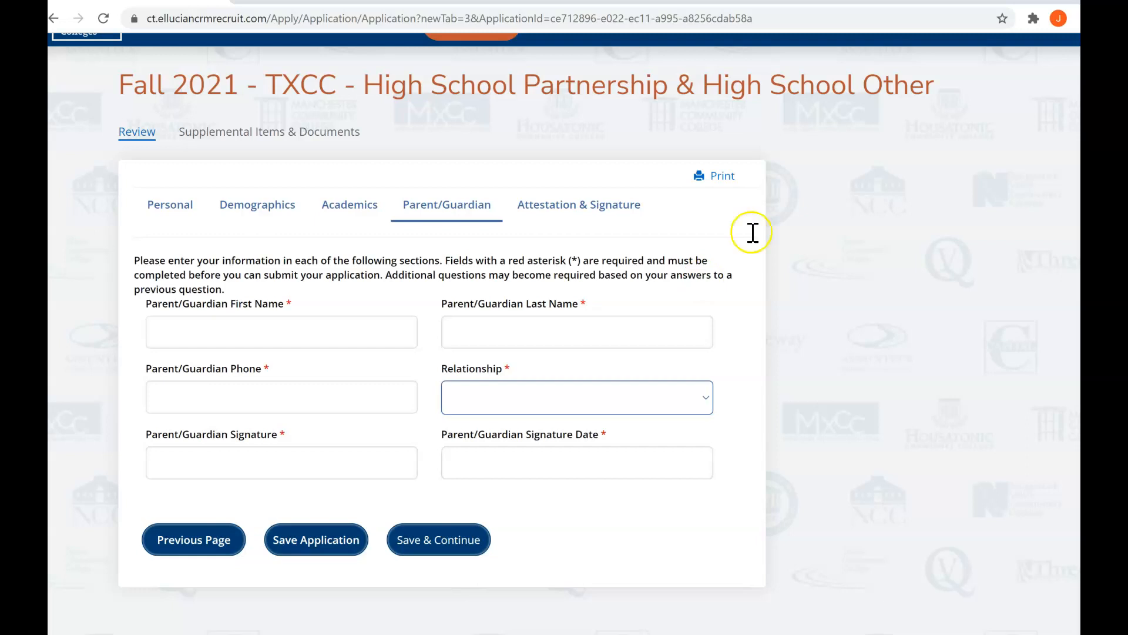
left_click(282, 331)
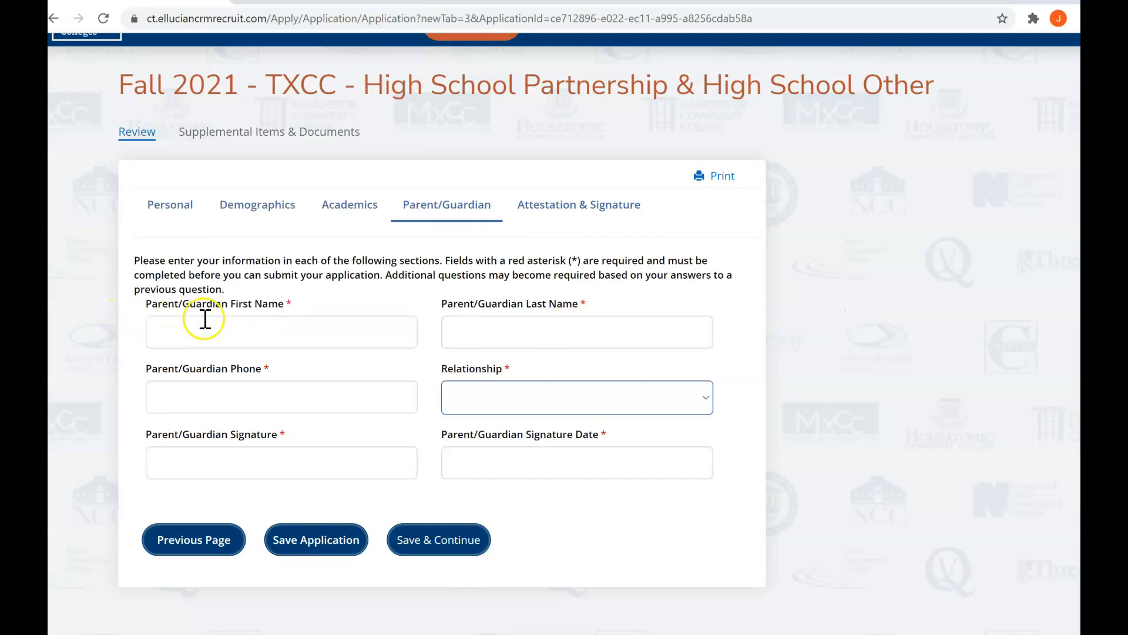
type("My")
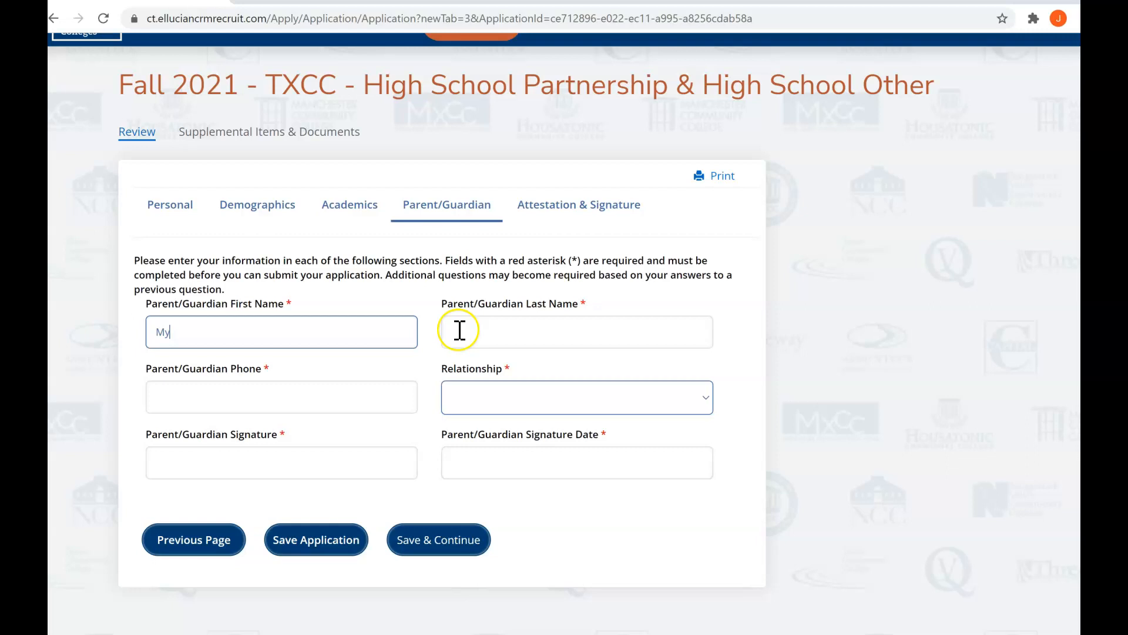
type("Gaur")
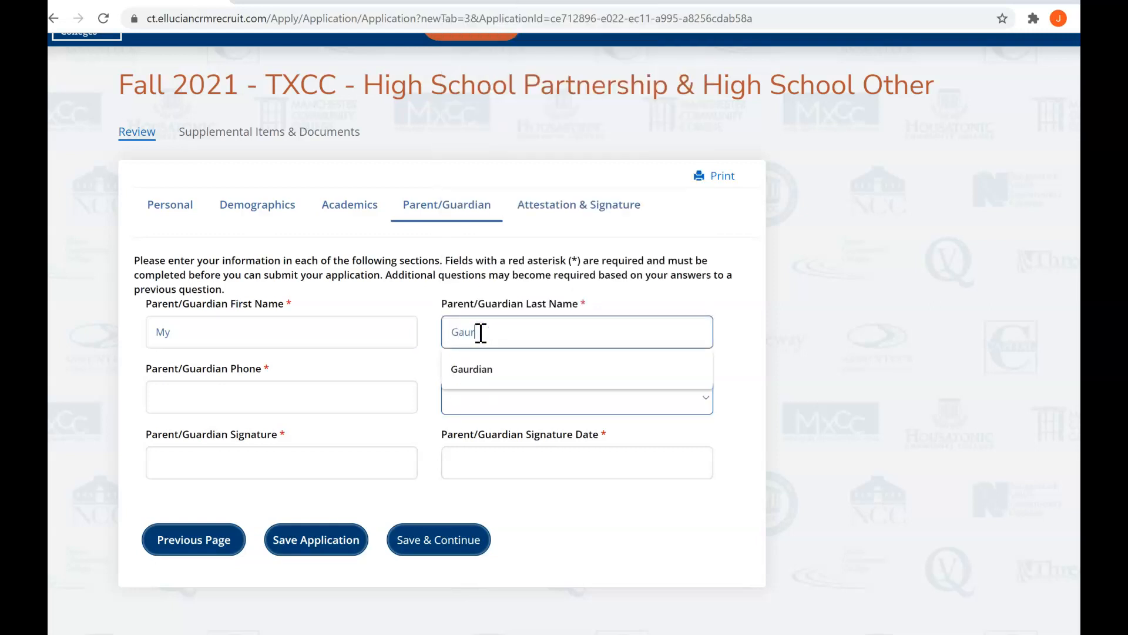
left_click(282, 397)
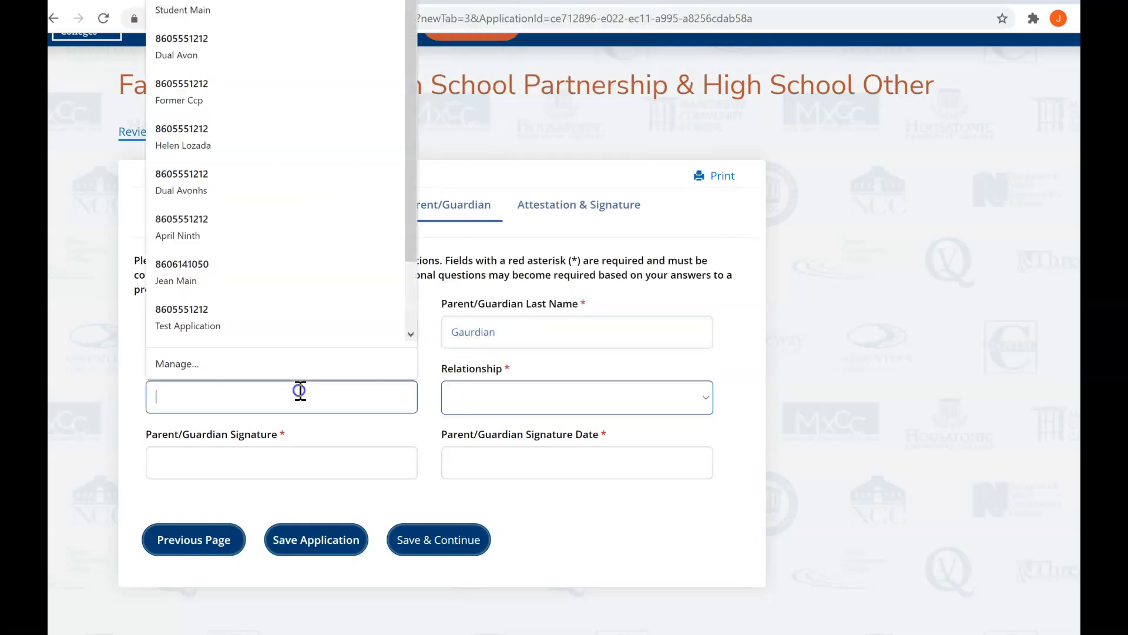
left_click(577, 398)
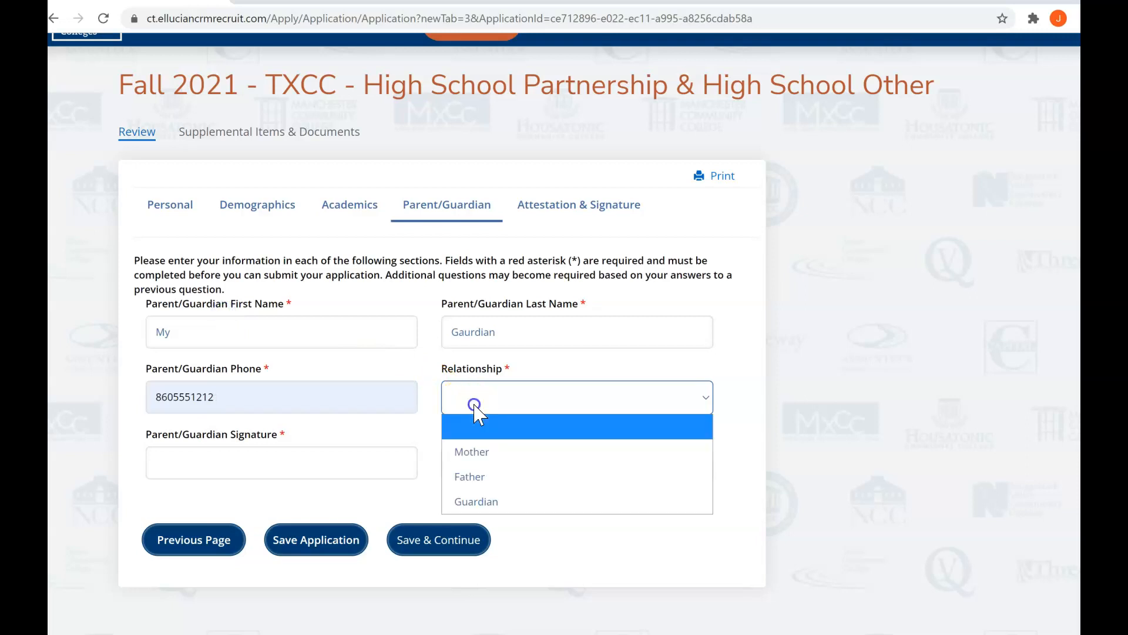
left_click(476, 501)
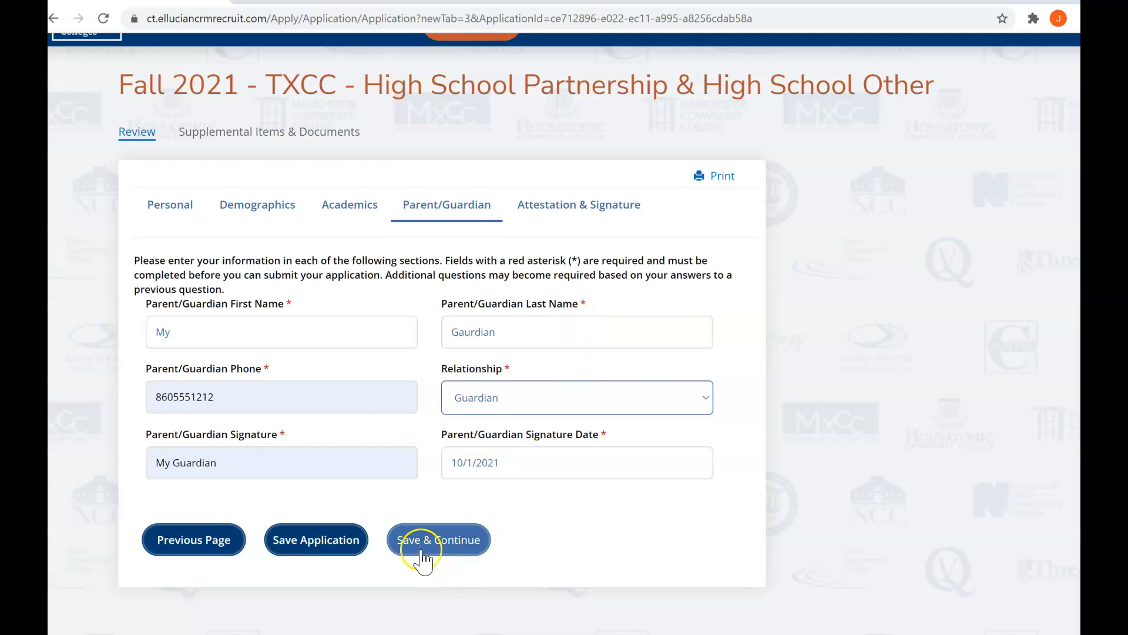
Step: Save the parent/guardian details and continue to the attestation section
left_click(437, 540)
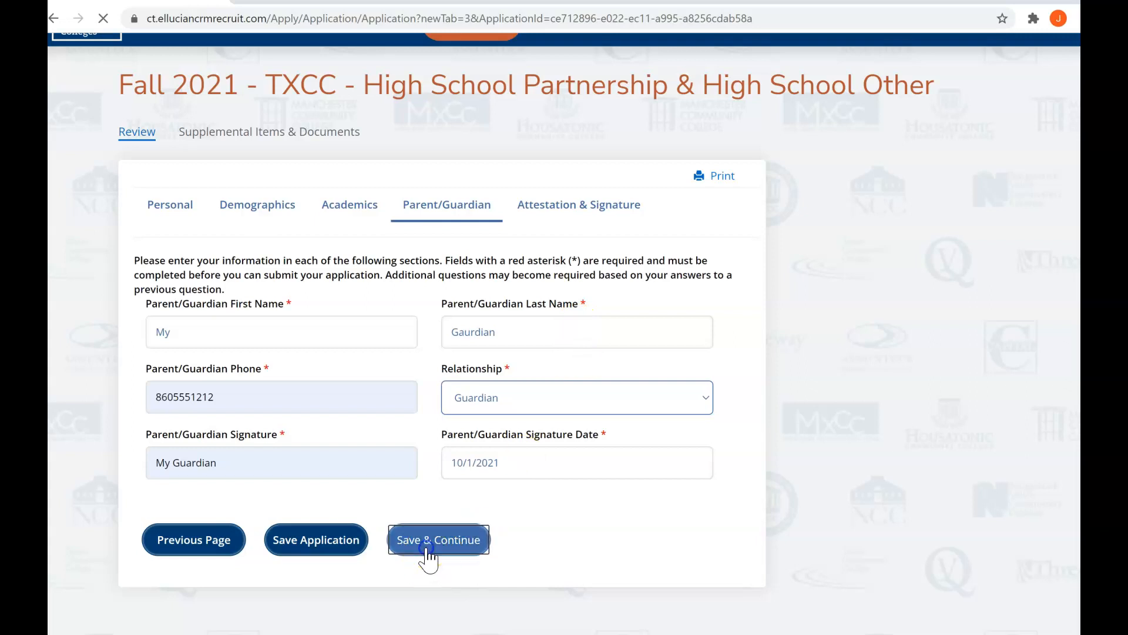
left_click(438, 539)
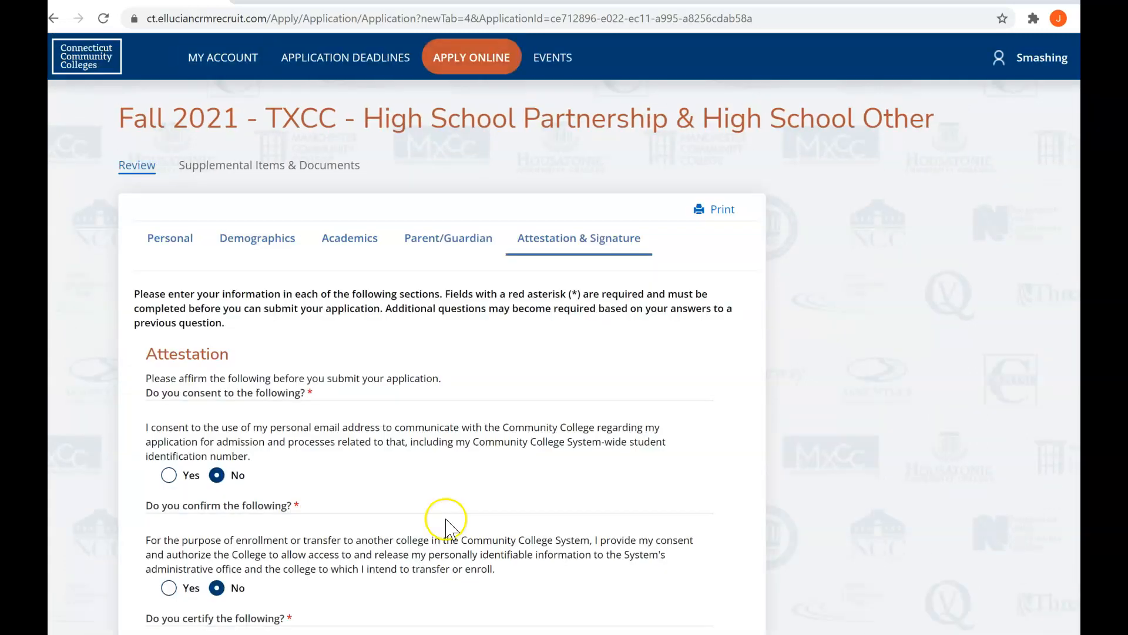
mouse_move(1044, 56)
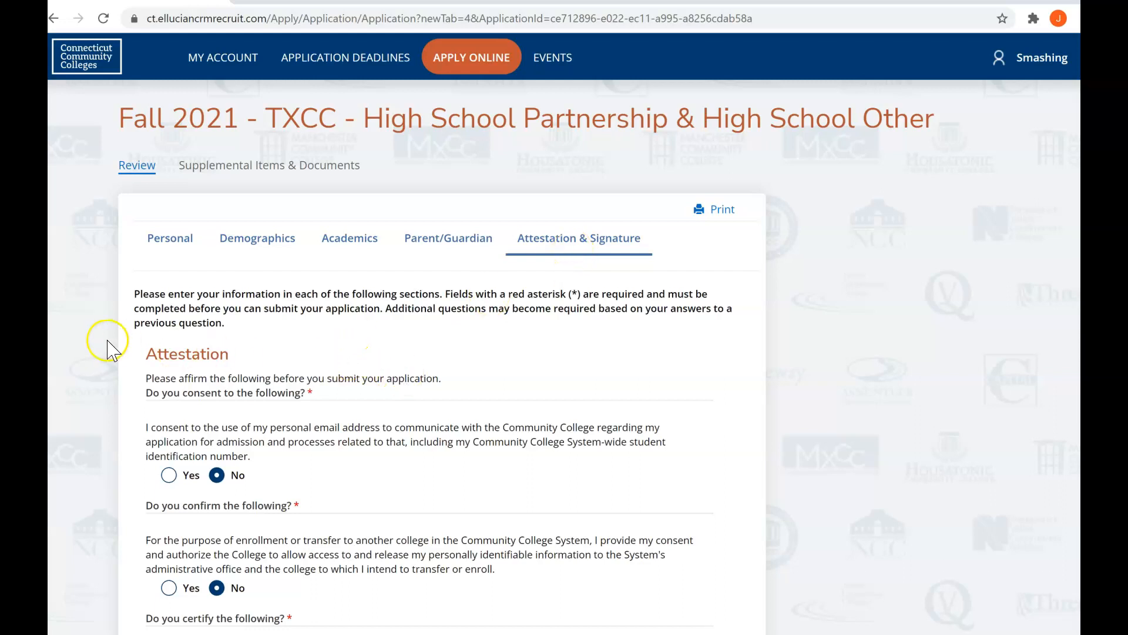
Step: Consent to email communication, sign as Smashing Pumpkins and submit the application
scroll("down", 3)
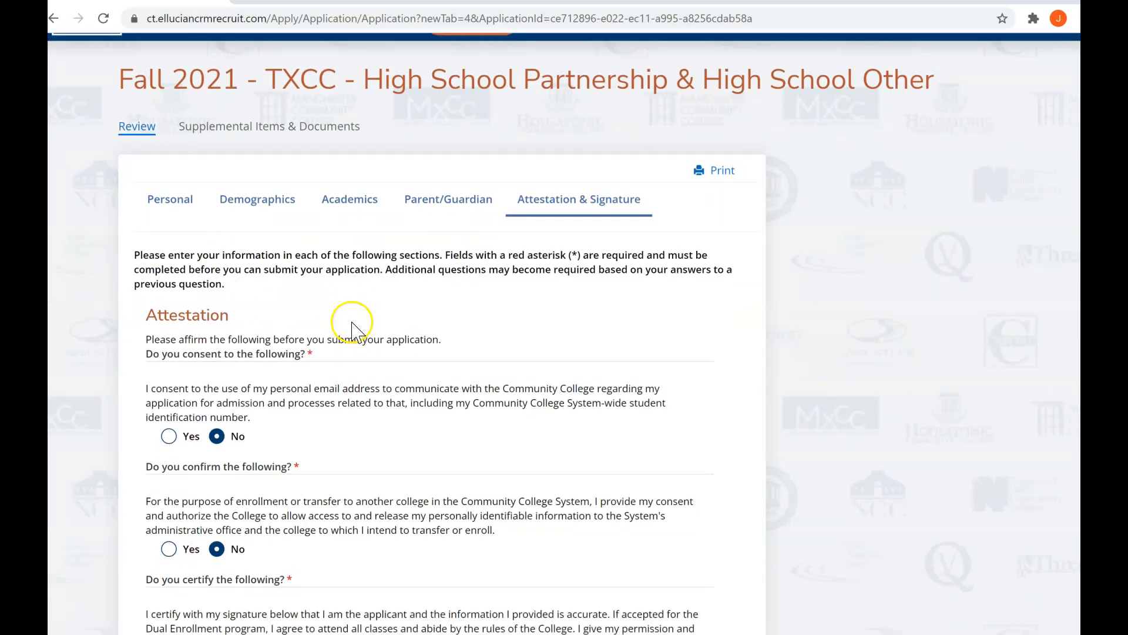
scroll("down", 3)
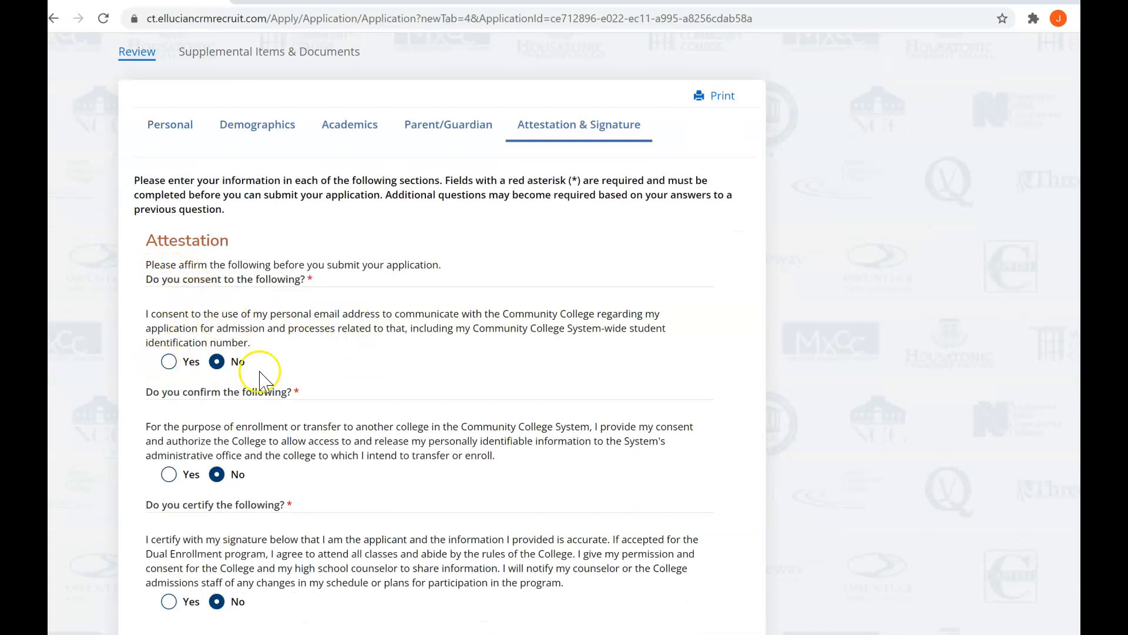
left_click(170, 362)
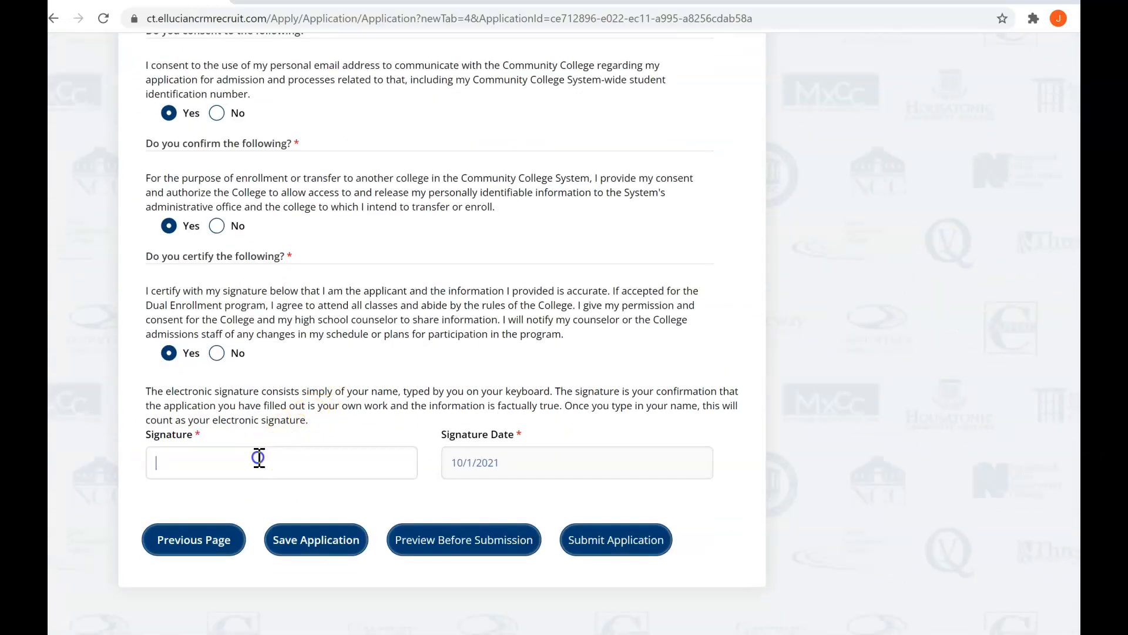
type("Smashing Pum")
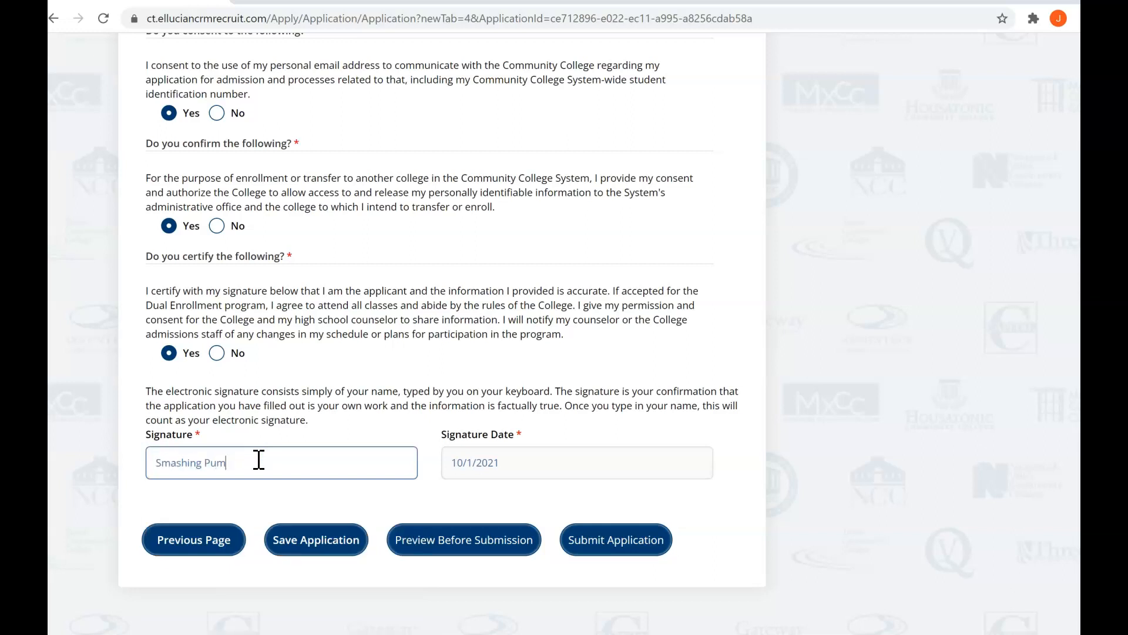
type("pkins")
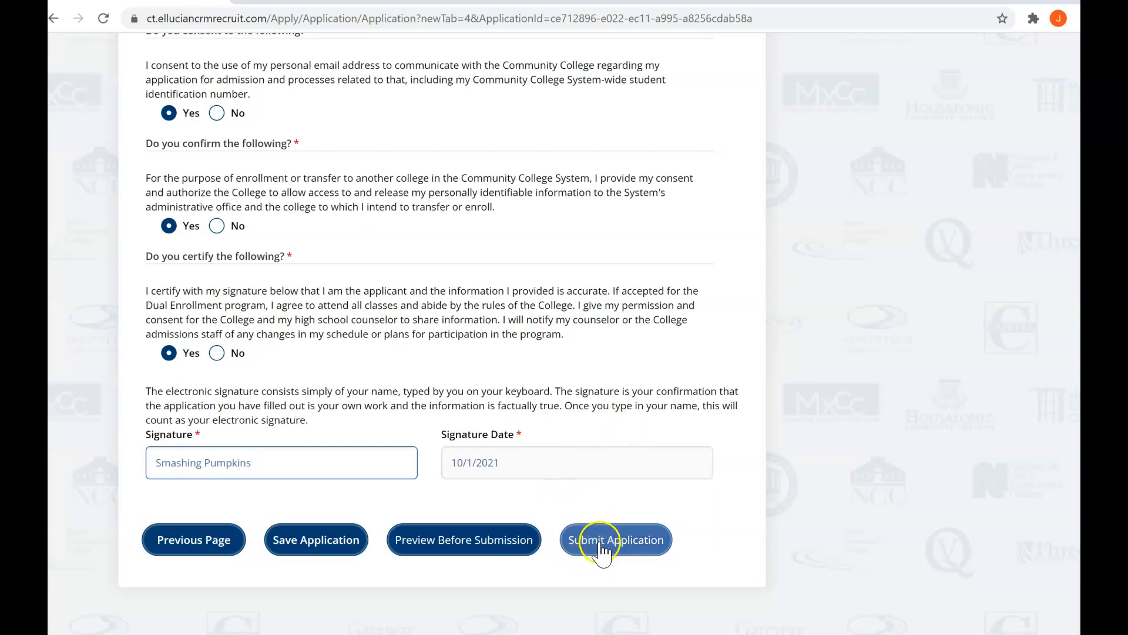
left_click(616, 539)
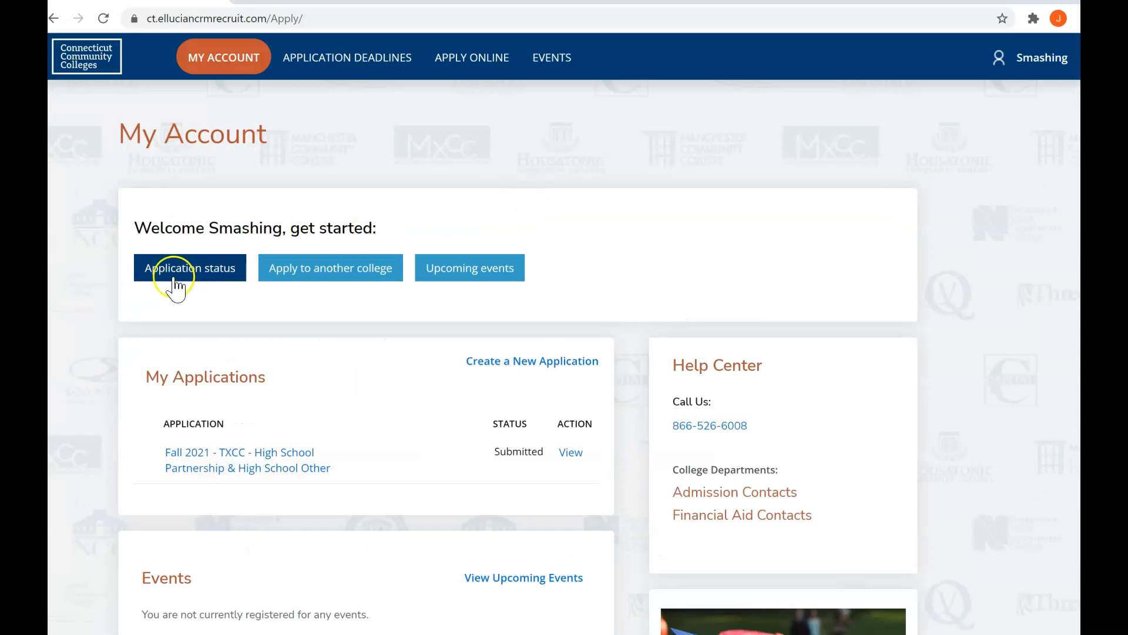
mouse_move(689, 201)
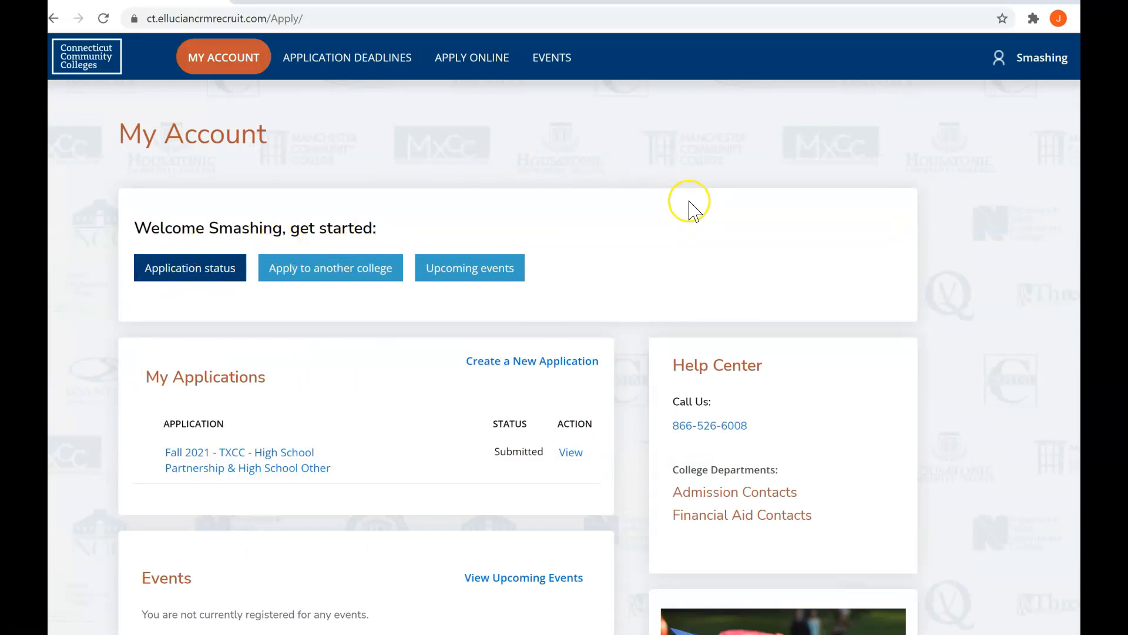
Step: View the submitted Fall 2021 application's supplemental items and start the Social Security Election Form
scroll("down", 3)
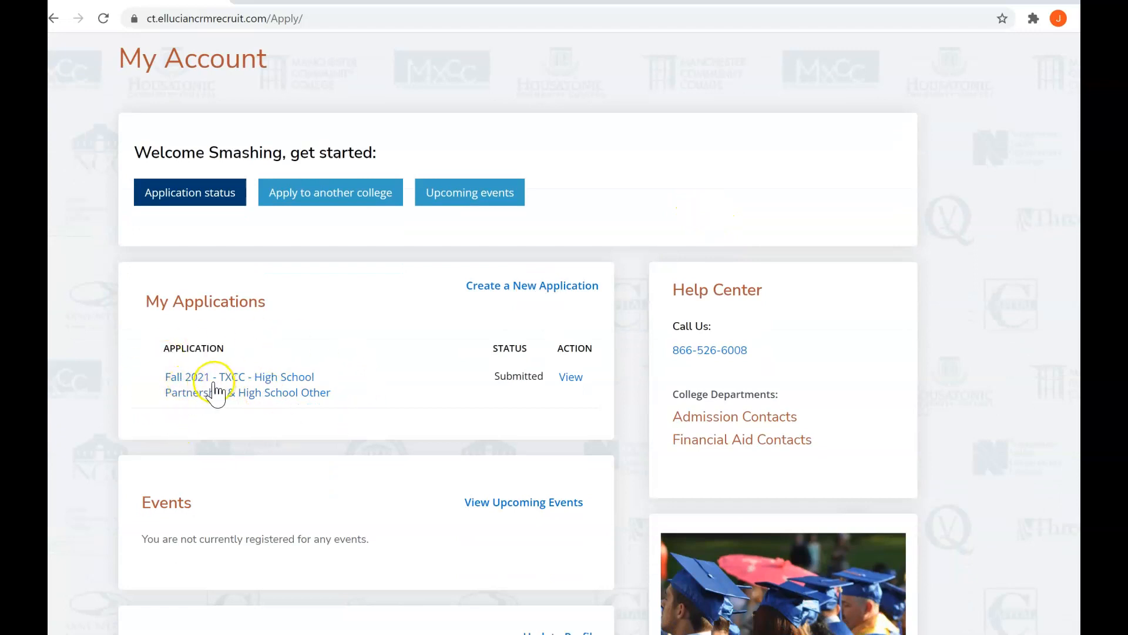
mouse_move(248, 384)
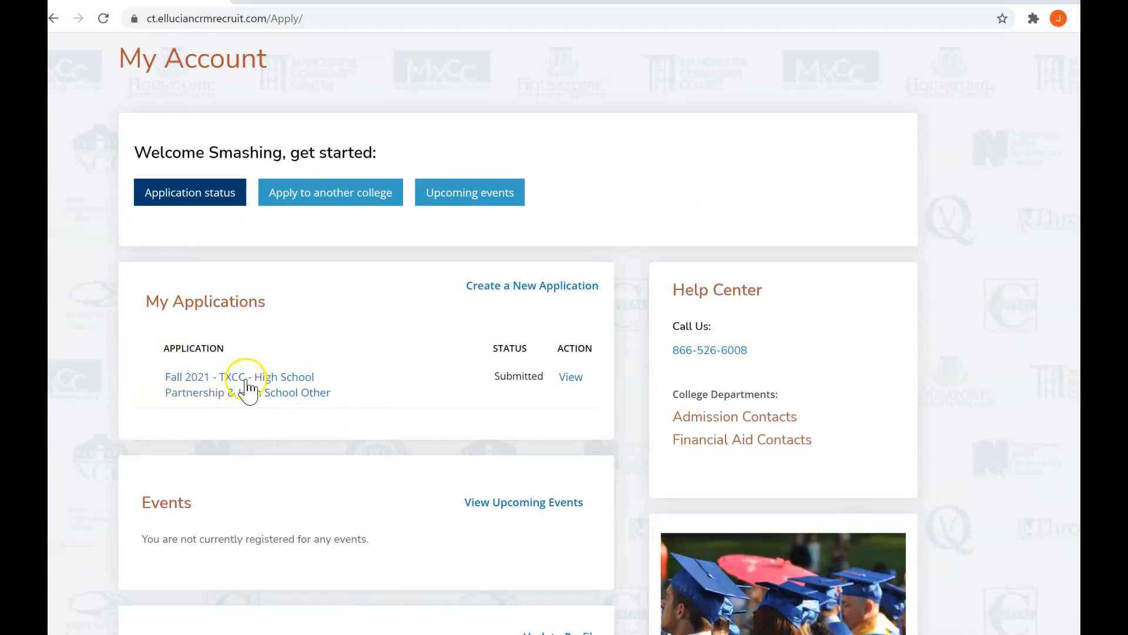
mouse_move(308, 397)
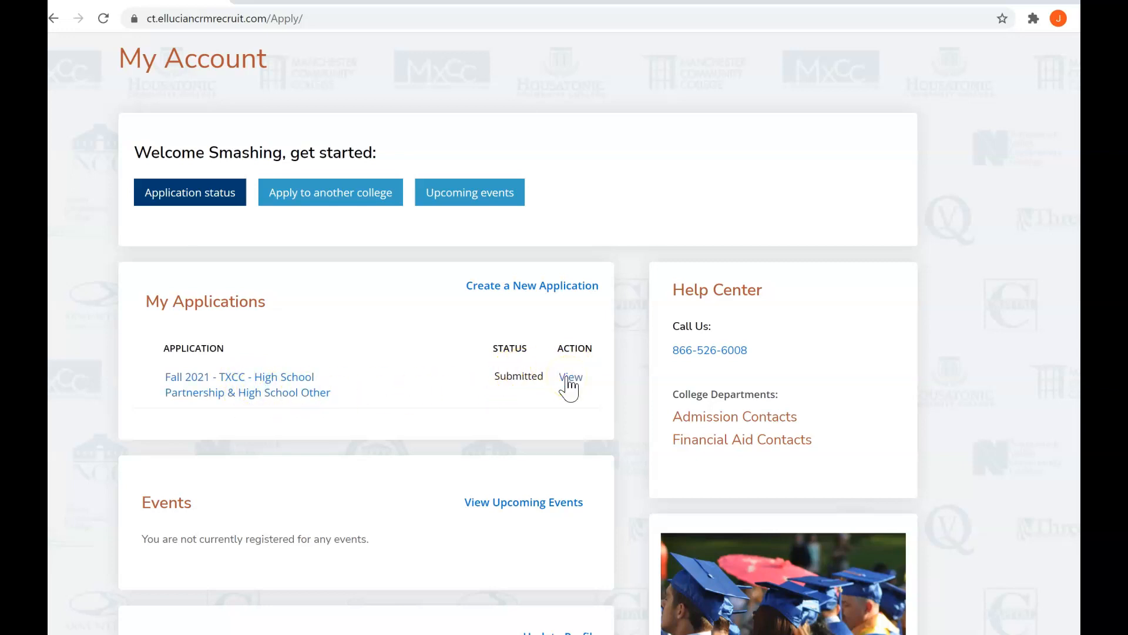
left_click(571, 376)
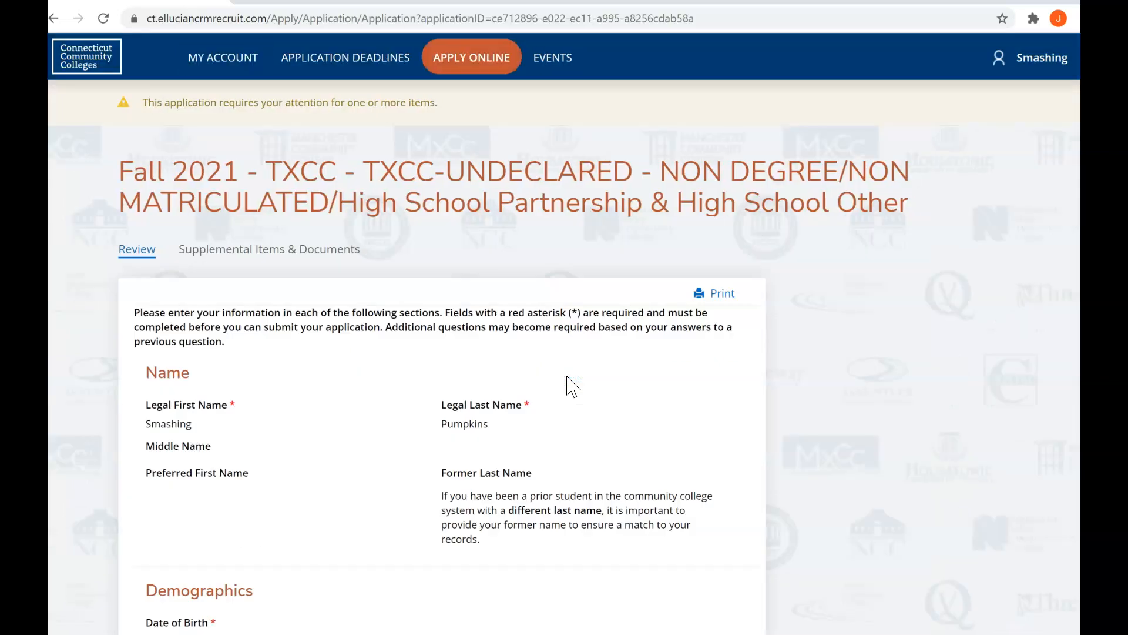
mouse_move(278, 249)
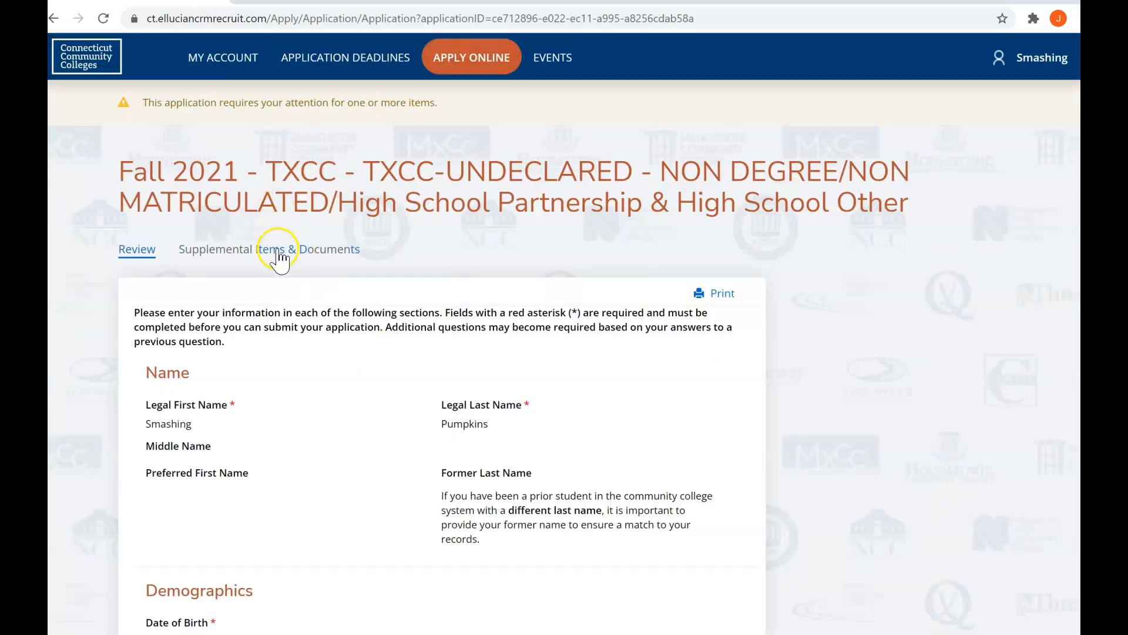
left_click(278, 250)
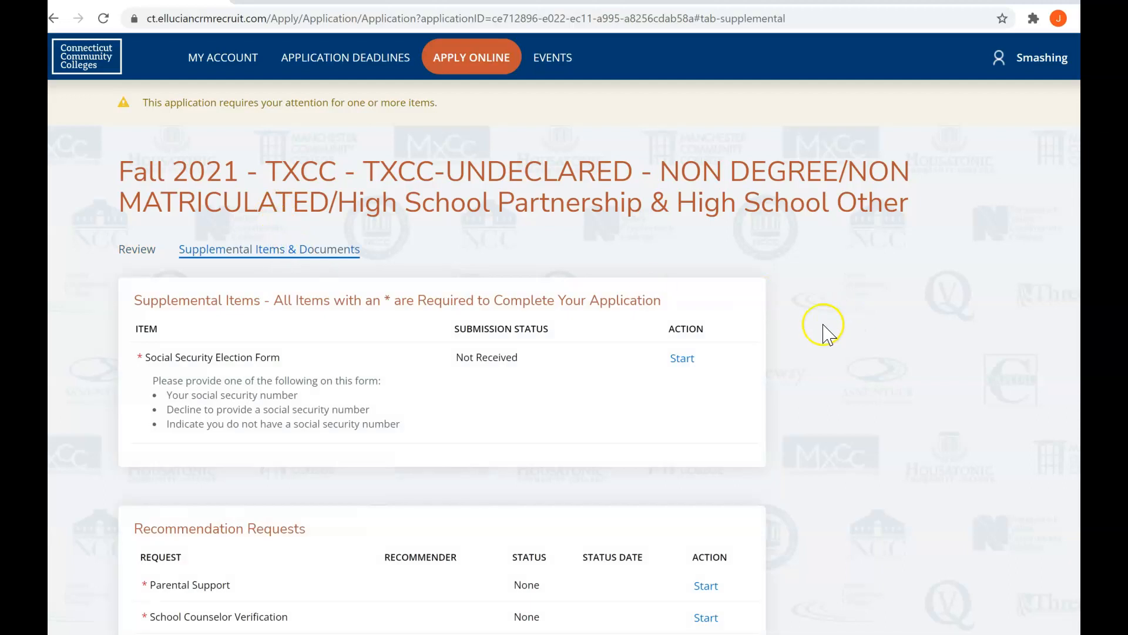
scroll("down", 3)
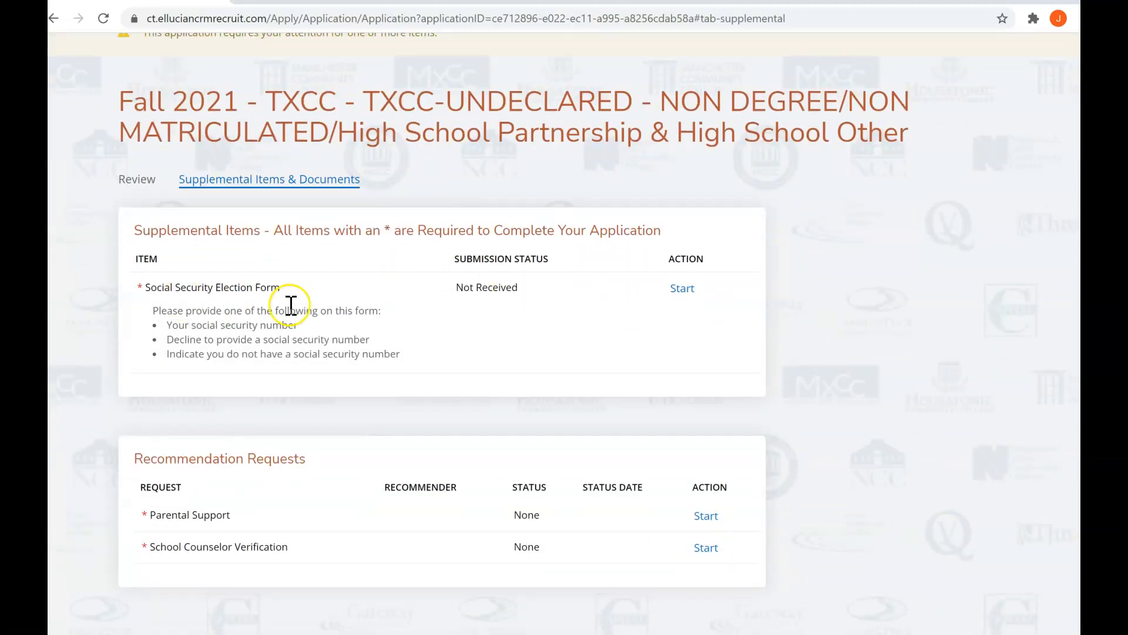
mouse_move(562, 230)
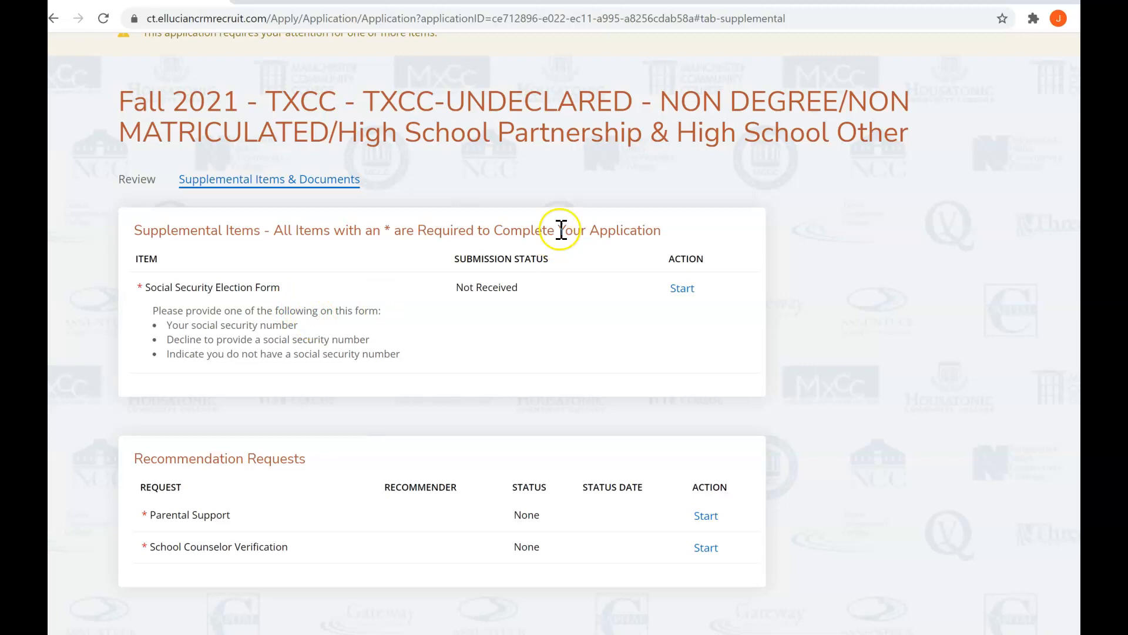
mouse_move(510, 289)
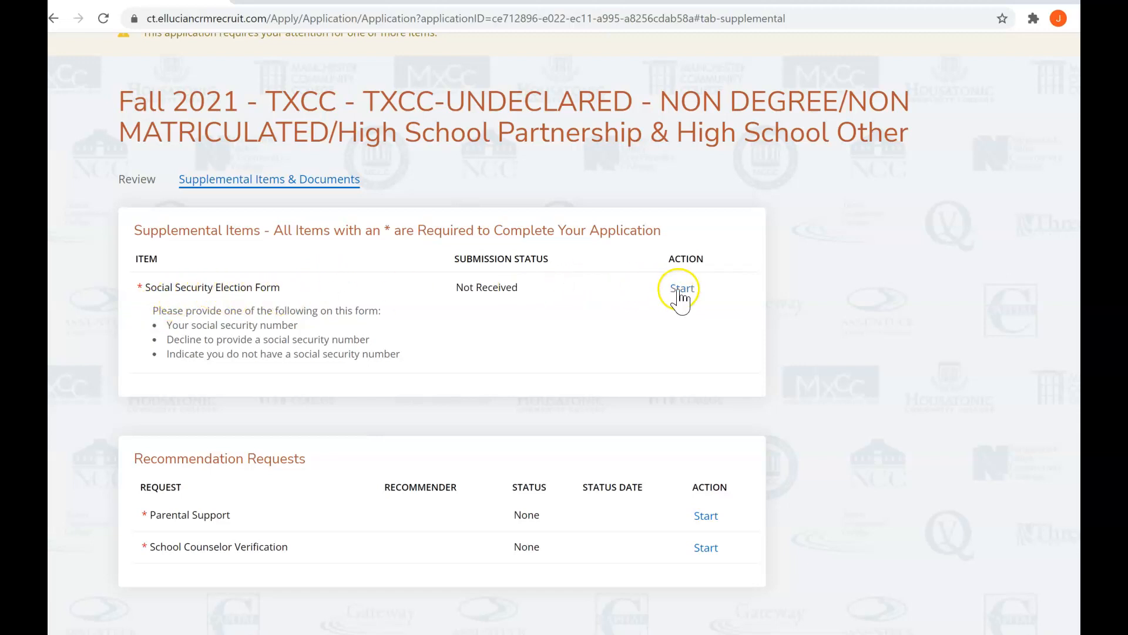
left_click(681, 289)
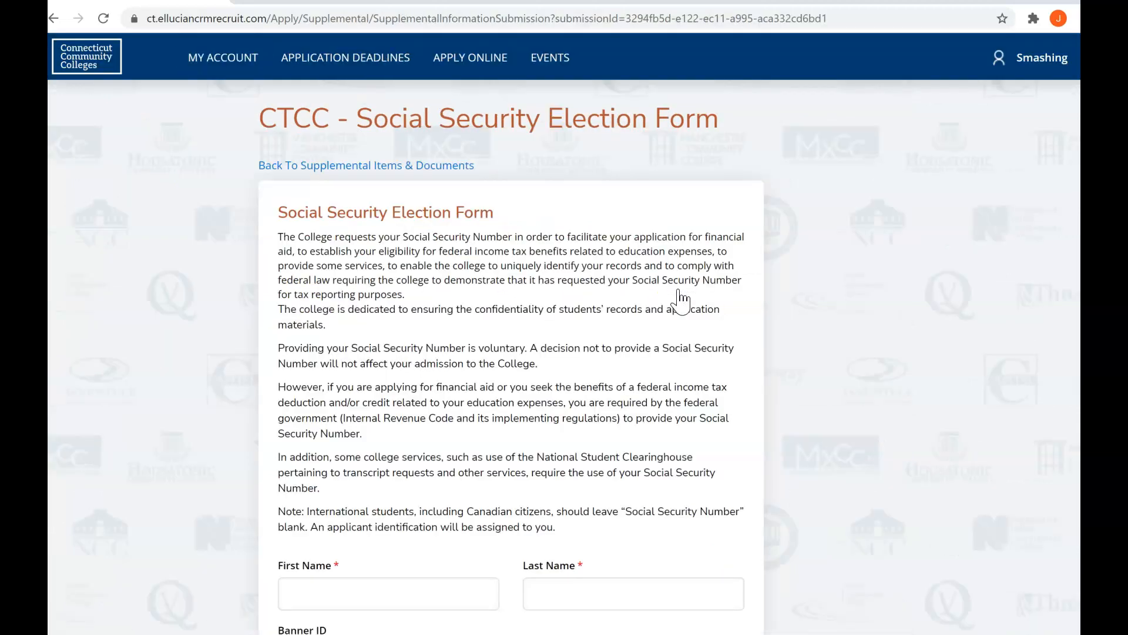
mouse_move(670, 299)
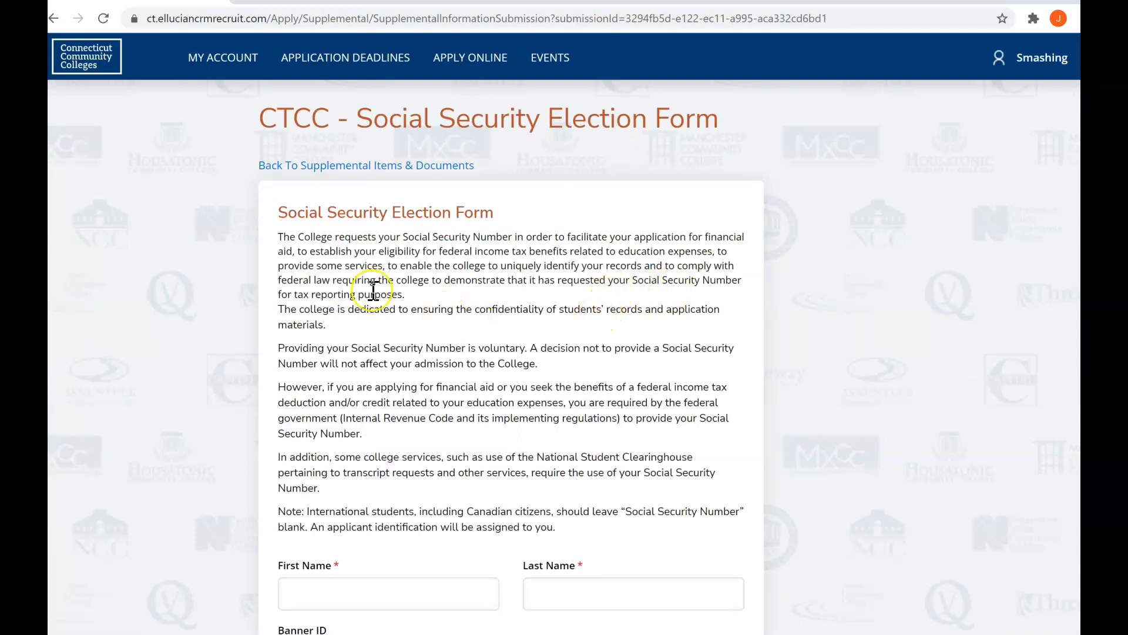
scroll("down", 3)
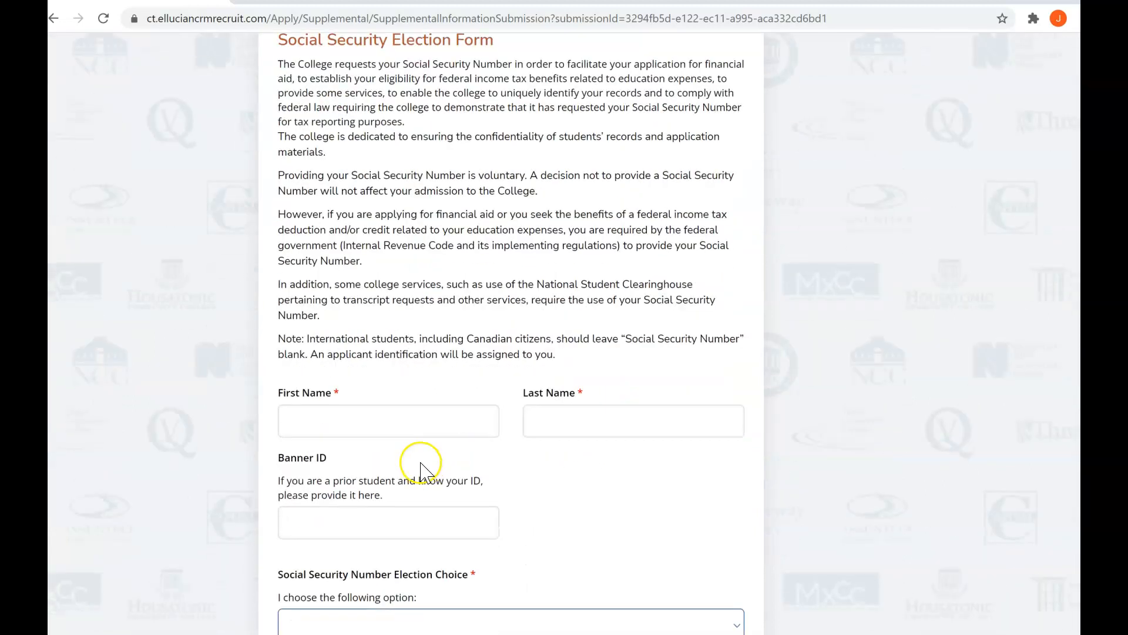
type("Smashing")
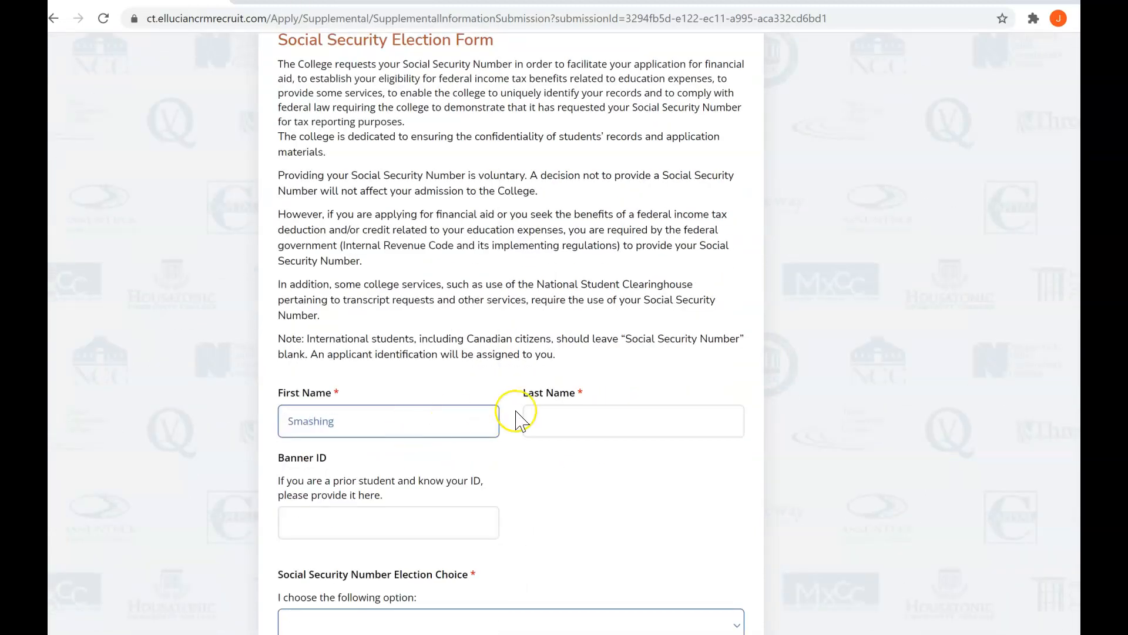
left_click(628, 420)
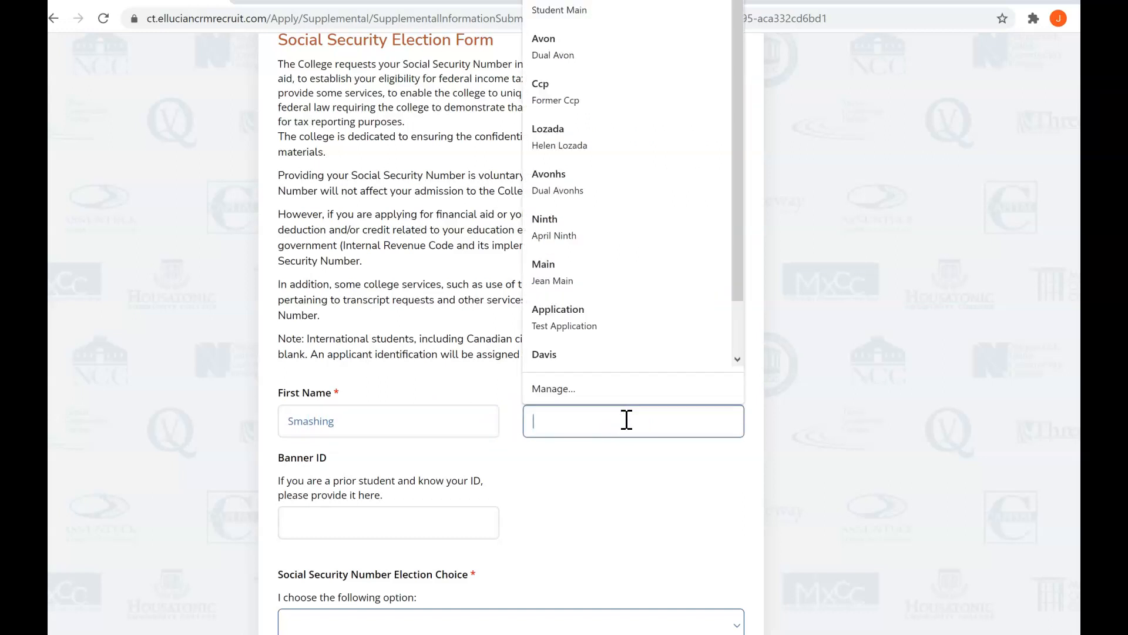
type("Pu")
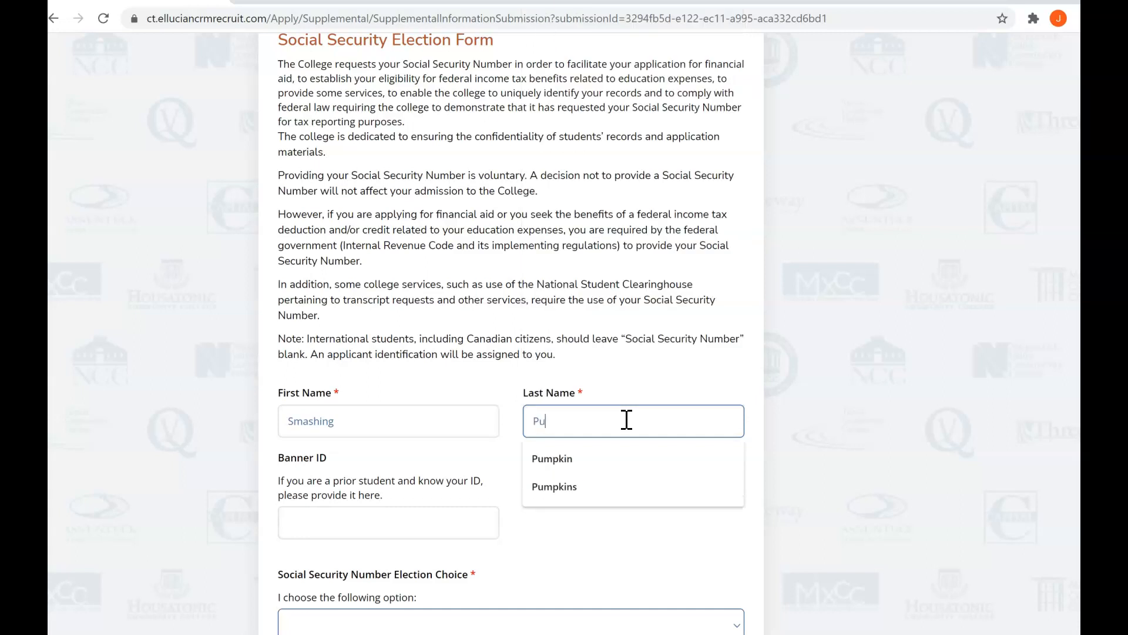
left_click(555, 487)
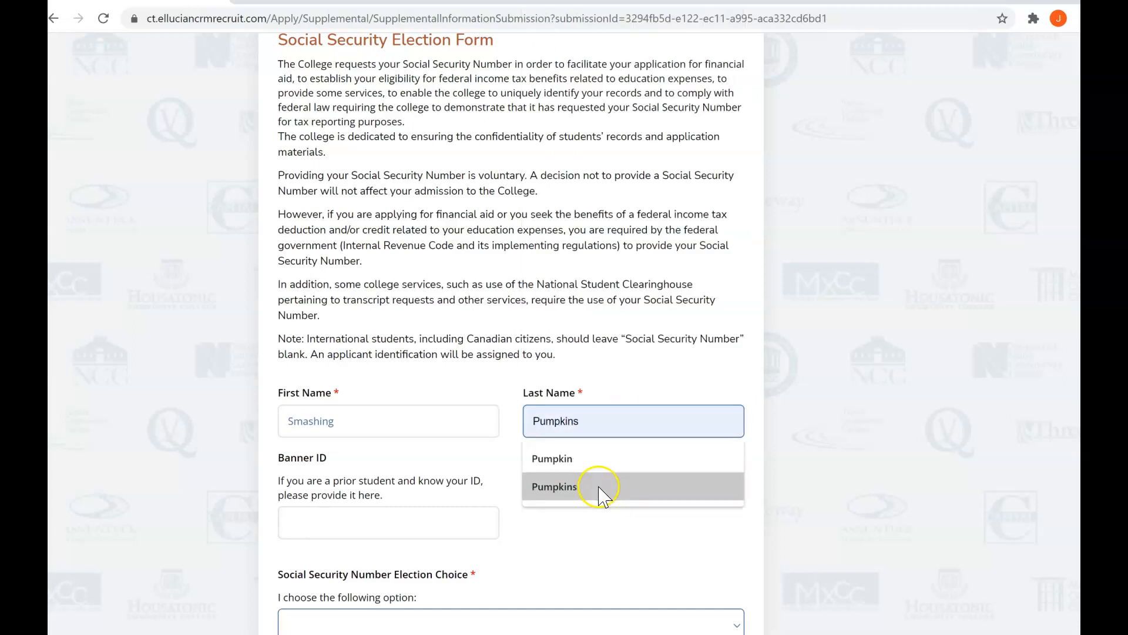
type("@12345678")
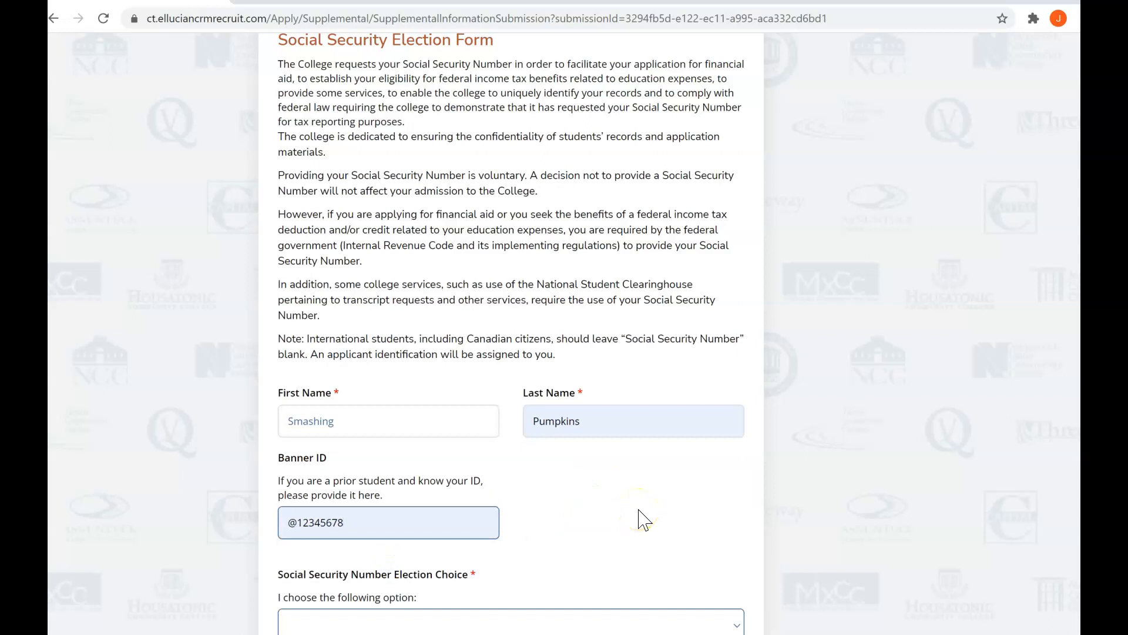
left_click(387, 522)
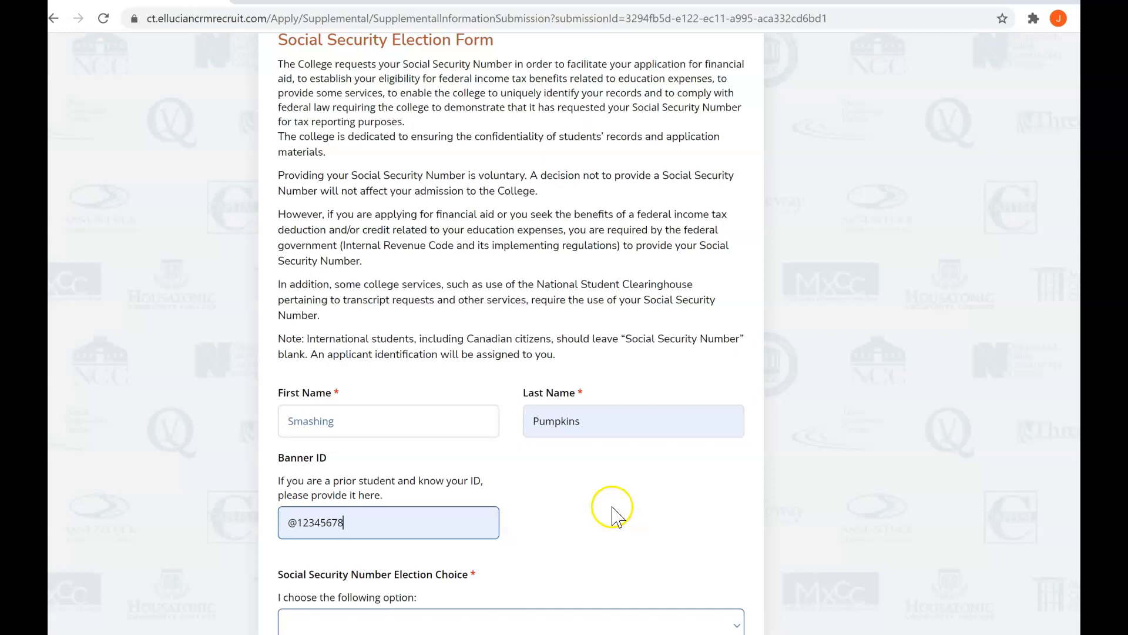
scroll("down", 3)
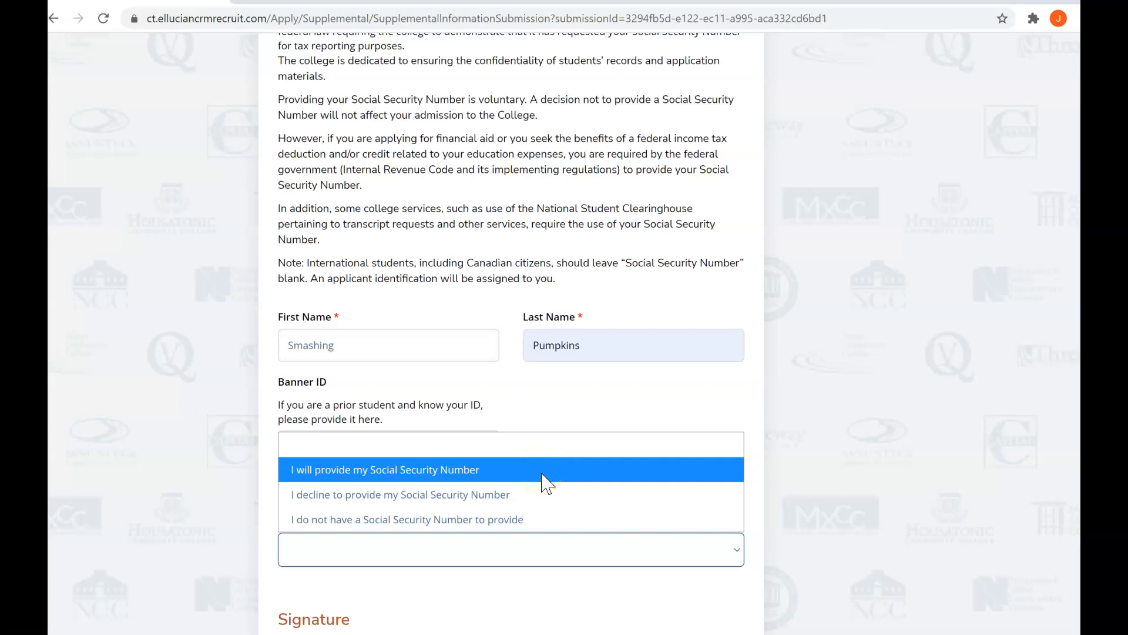
mouse_move(527, 508)
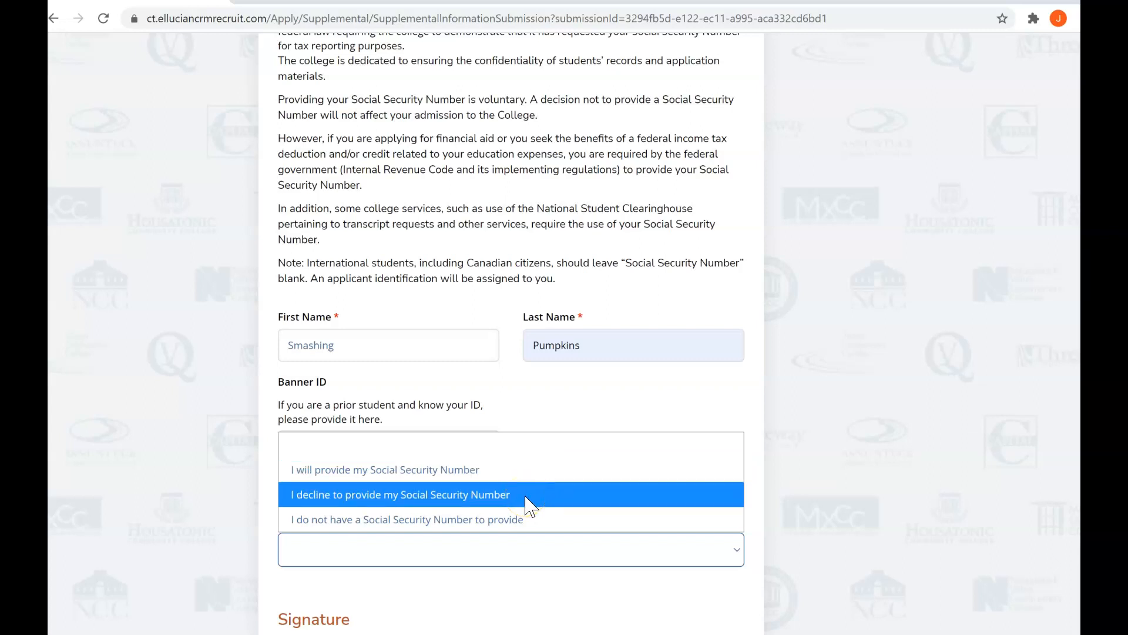
mouse_move(527, 536)
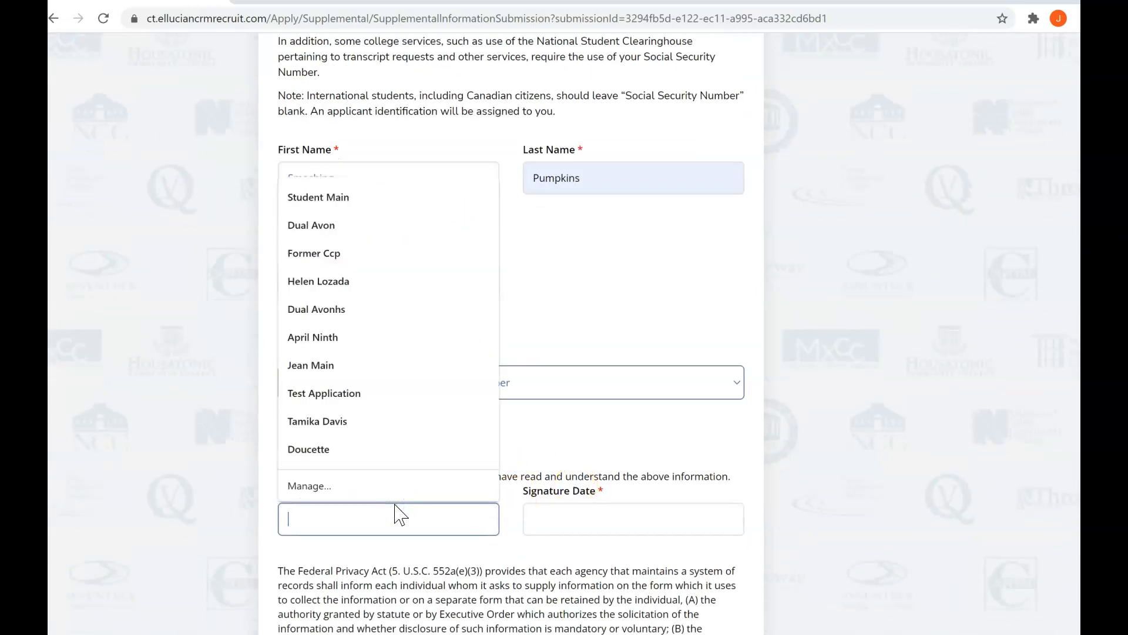
Step: Sign the election form, date it 10/1/2021 and submit it
type("Smashing")
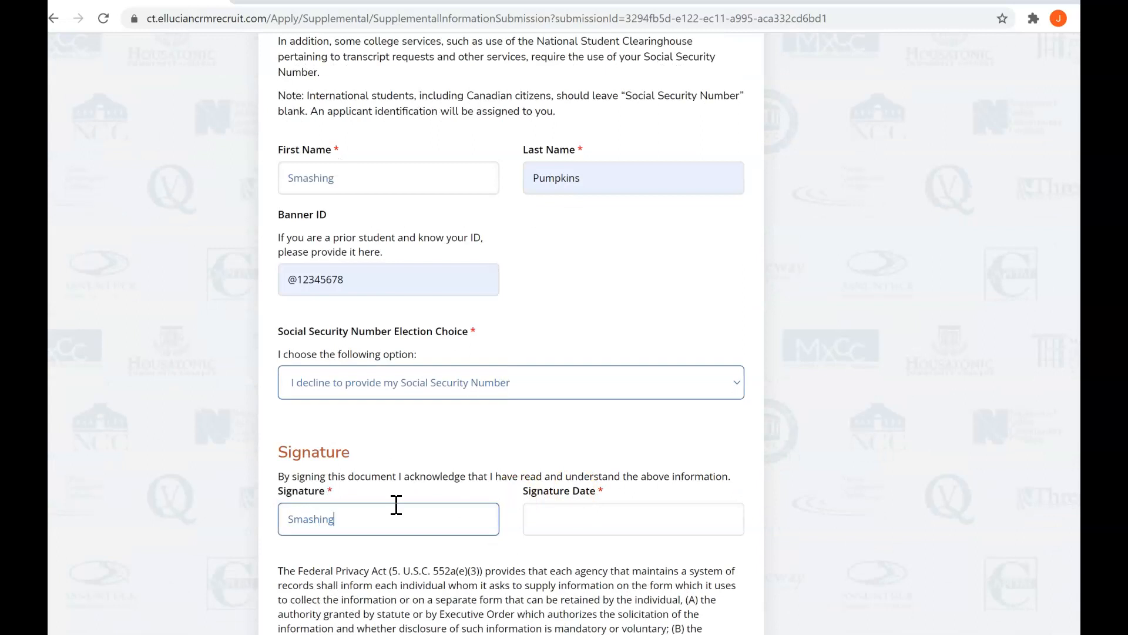
type("Pumpl")
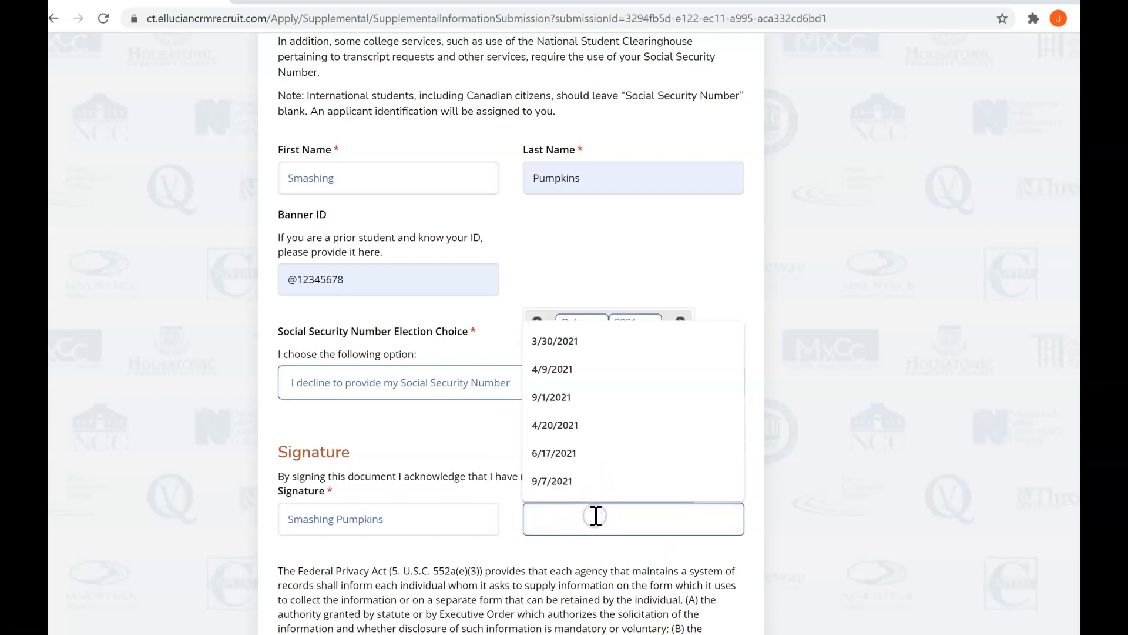
type("10/")
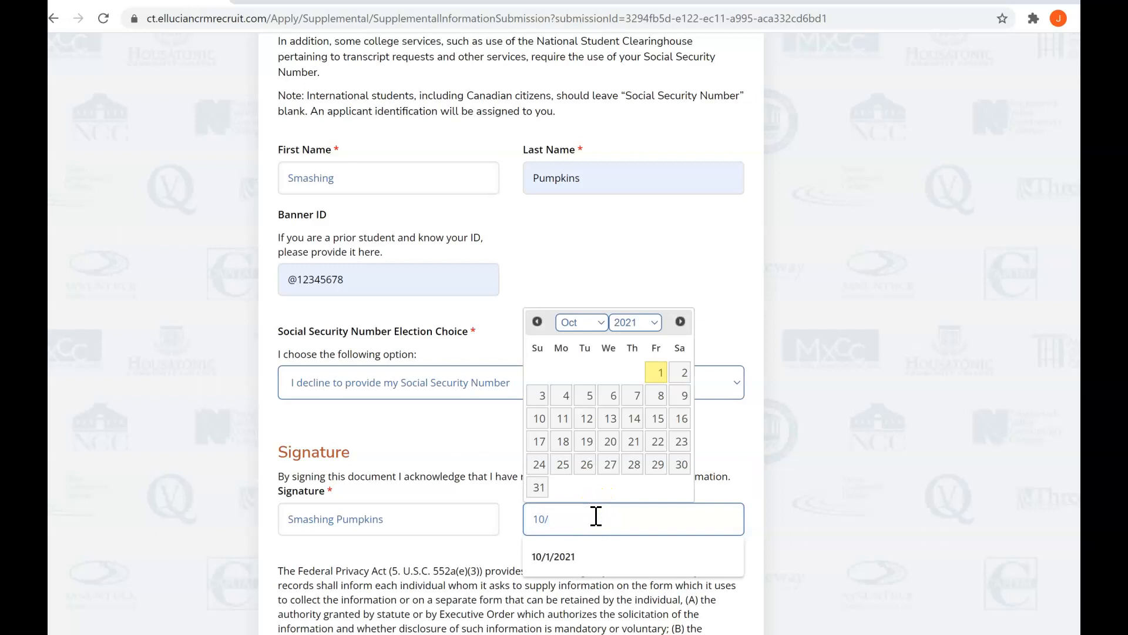
left_click(552, 556)
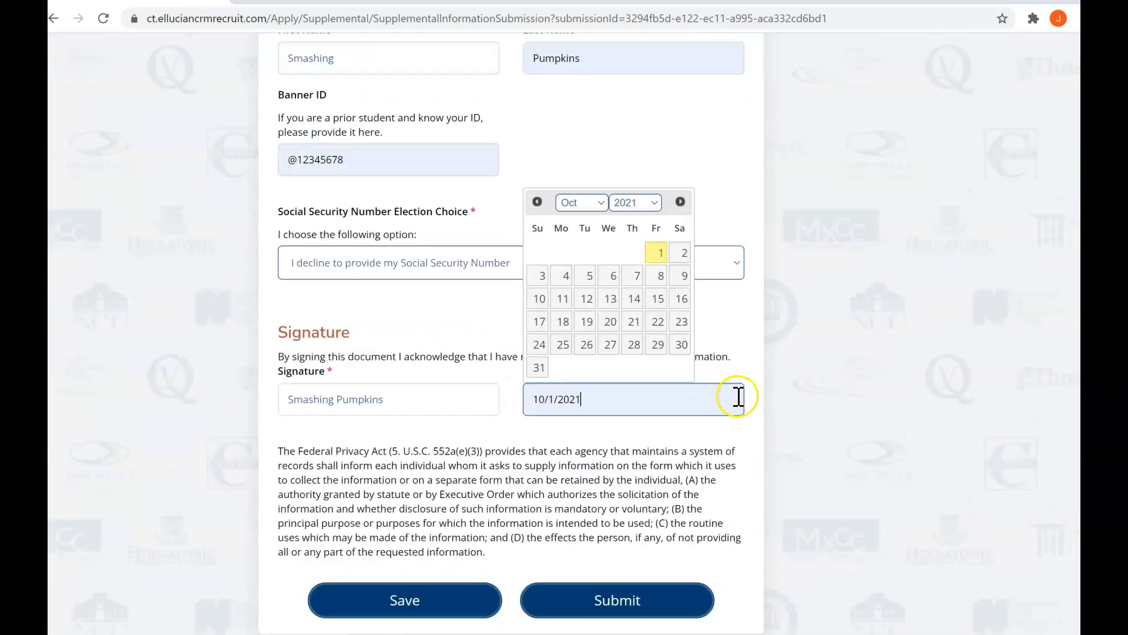
left_click(617, 584)
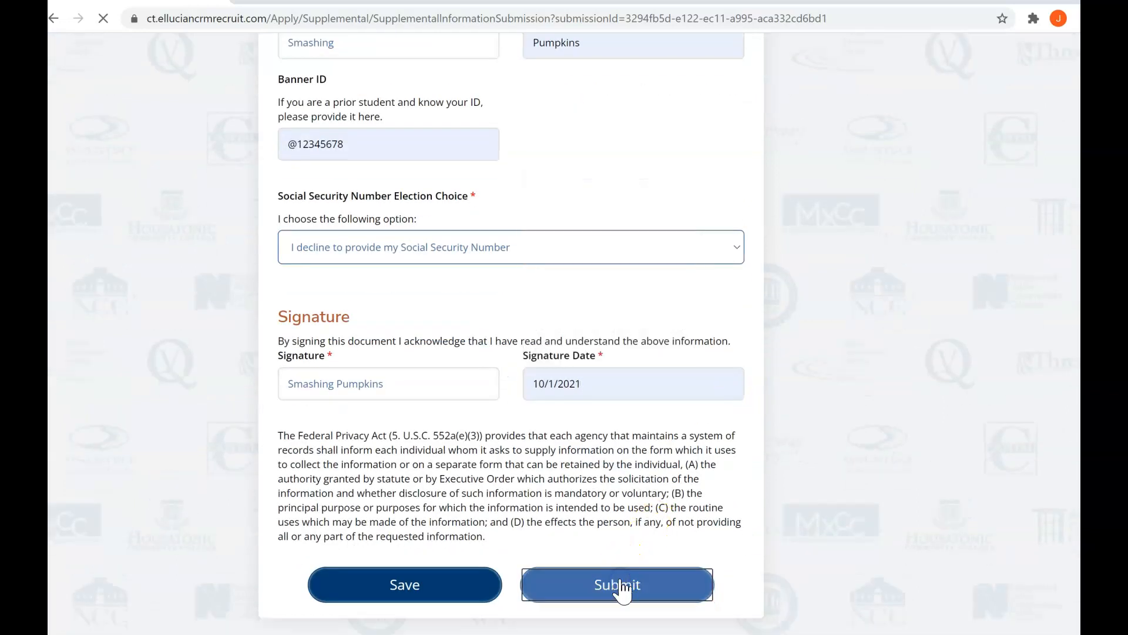
left_click(616, 586)
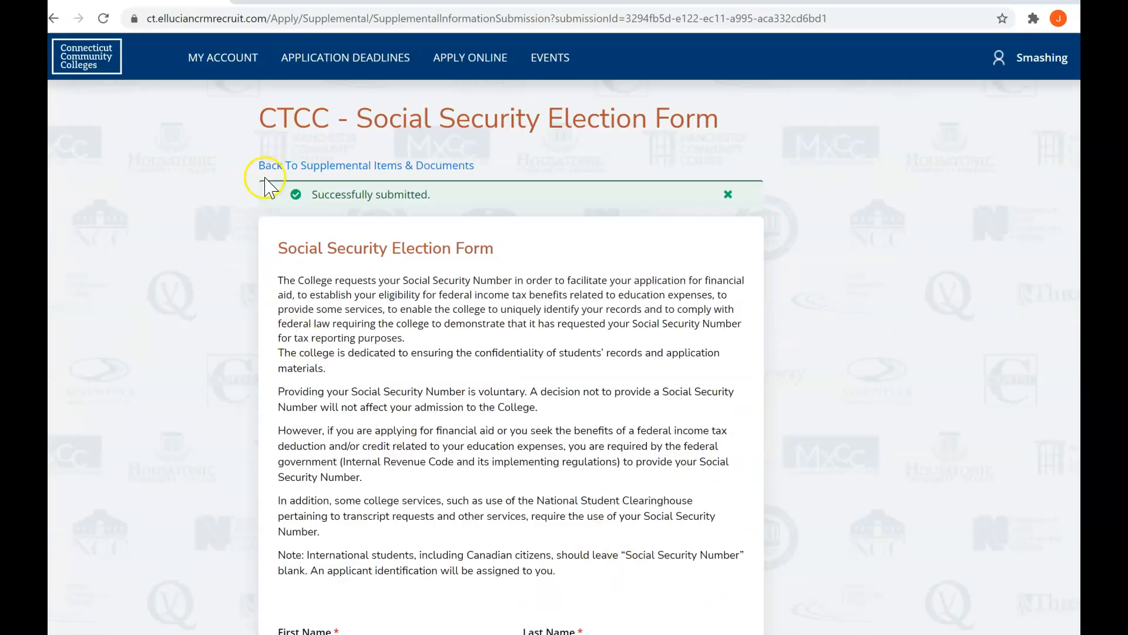
mouse_move(382, 198)
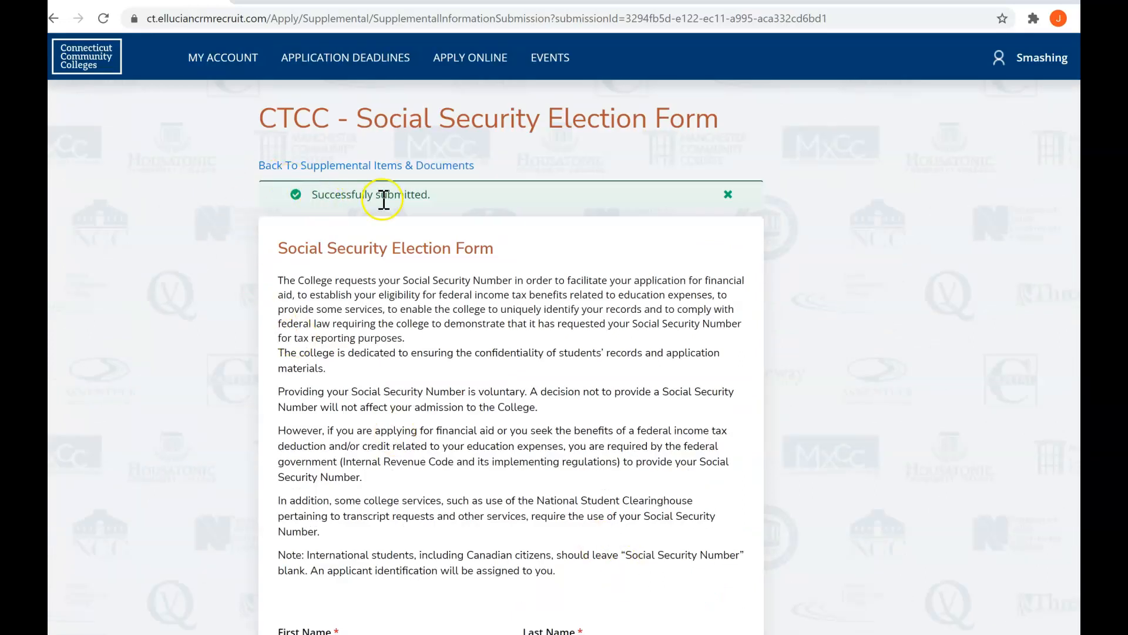
Step: Return to the supplemental items list and start the Parental Support recommendation request
left_click(381, 165)
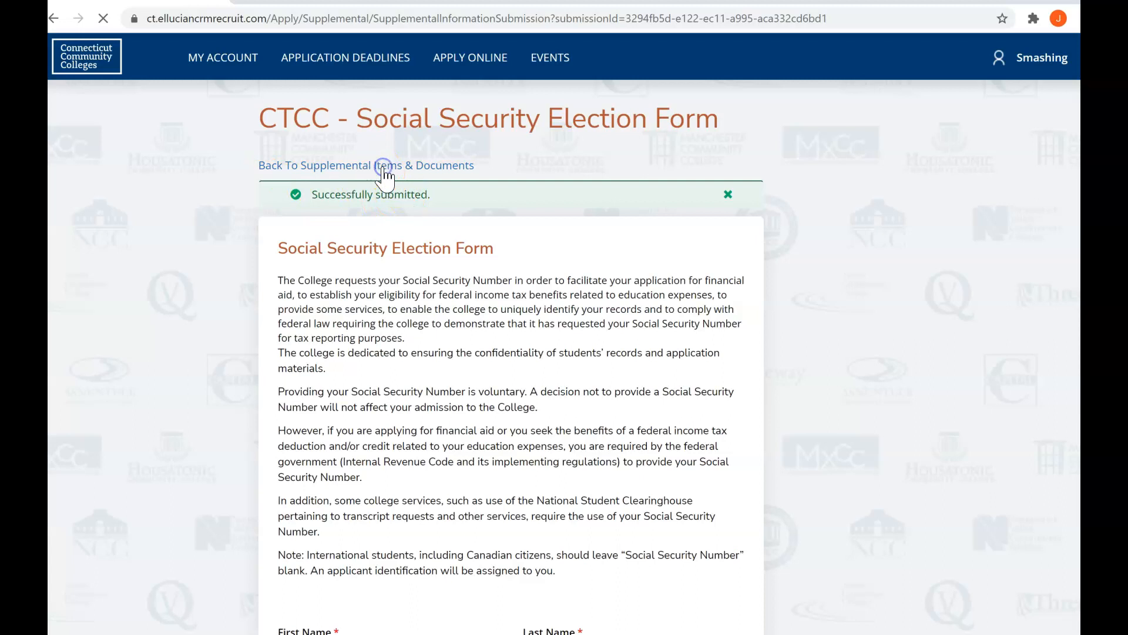
left_click(383, 164)
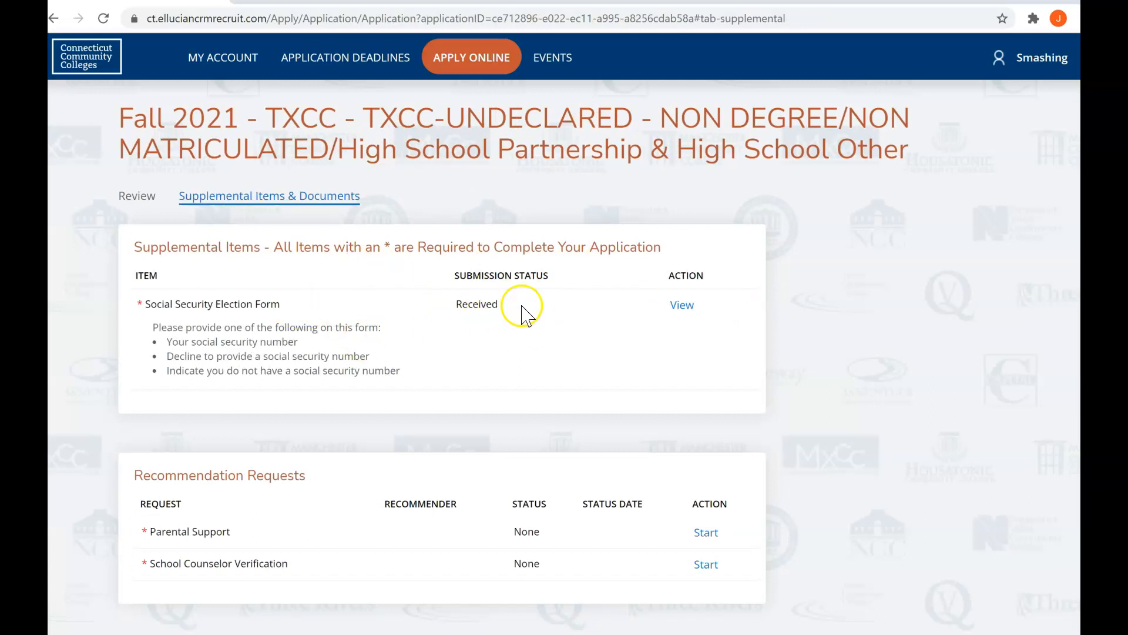
mouse_move(238, 530)
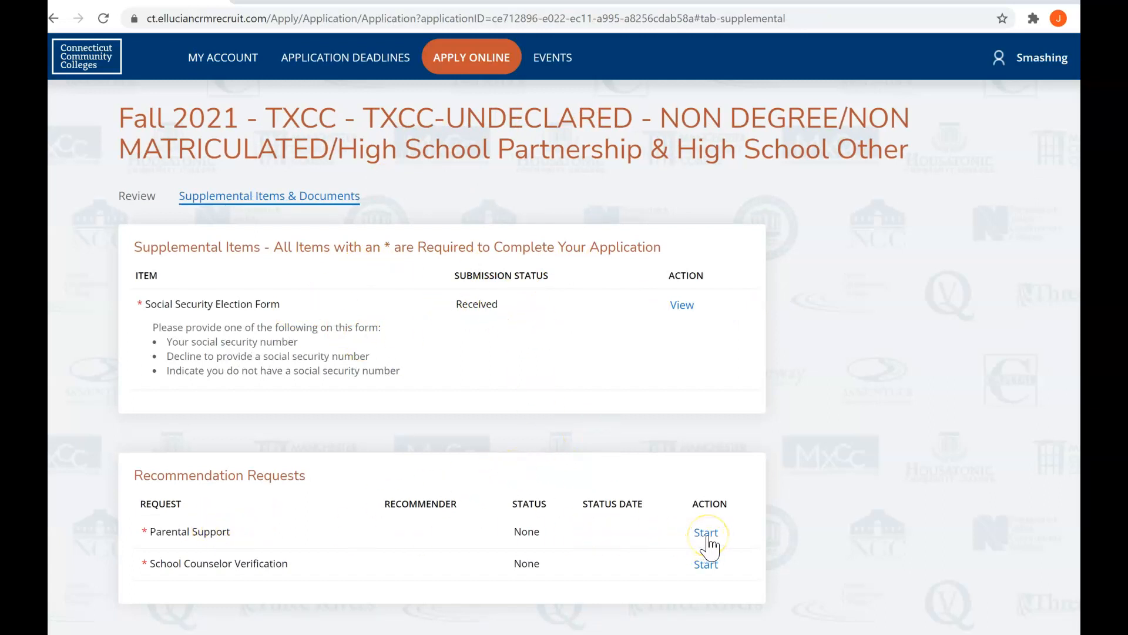
left_click(705, 532)
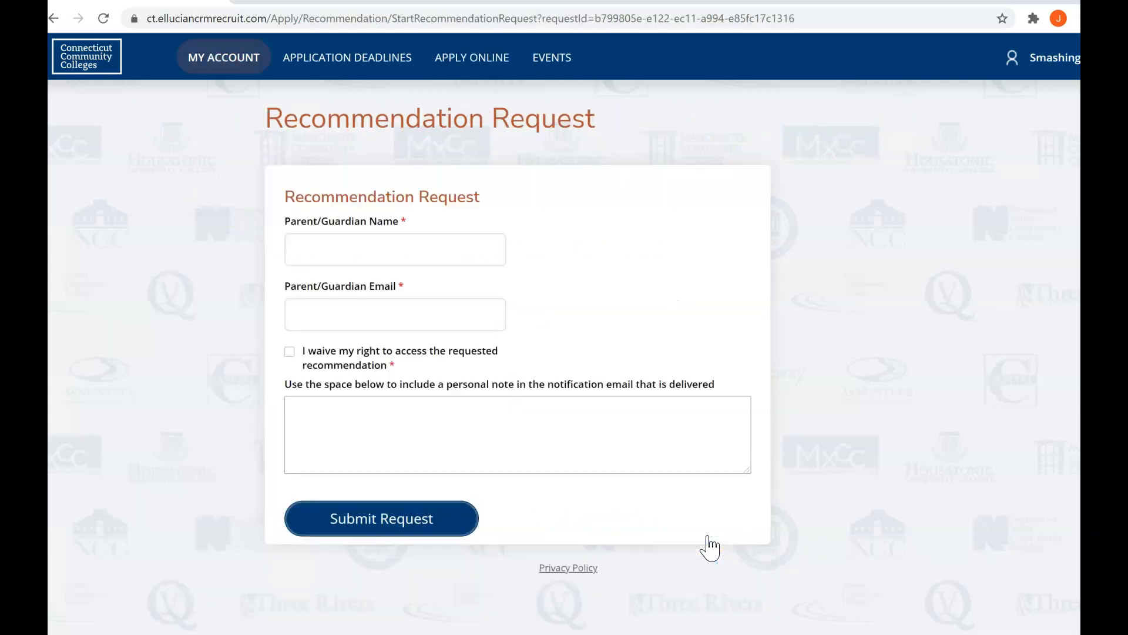
Step: Address the Parental Support request to My Guardian with the suggested email and waive access
left_click(395, 249)
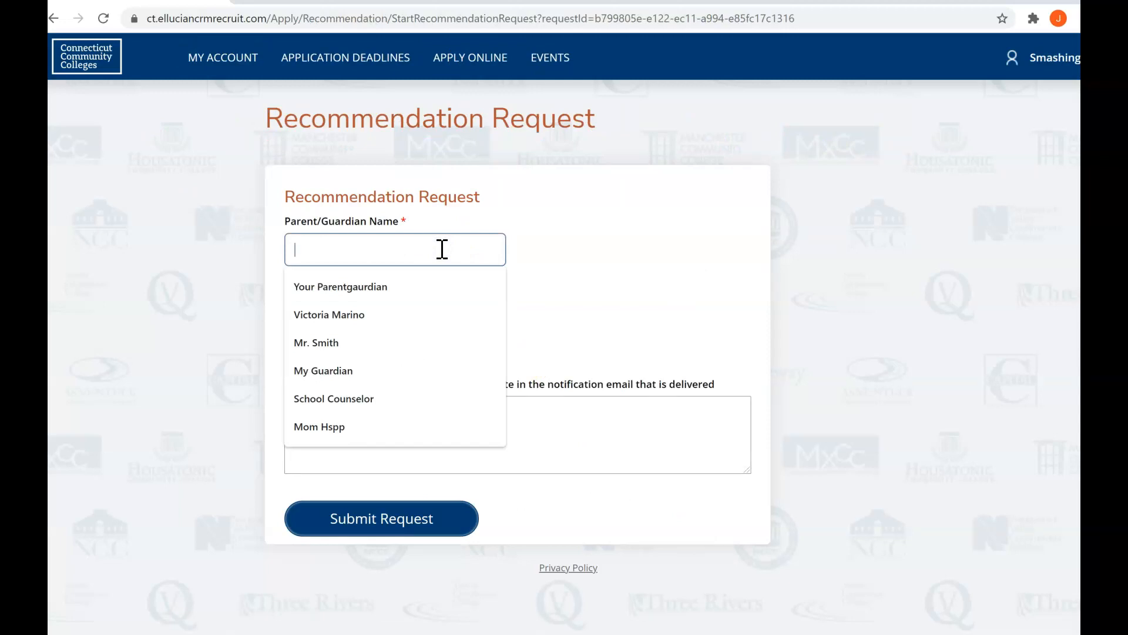
left_click(323, 370)
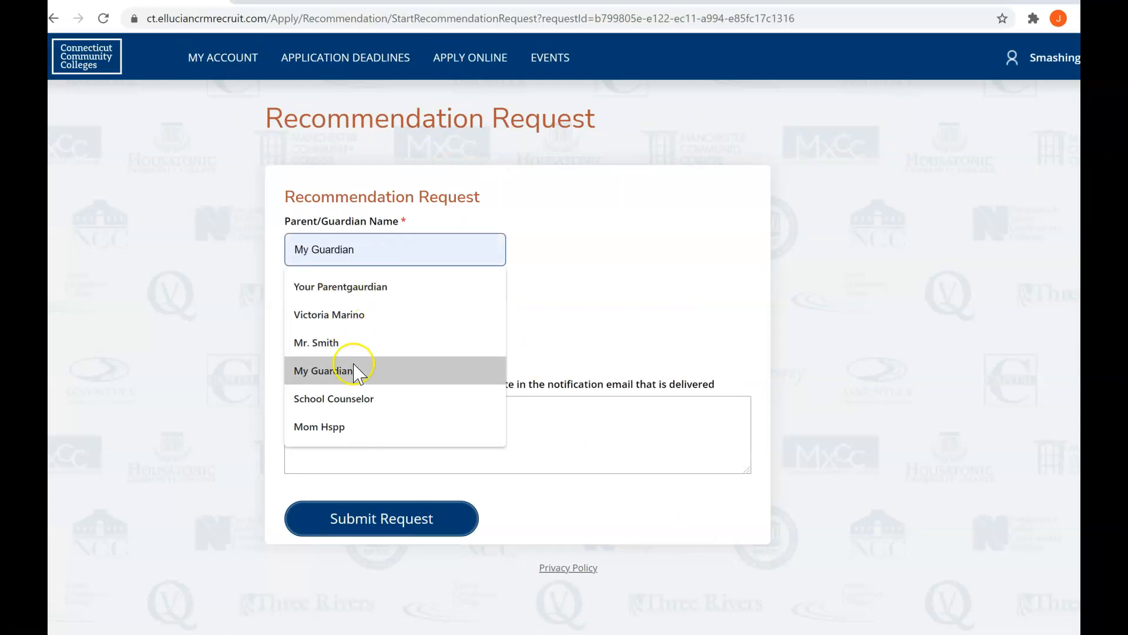
left_click(329, 370)
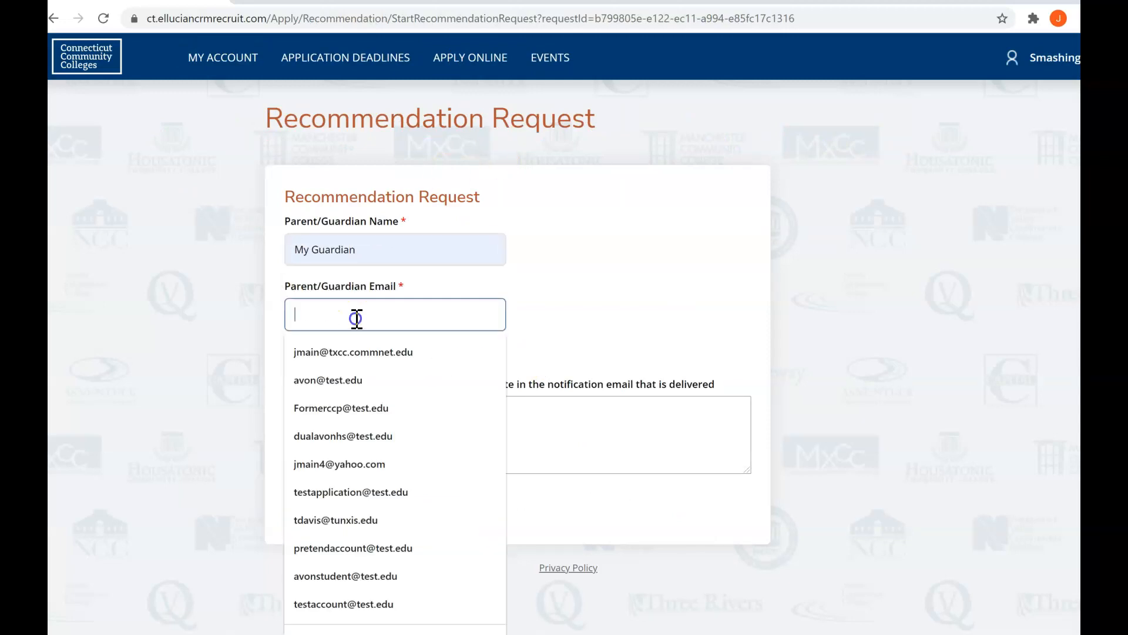
type("mygaurdian@test.edu")
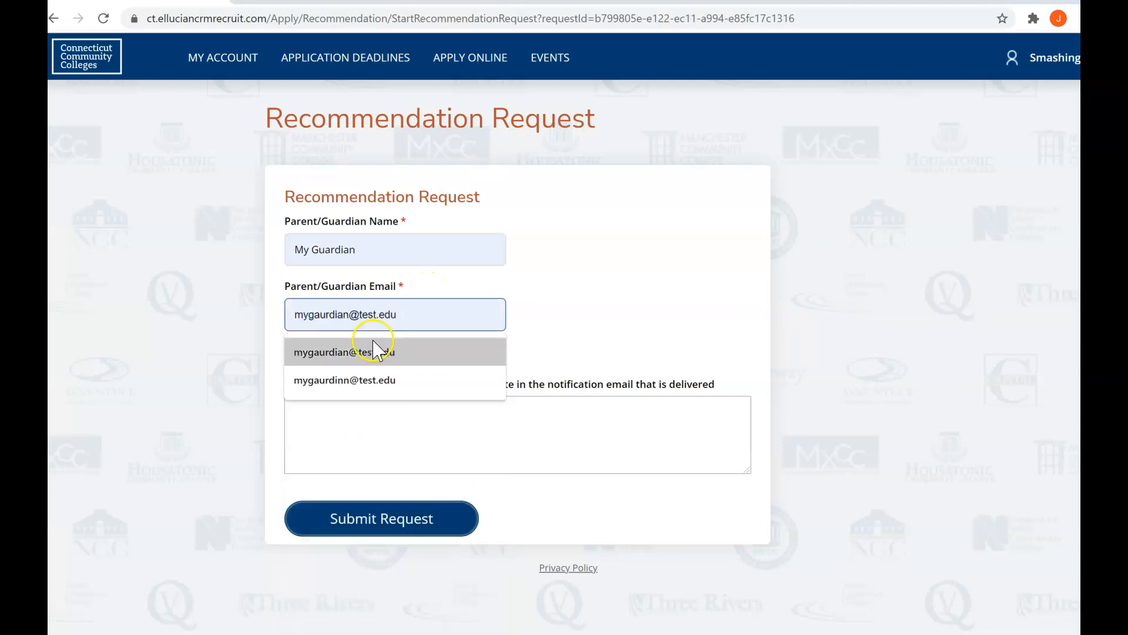
left_click(343, 352)
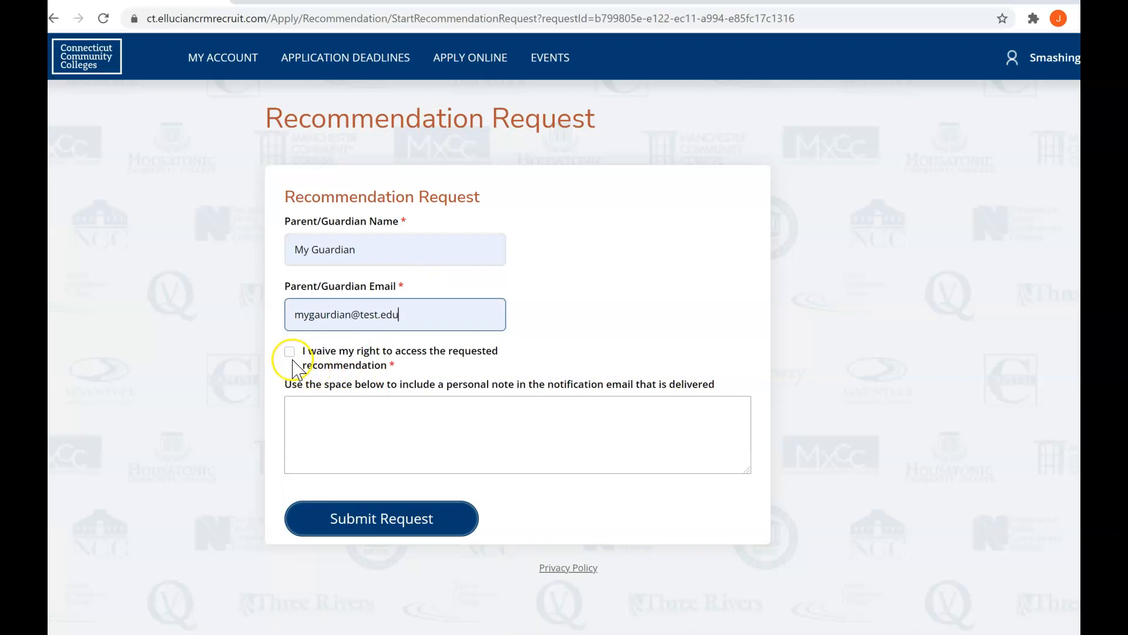
left_click(290, 353)
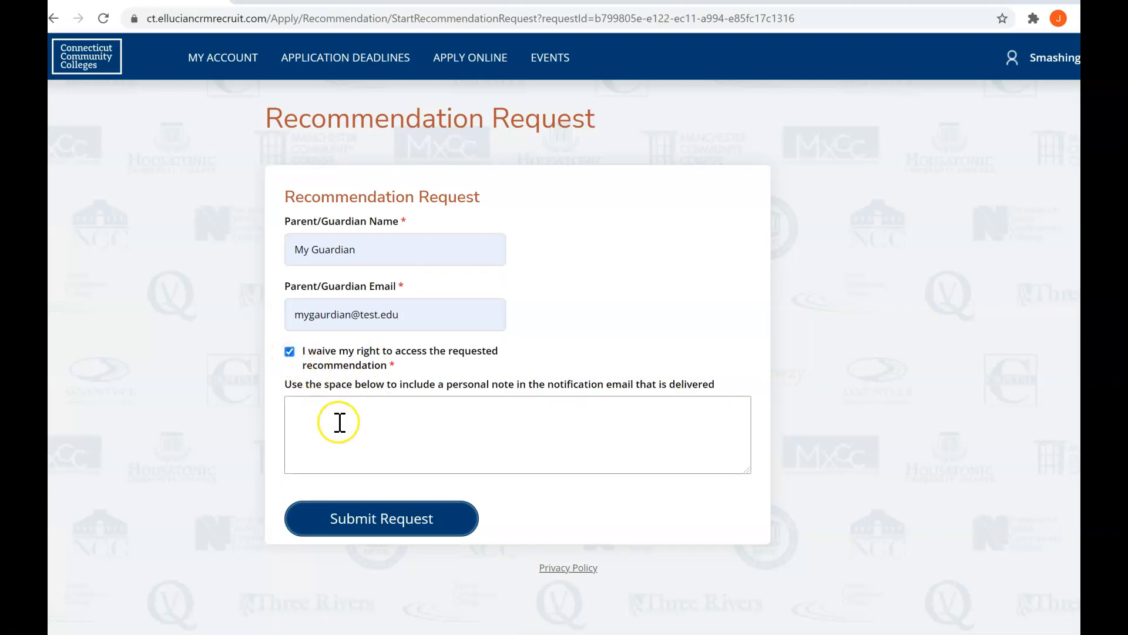
left_click(313, 418)
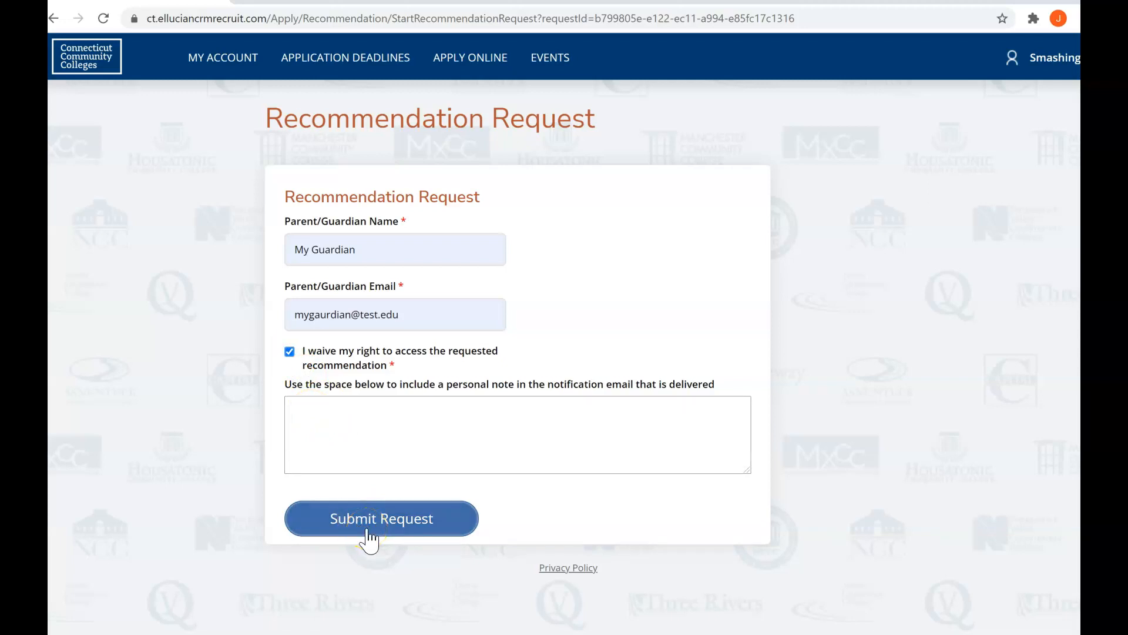
Step: Submit the Parental Support request so it shows as Sent
left_click(380, 519)
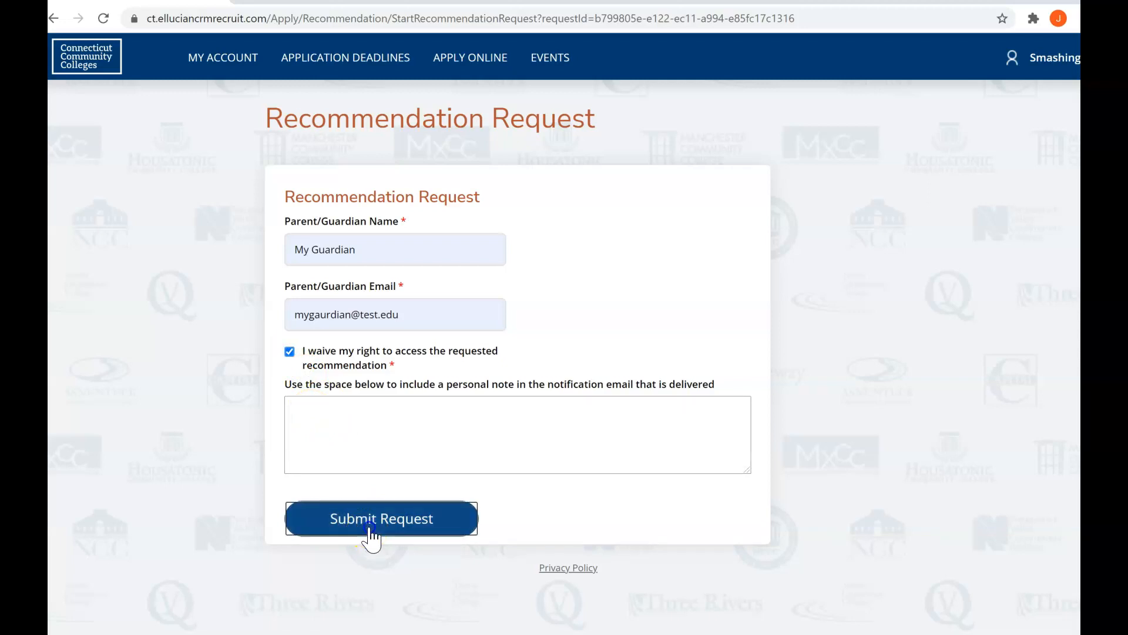
left_click(381, 518)
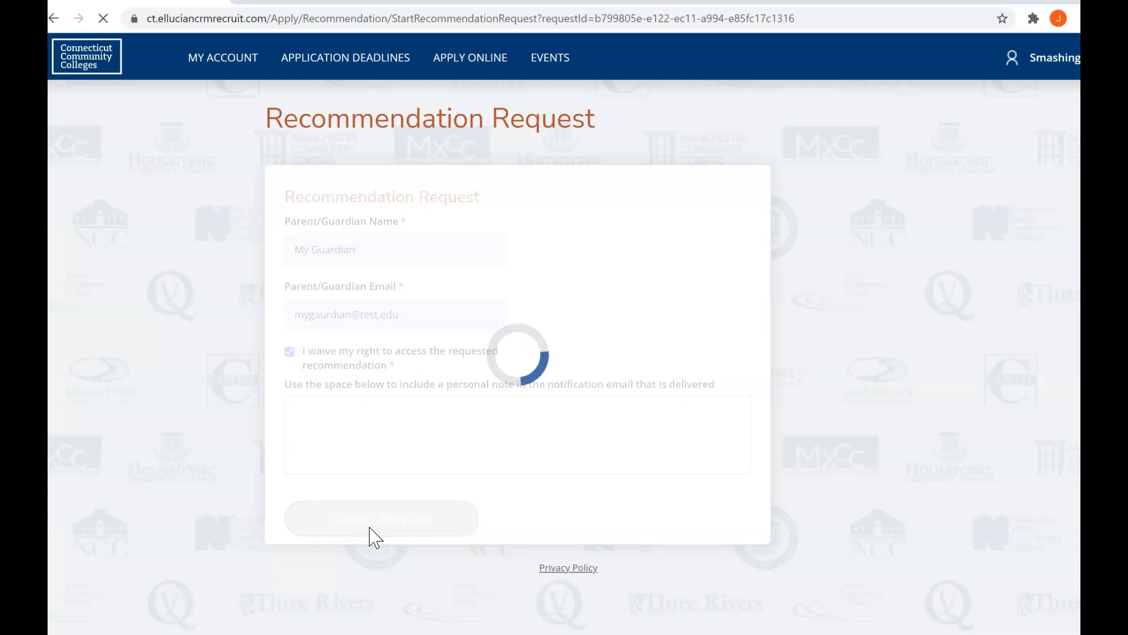
left_click(381, 518)
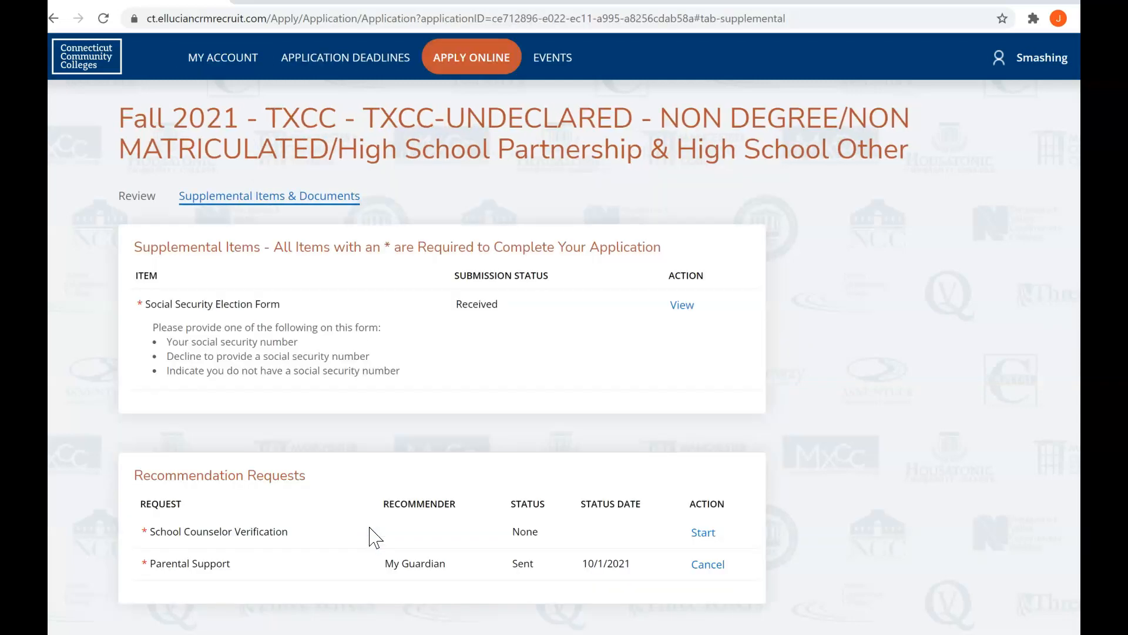
mouse_move(199, 565)
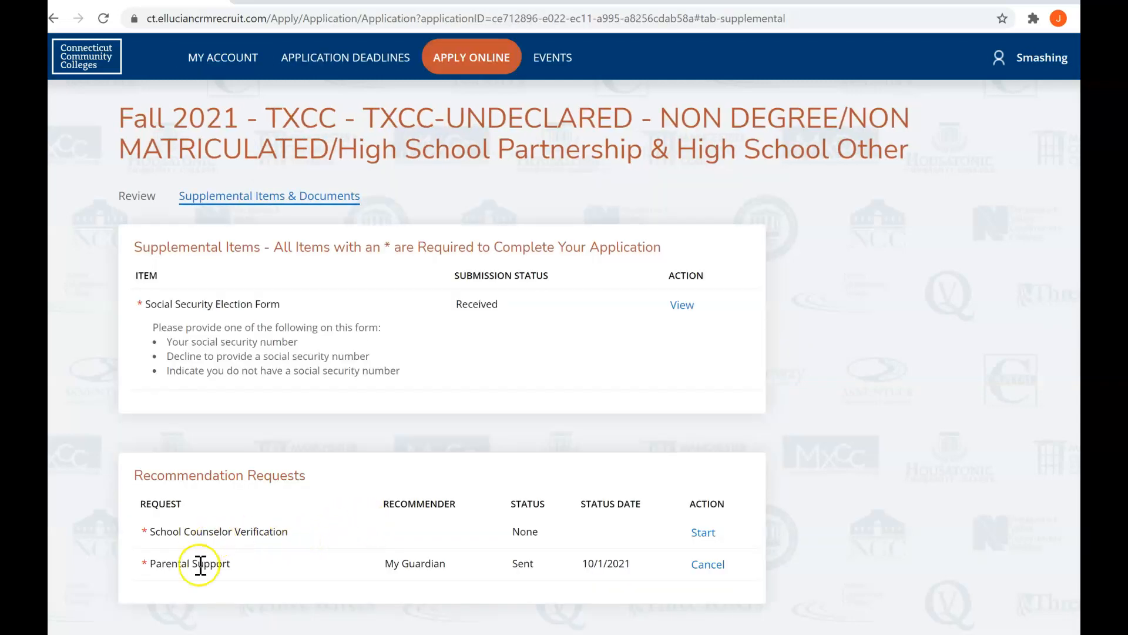
mouse_move(400, 567)
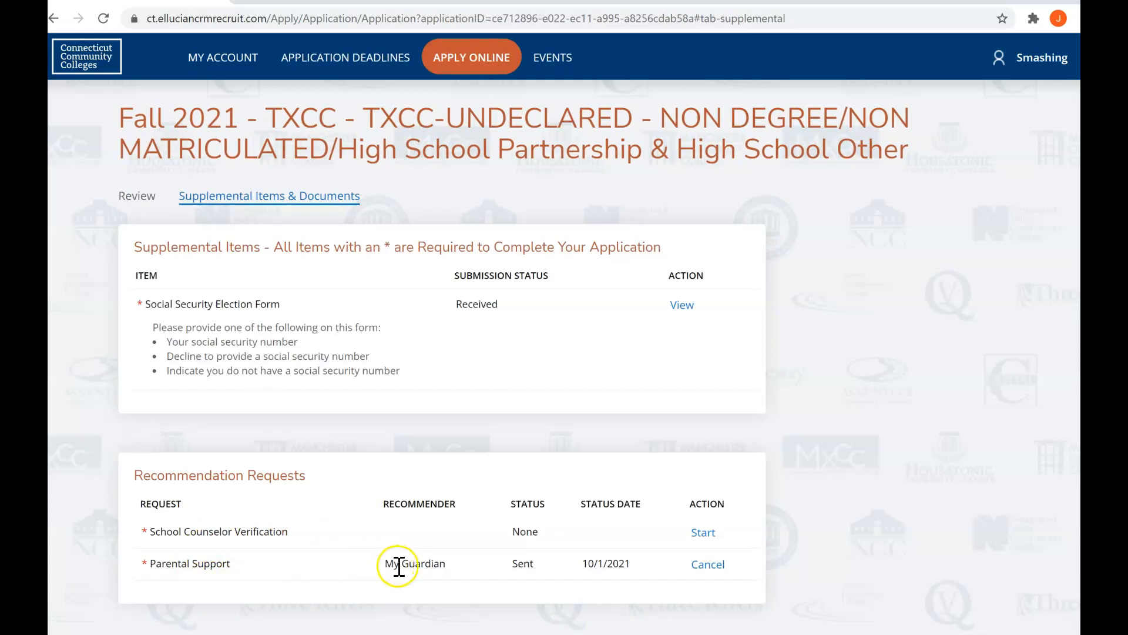
mouse_move(655, 578)
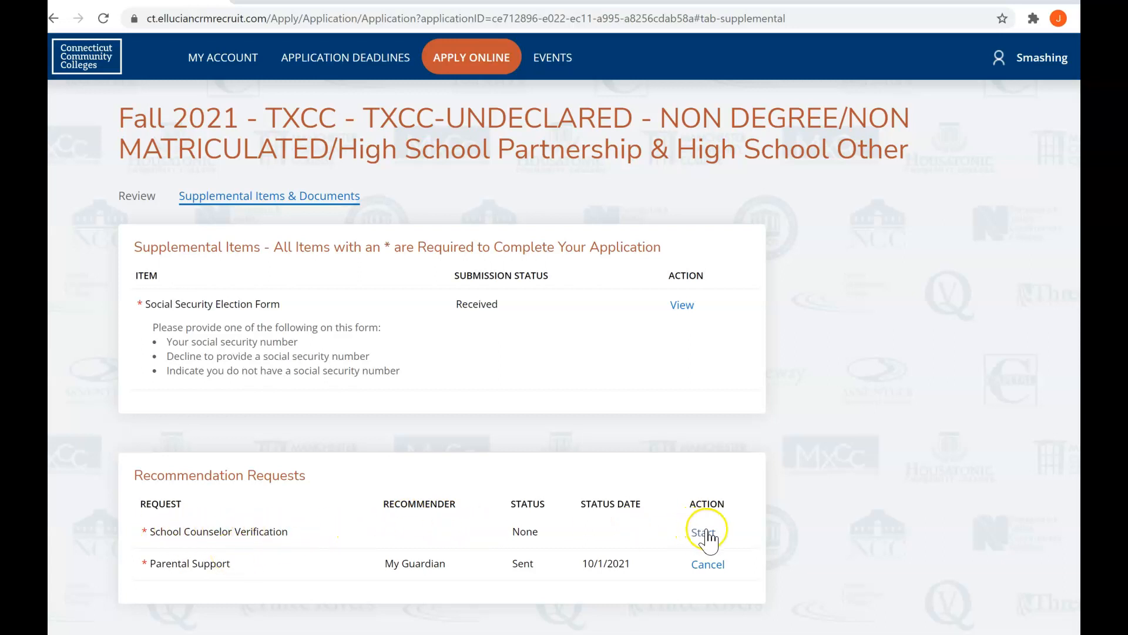
left_click(703, 533)
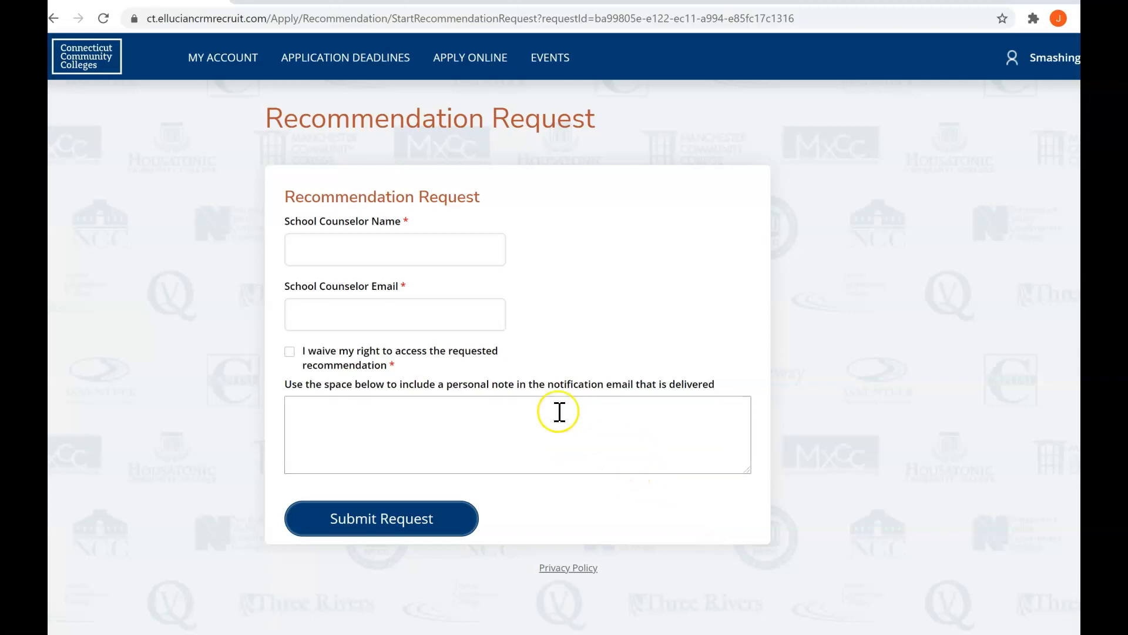
Step: Address the School Counselor Verification request to My Instructor with waived access and submit it
left_click(395, 249)
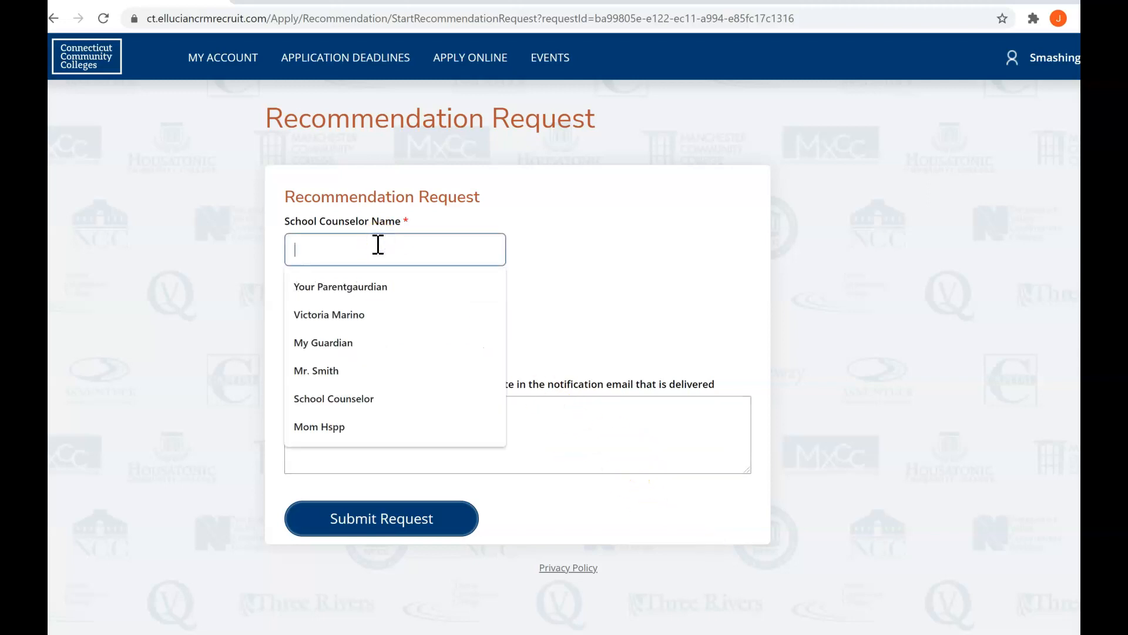
type("My Instructor")
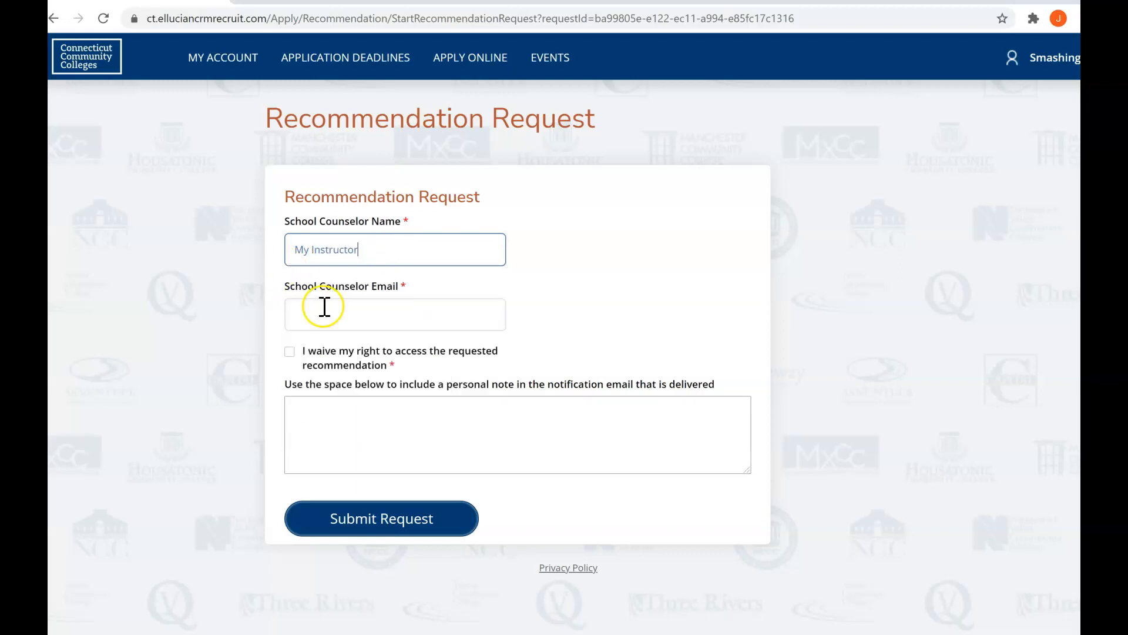
type("my")
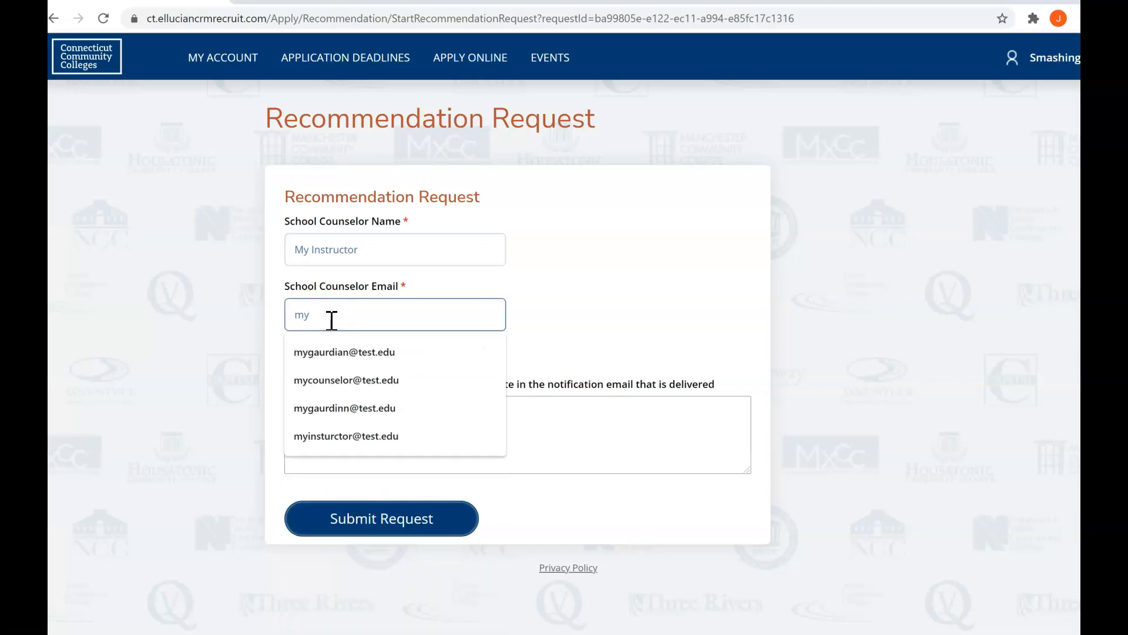
left_click(346, 436)
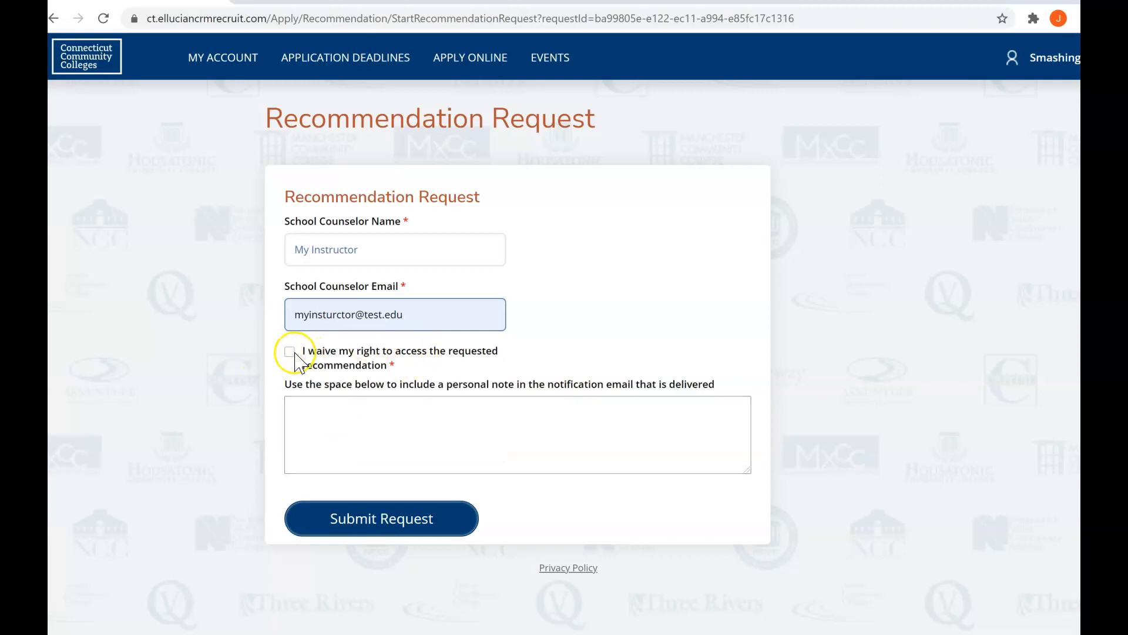
left_click(289, 352)
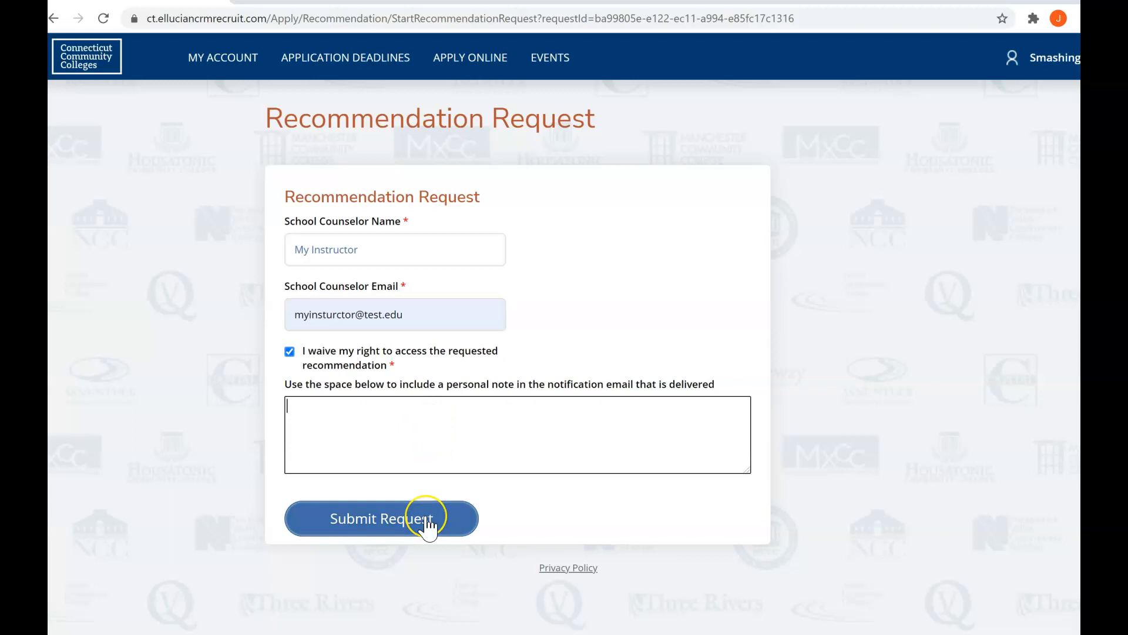
mouse_move(435, 534)
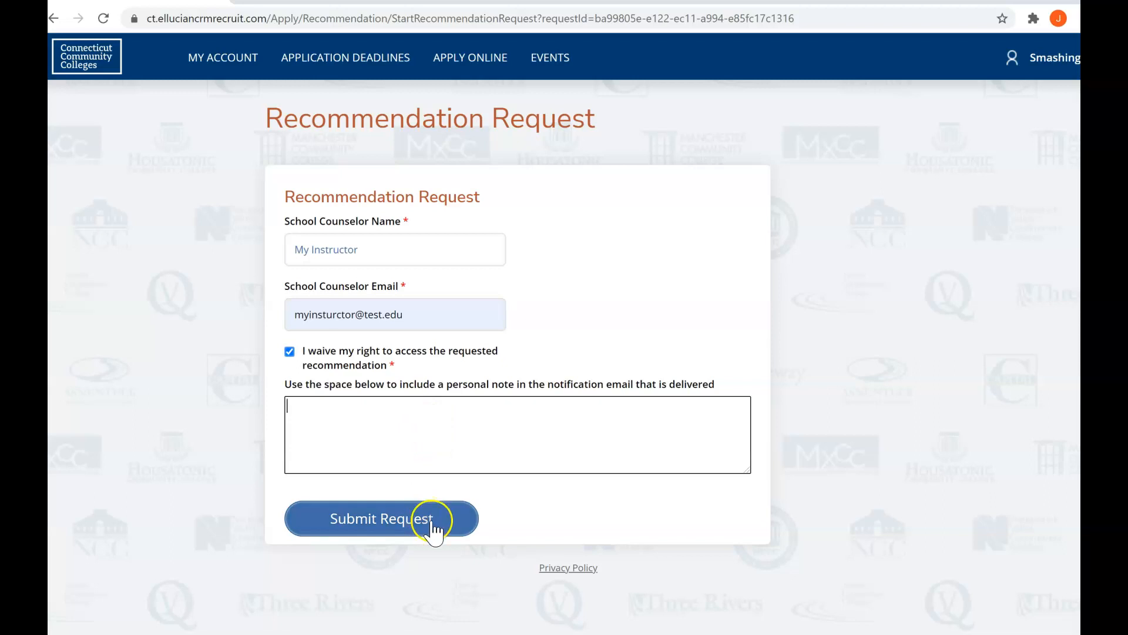
left_click(380, 520)
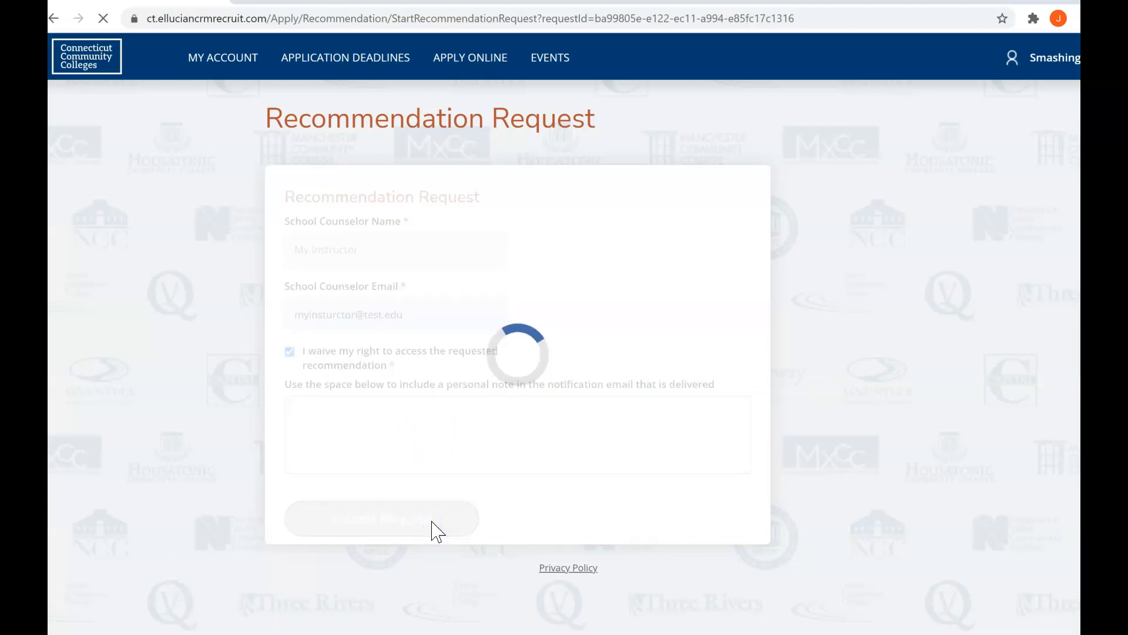
left_click(381, 518)
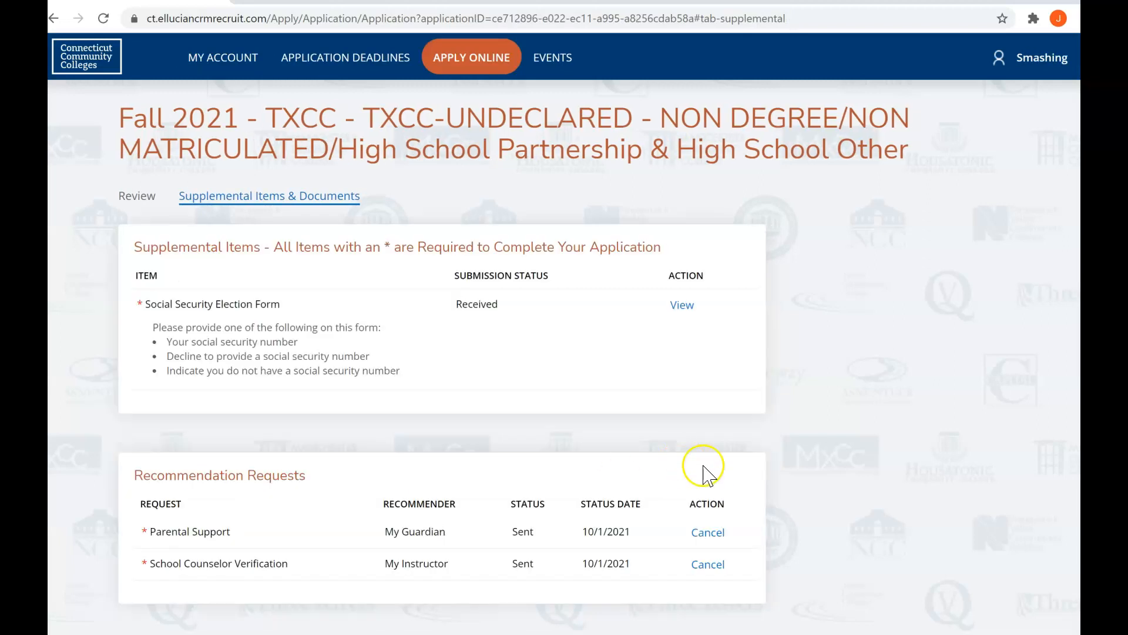
mouse_move(456, 578)
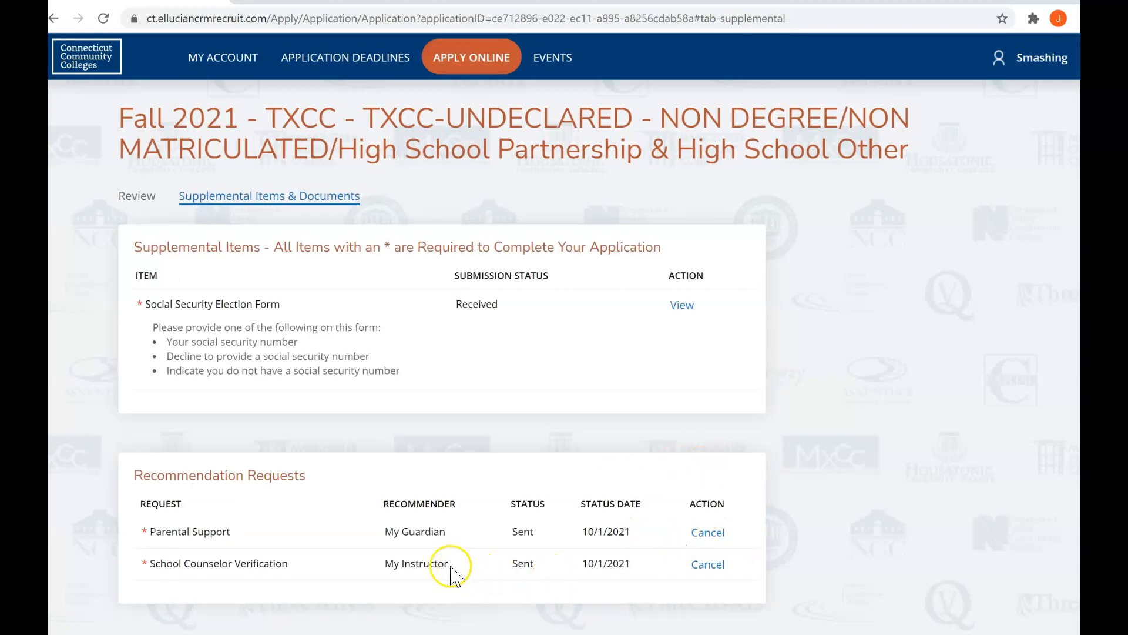
mouse_move(218, 315)
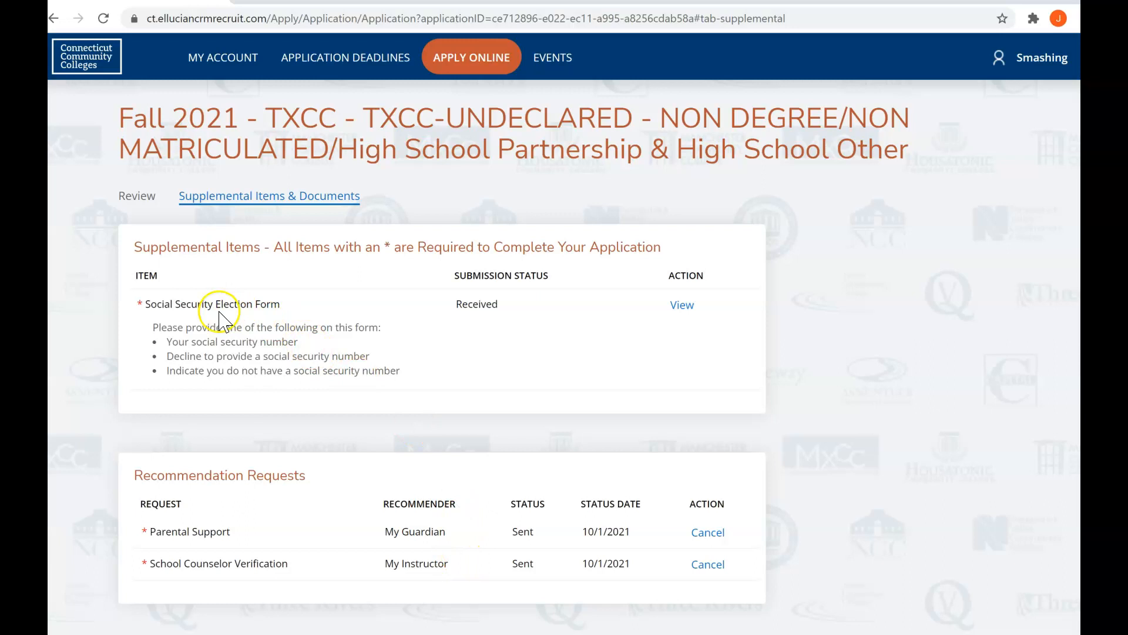
mouse_move(162, 550)
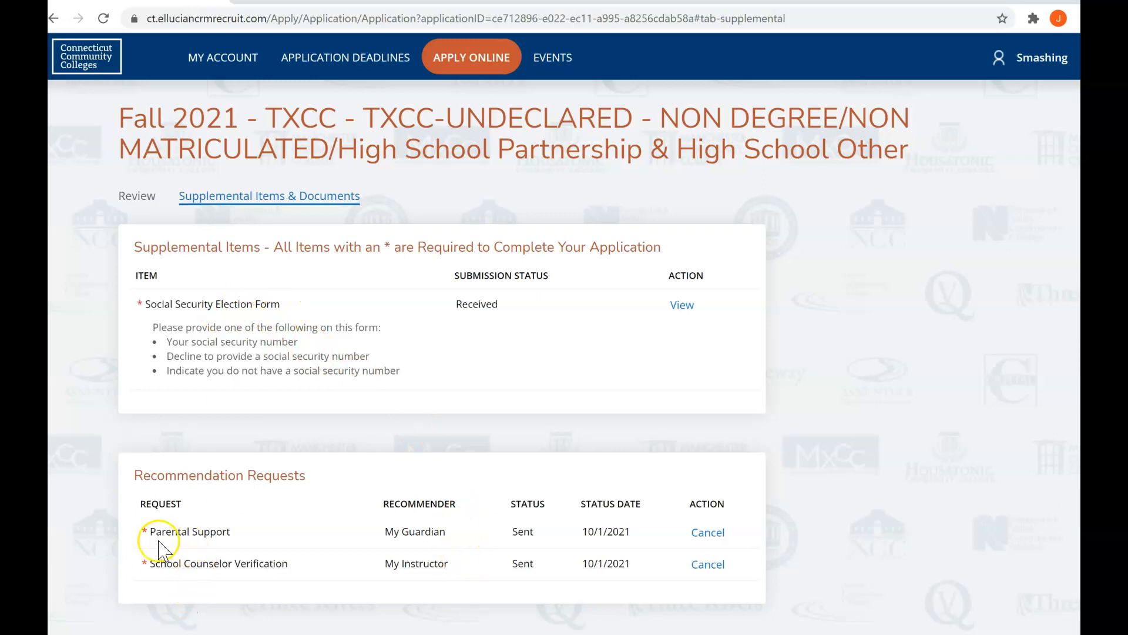
mouse_move(238, 542)
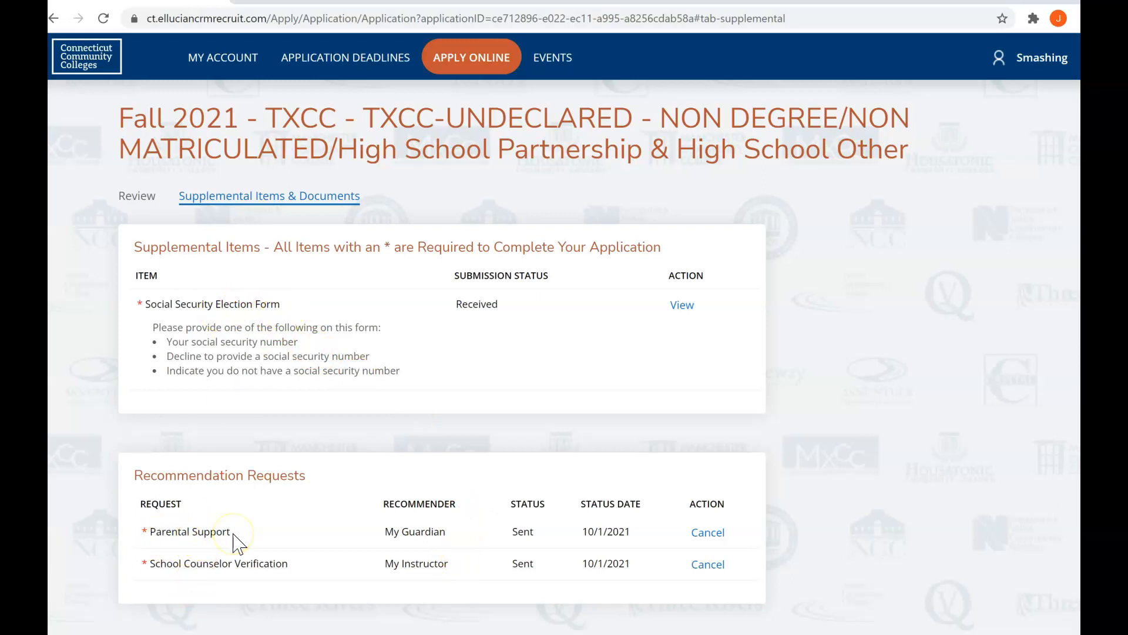
mouse_move(155, 579)
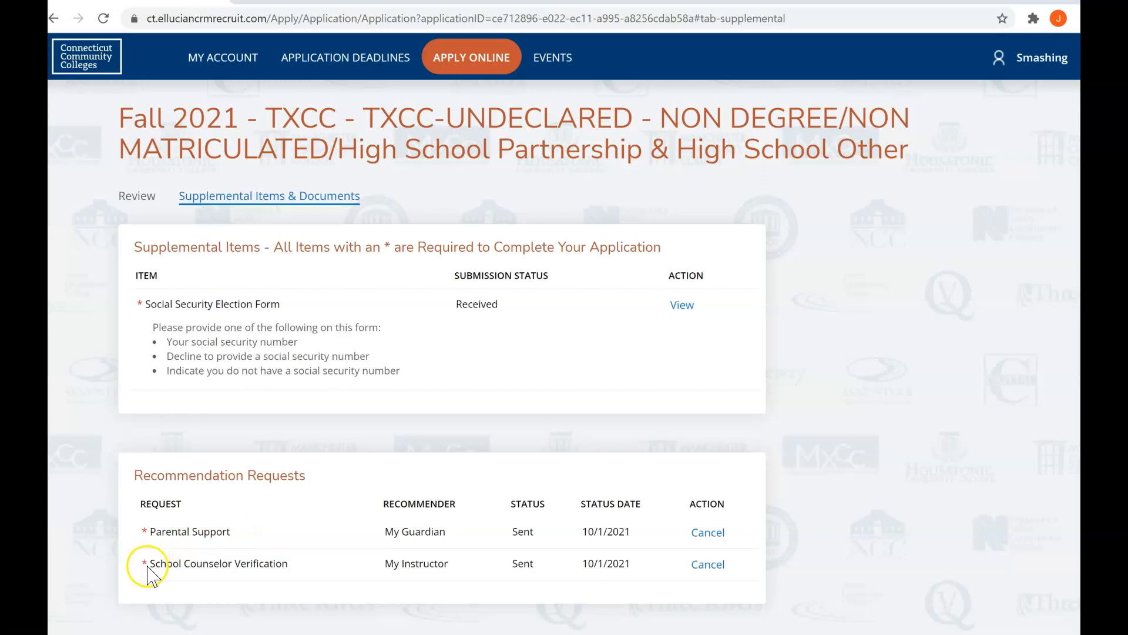
mouse_move(283, 585)
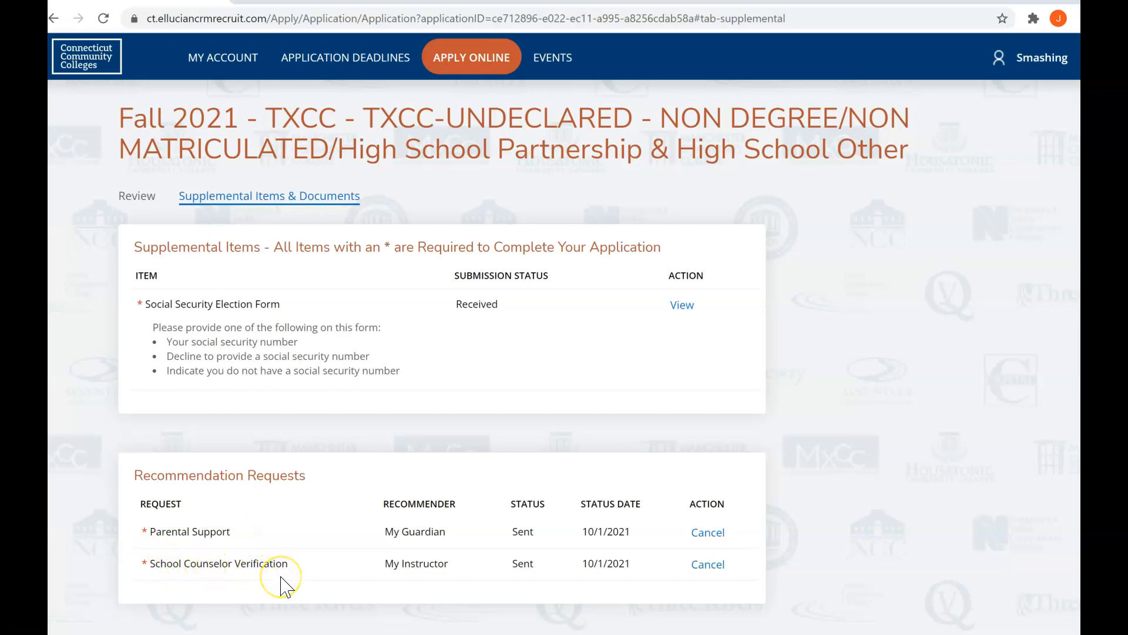
mouse_move(572, 76)
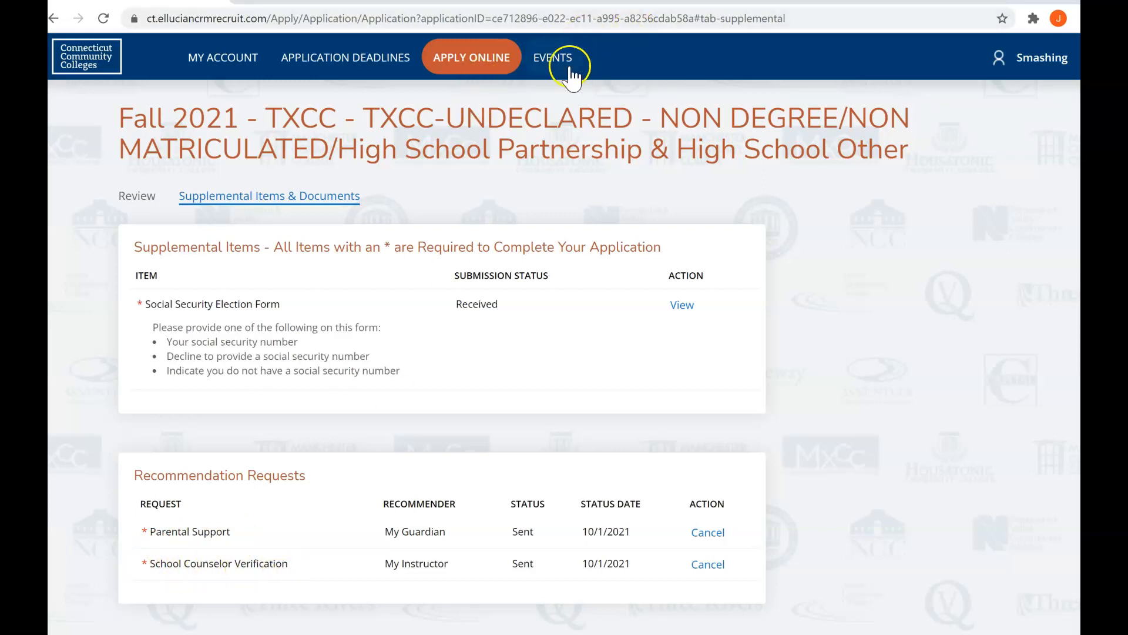
Step: Go to the Events Calendar from the top navigation
left_click(552, 57)
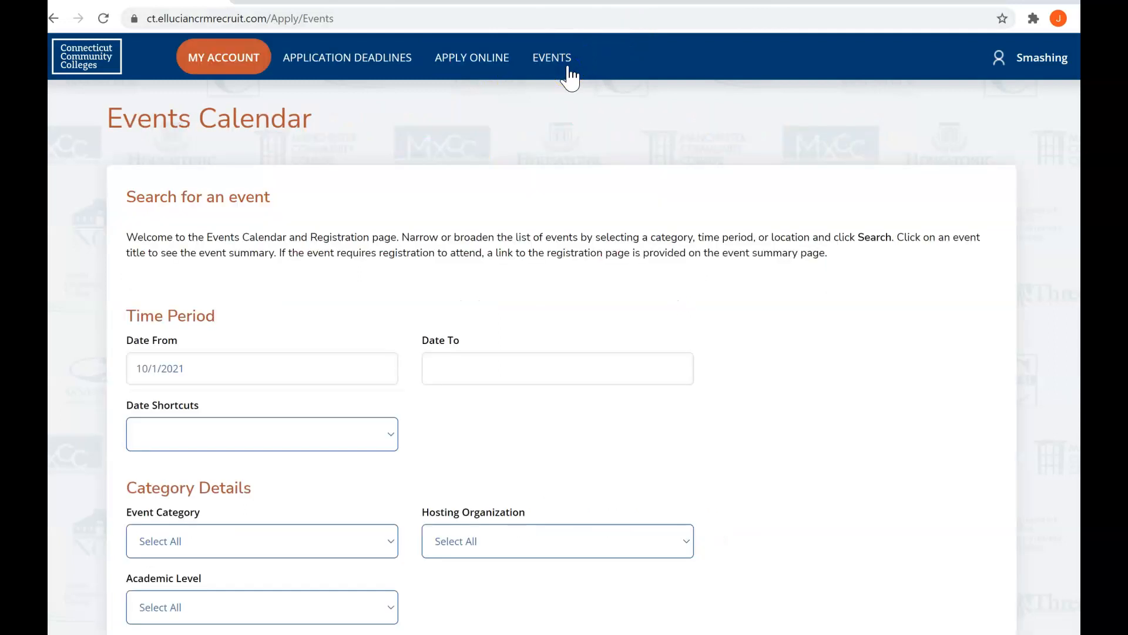
scroll("down", 3)
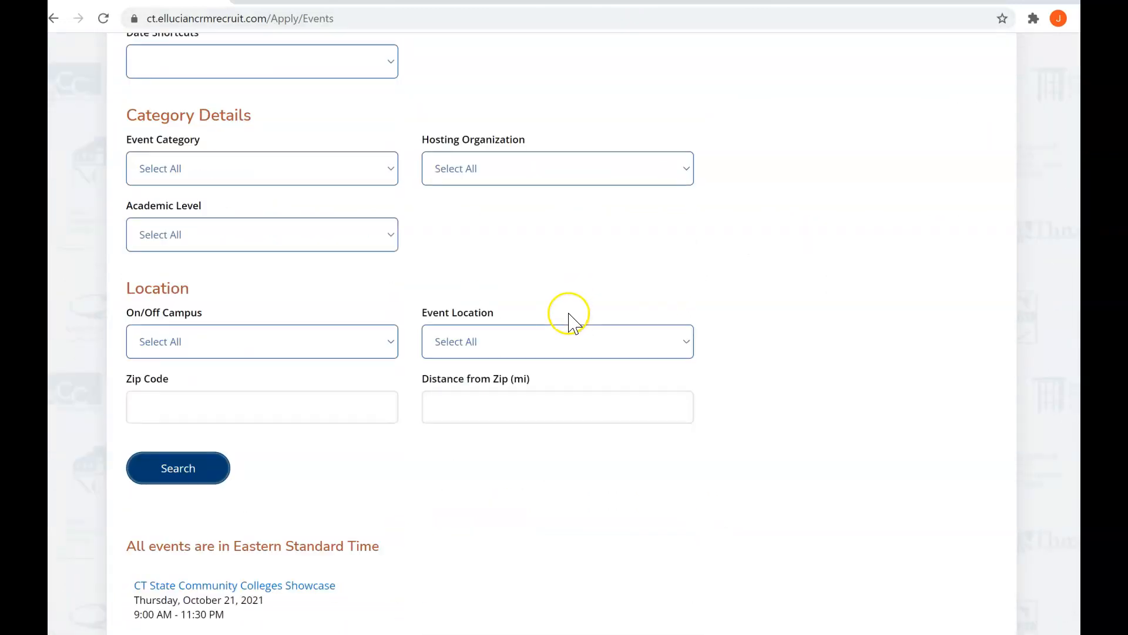
mouse_move(685, 202)
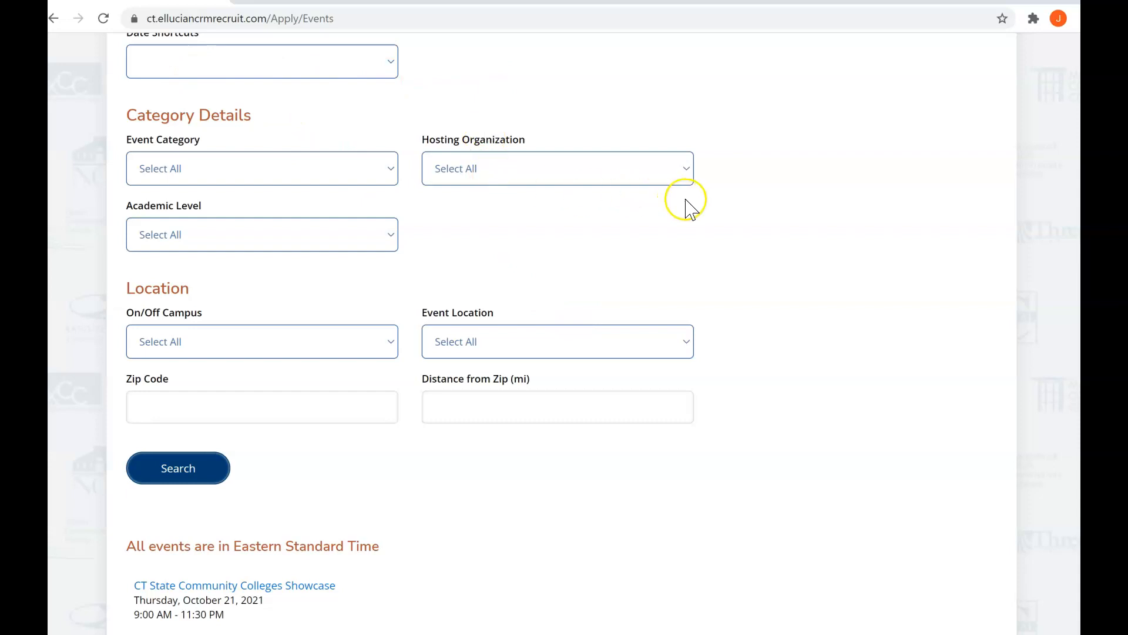
scroll("down", 3)
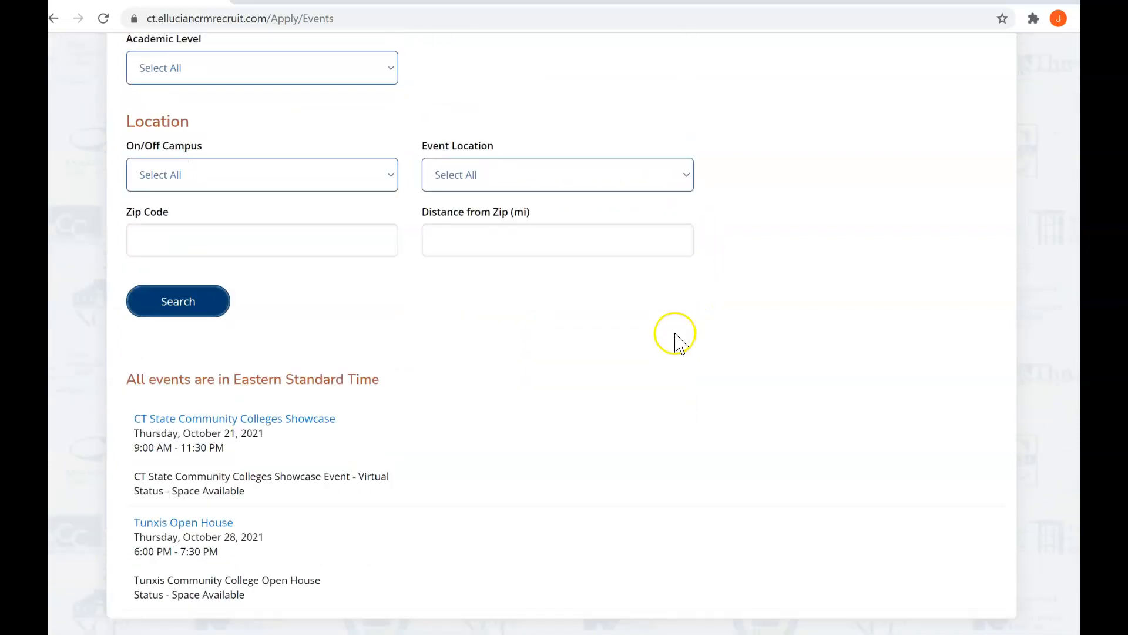
mouse_move(183, 435)
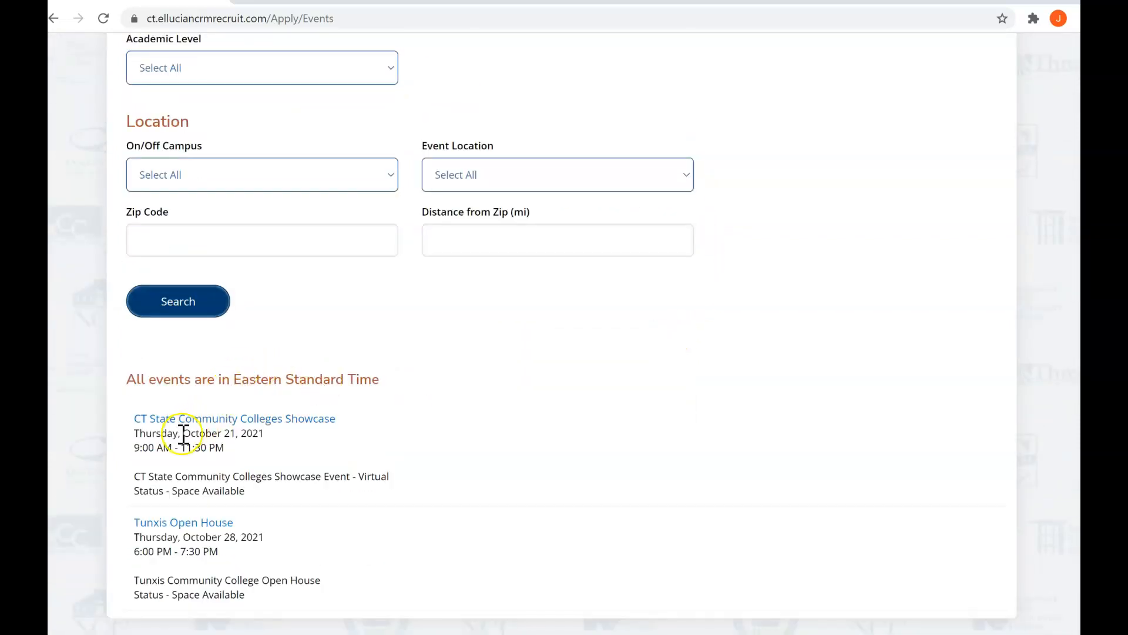
mouse_move(348, 441)
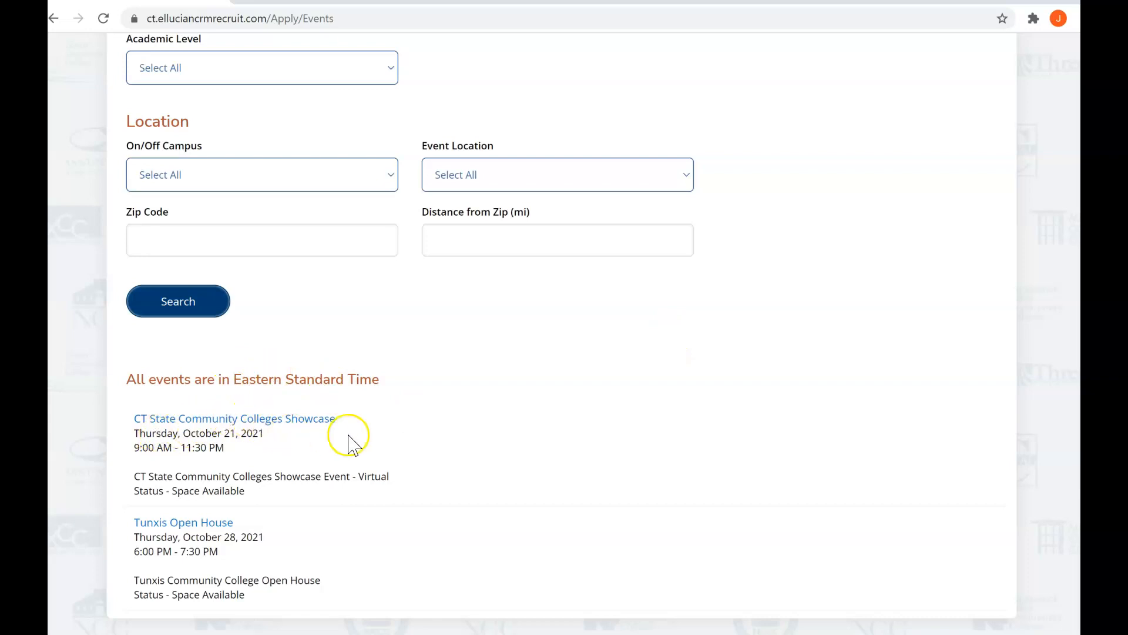
mouse_move(235, 456)
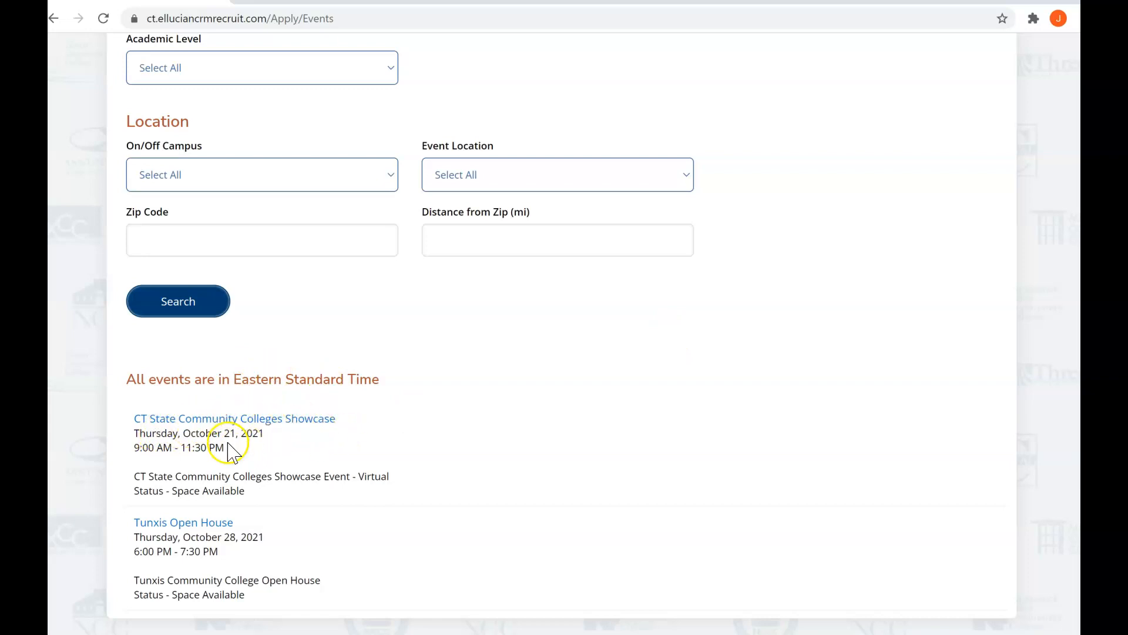
mouse_move(280, 449)
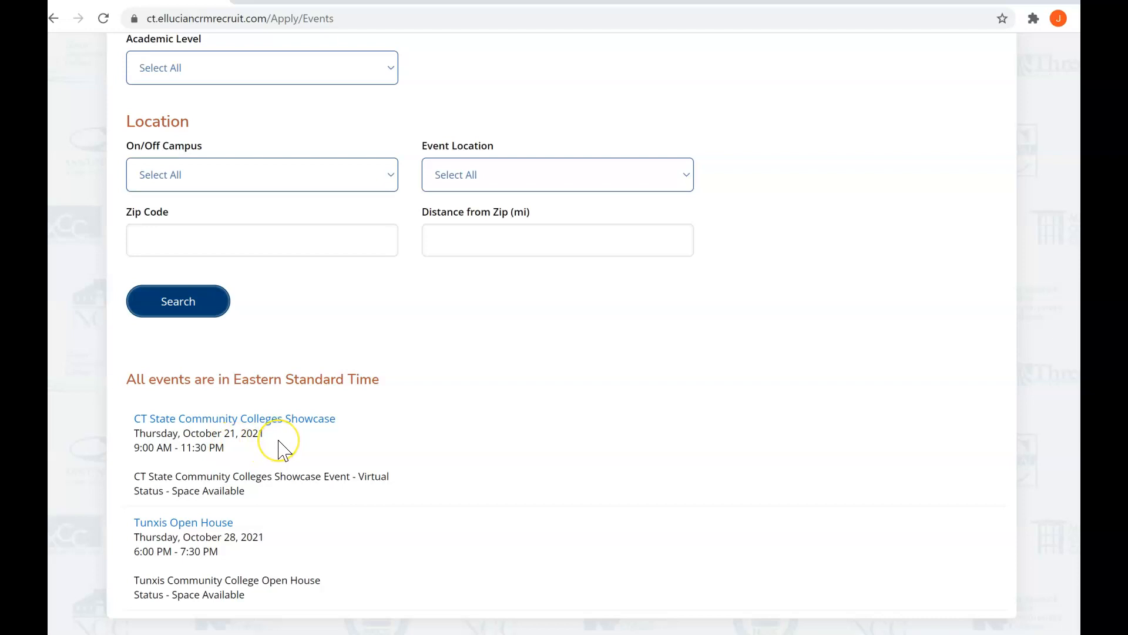
mouse_move(305, 445)
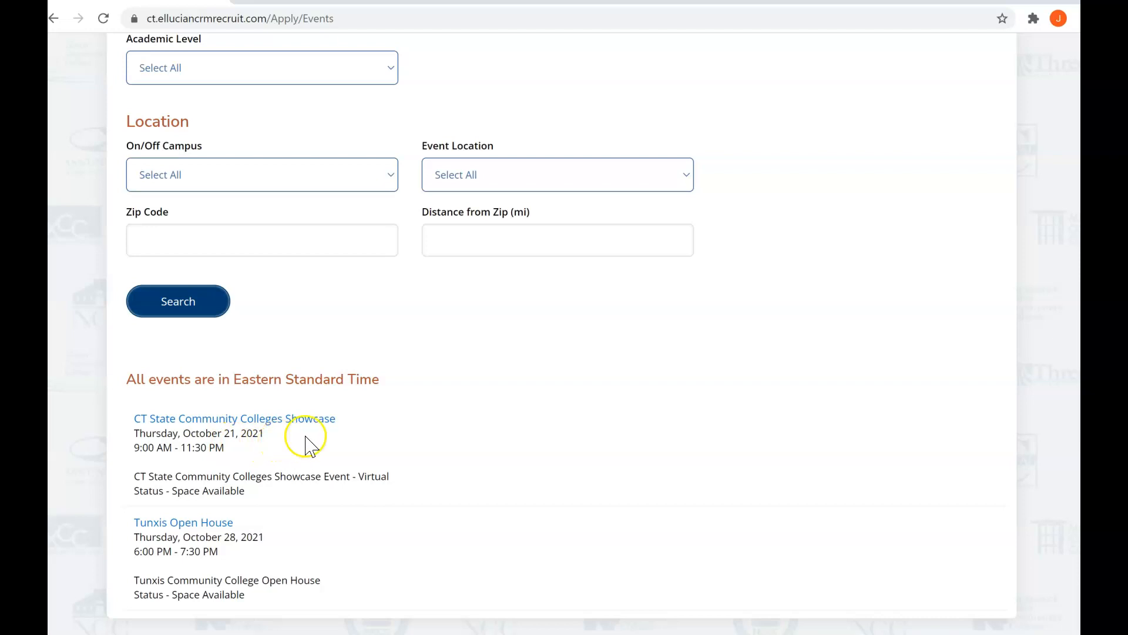
mouse_move(213, 532)
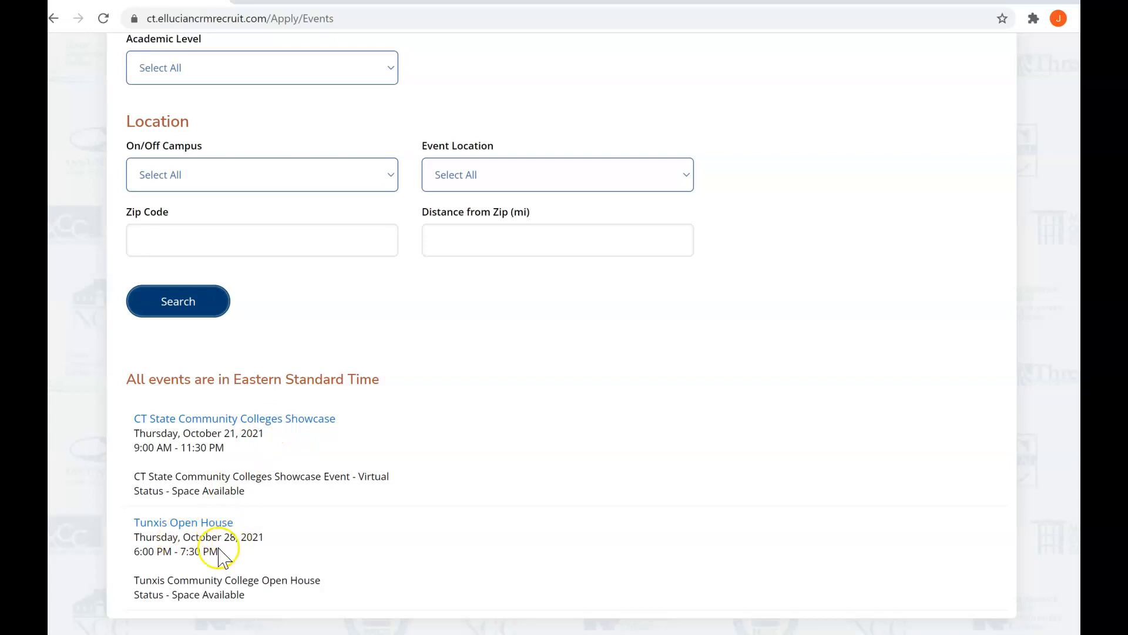
mouse_move(226, 538)
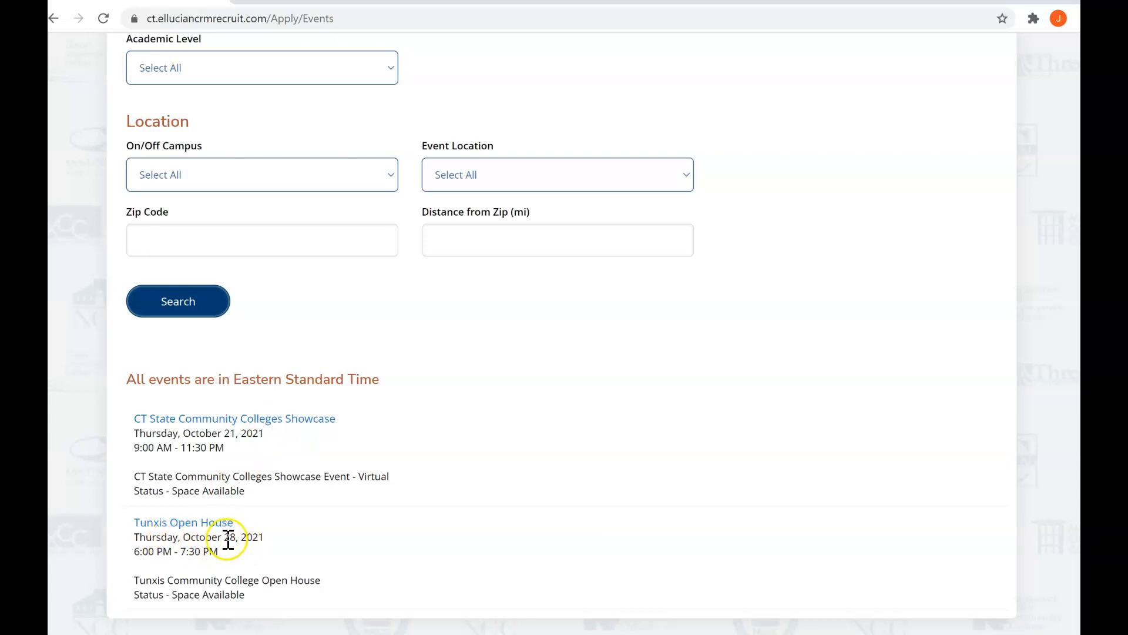
mouse_move(137, 439)
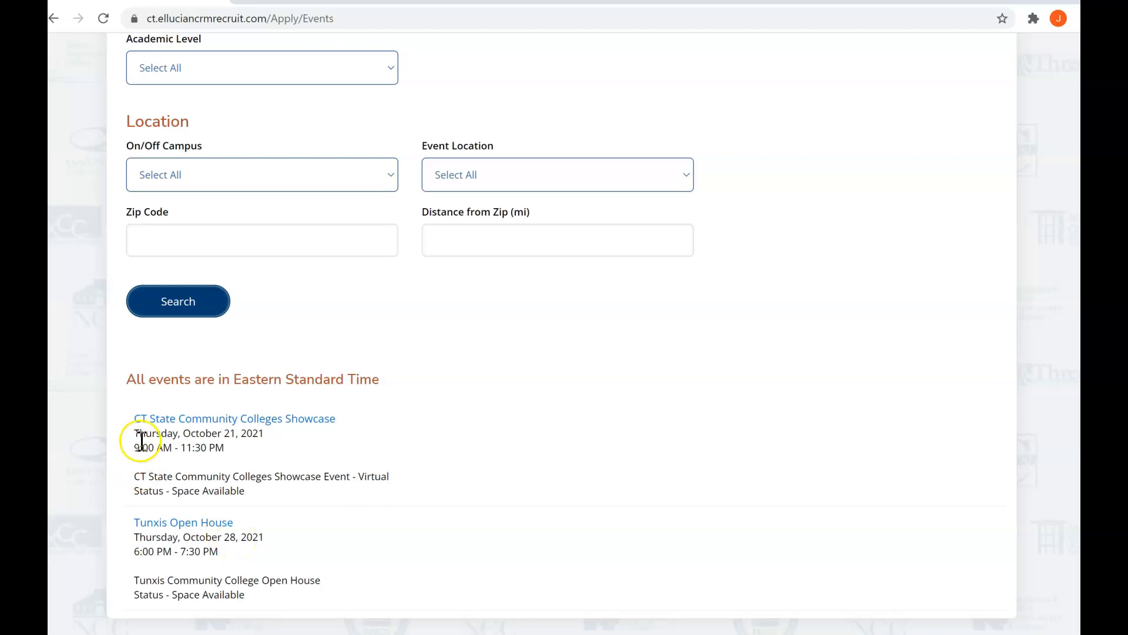
mouse_move(316, 441)
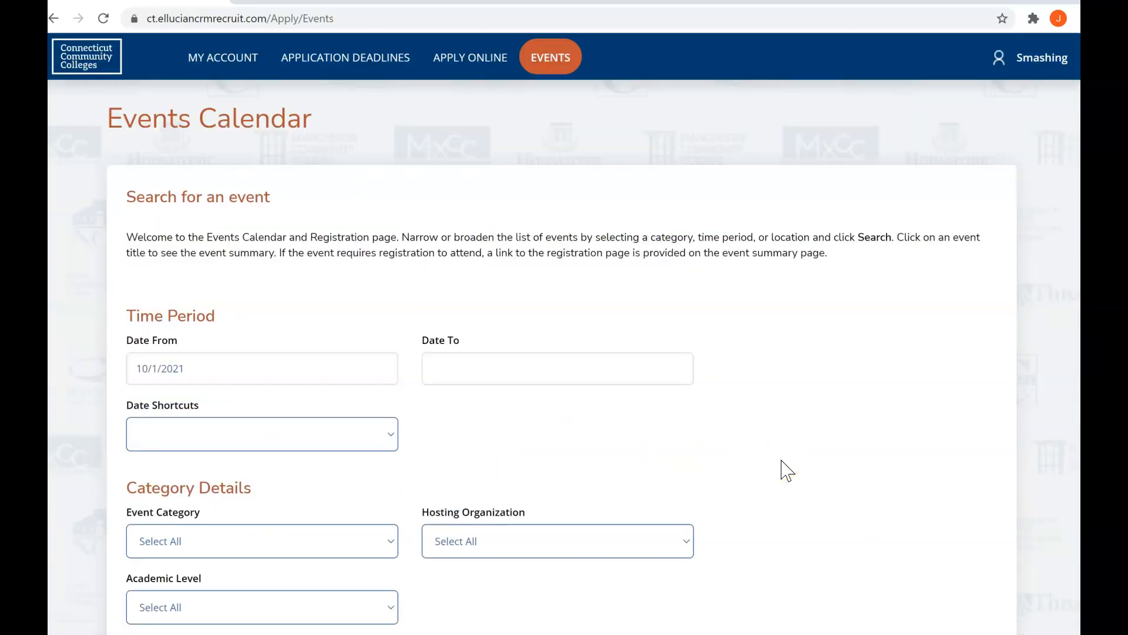
mouse_move(454, 56)
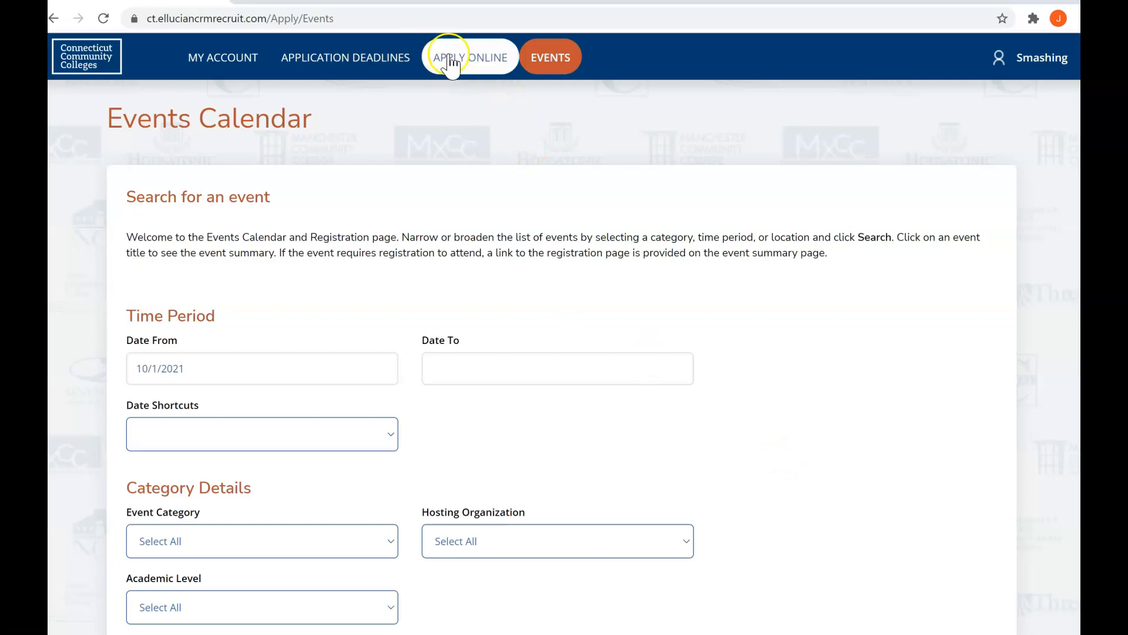
Step: Revisit the application listing, return to events and show the account menu with sign out
left_click(471, 56)
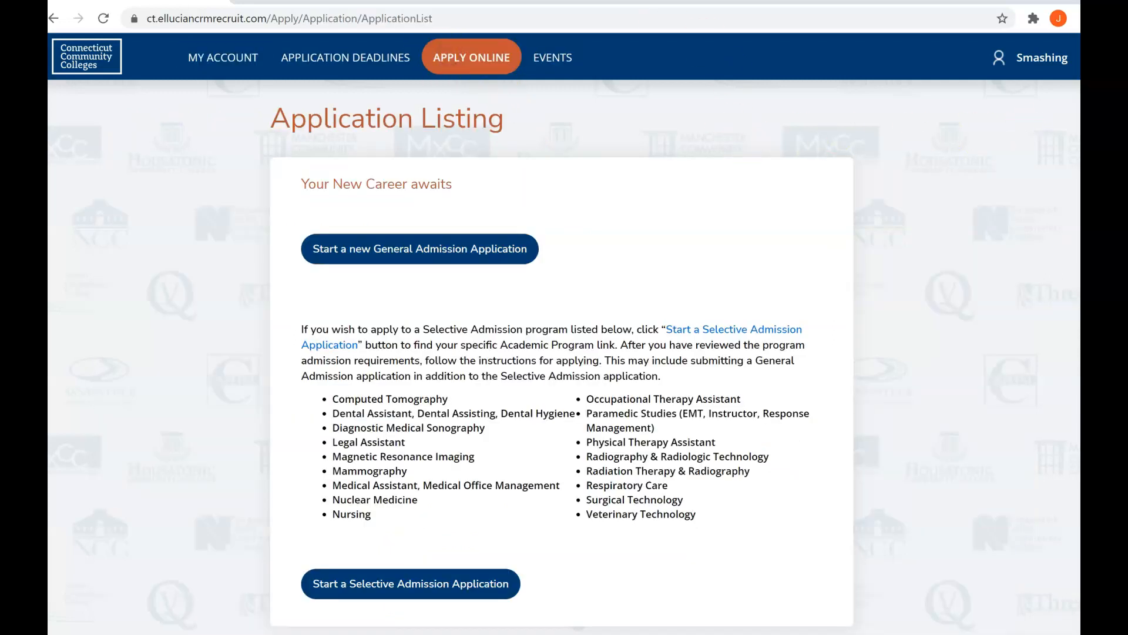
mouse_move(572, 60)
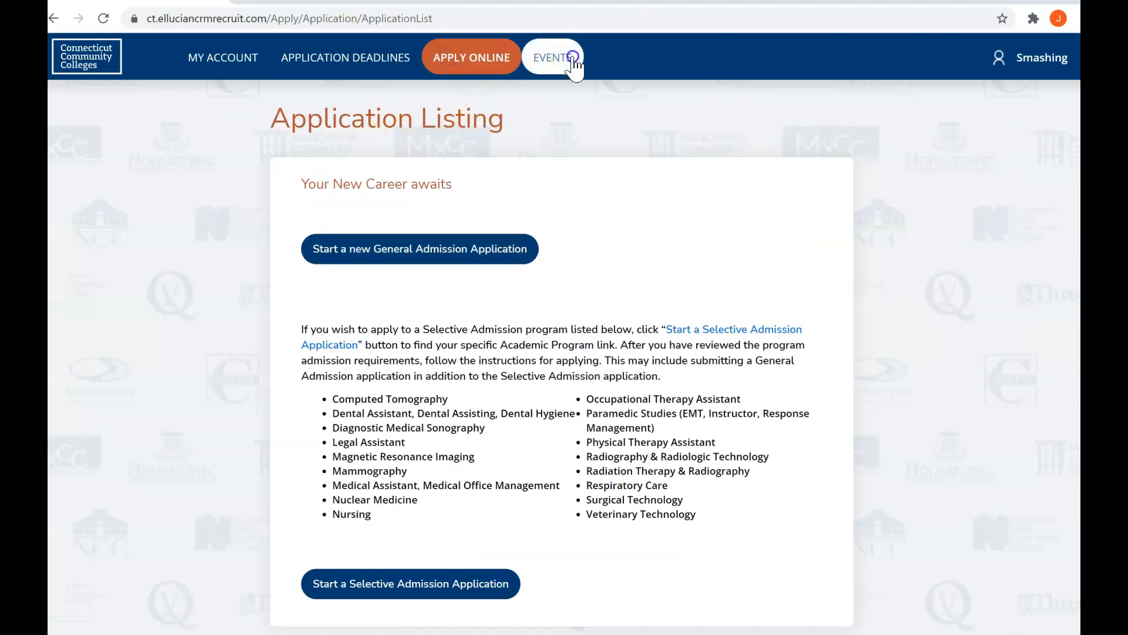
left_click(552, 56)
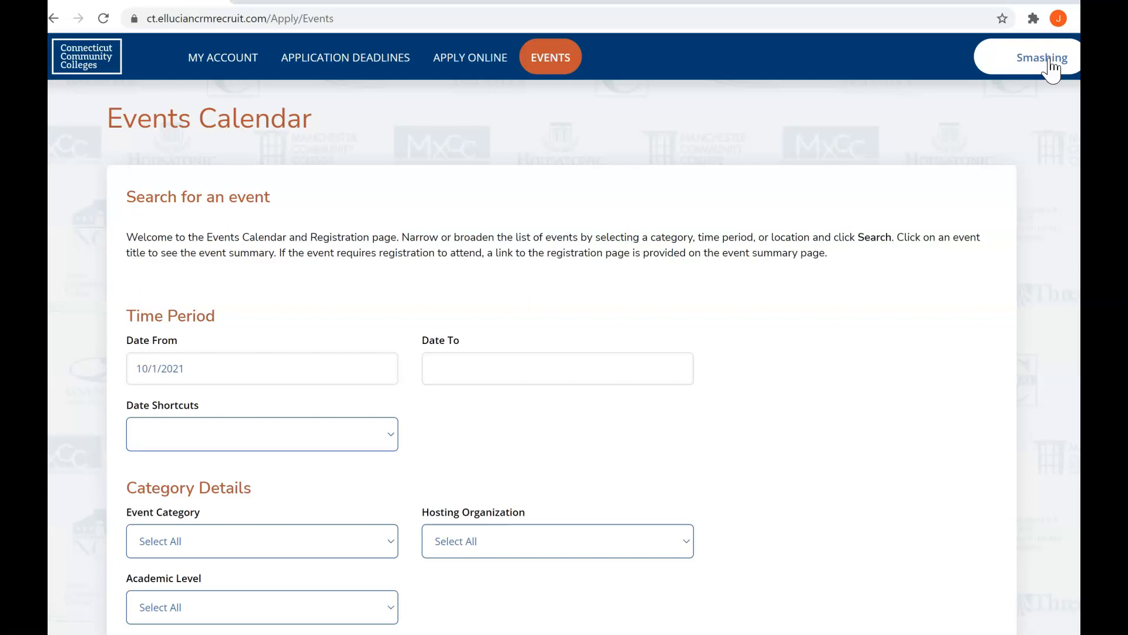
left_click(1041, 58)
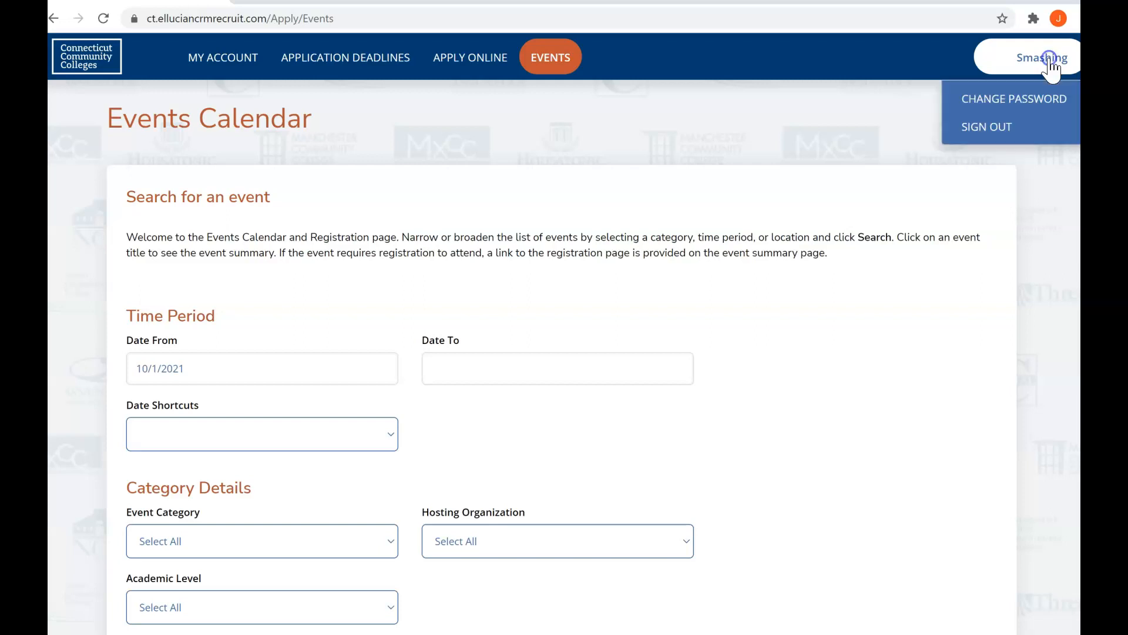
Step: Sign out of the account and return to the empty Sign In page's Email field
left_click(987, 127)
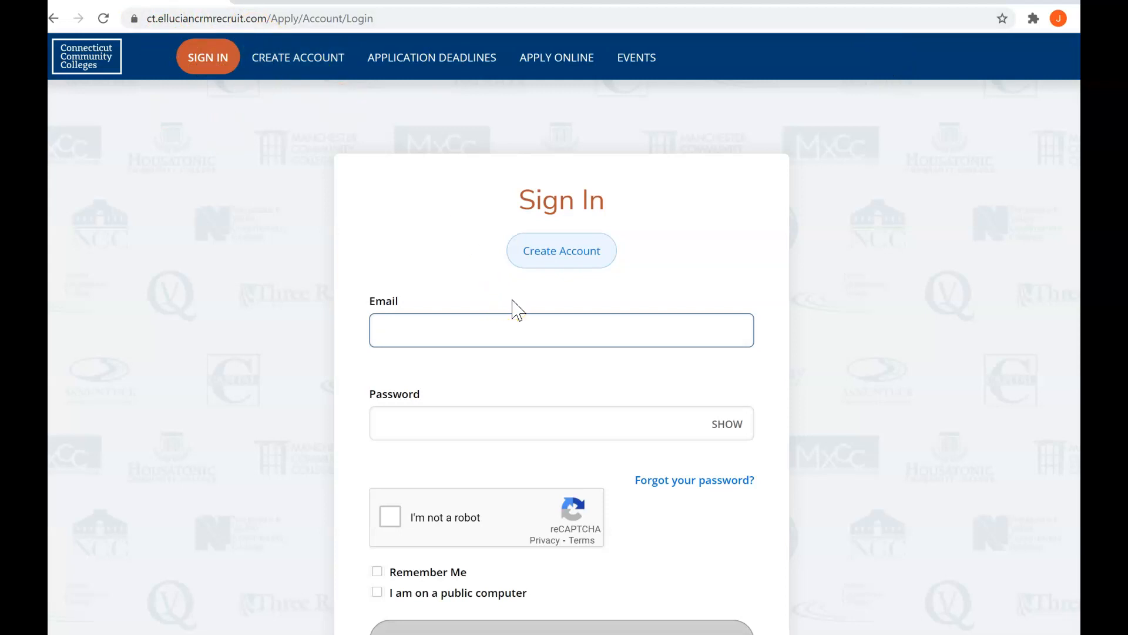
left_click(562, 329)
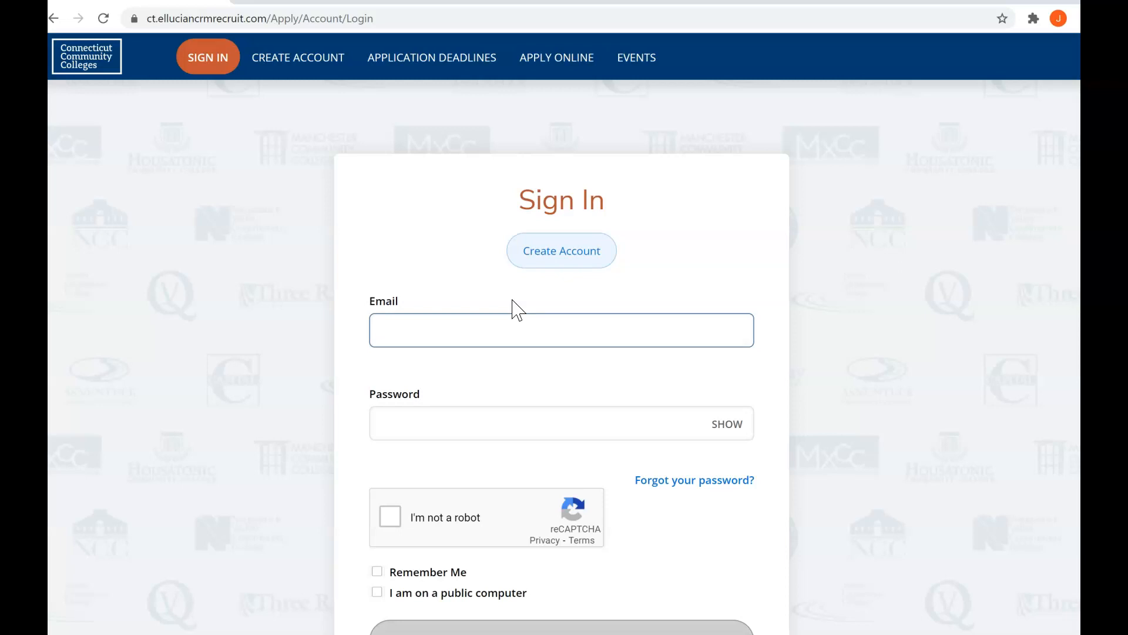
left_click(562, 329)
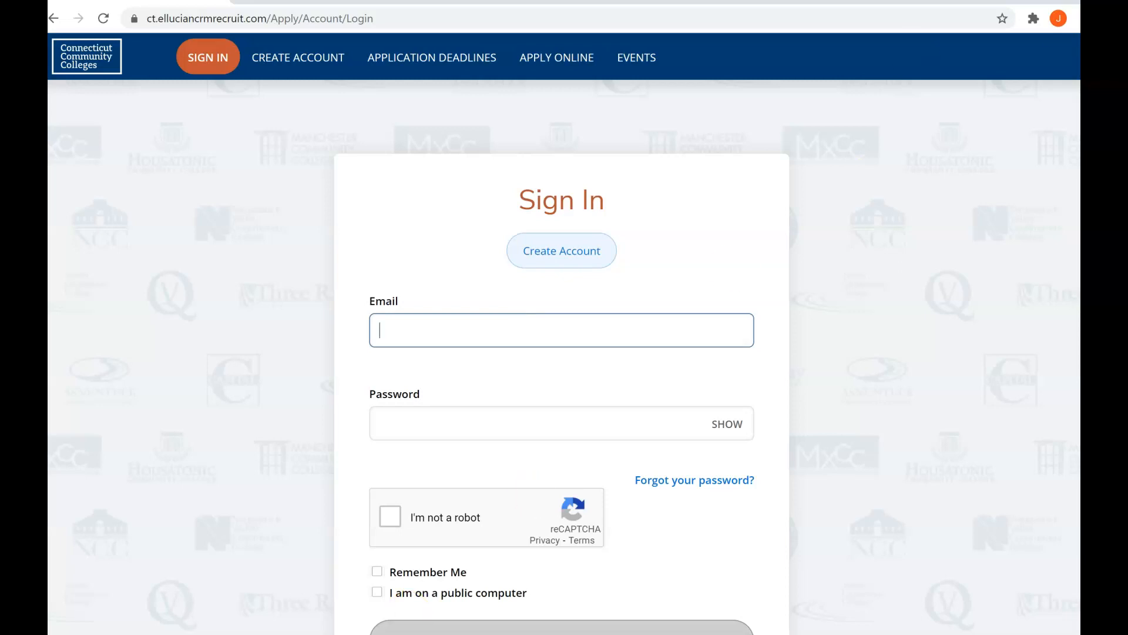